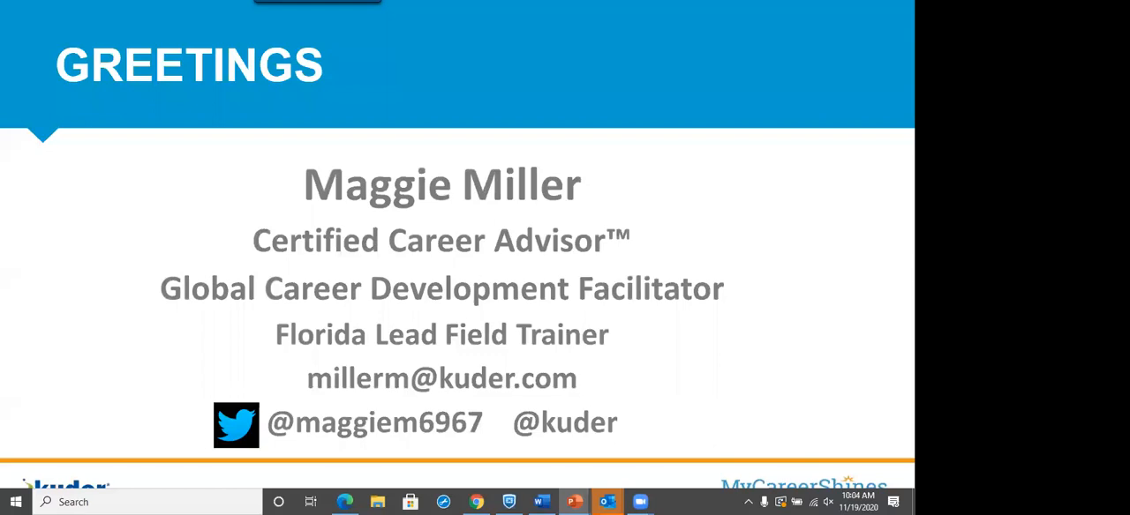
Move past the Greetings slide to the Florida Training Team slide introducing two trainers
scroll(down, 3)
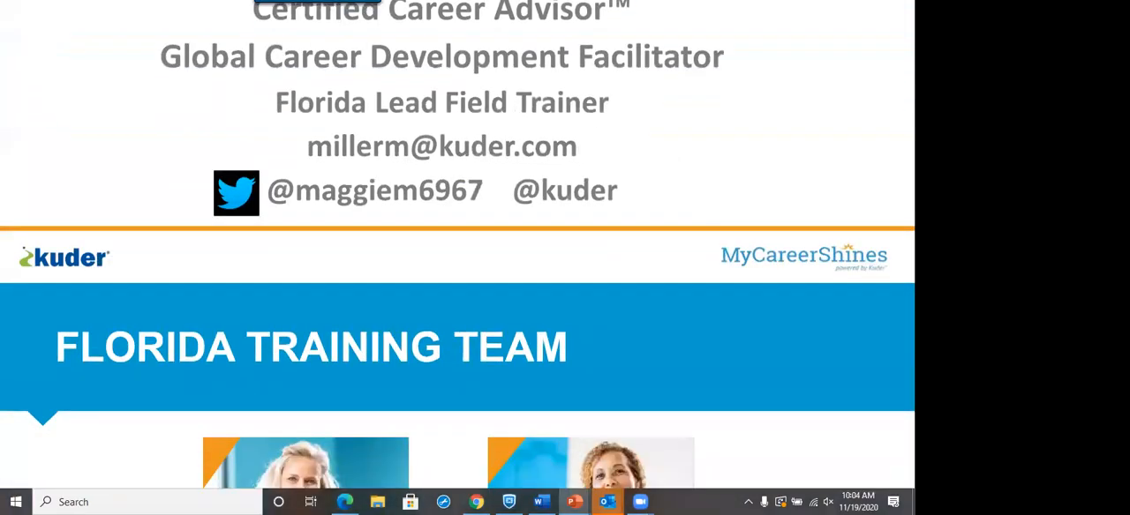
scroll(down, 3)
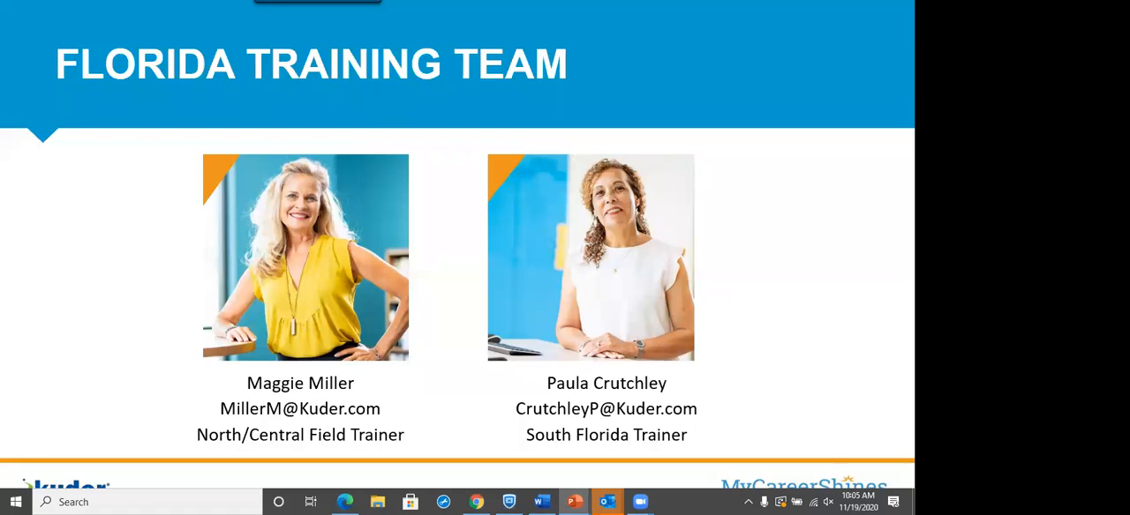
mouse_move(769, 284)
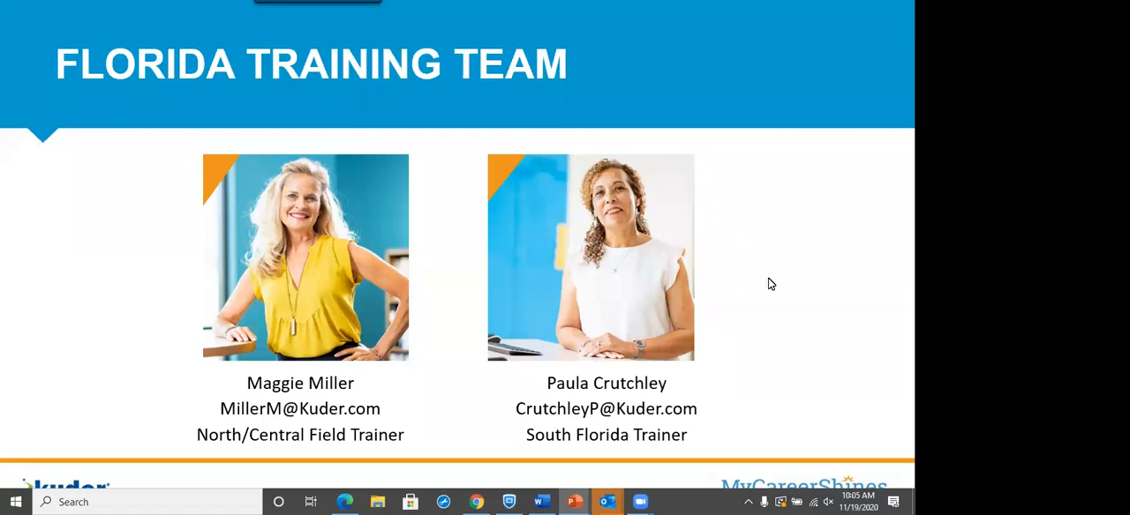
mouse_move(785, 293)
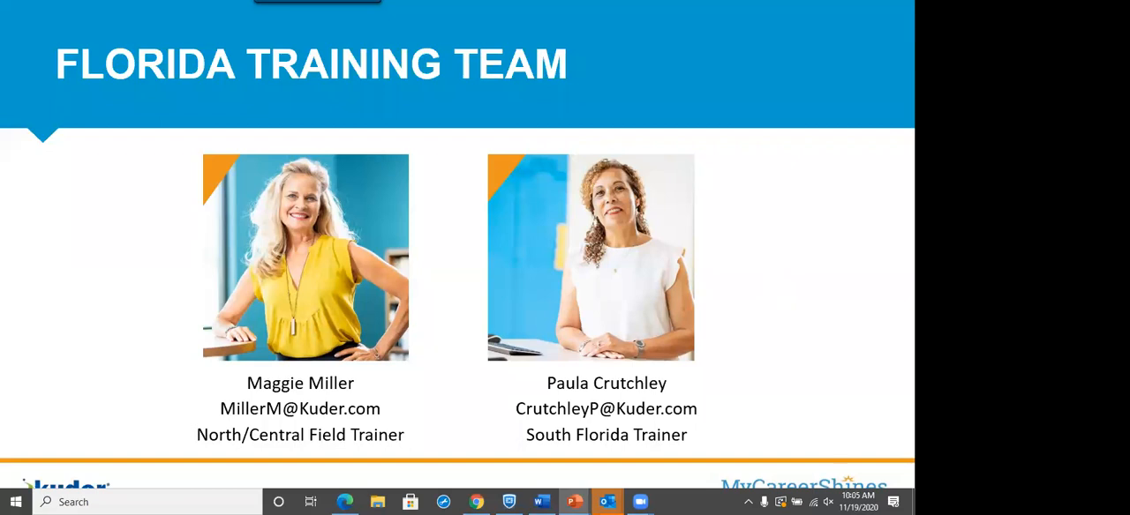
Show the 'Today We Will' agenda slide listing the three session goals
key(Right)
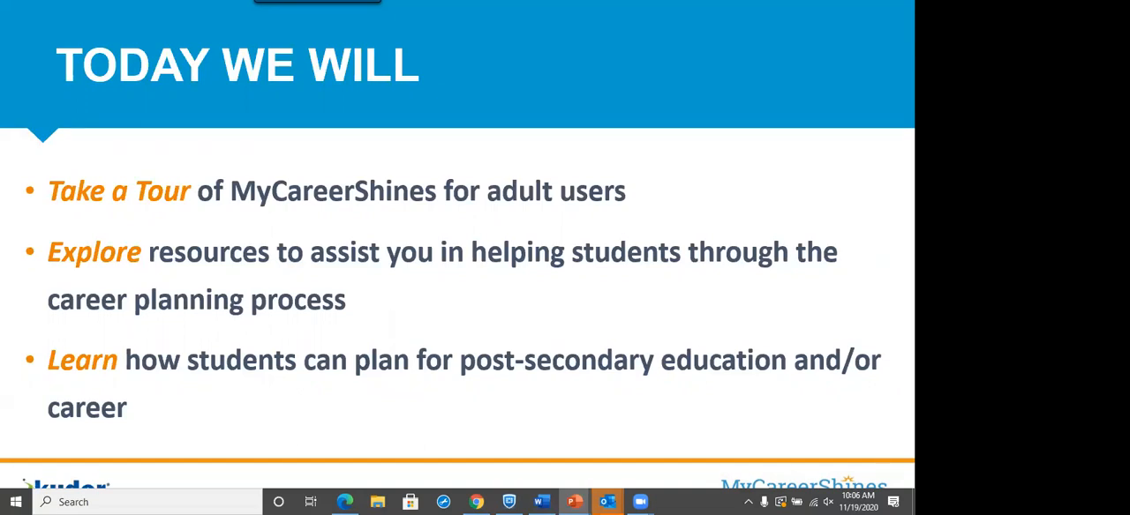
Show the 'In a Nutshell' slide on the legislature-funded Florida career service
key(Right)
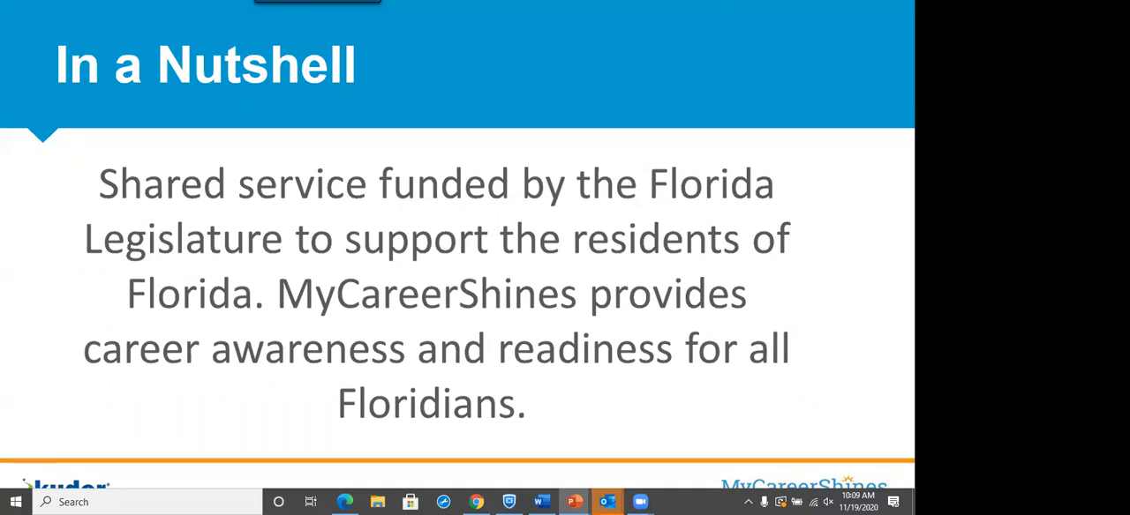
Reach the 'Let's Explore' slide, then exit the slide show to editing slide 13
key(right)
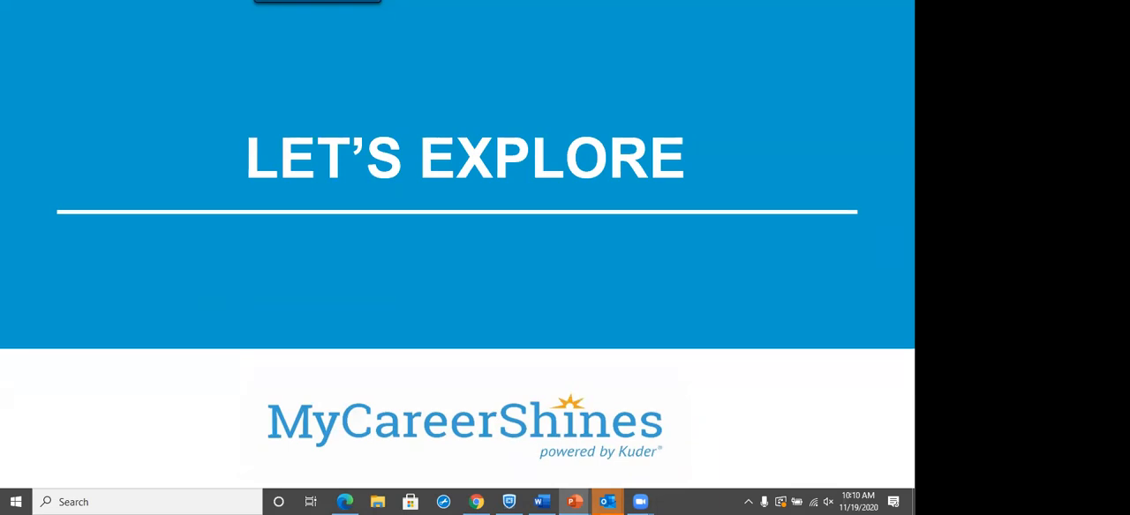
key(Escape)
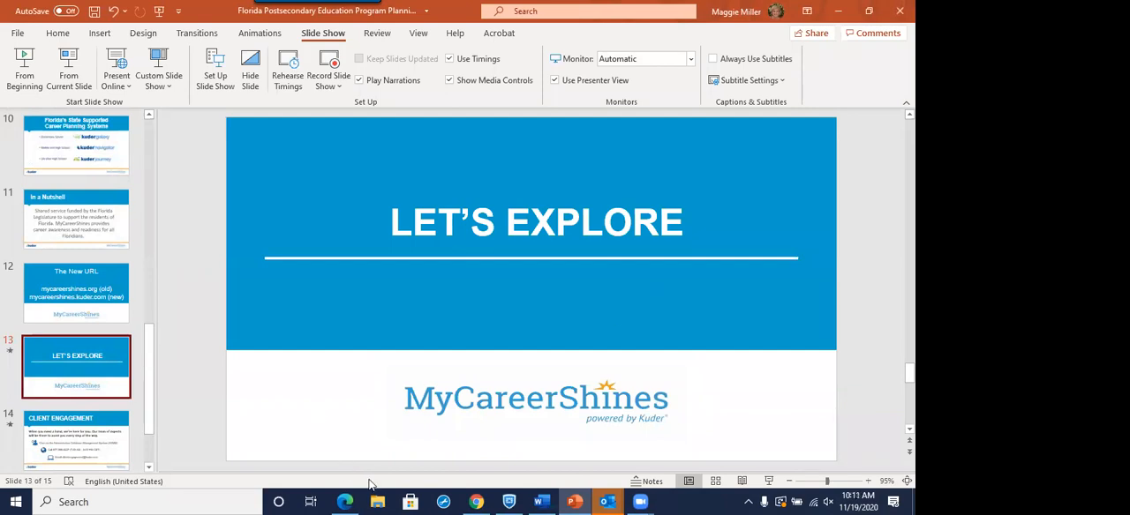
mouse_move(370, 483)
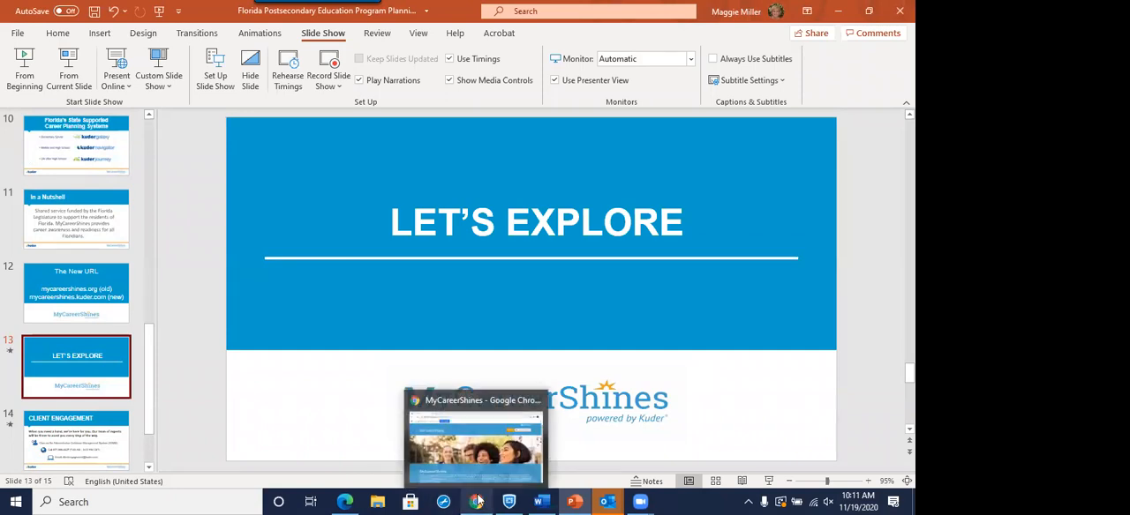
Switch to the Chrome window showing the MyCareerShines landing page
click(475, 502)
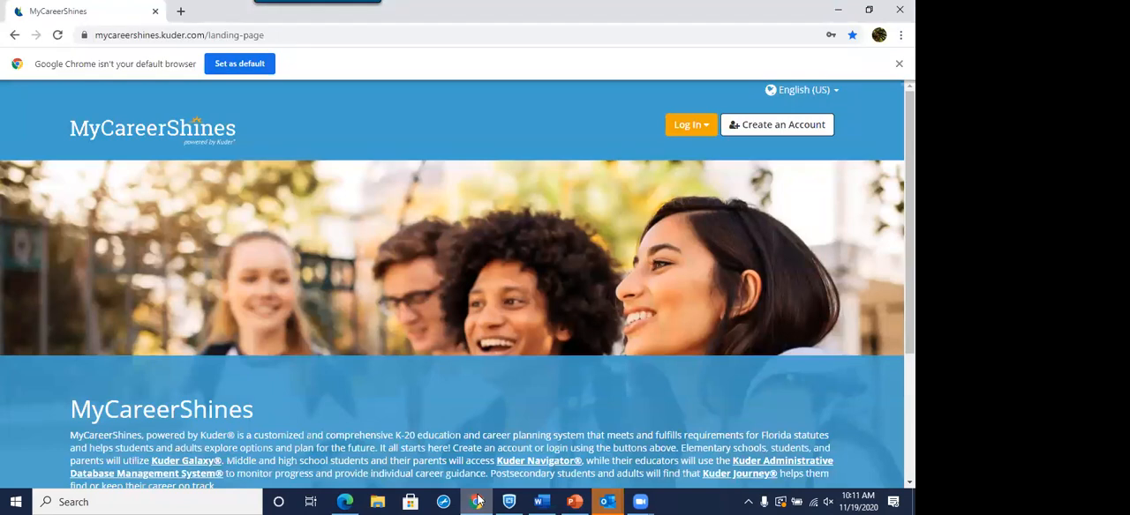
mouse_move(573, 502)
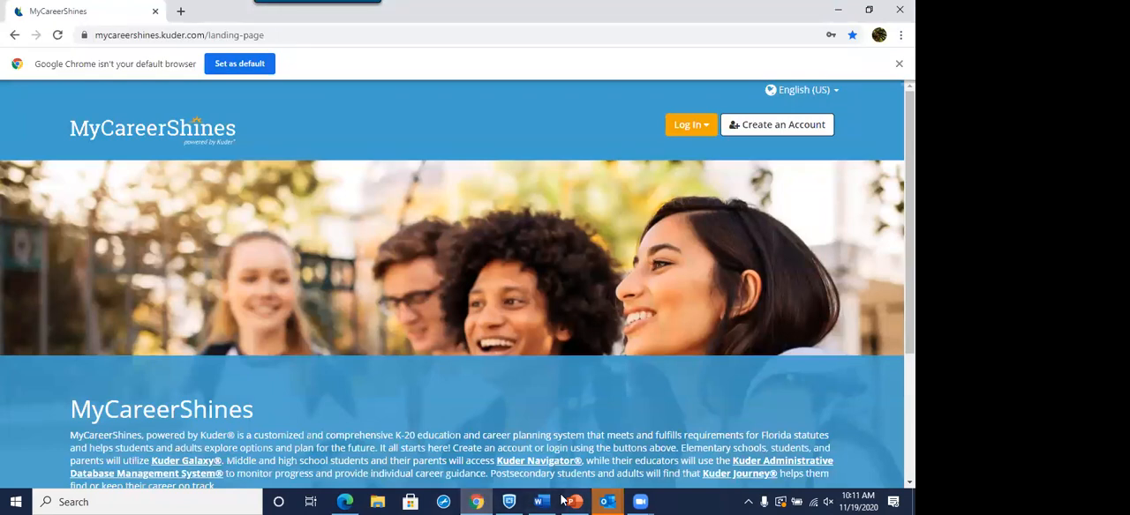
mouse_move(755, 267)
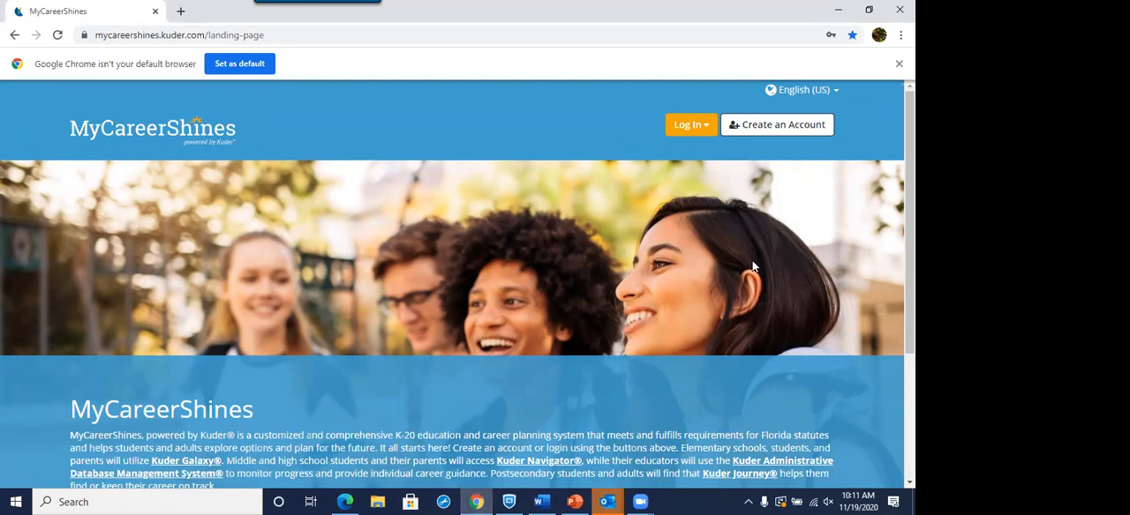
mouse_move(4, 500)
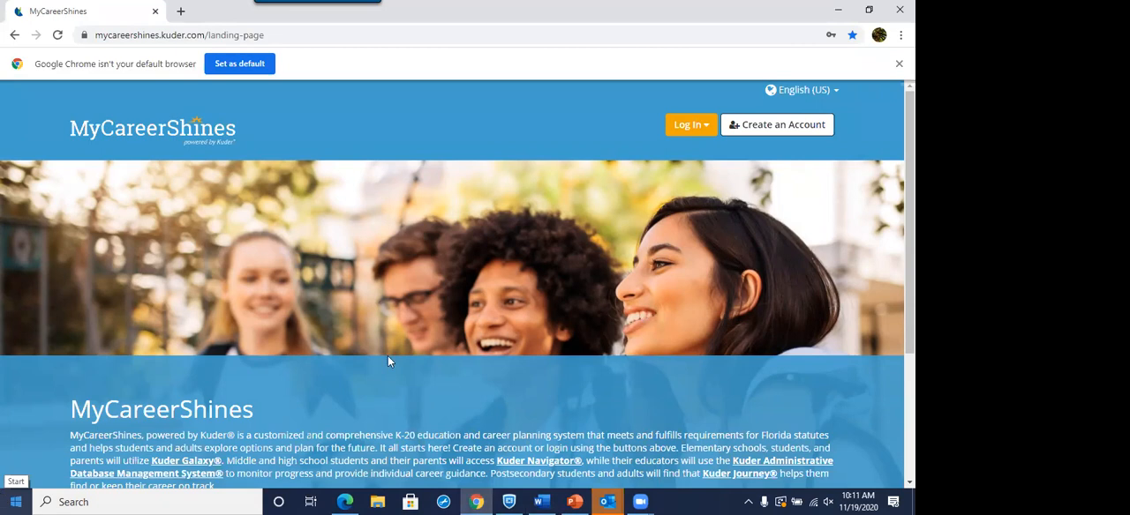
mouse_move(660, 356)
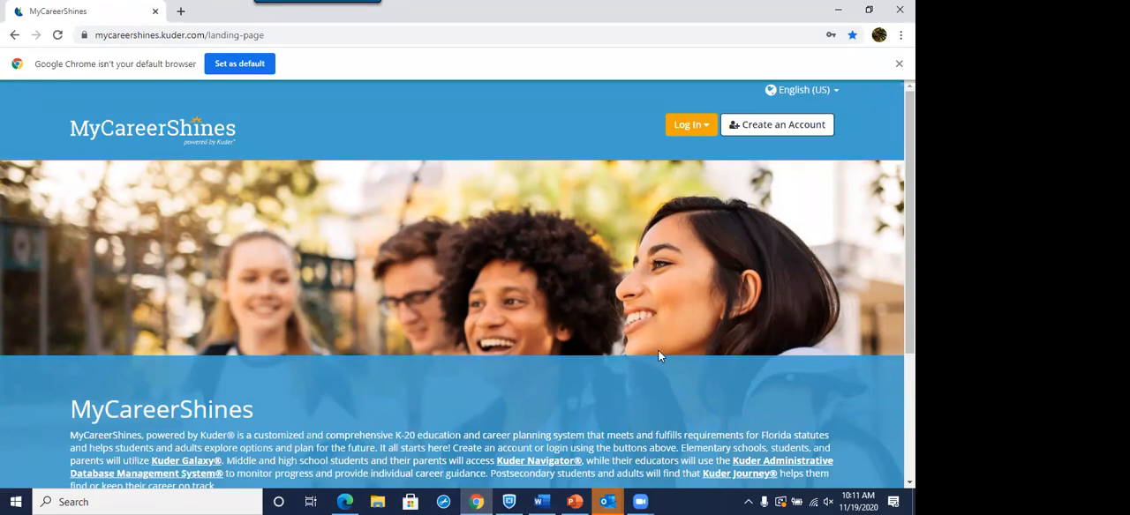
mouse_move(791, 295)
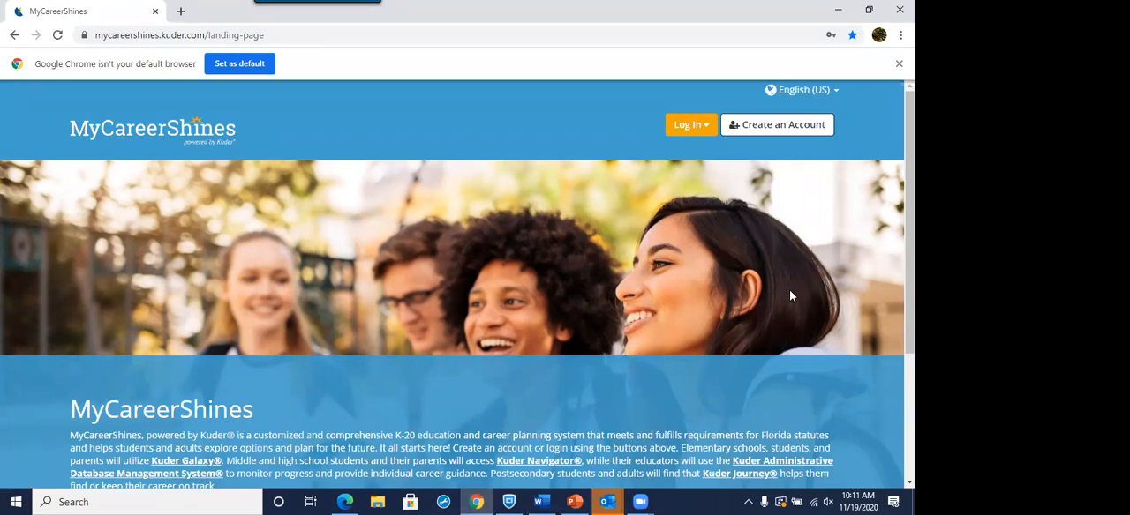
mouse_move(812, 278)
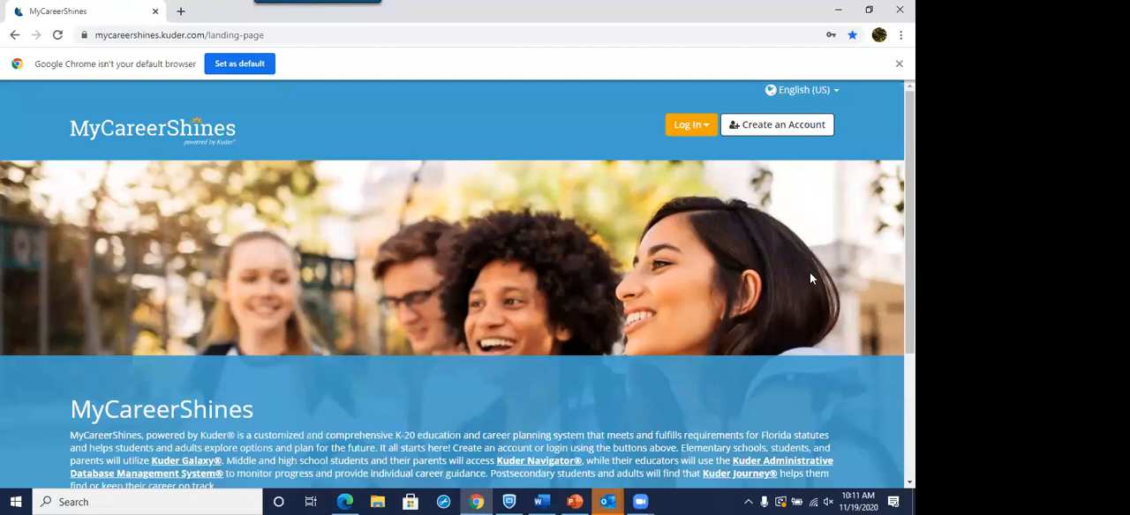
mouse_move(777, 125)
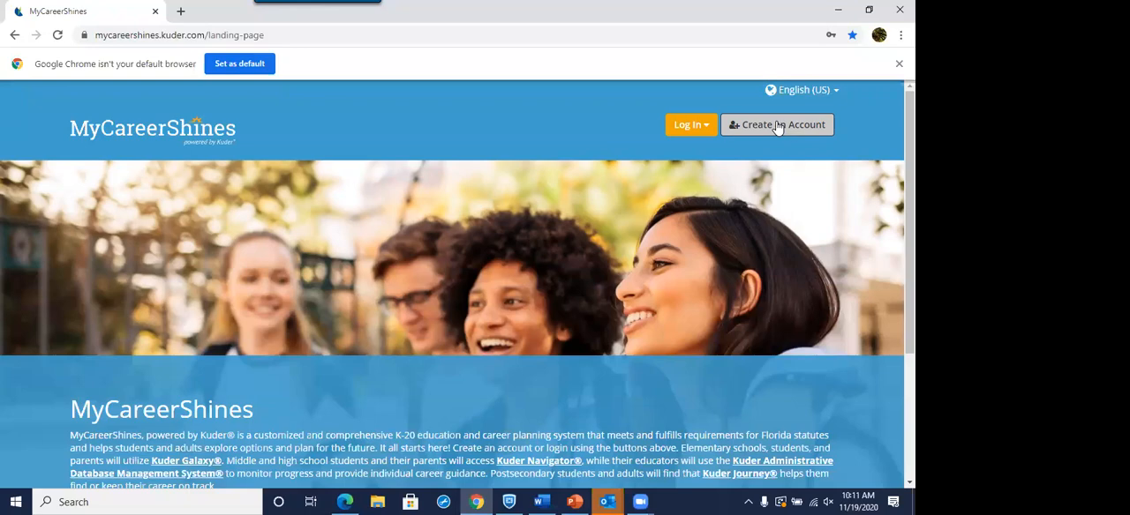
click(776, 125)
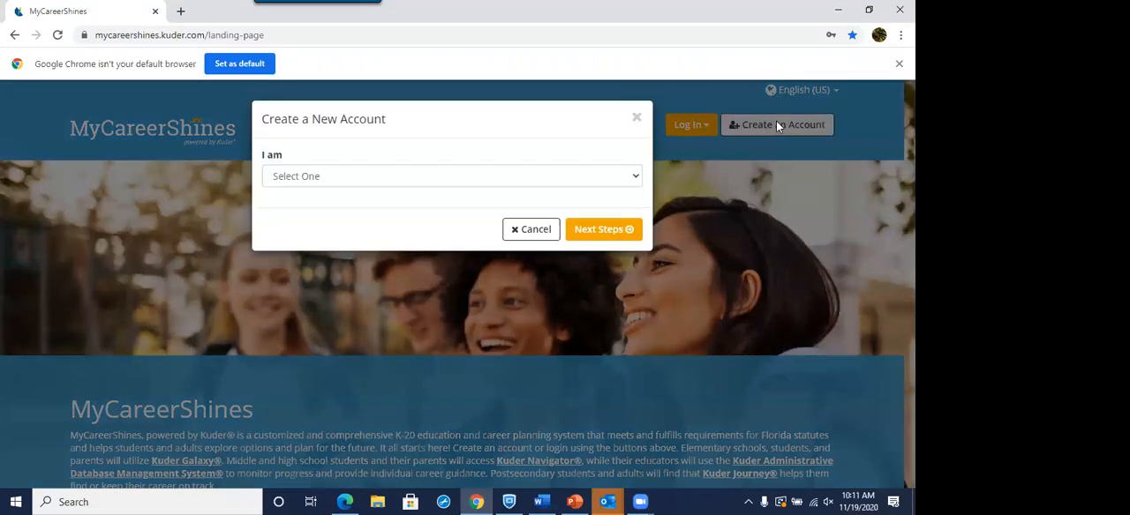
click(450, 175)
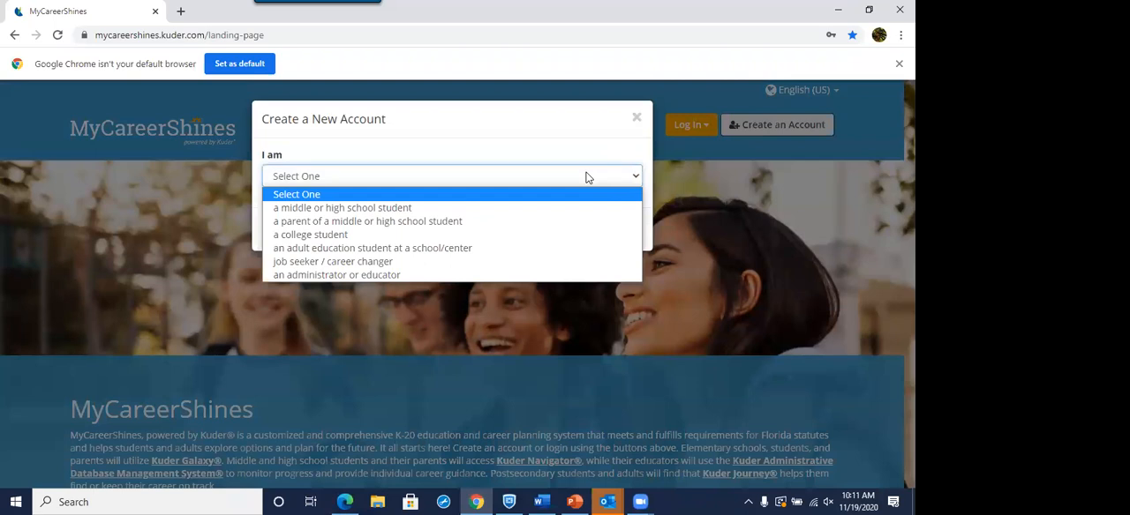
mouse_move(579, 208)
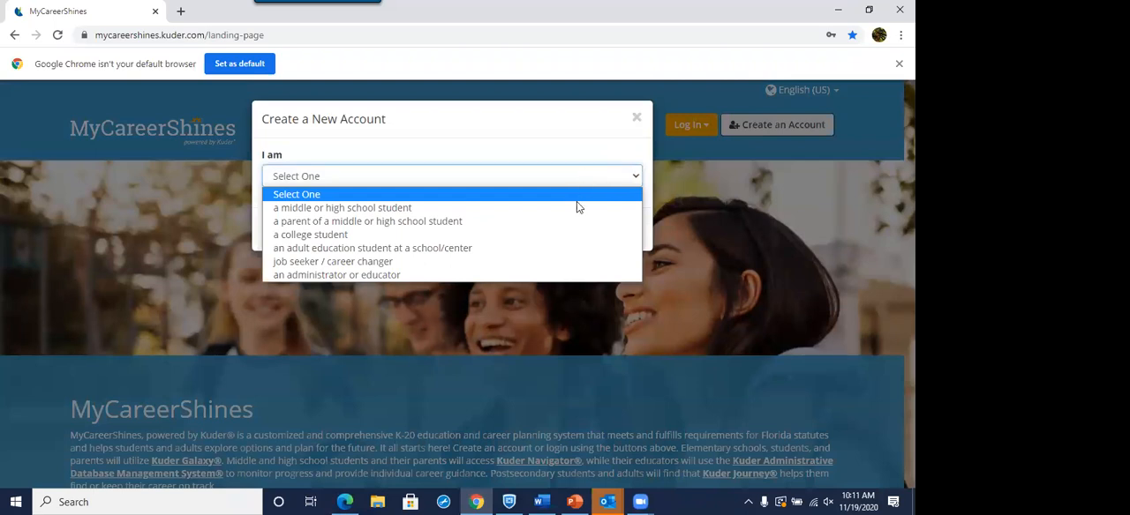
mouse_move(569, 248)
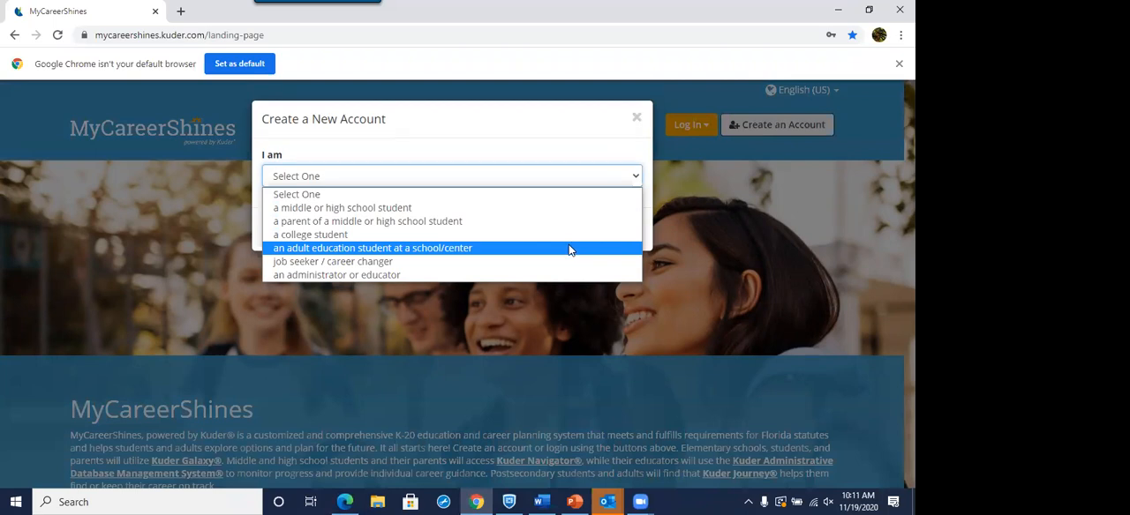
mouse_move(571, 261)
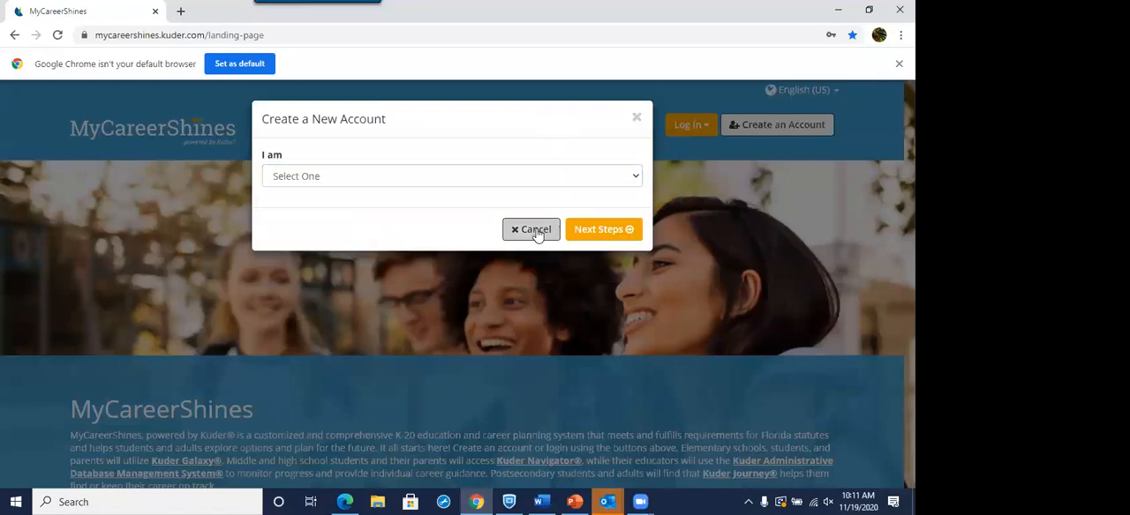
click(530, 230)
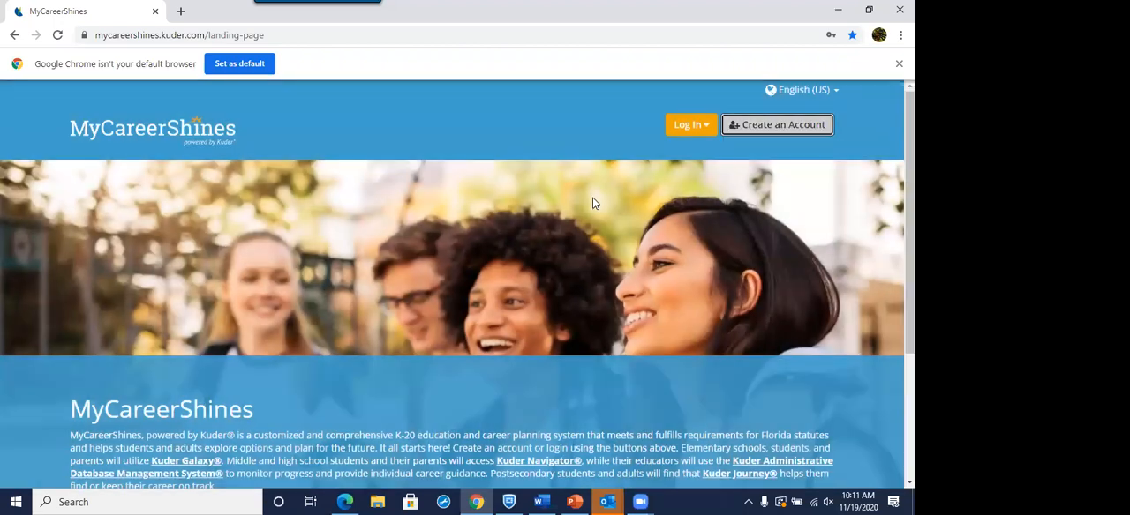
mouse_move(689, 125)
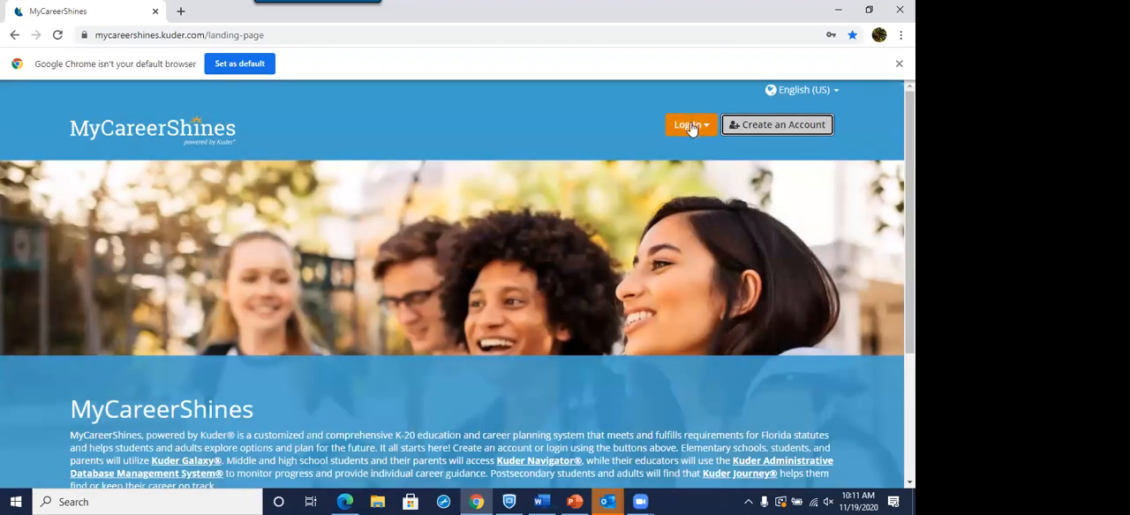
Log in as a college/adult user with the saved 'Journe' username and password
click(689, 124)
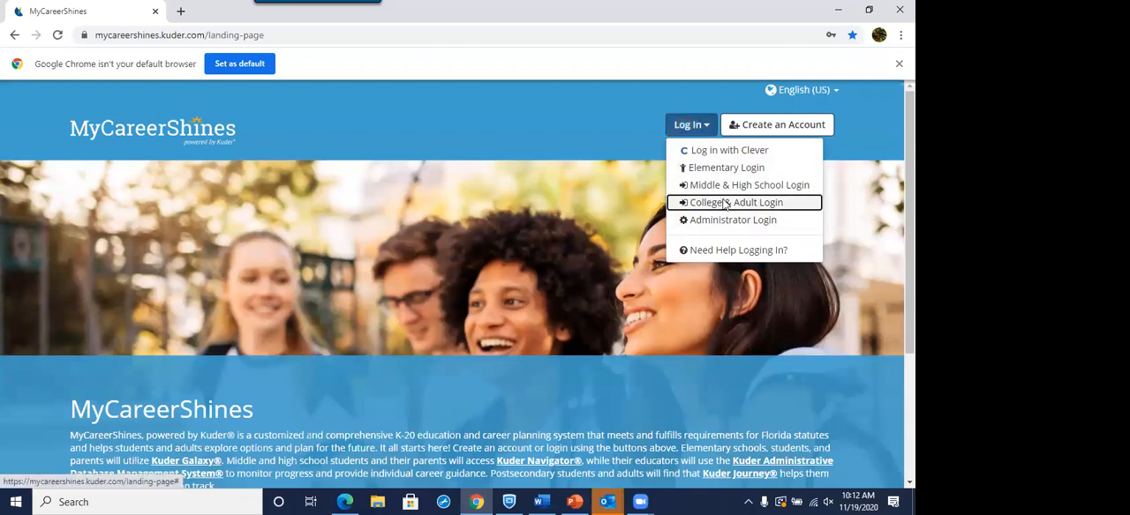
click(736, 203)
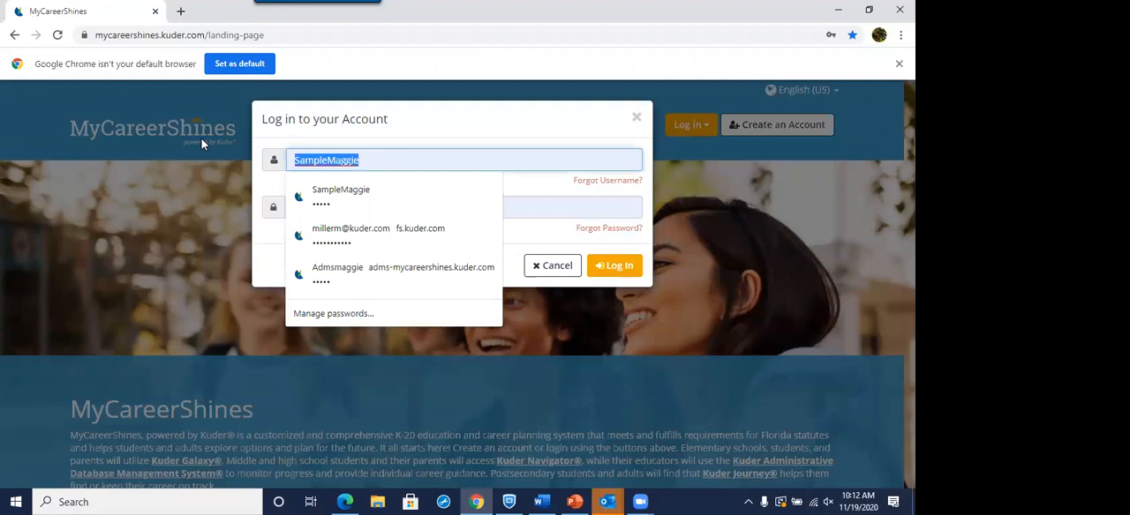
text(JourneyMa)
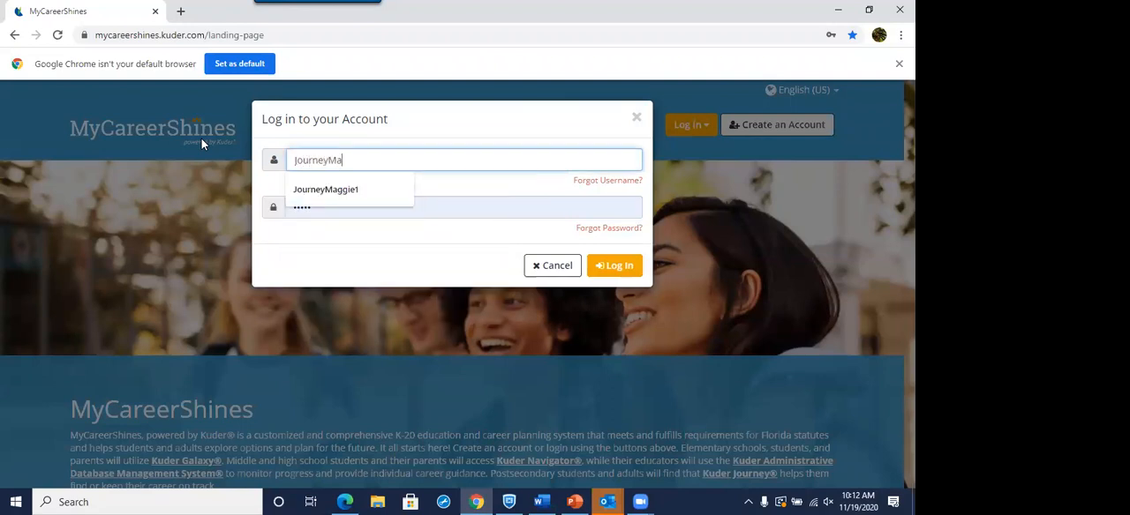
click(325, 189)
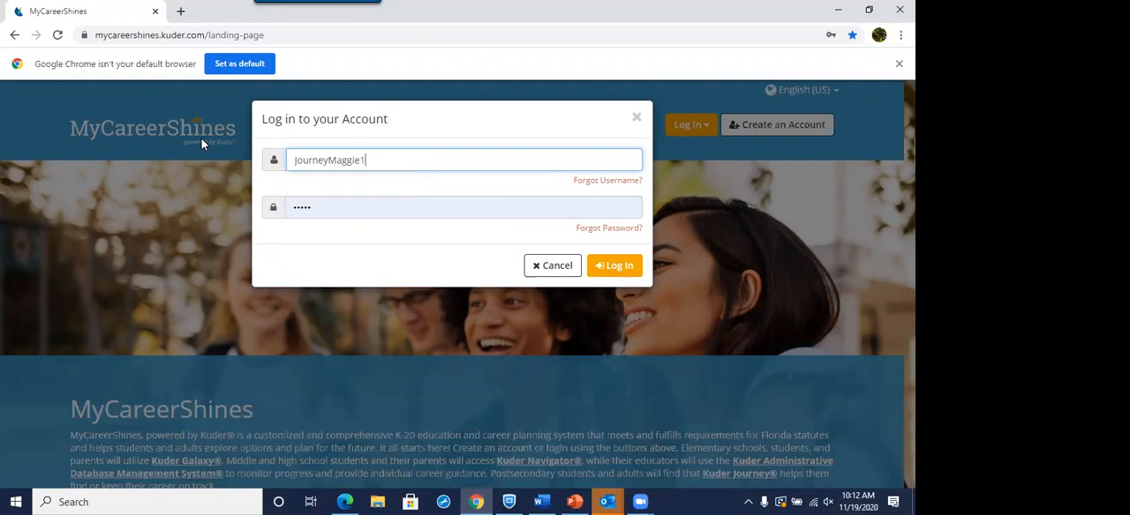
click(463, 206)
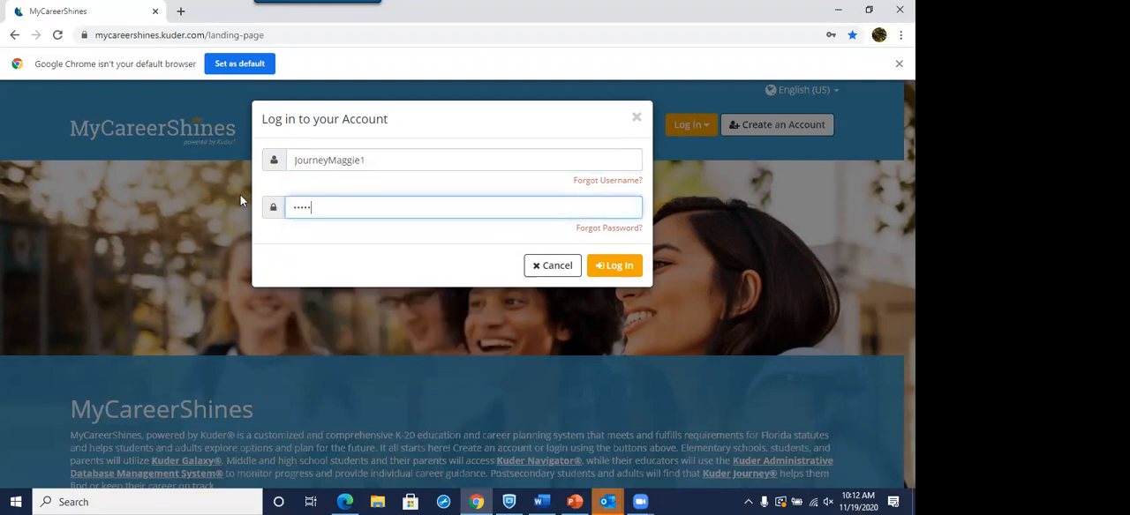
text(password)
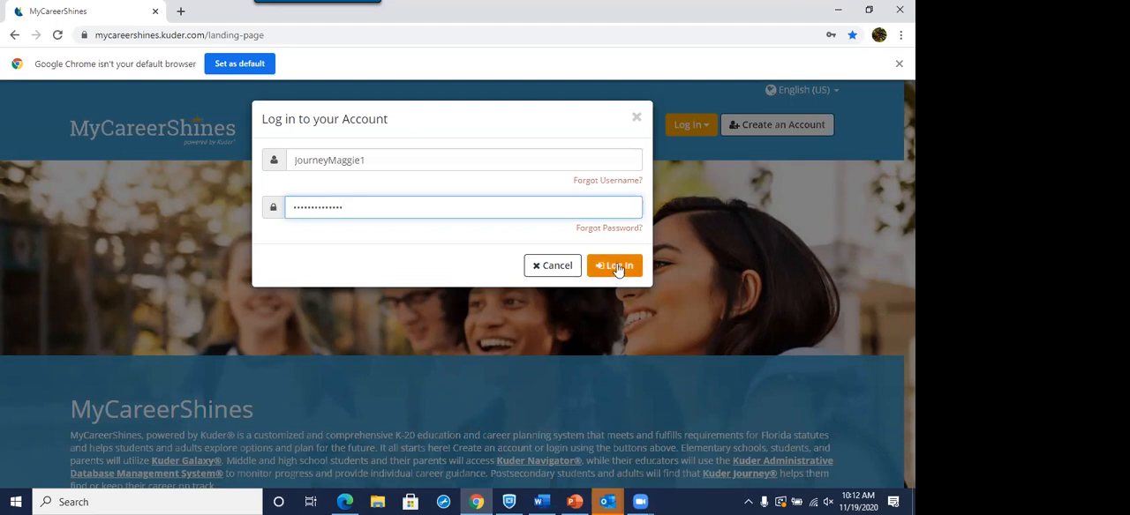
click(614, 266)
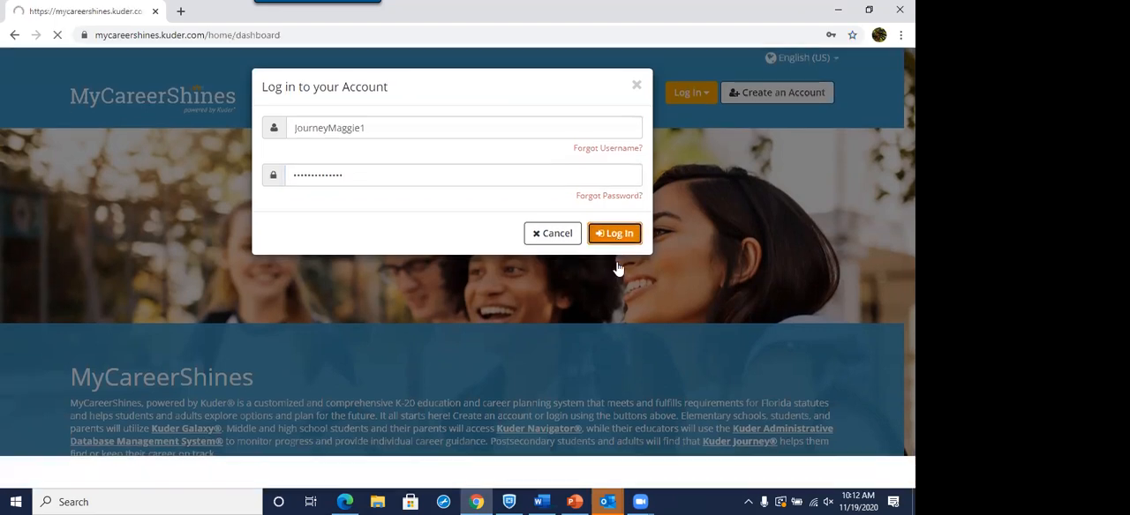
Let the Home dashboard load with assessment results and the 15% next-steps checklist
click(614, 233)
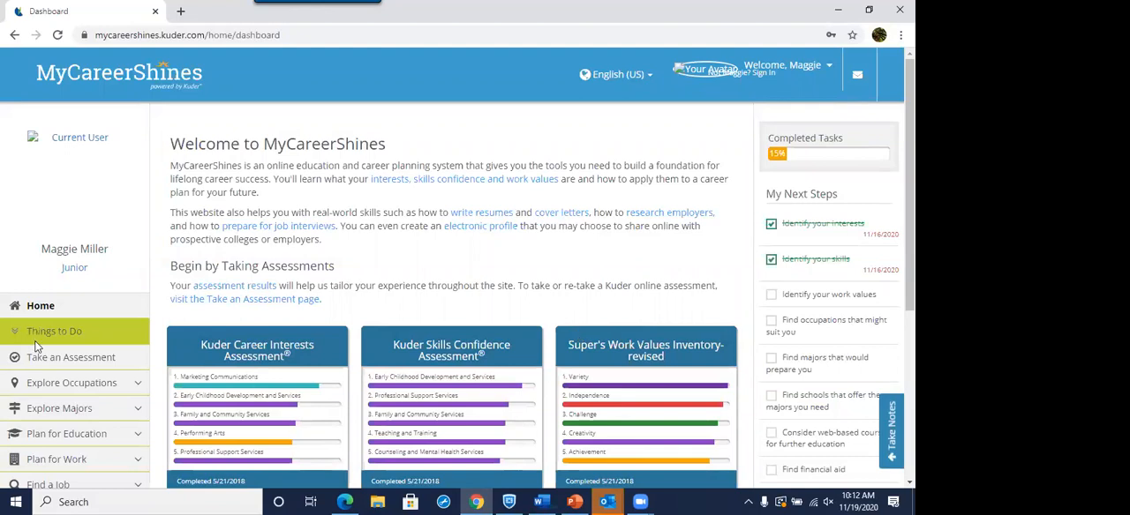
click(41, 306)
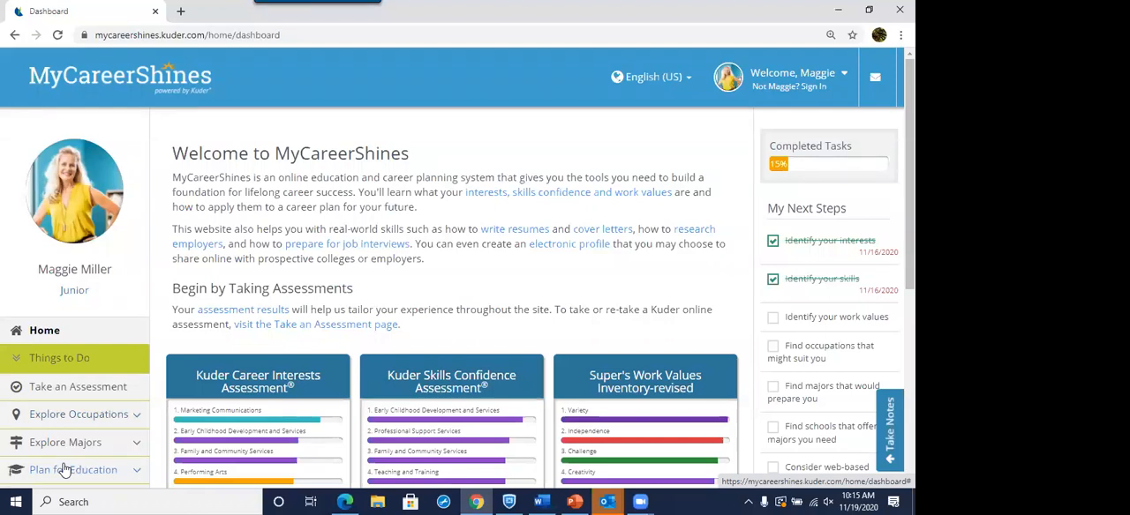
mouse_move(75, 190)
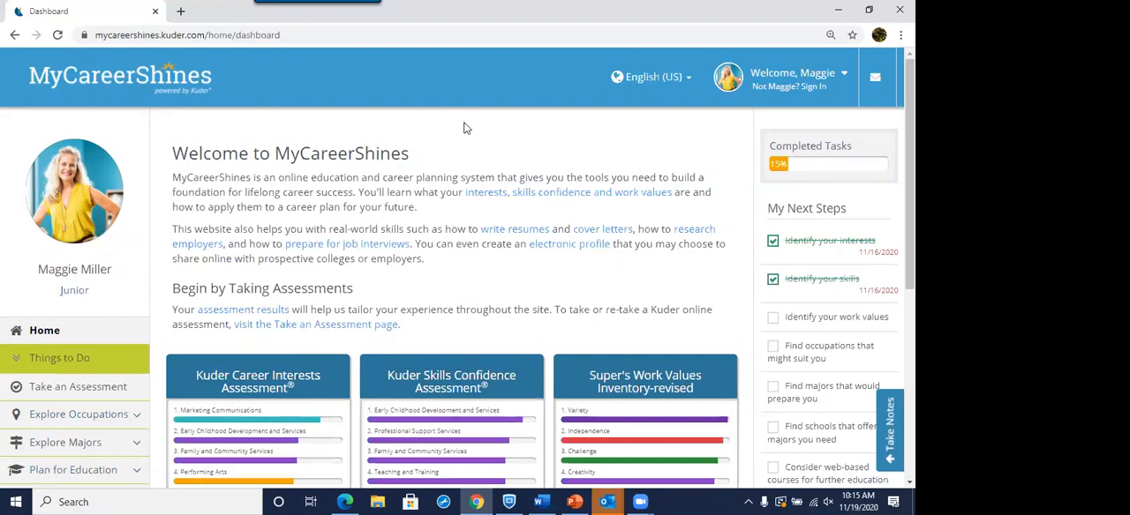
mouse_move(651, 76)
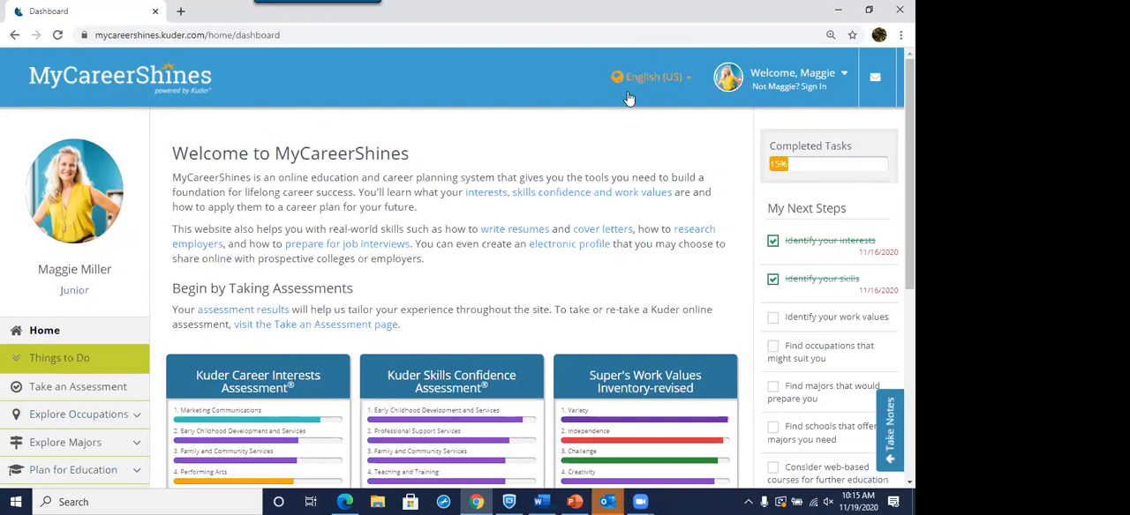
mouse_move(651, 77)
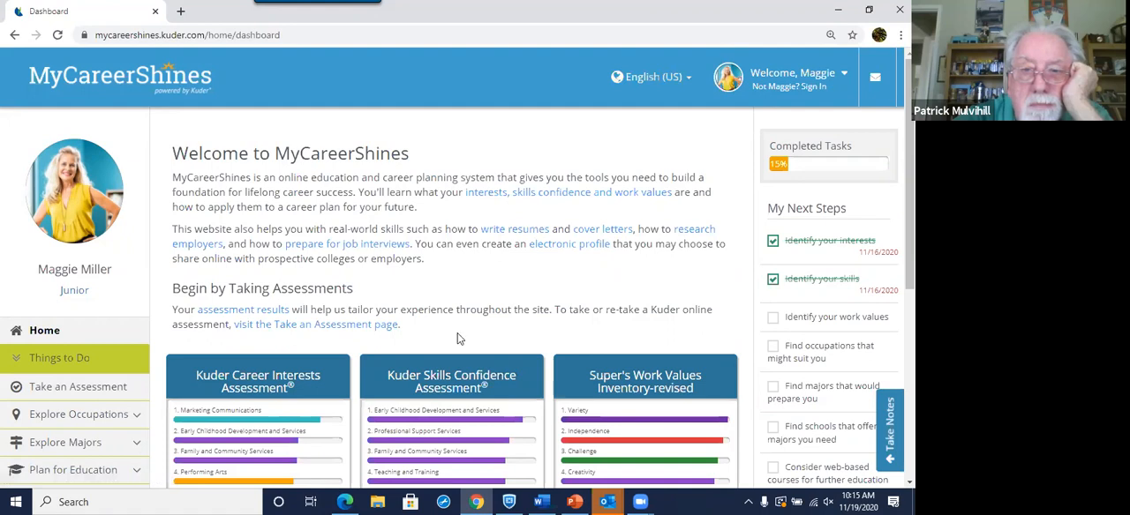
mouse_move(440, 501)
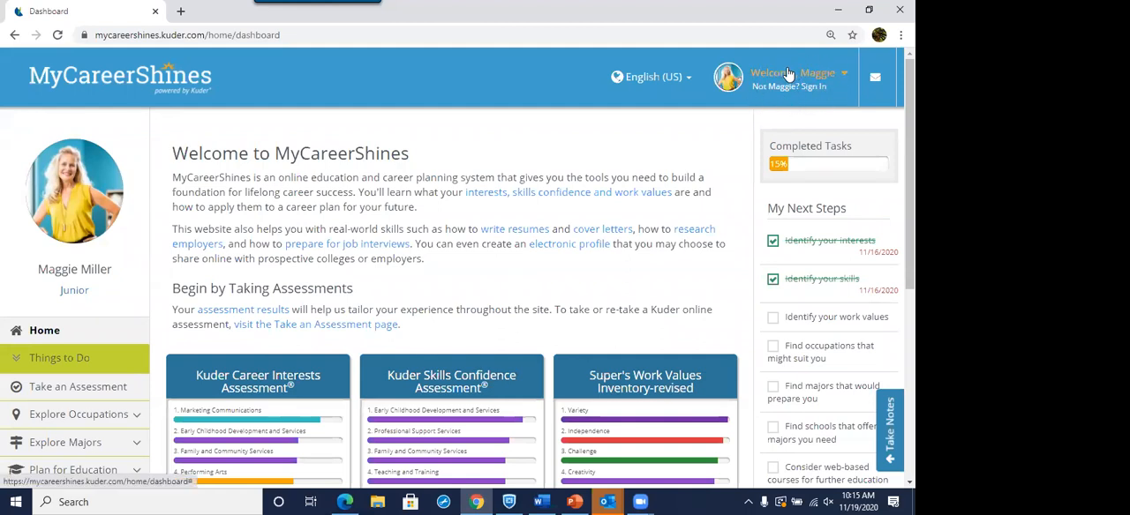
mouse_move(879, 111)
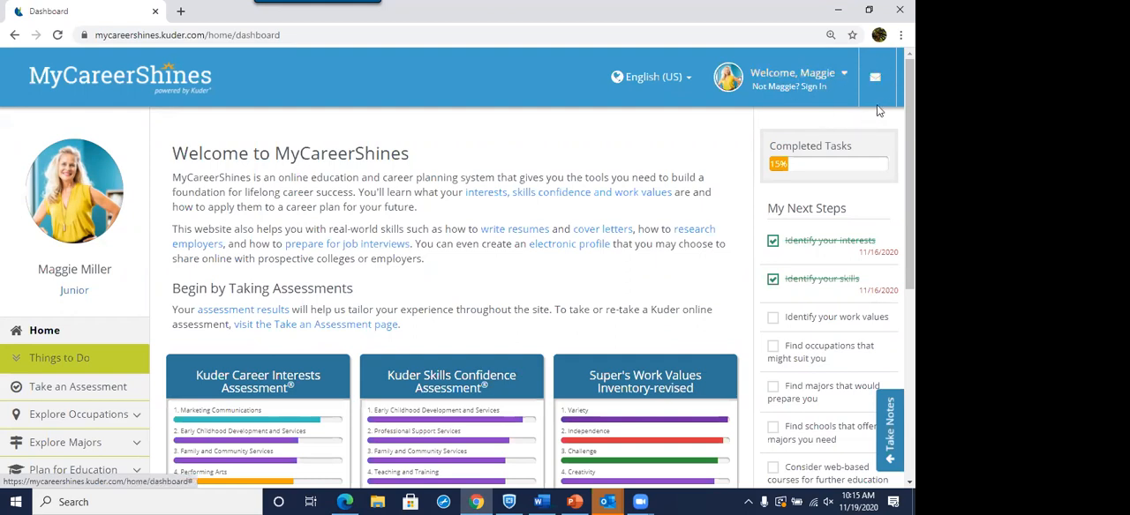
mouse_move(882, 110)
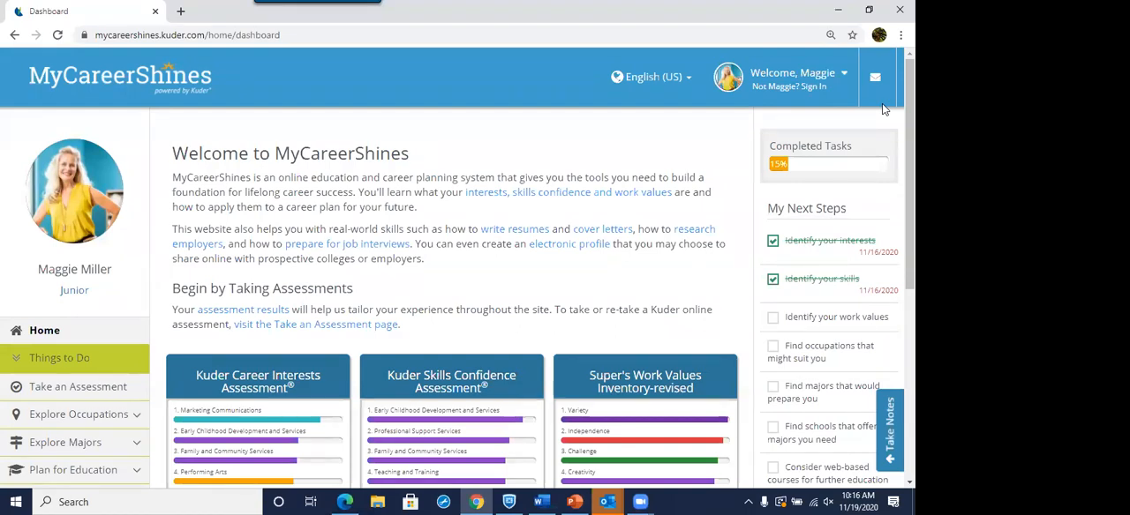
mouse_move(889, 108)
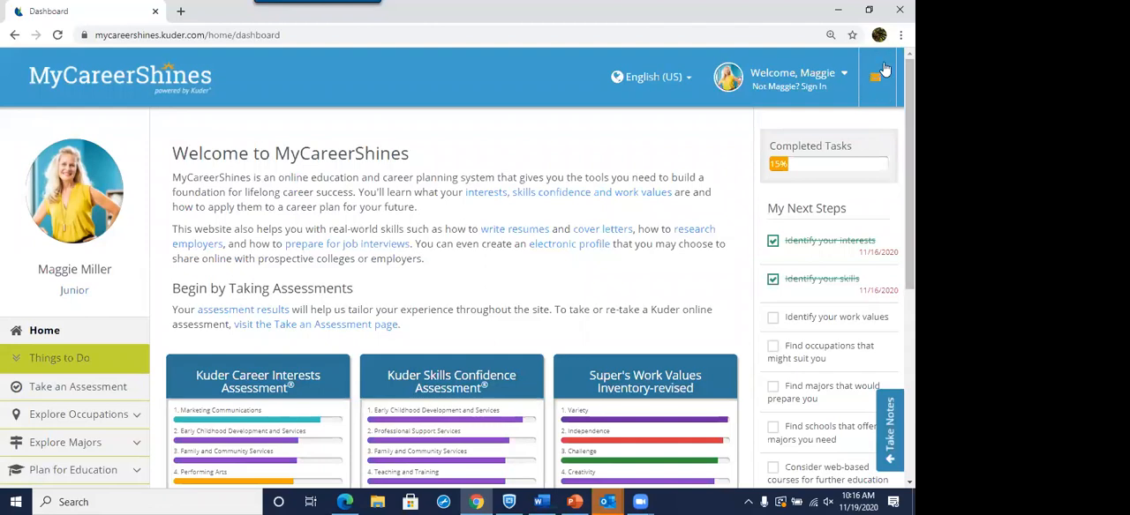
mouse_move(872, 78)
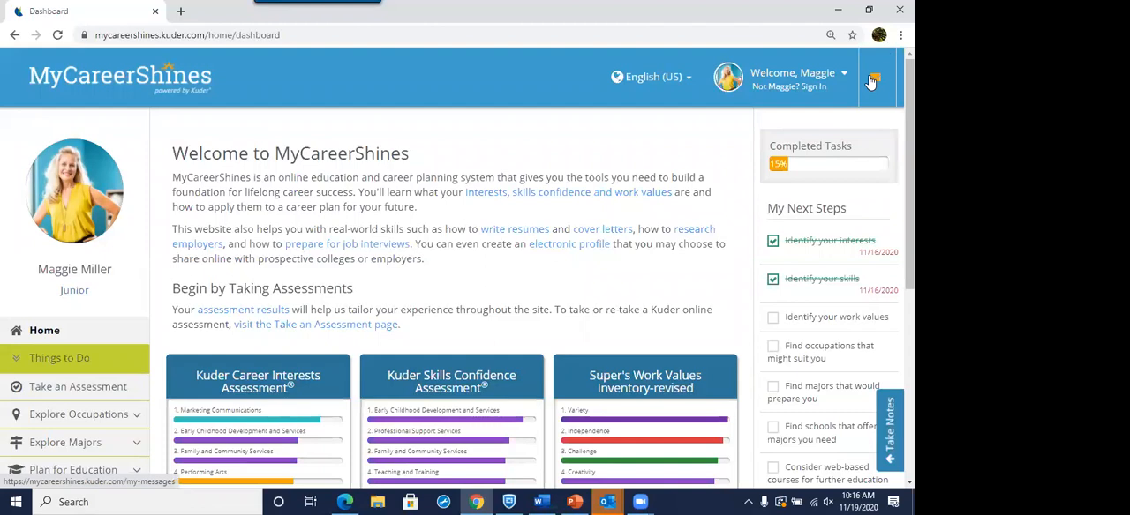
Scroll to My Next Steps and tick 'Identify your interests' as completed
scroll(down, 3)
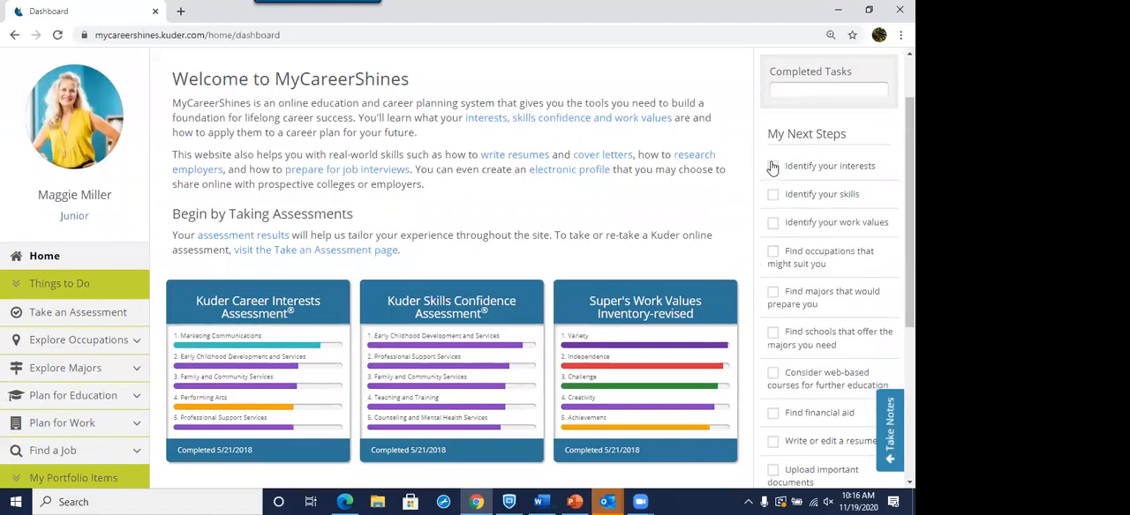
scroll(down, 3)
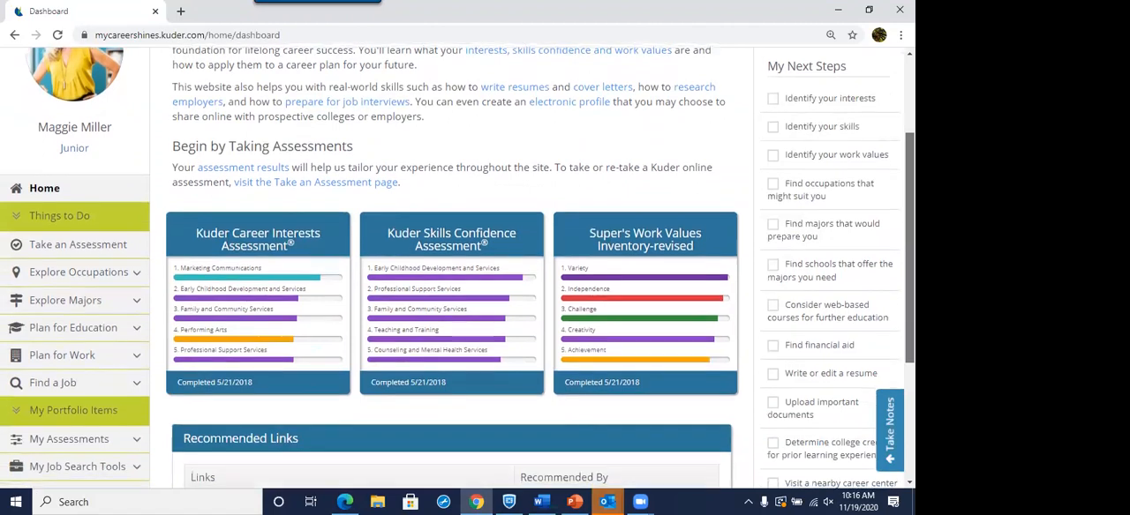
mouse_move(821, 168)
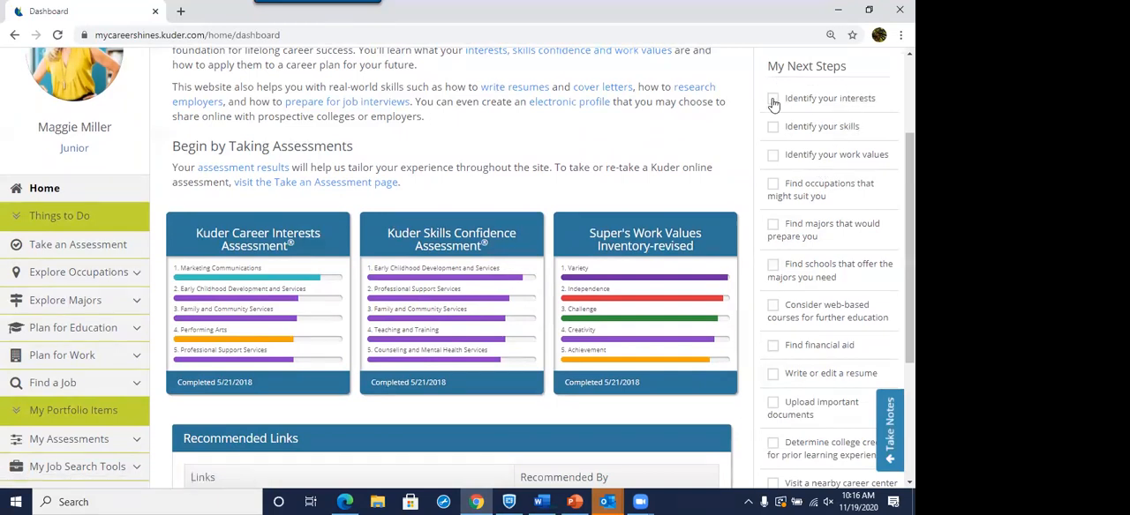
click(773, 137)
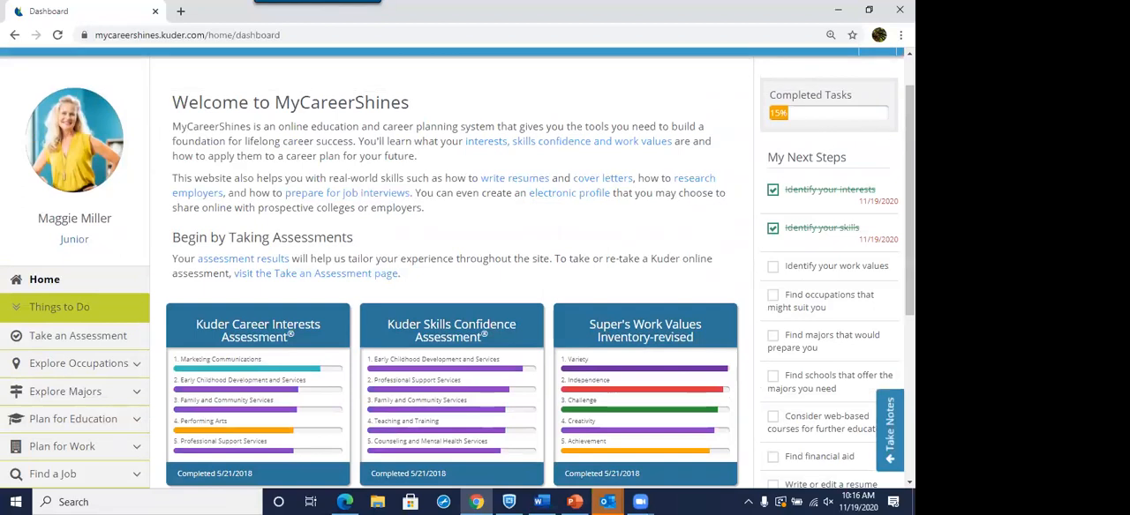
scroll(down, 3)
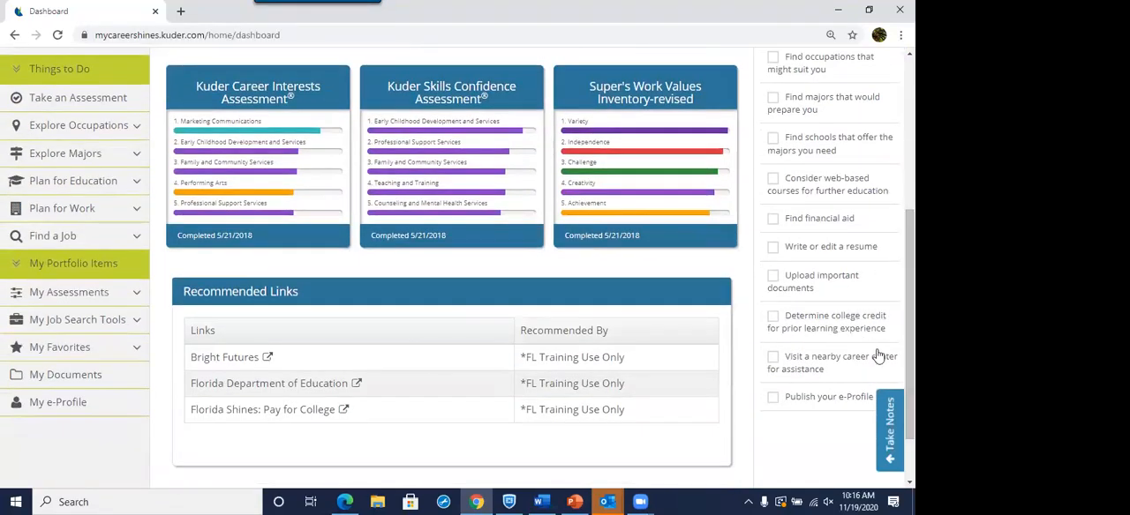
mouse_move(878, 356)
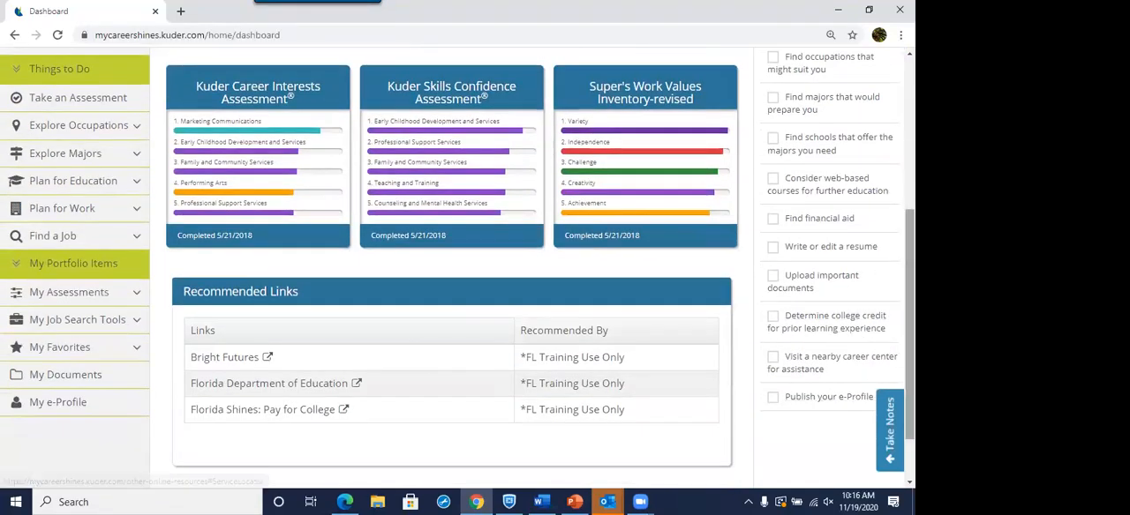
scroll(down, 3)
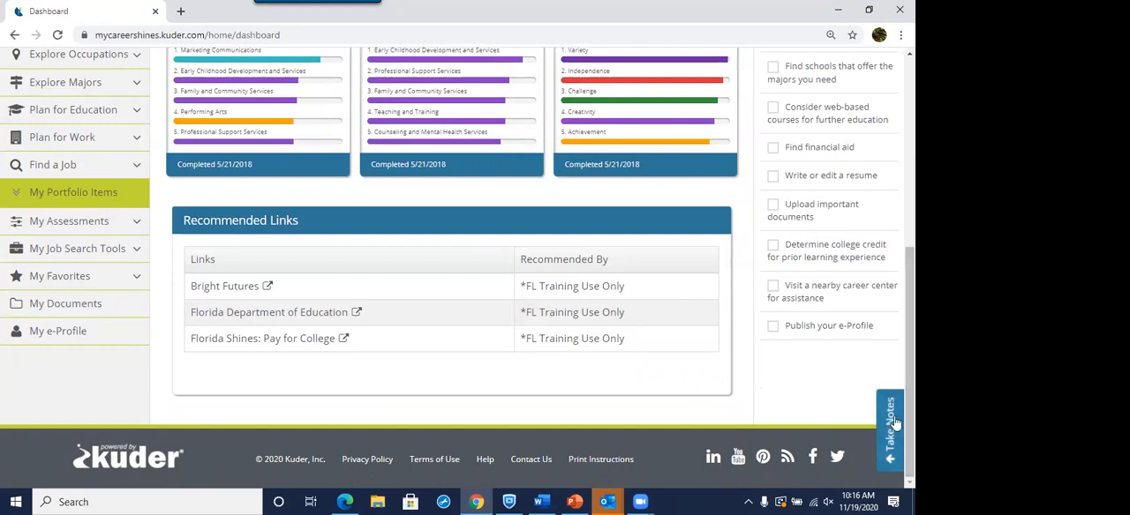
mouse_move(890, 430)
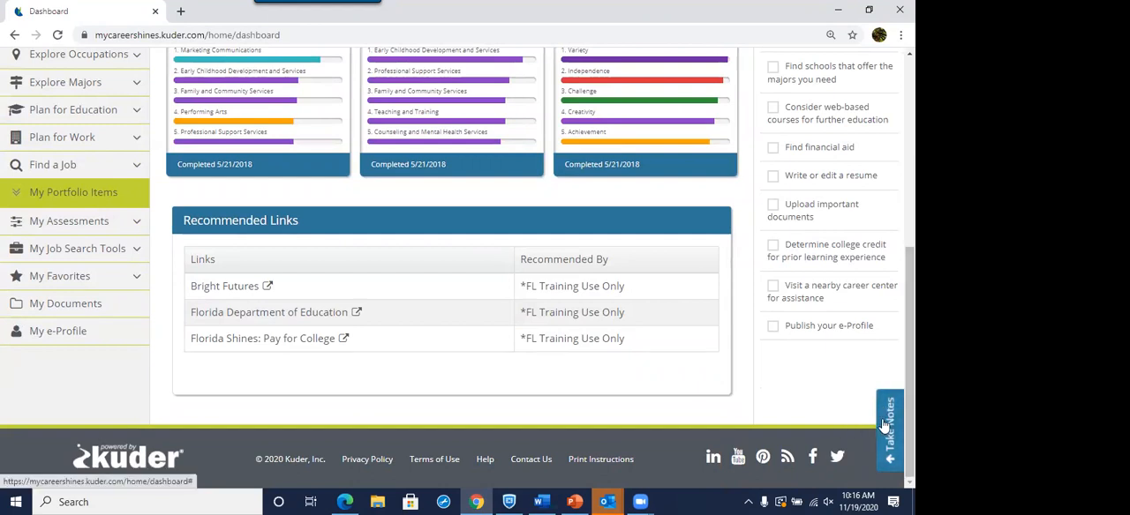
mouse_move(441, 315)
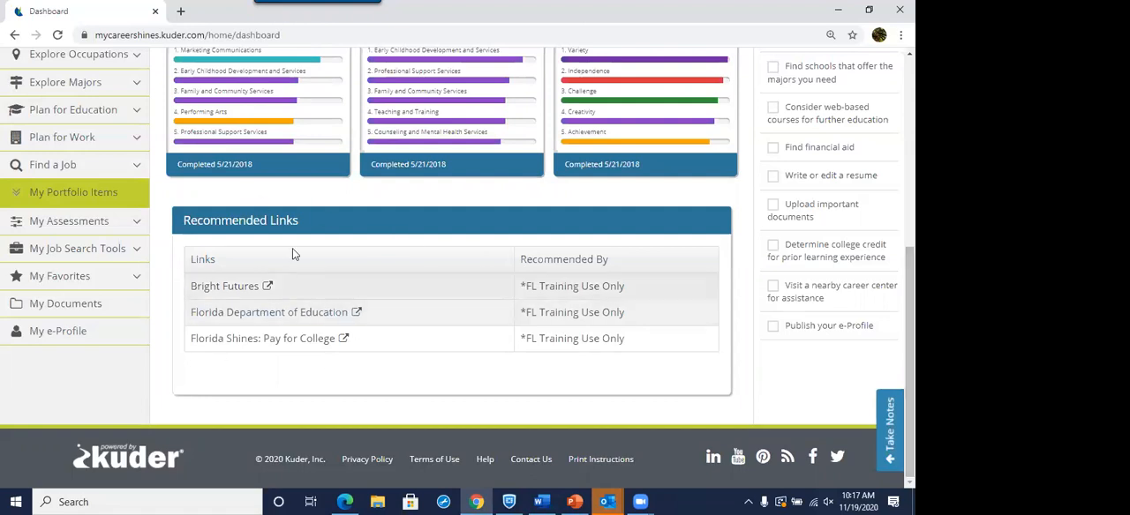
mouse_move(351, 379)
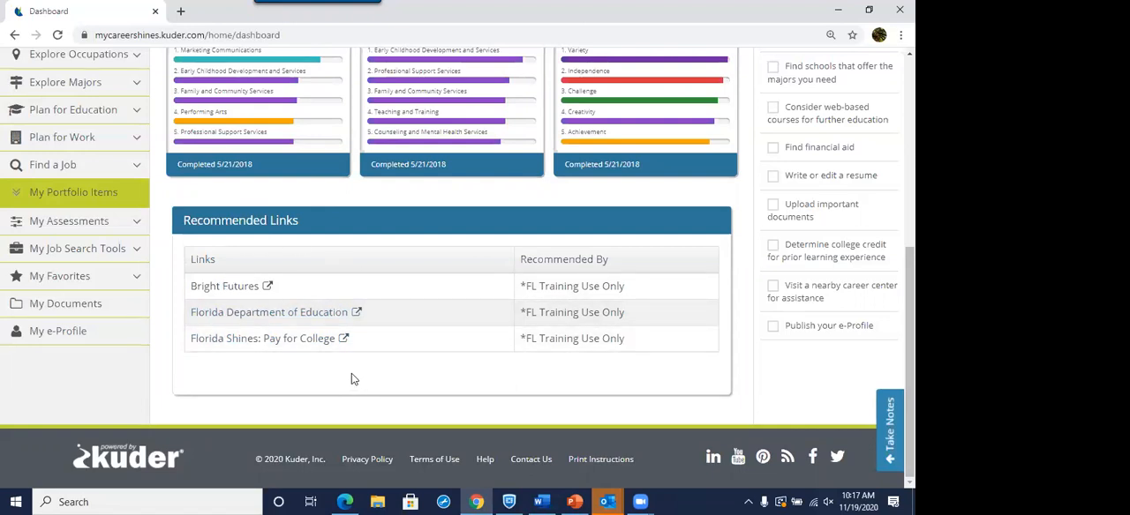
mouse_move(393, 377)
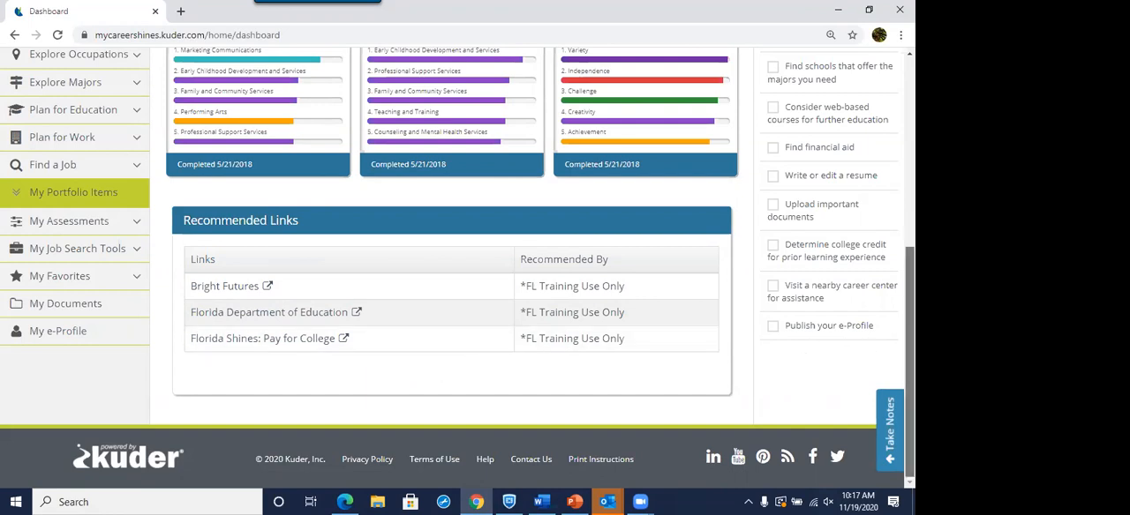
scroll(up, 3)
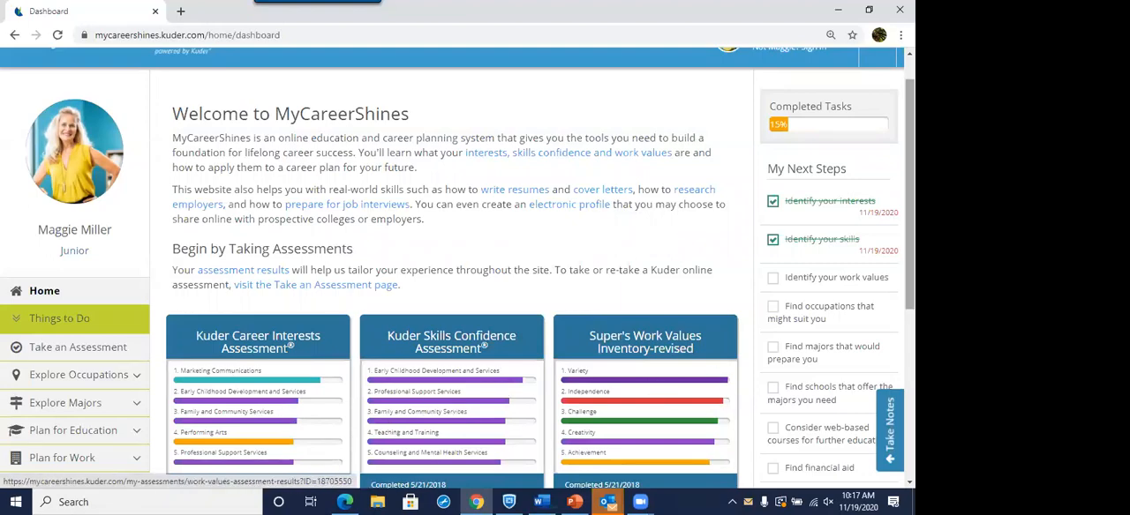
scroll(down, 3)
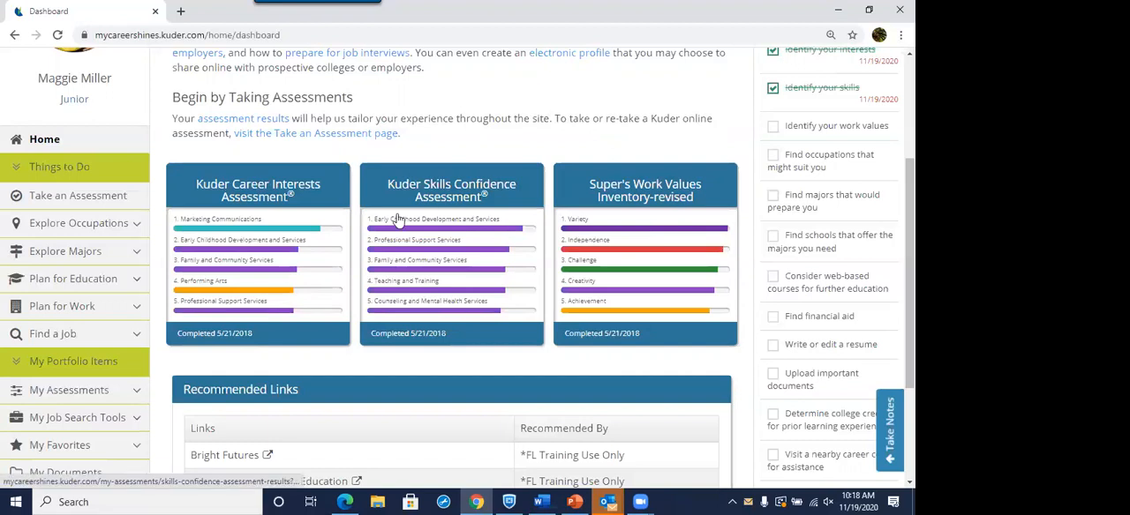
mouse_move(484, 294)
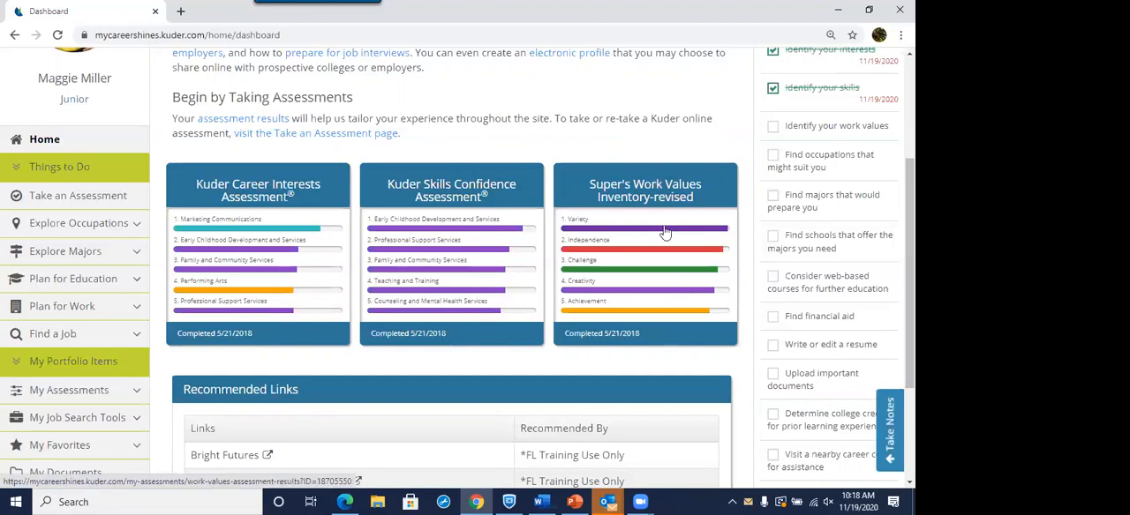
mouse_move(638, 303)
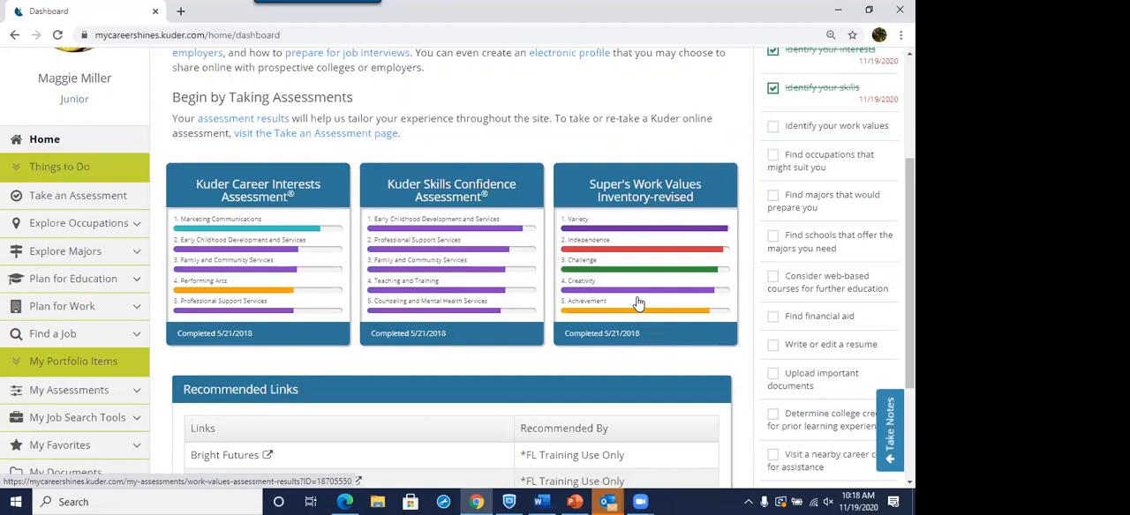
mouse_move(65, 223)
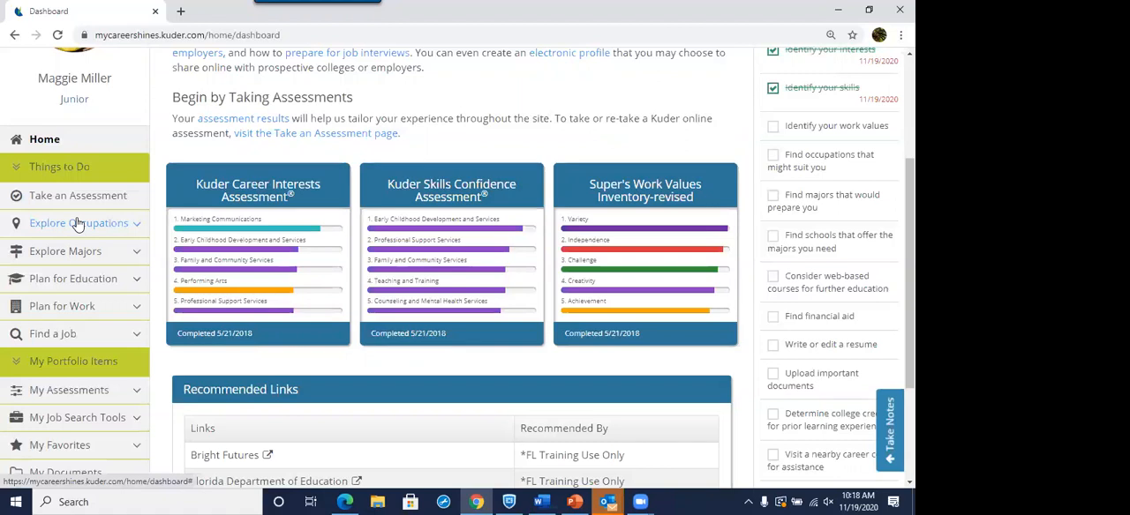
Expand Explore Occupations and open 'Occupations Suggested by National Career Clusters and Pathways'
click(79, 223)
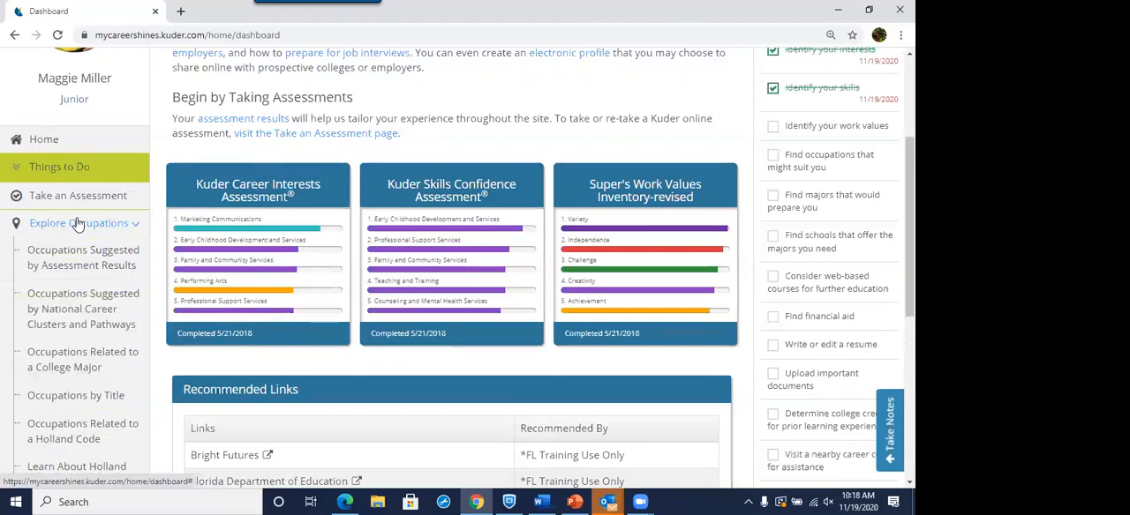
click(82, 309)
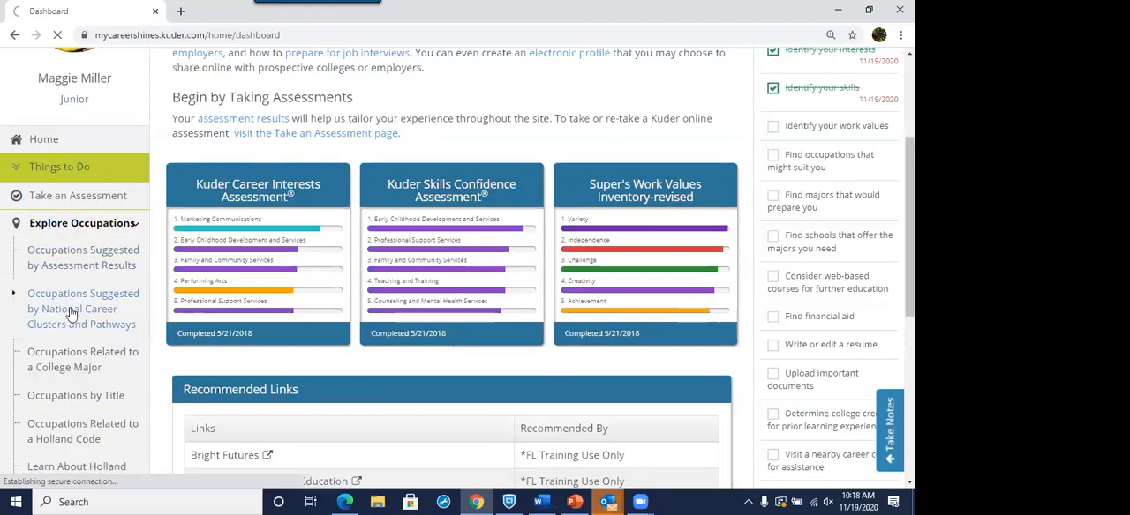
click(83, 308)
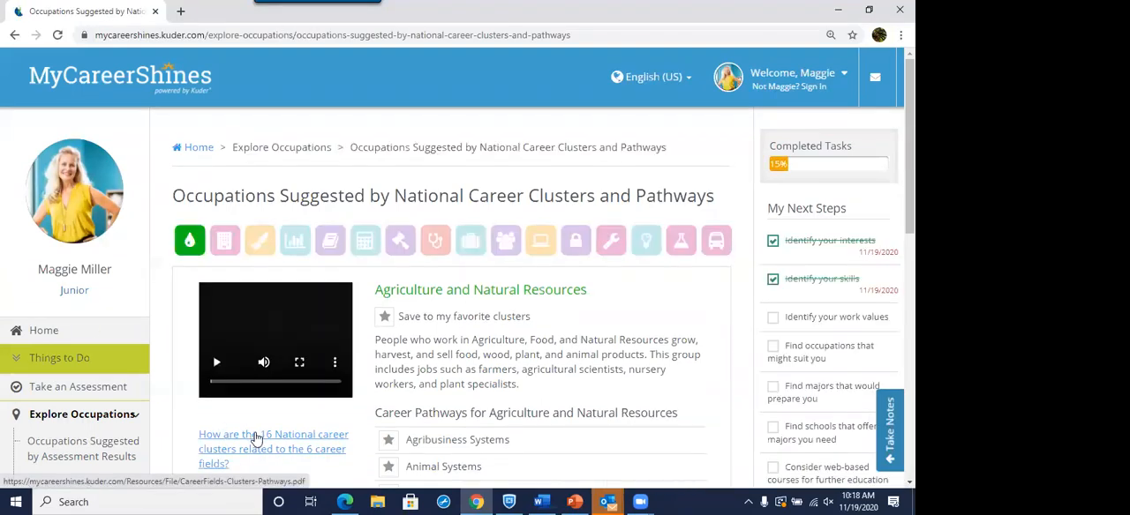
Browse the Career Framework Overview PDF mapping 6 career fields to 16 clusters, then return
click(273, 449)
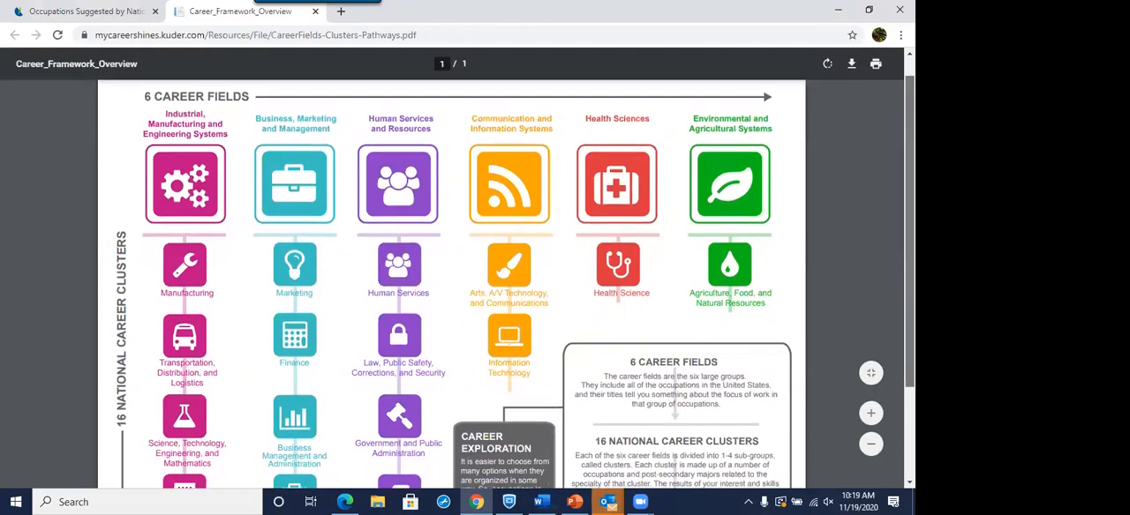
scroll(down, 3)
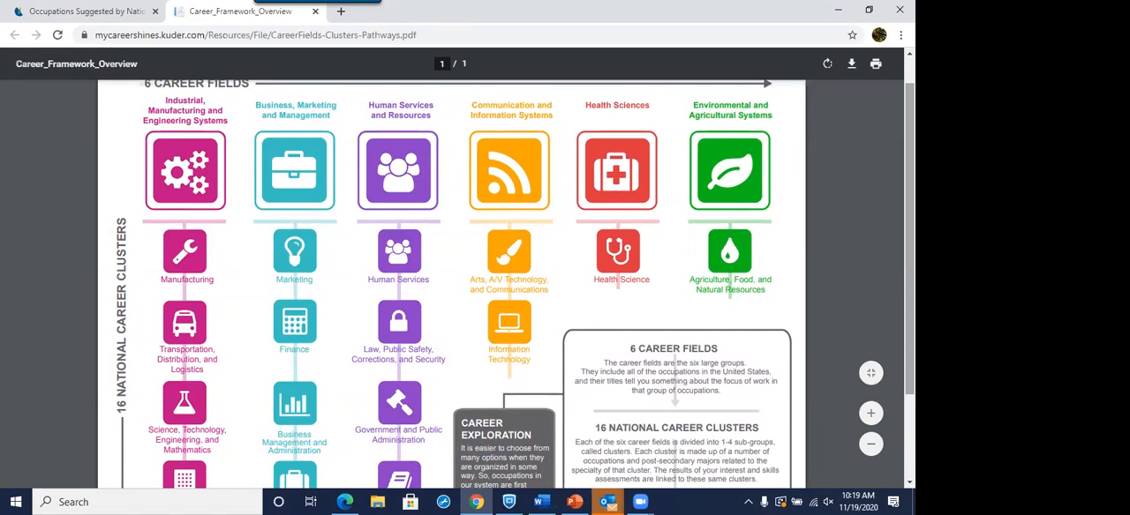
scroll(down, 3)
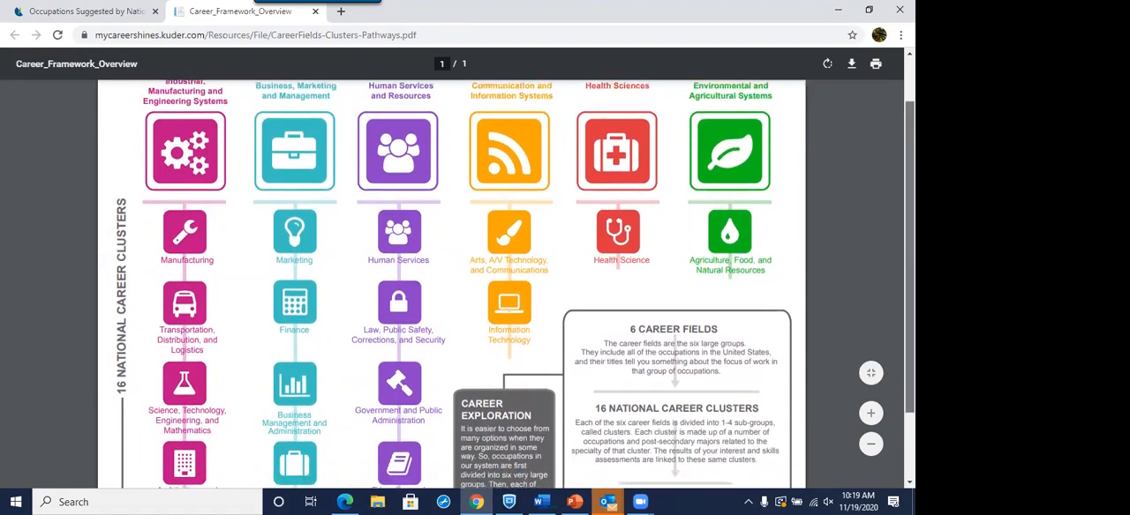
scroll(down, 3)
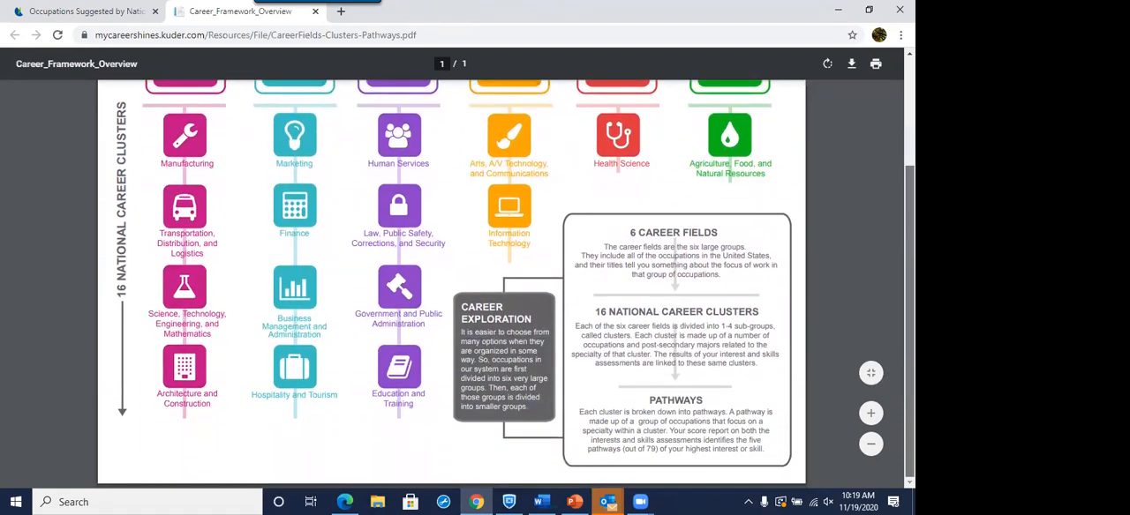
scroll(down, 3)
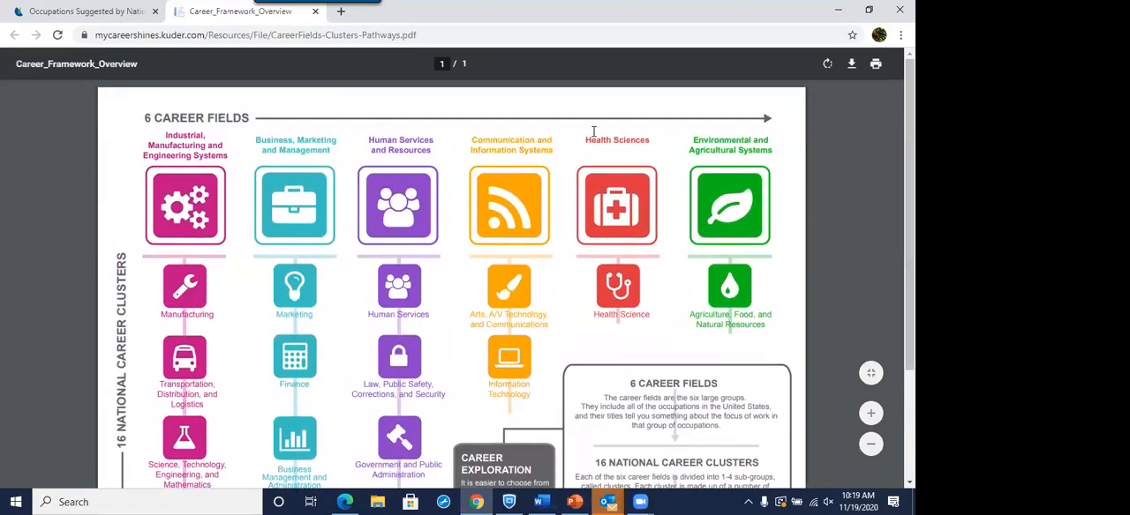
click(84, 10)
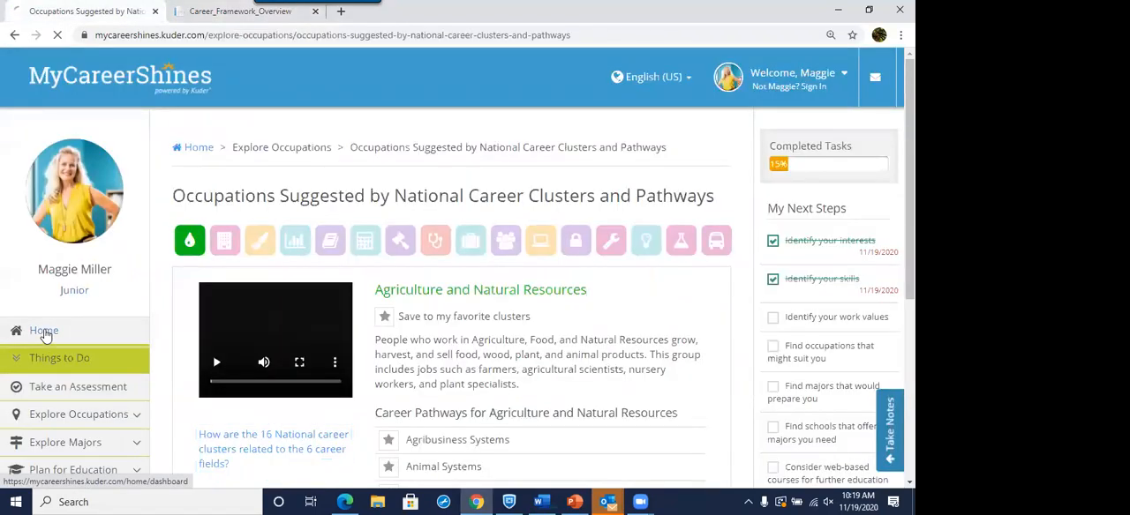
Review the Kuder Career Interests Assessment's five top career pathways, then return to the dashboard
click(43, 331)
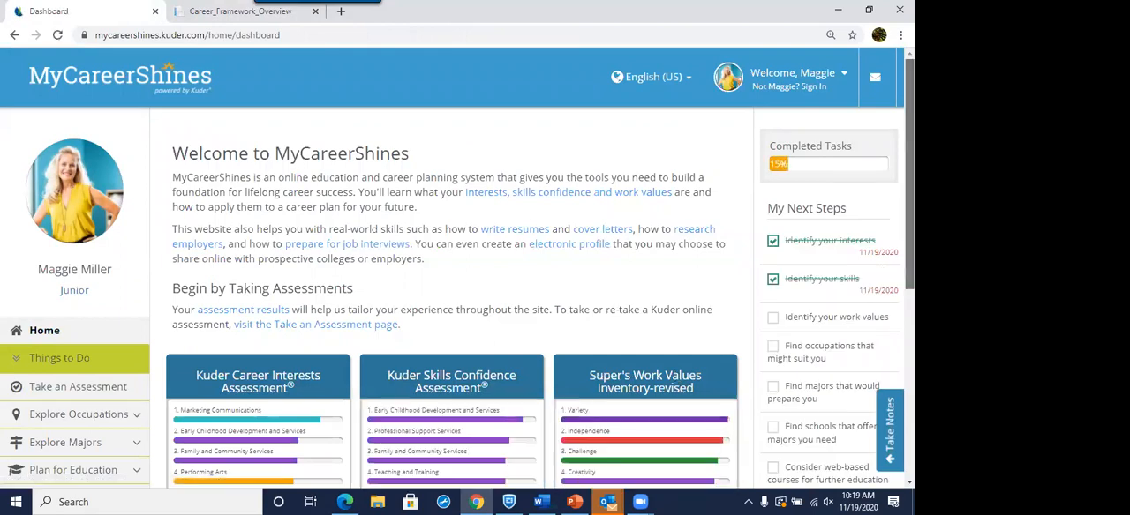
scroll(down, 3)
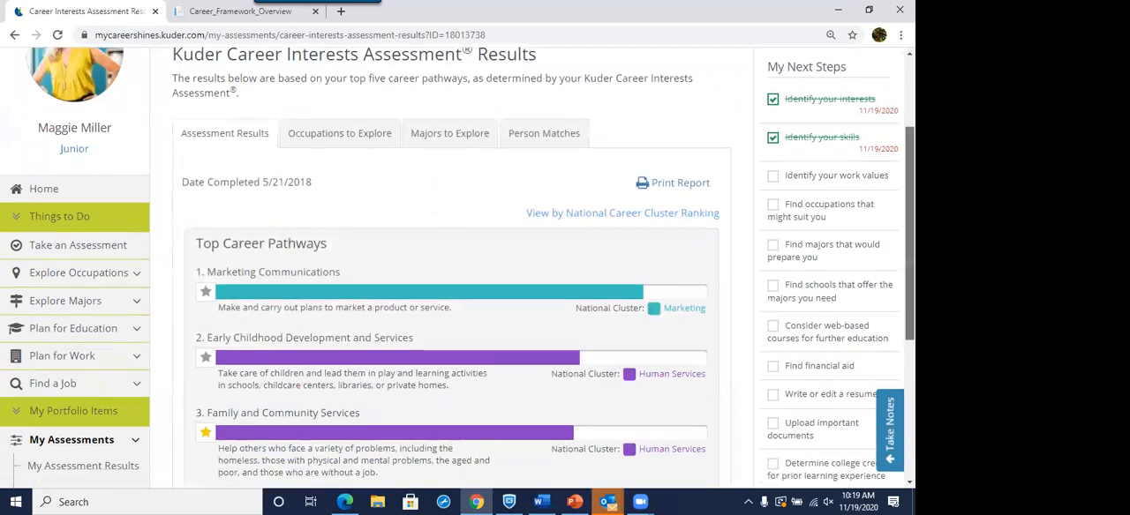
scroll(down, 3)
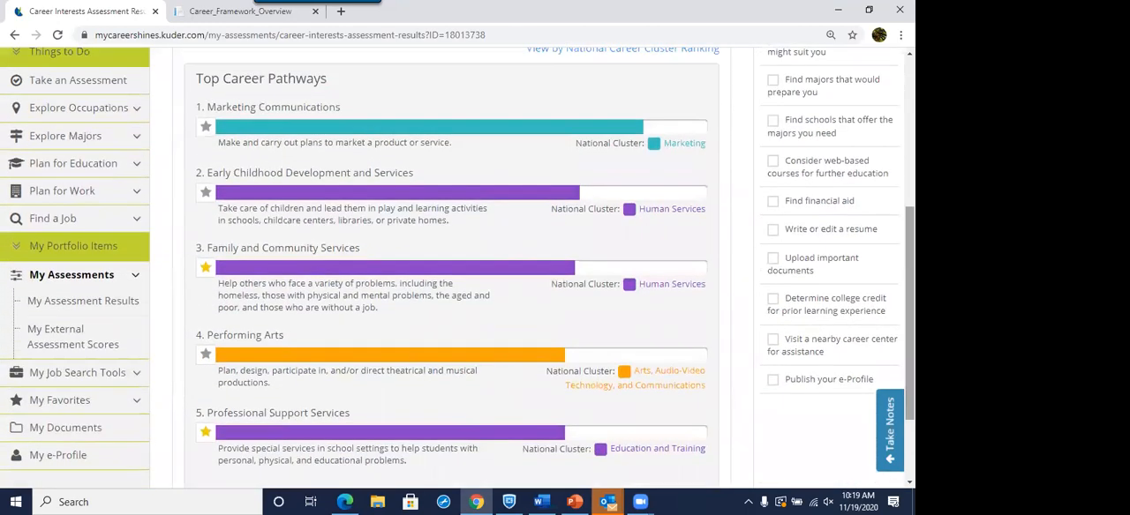
mouse_move(273, 106)
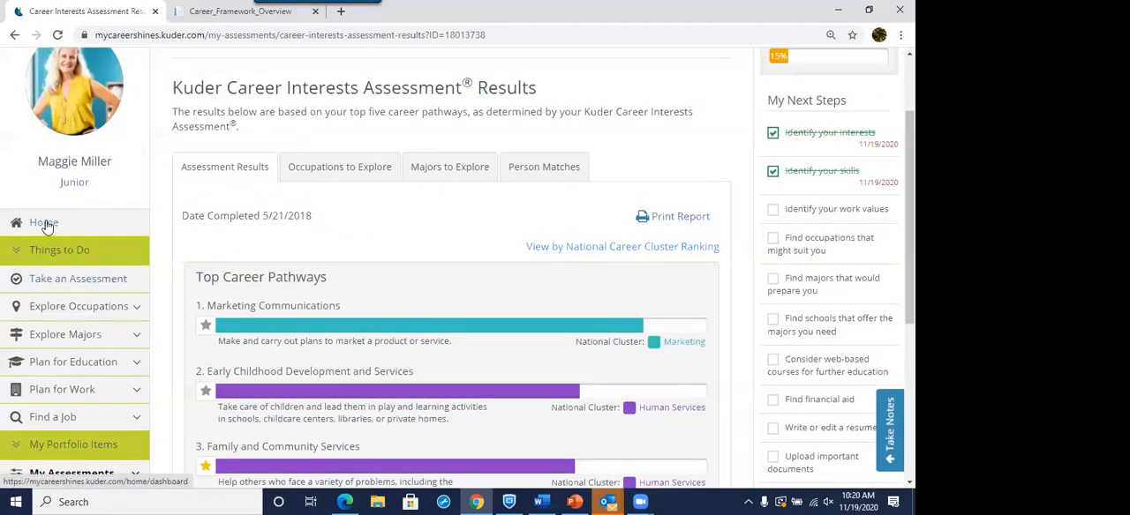
click(42, 223)
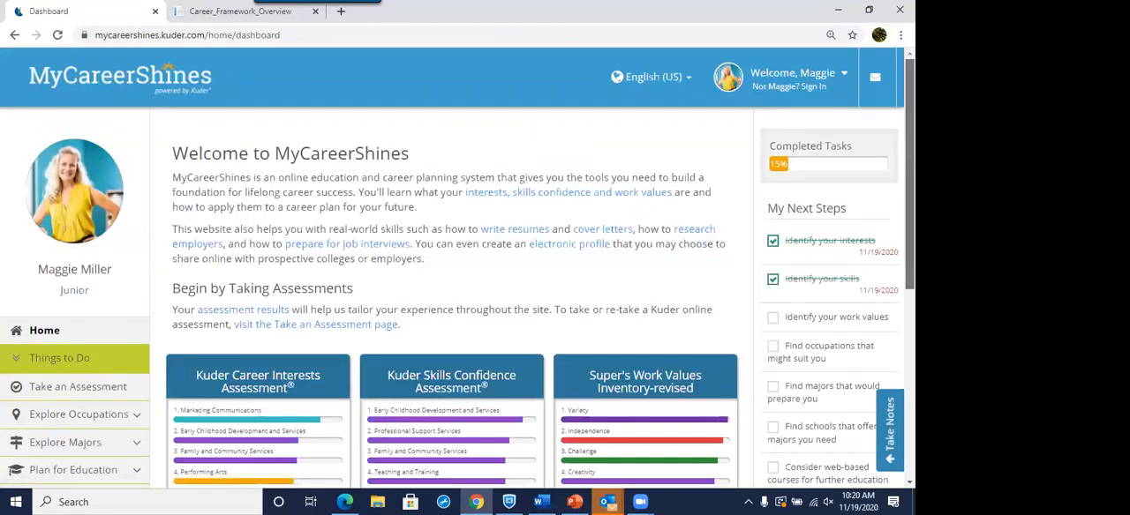
Open Occupations Suggested by Assessment Results and sort the list by interest match
scroll(down, 3)
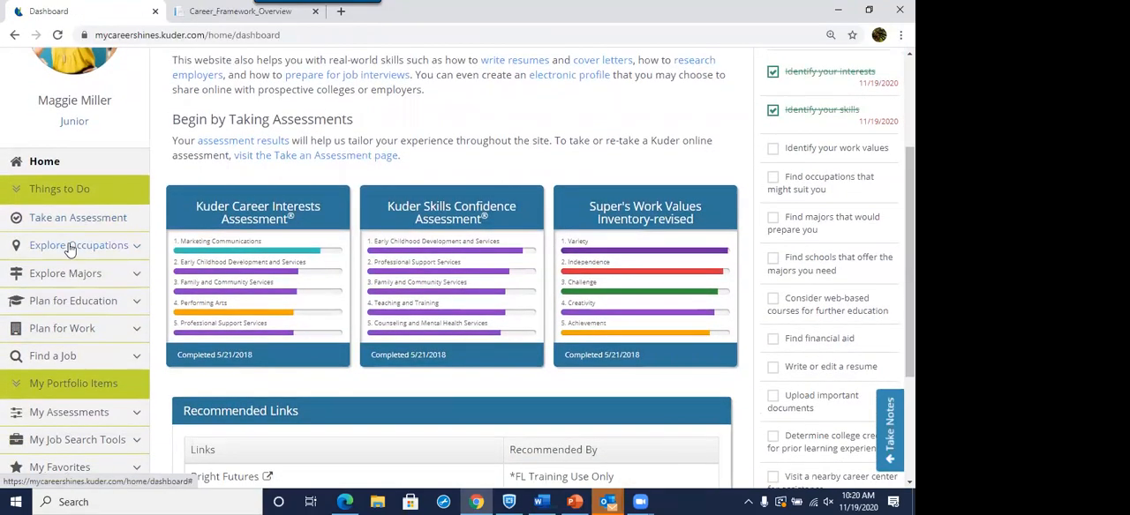
click(78, 245)
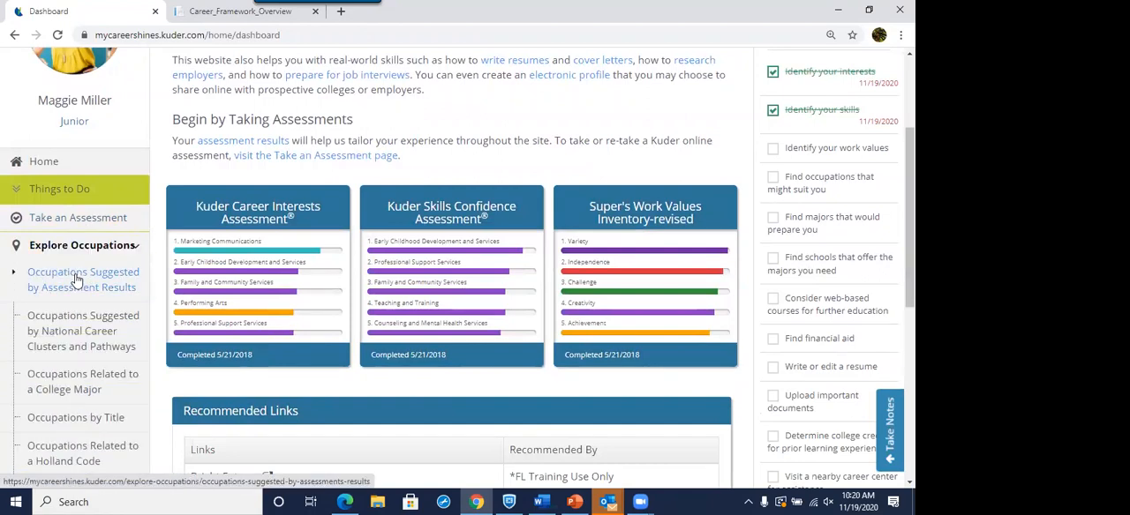
click(83, 280)
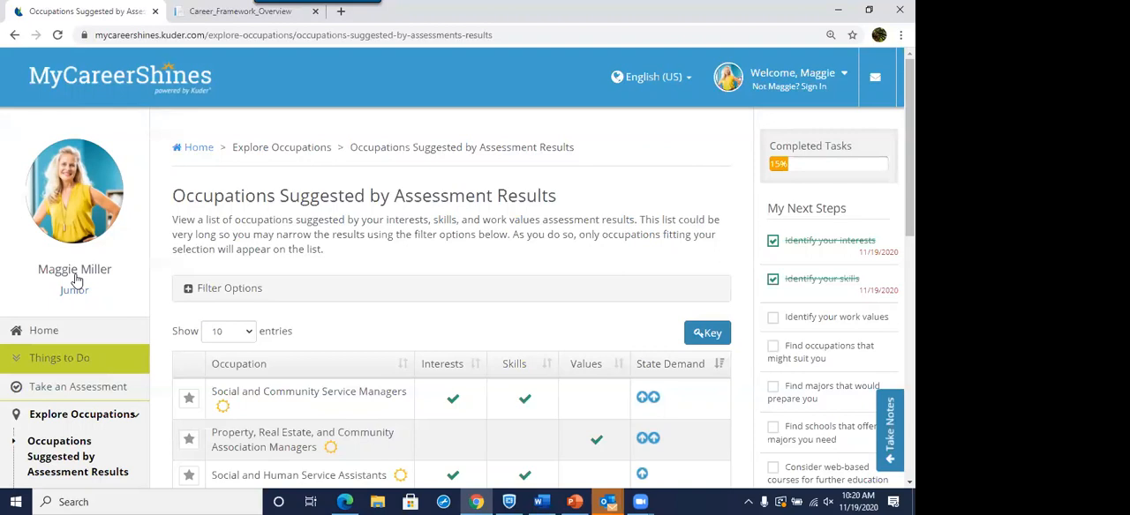
scroll(down, 3)
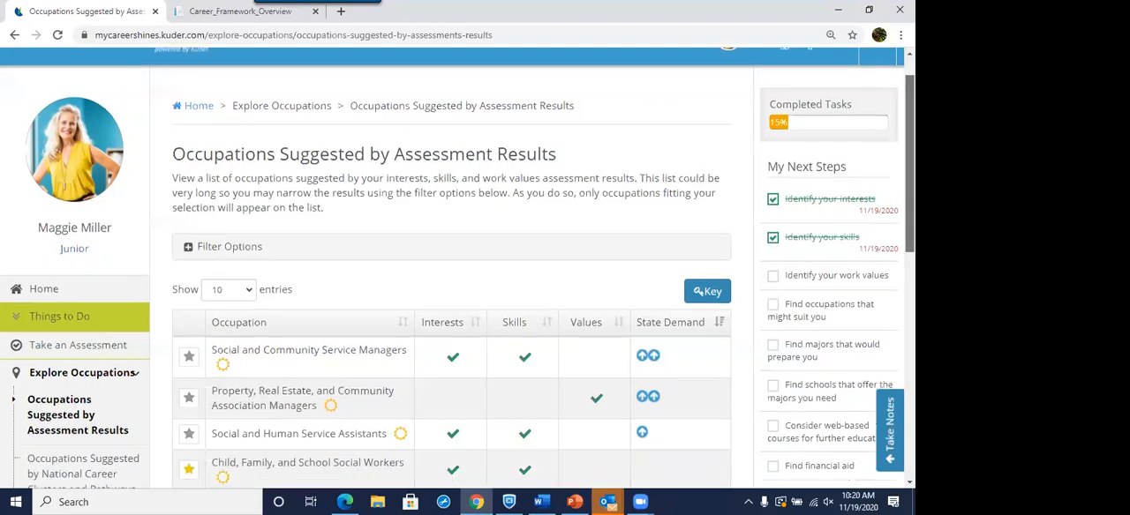
scroll(down, 3)
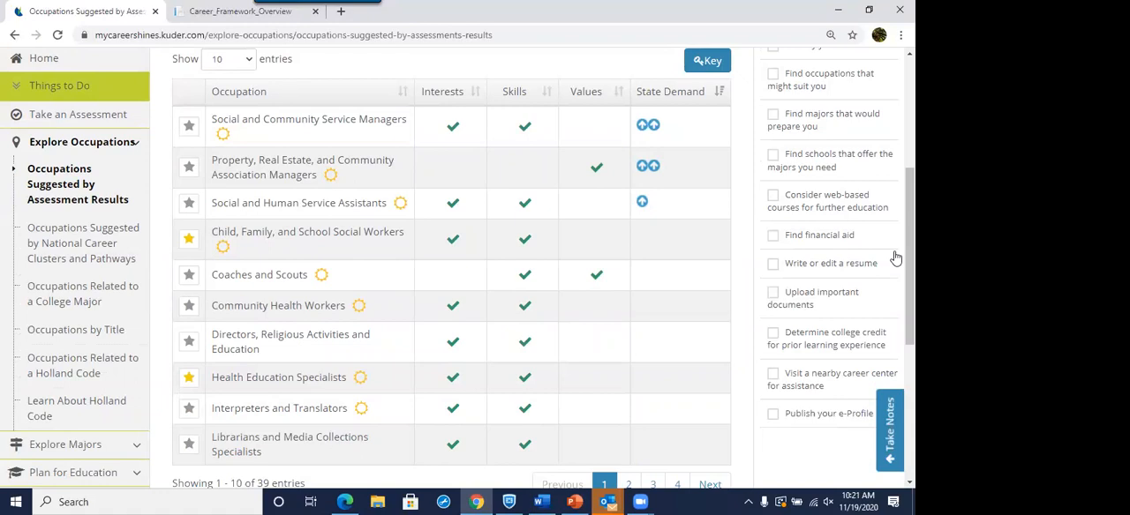
mouse_move(820, 235)
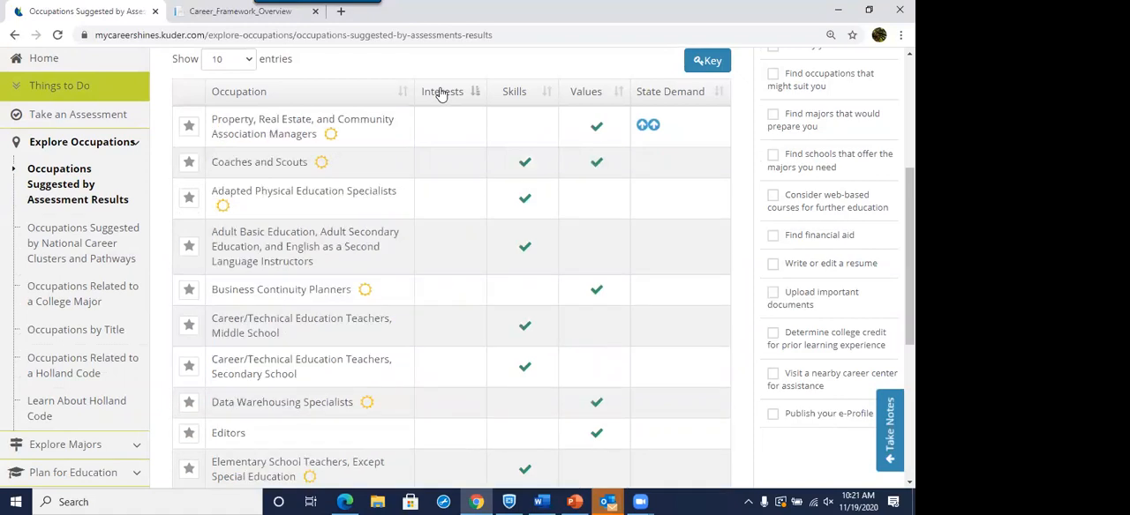
click(442, 91)
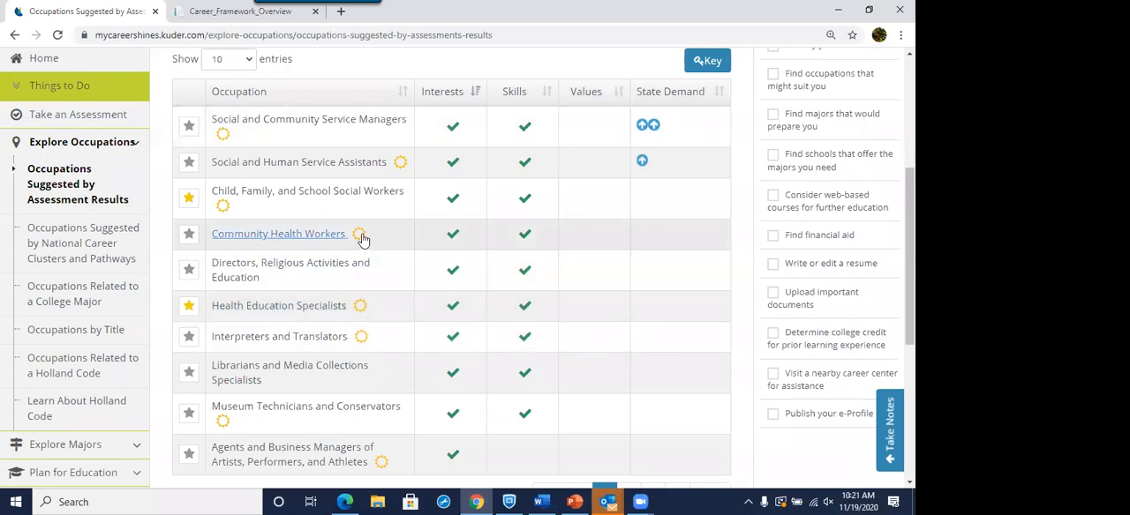
mouse_move(392, 245)
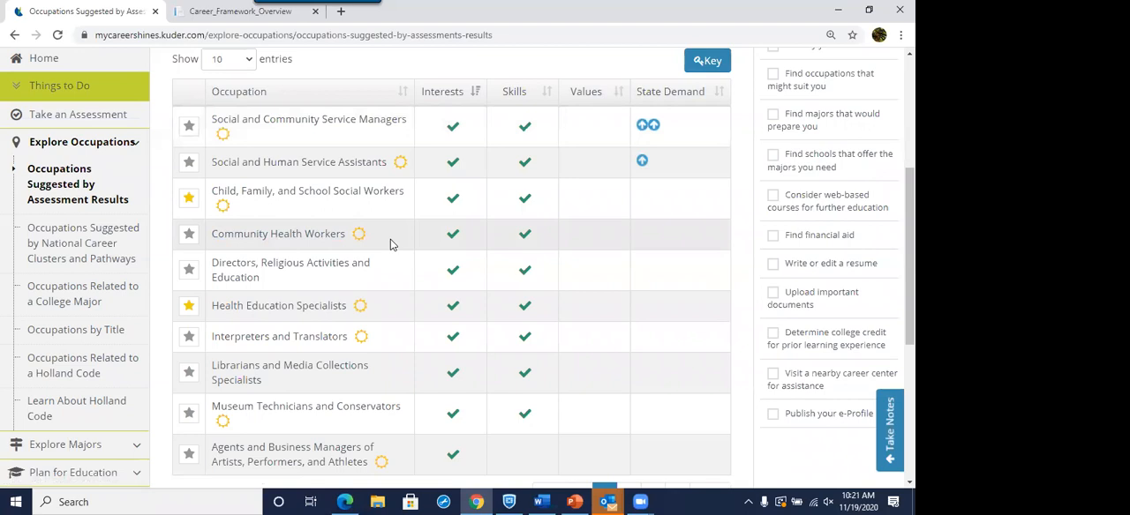
mouse_move(392, 245)
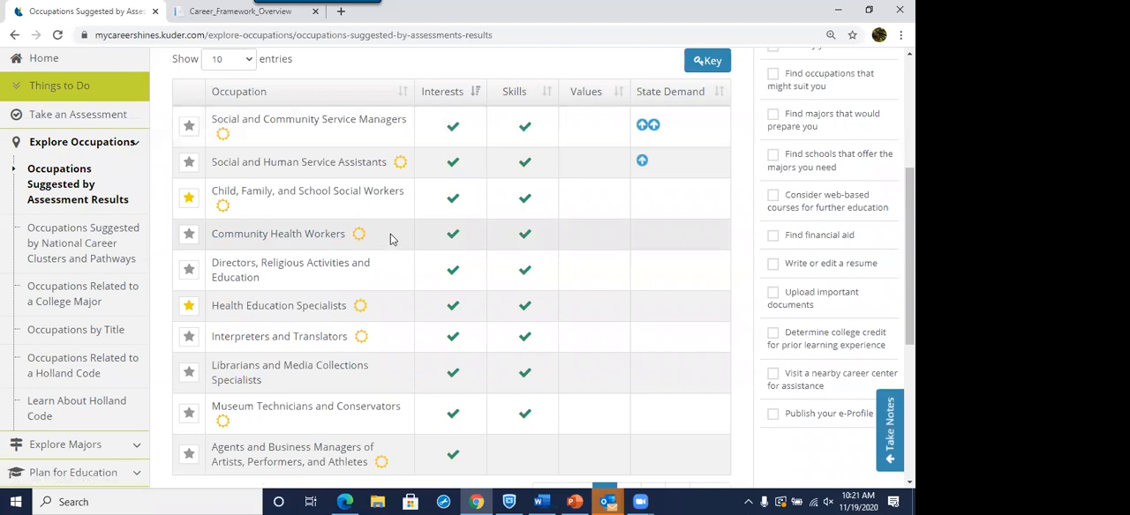
mouse_move(278, 234)
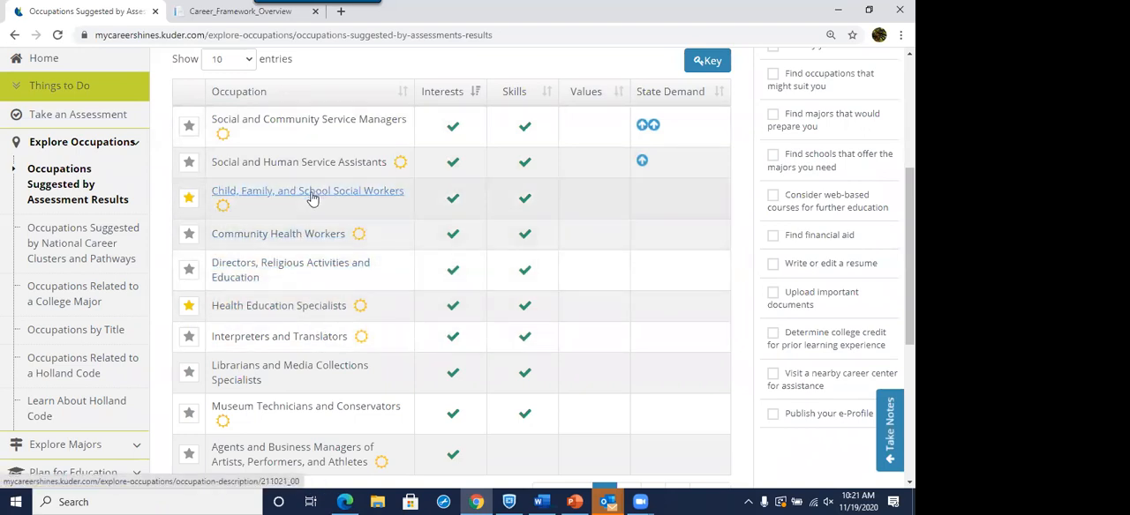
mouse_move(445, 219)
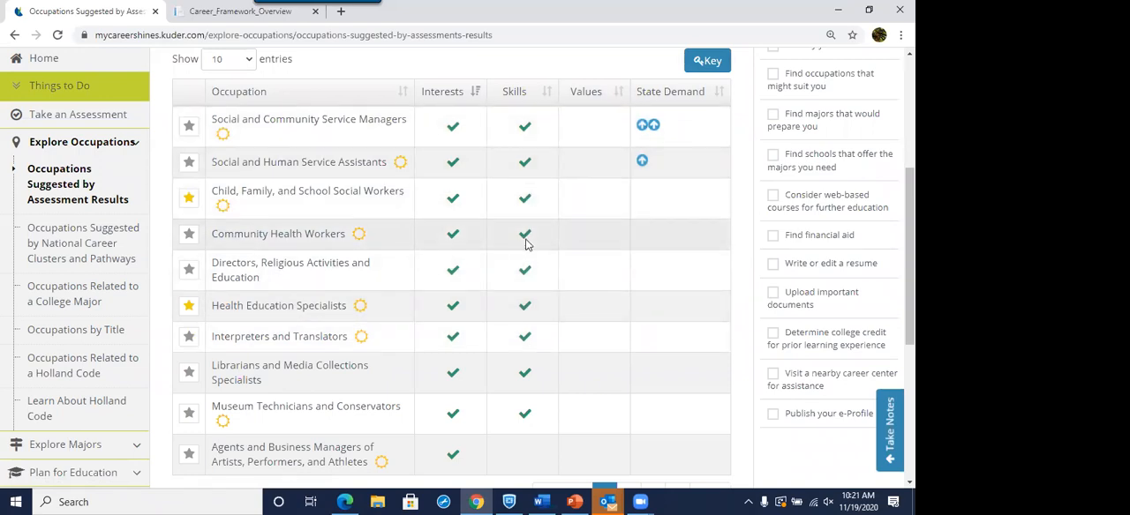
mouse_move(488, 245)
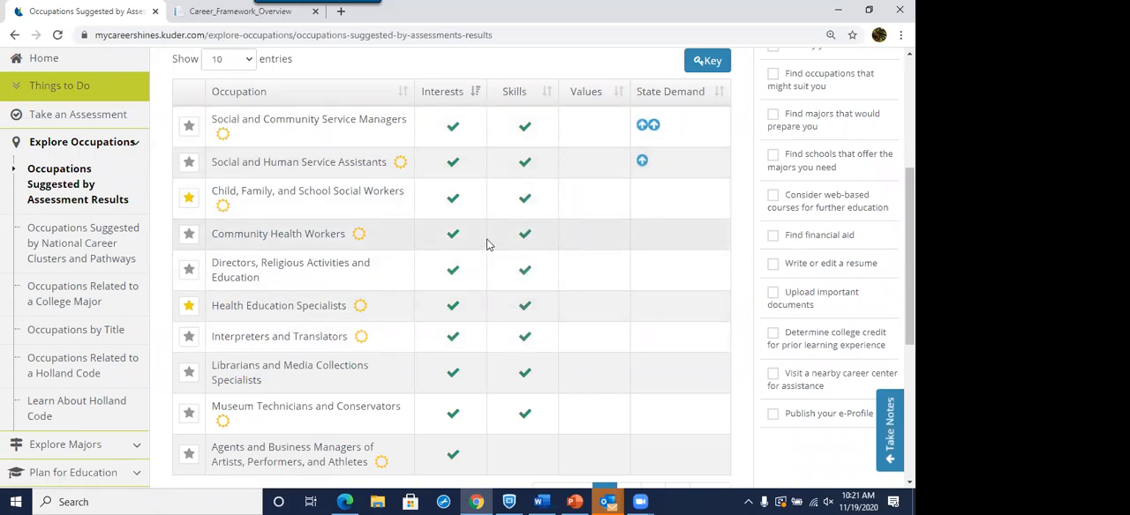
View Community Health Workers' details, then open Child, Family, and School Social Workers
click(278, 234)
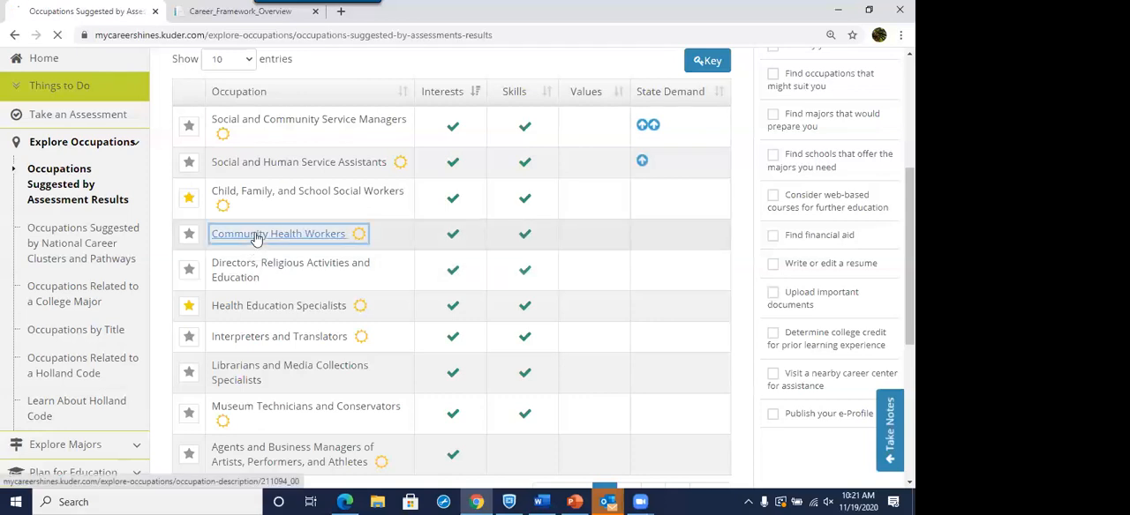
click(278, 234)
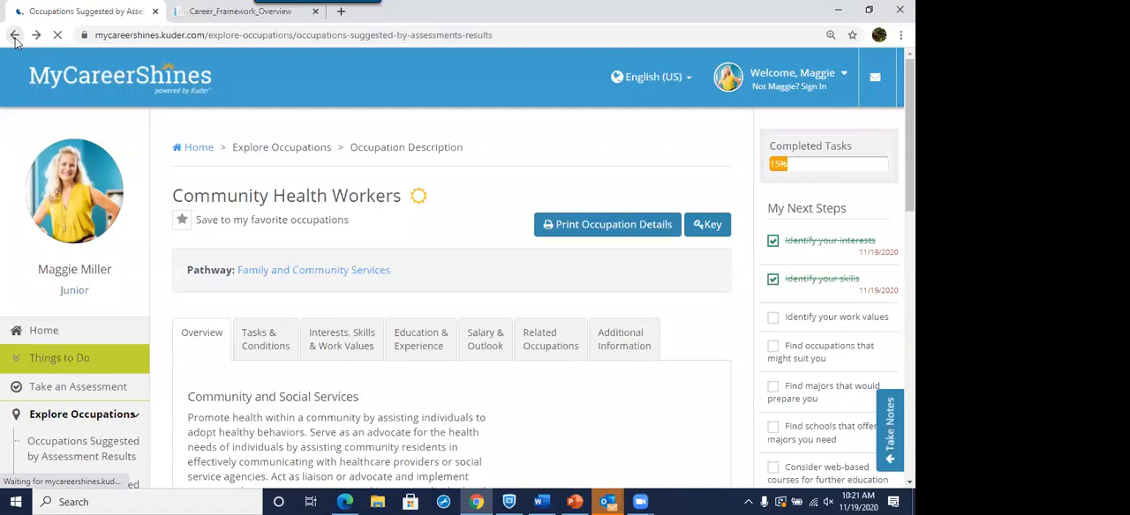
click(14, 34)
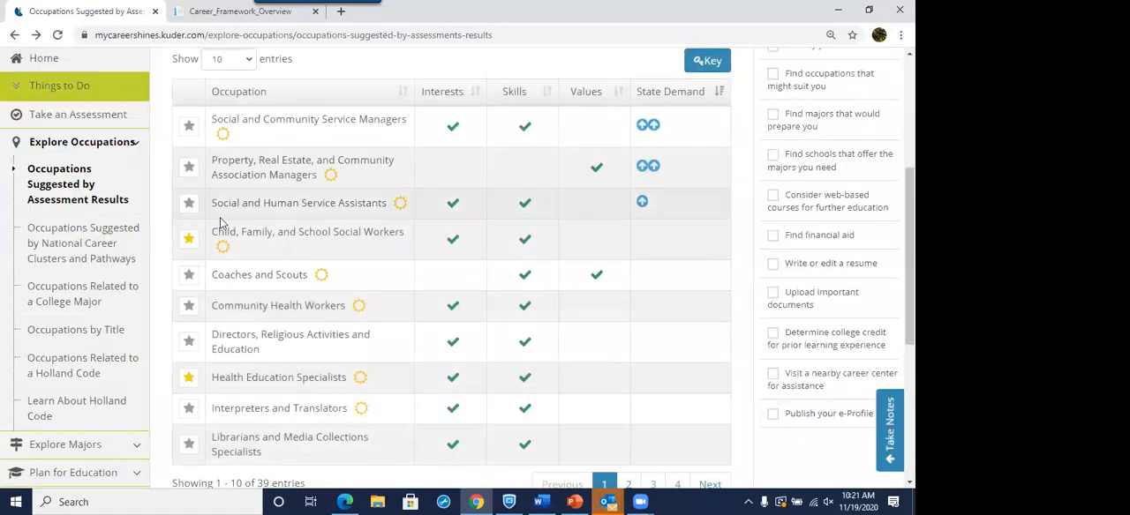
click(308, 231)
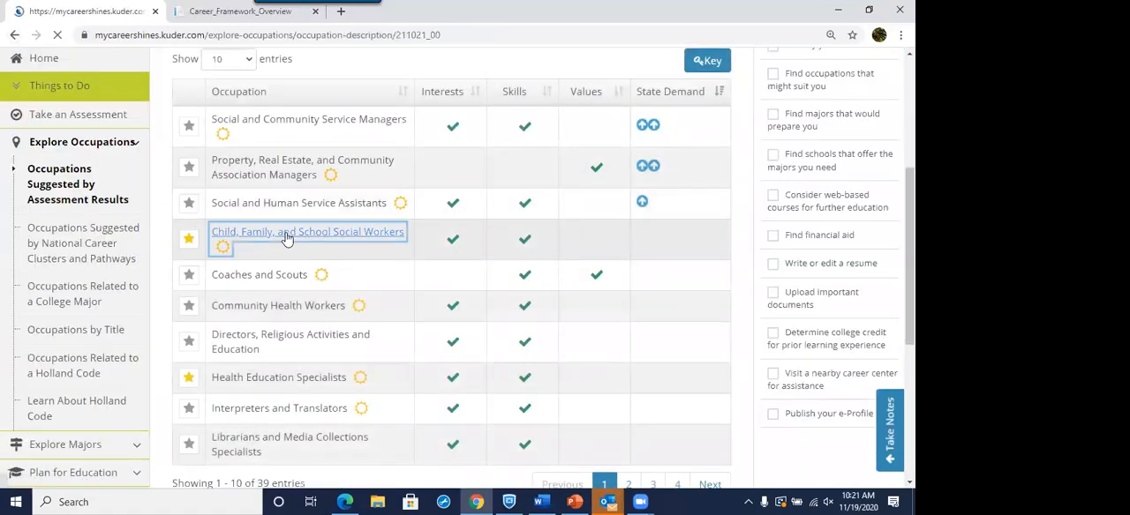
Scroll the social workers Overview down to Quick Facts and play the introductory video
click(307, 231)
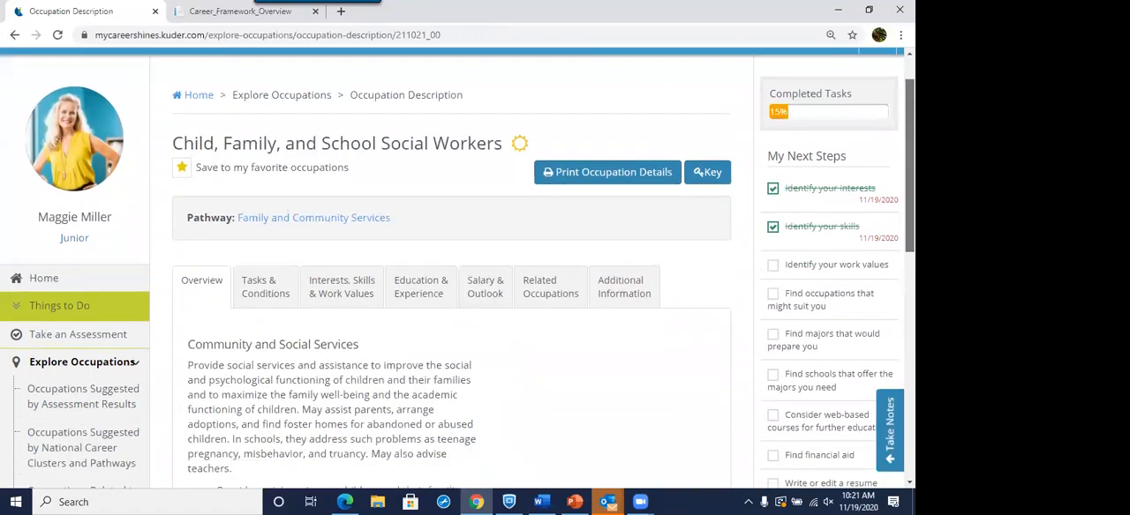
scroll(down, 3)
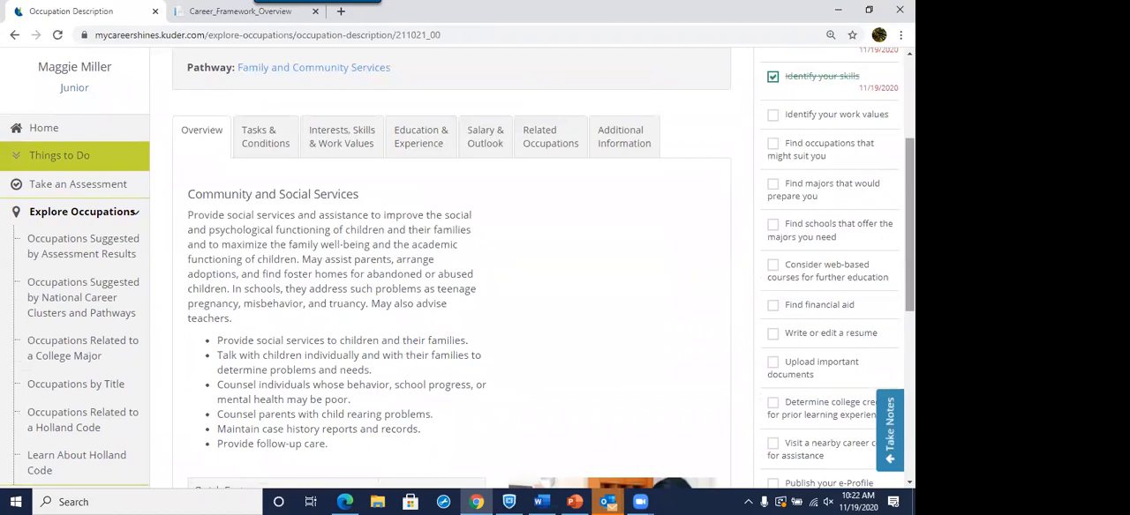
scroll(down, 3)
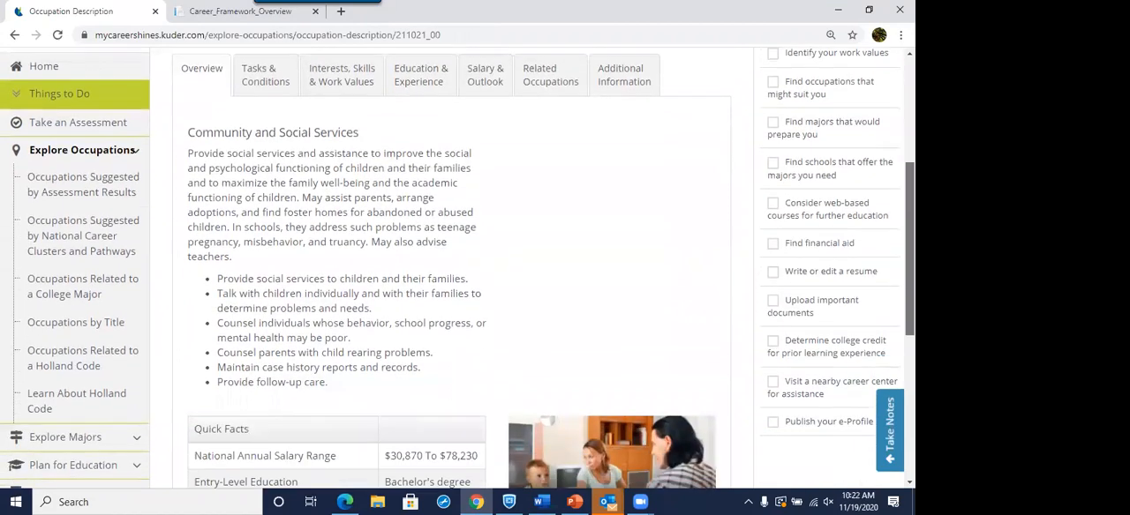
scroll(down, 3)
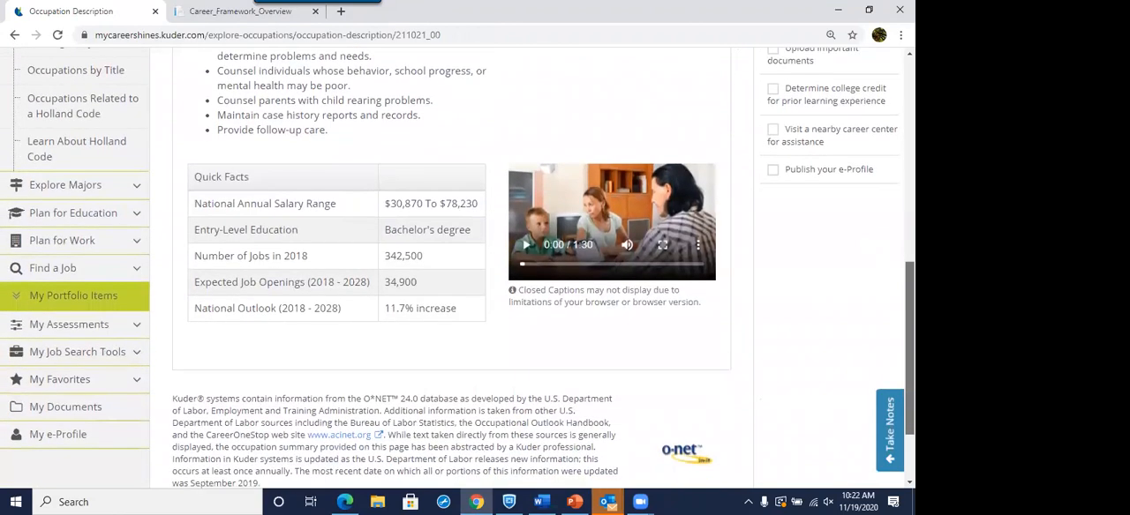
scroll(down, 3)
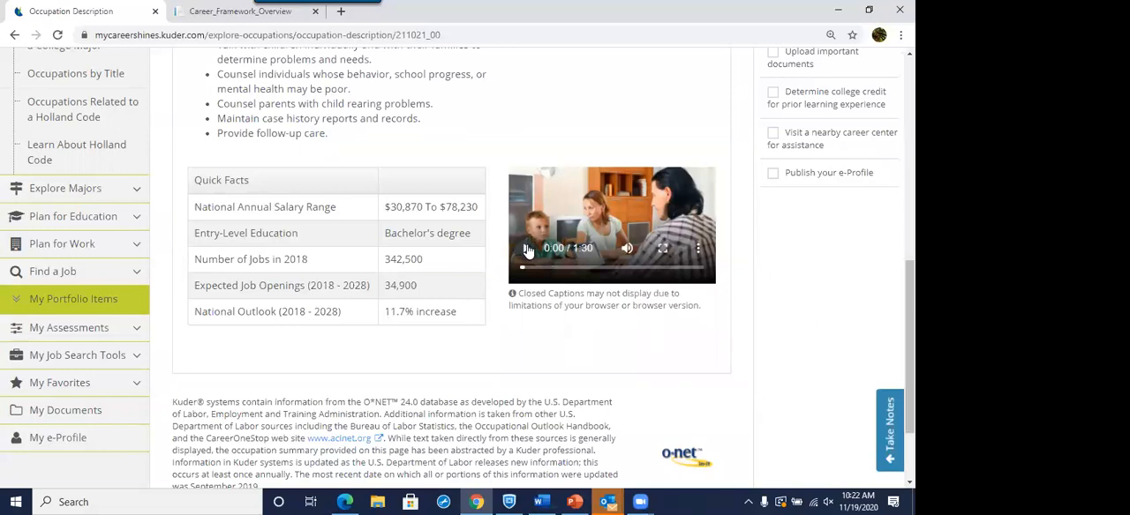
click(526, 248)
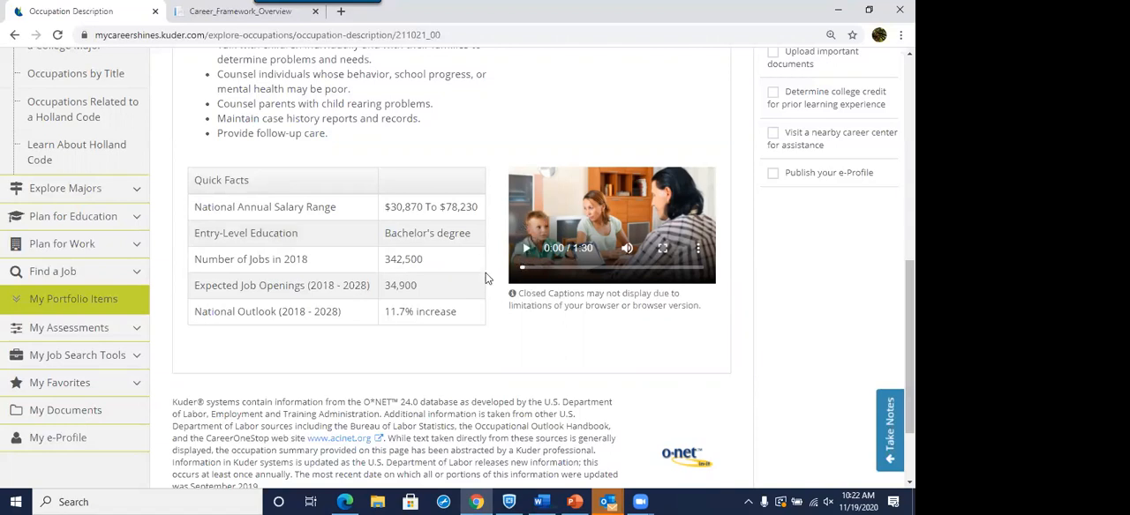
mouse_move(519, 293)
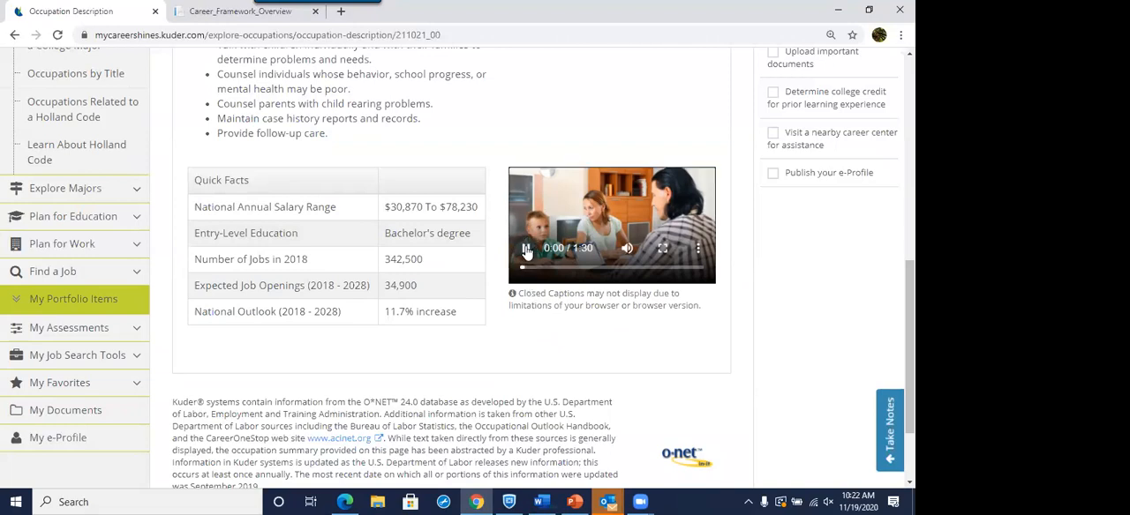
click(526, 248)
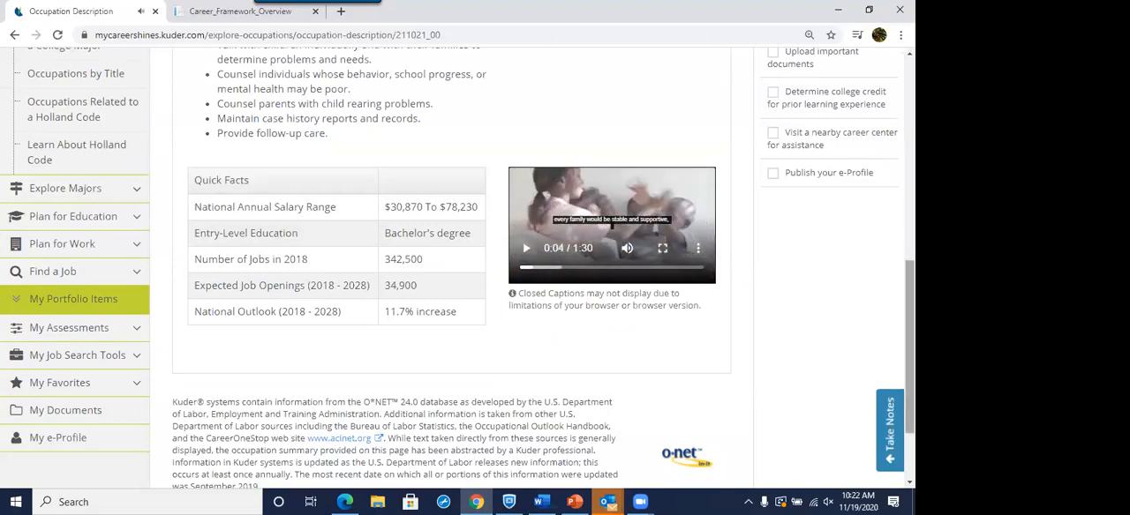
scroll(down, 3)
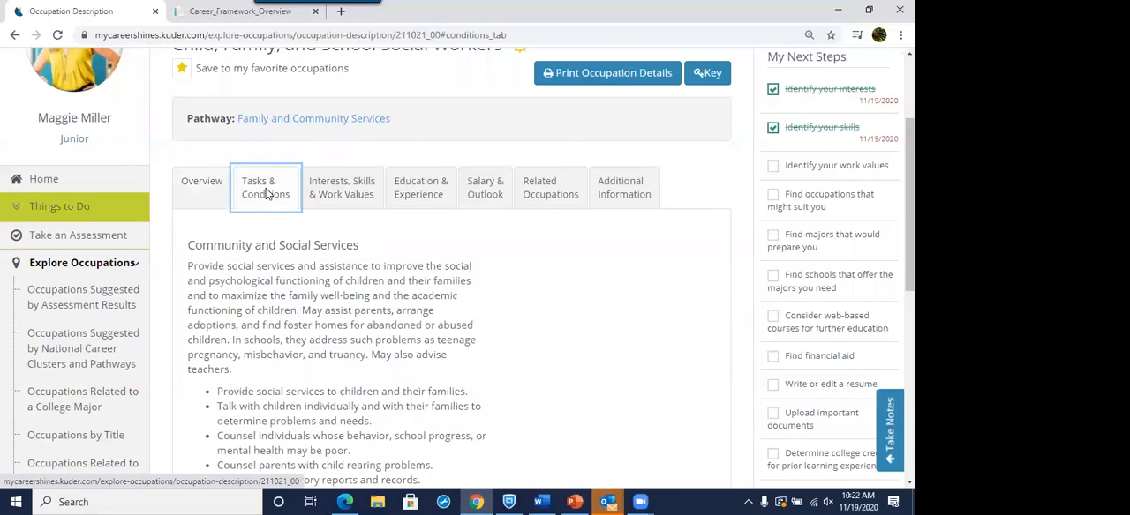
View Interests, Skills & Work Values, then scroll through the Tasks & Conditions section
click(342, 187)
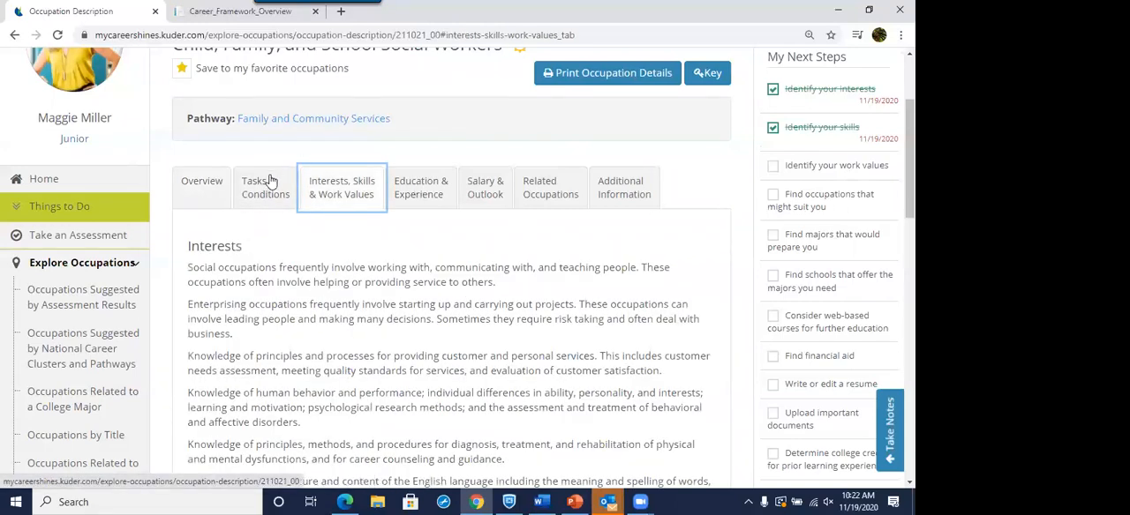
click(265, 187)
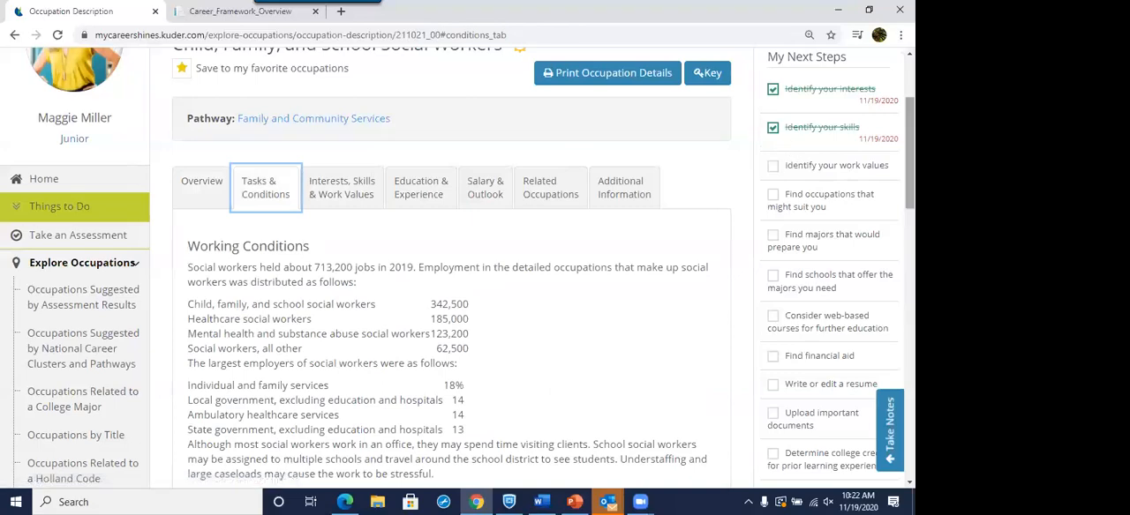
scroll(down, 3)
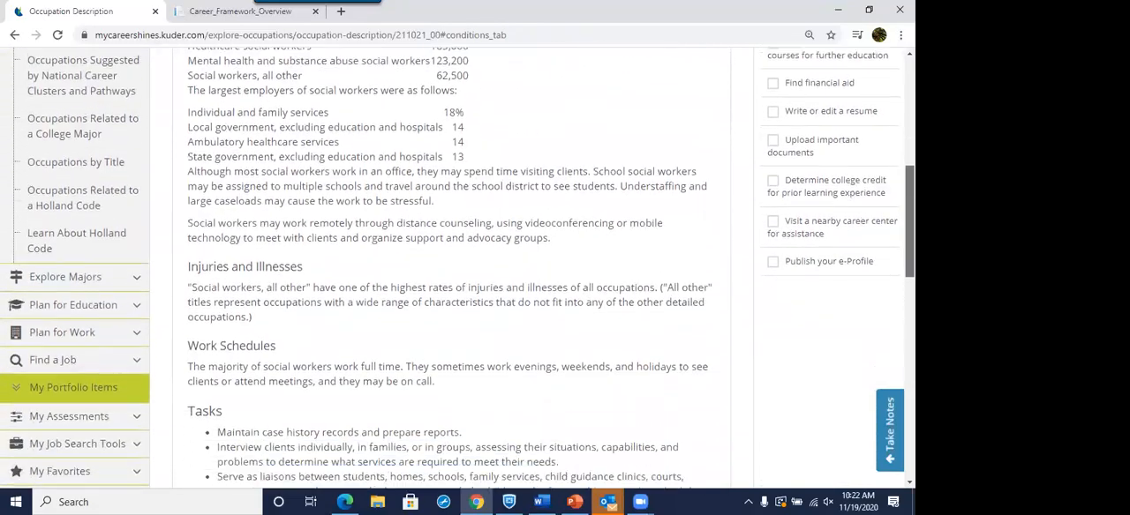
scroll(down, 3)
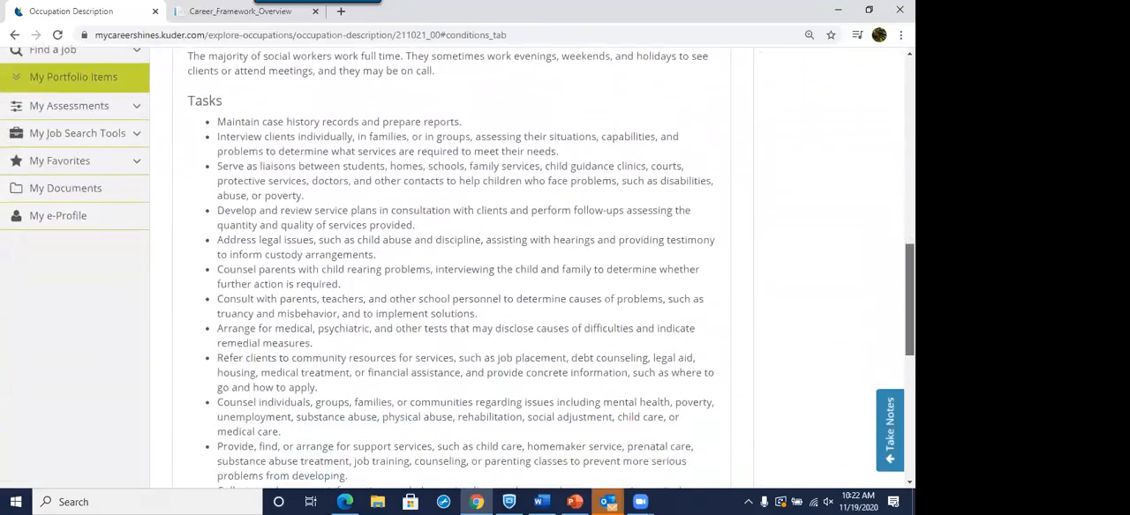
scroll(down, 3)
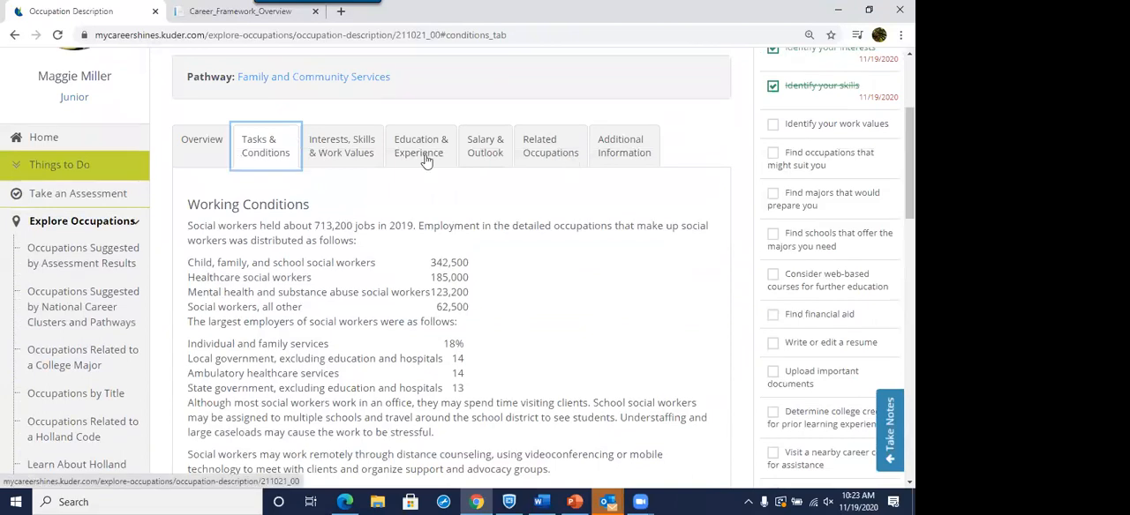
mouse_move(421, 146)
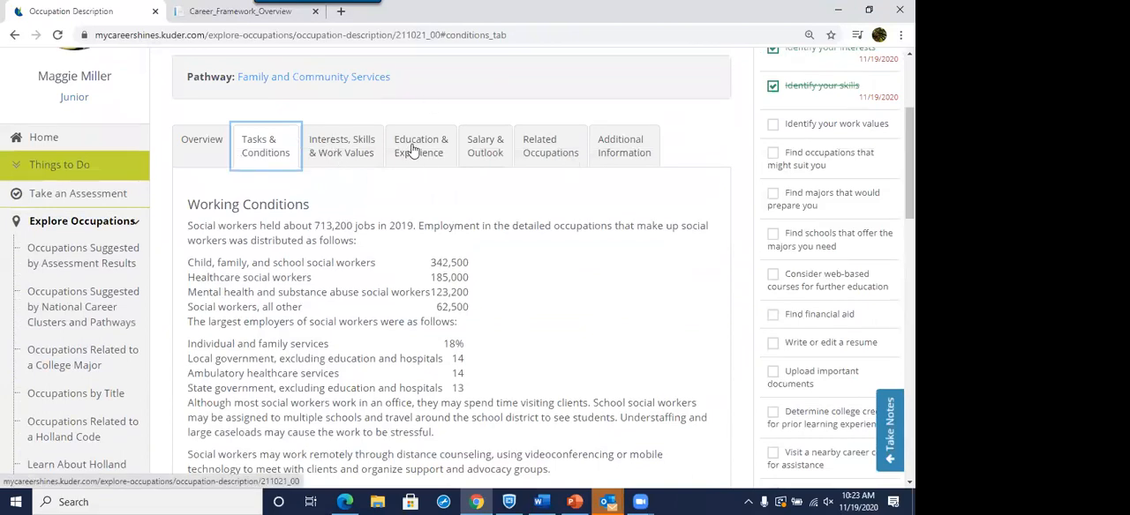
Scroll through Education & Experience: suggested majors, instructional programs, training and licensing
click(421, 146)
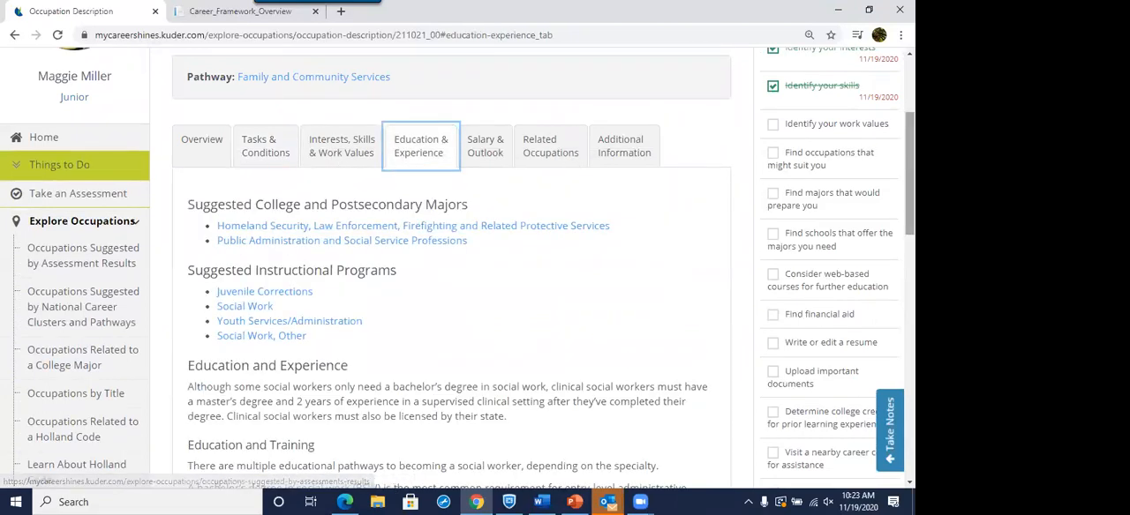
scroll(down, 3)
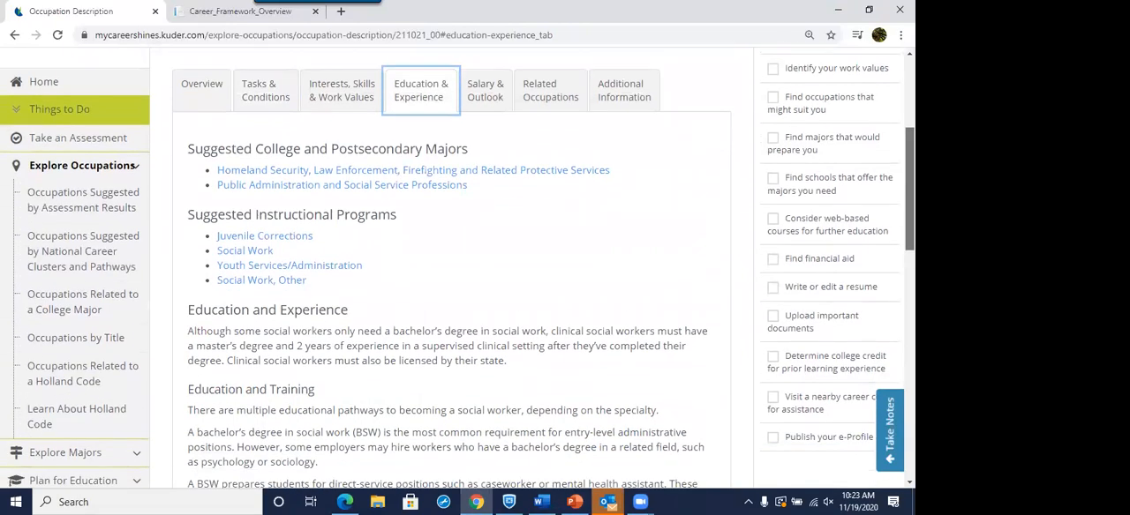
scroll(down, 3)
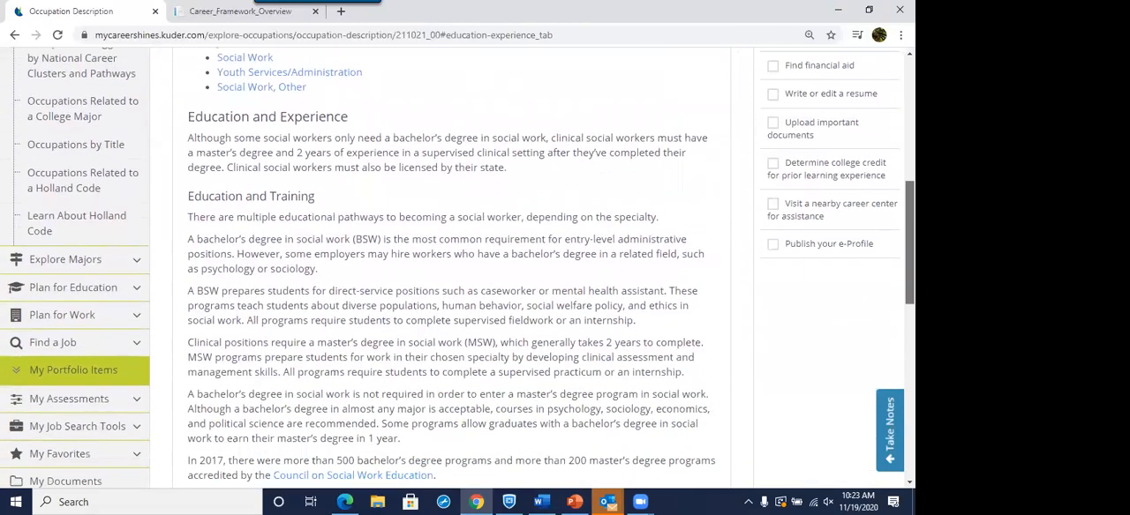
scroll(down, 3)
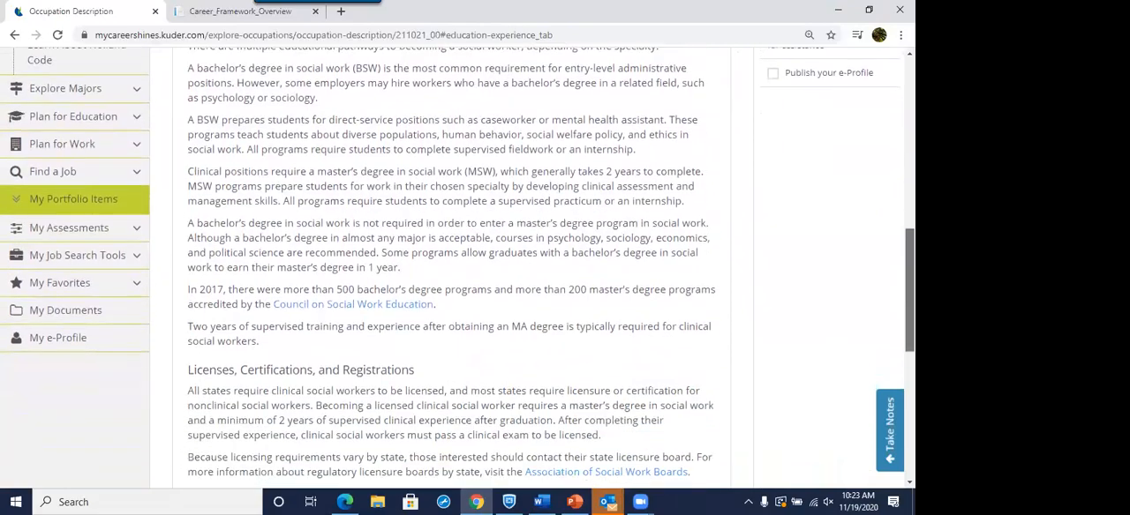
scroll(down, 3)
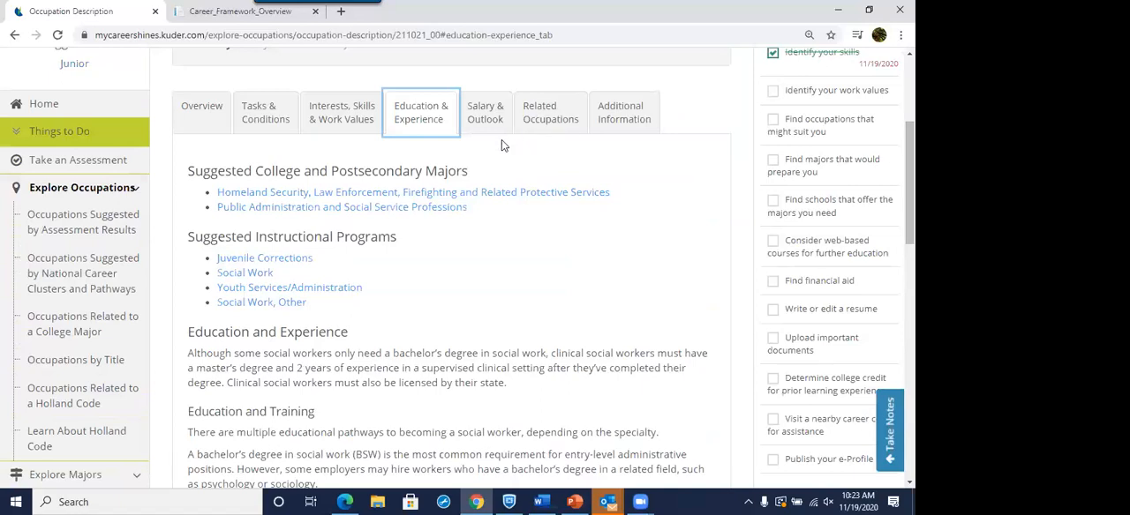
mouse_move(403, 183)
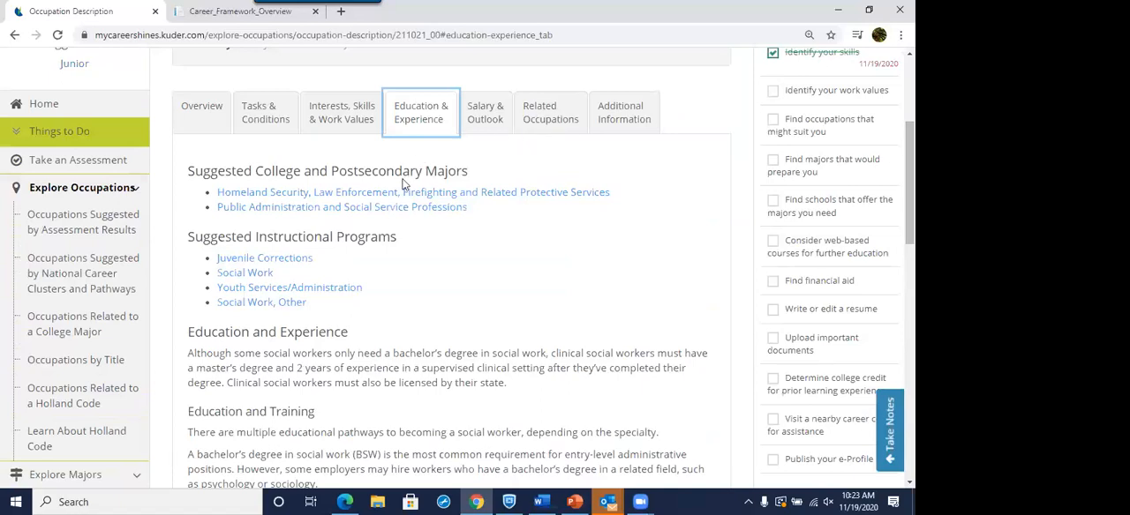
mouse_move(418, 212)
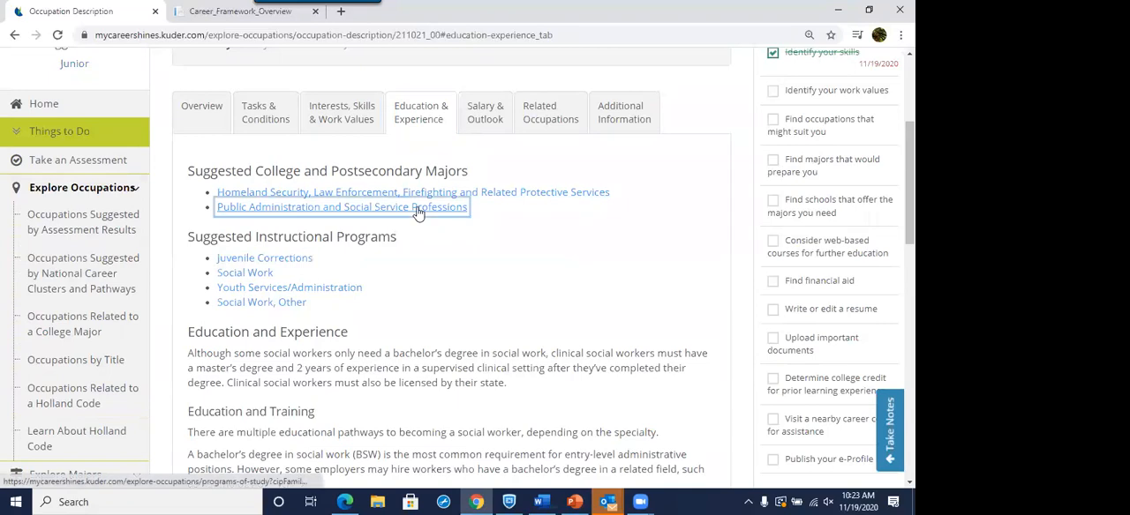
Show the 30 Florida schools offering Public Administration and Social Service Professions, picking Florida State College at Jacksonville
click(353, 207)
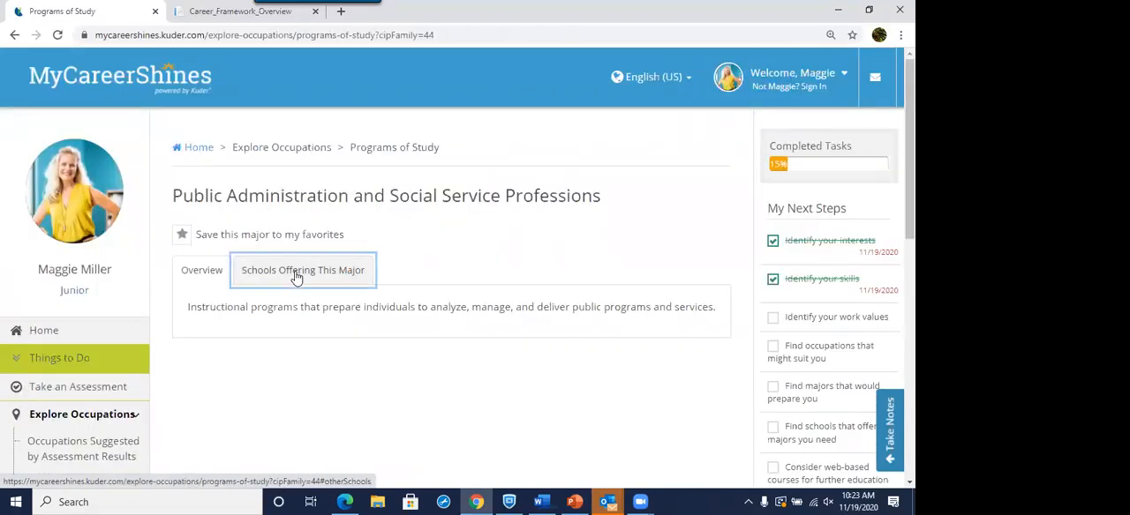
click(302, 270)
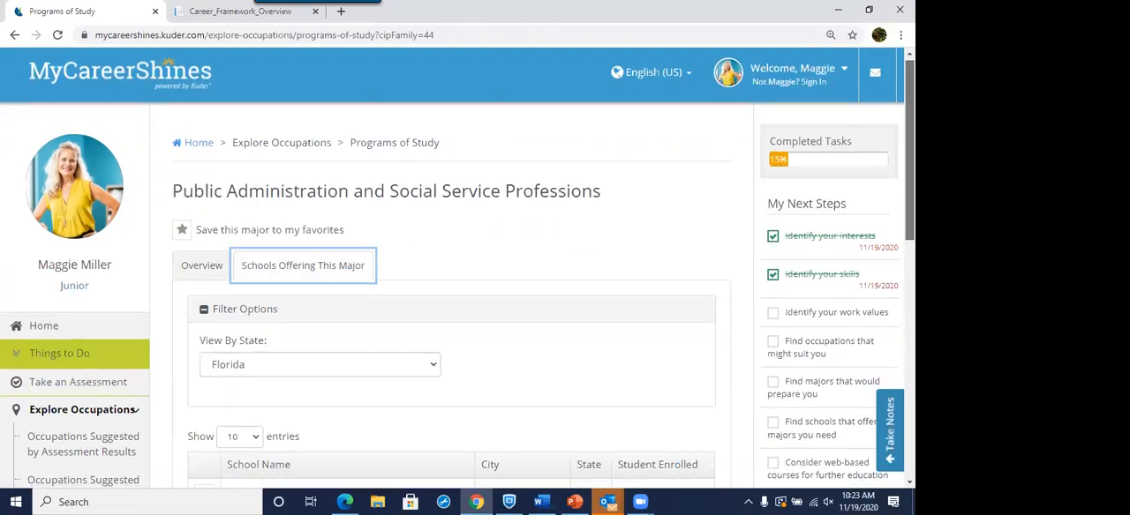
scroll(down, 3)
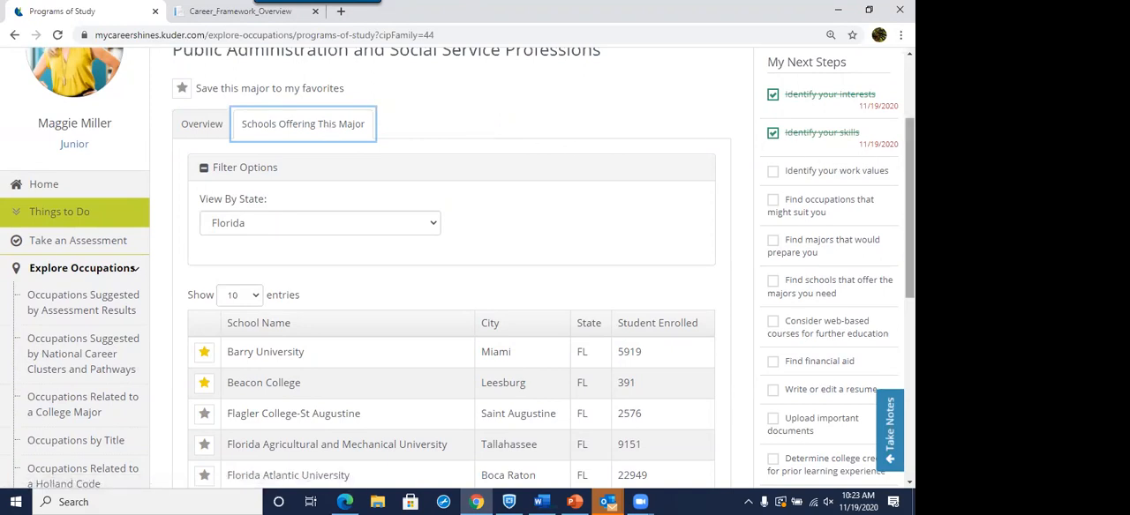
scroll(down, 3)
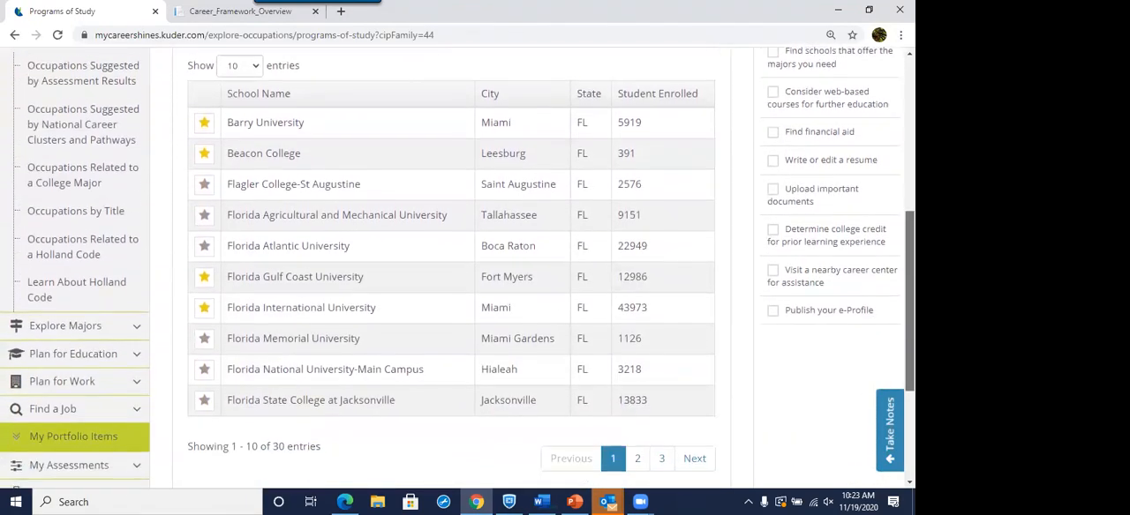
scroll(down, 3)
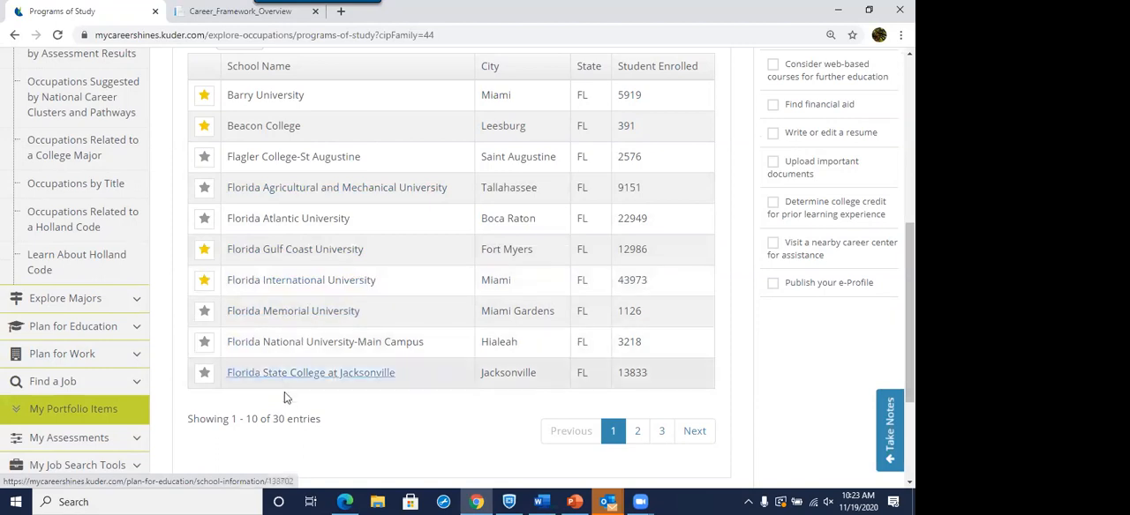
click(310, 371)
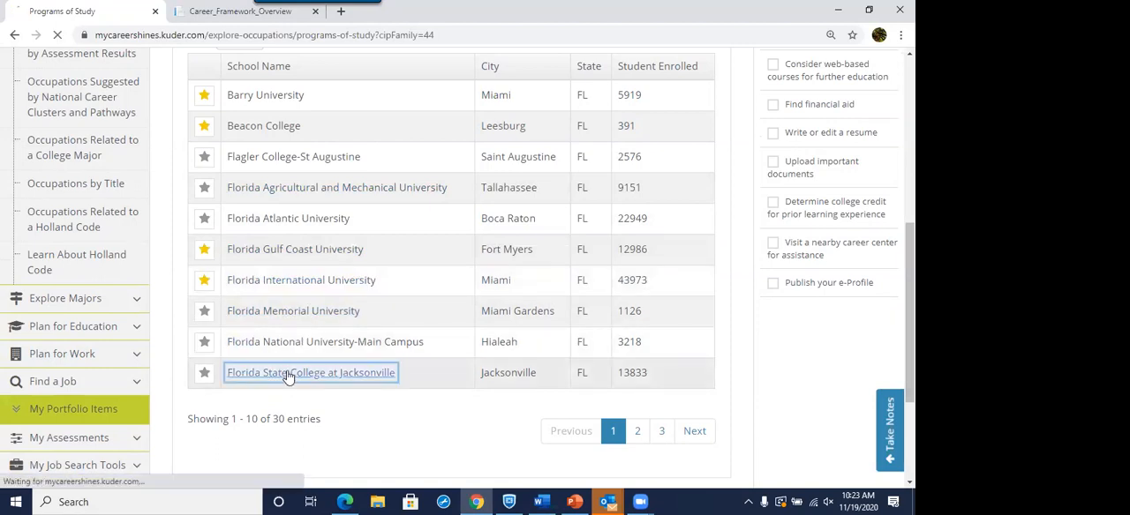
Open Florida State College at Jacksonville and view its academics and admissions details
click(310, 373)
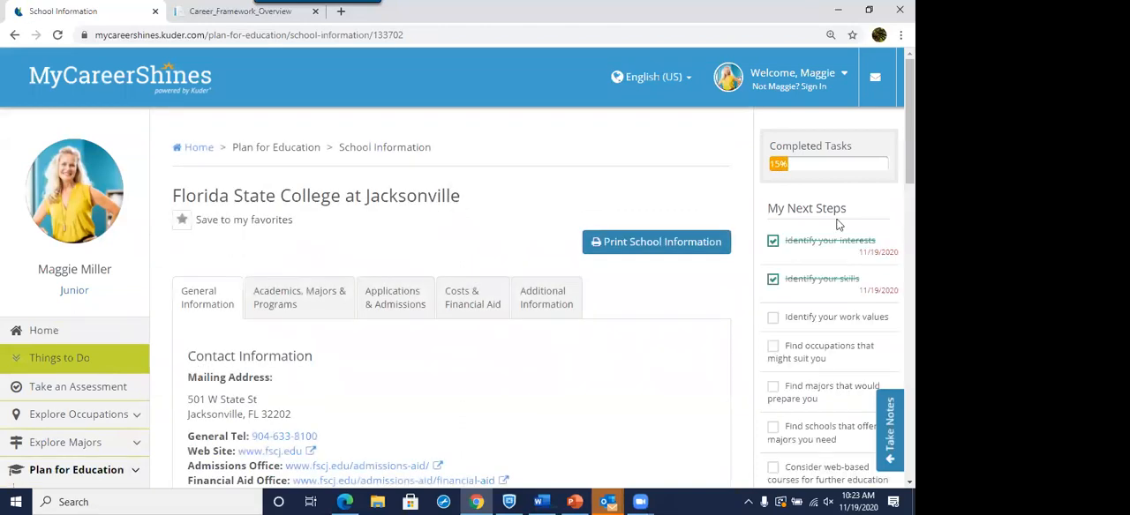
scroll(down, 3)
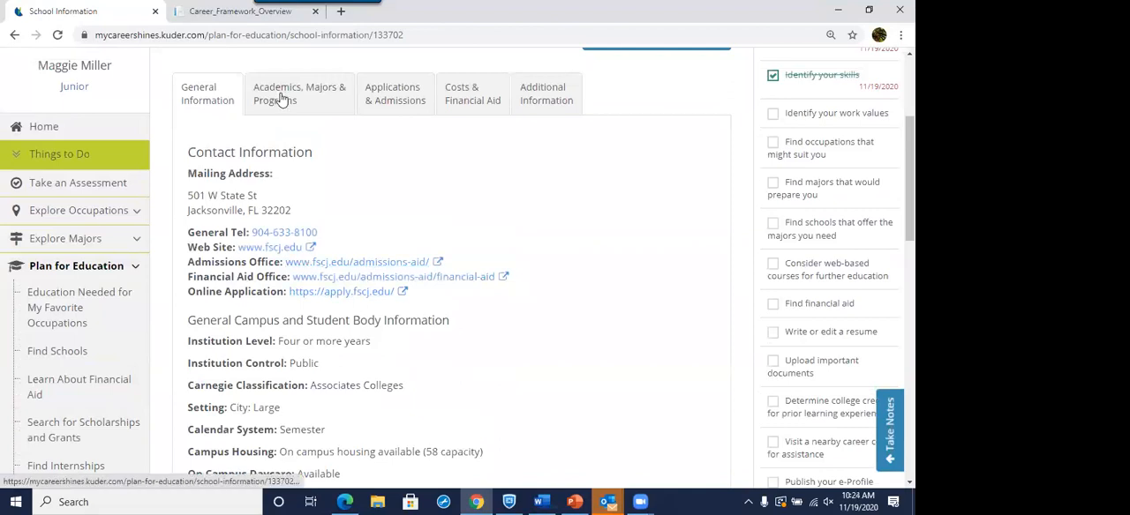
click(299, 94)
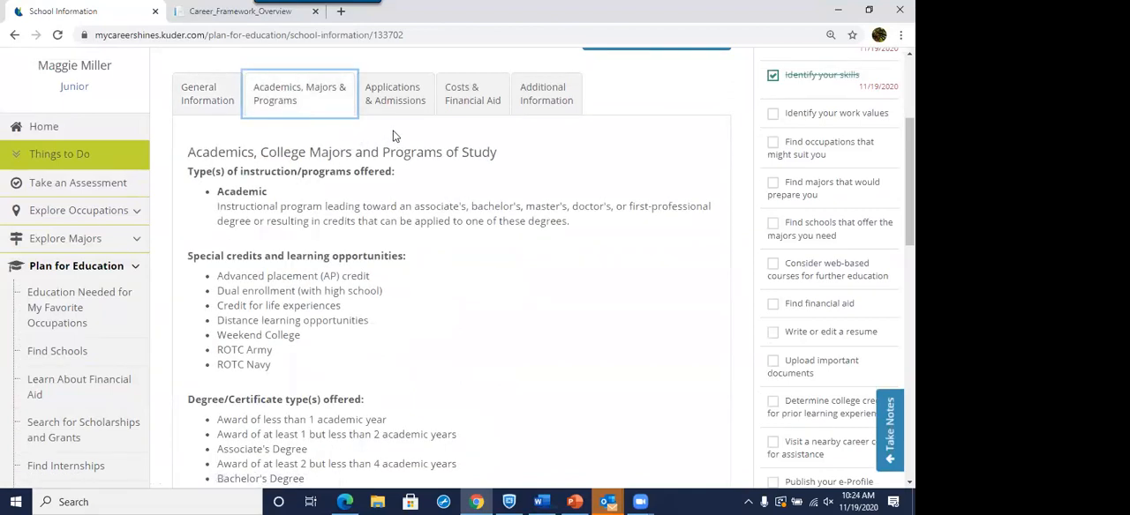
click(394, 93)
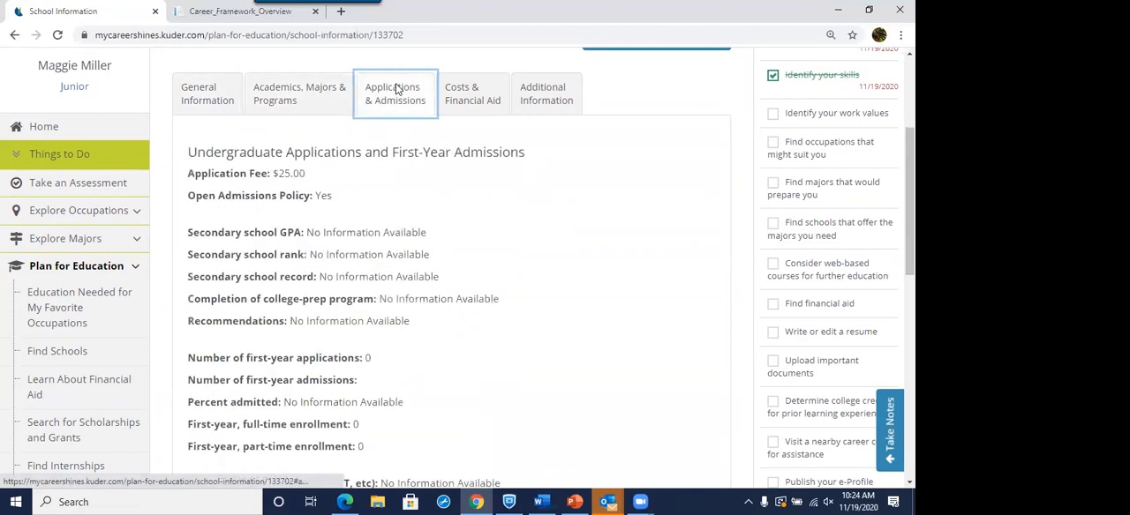
Scroll through the school's costs and financial aid, then view additional information
click(473, 93)
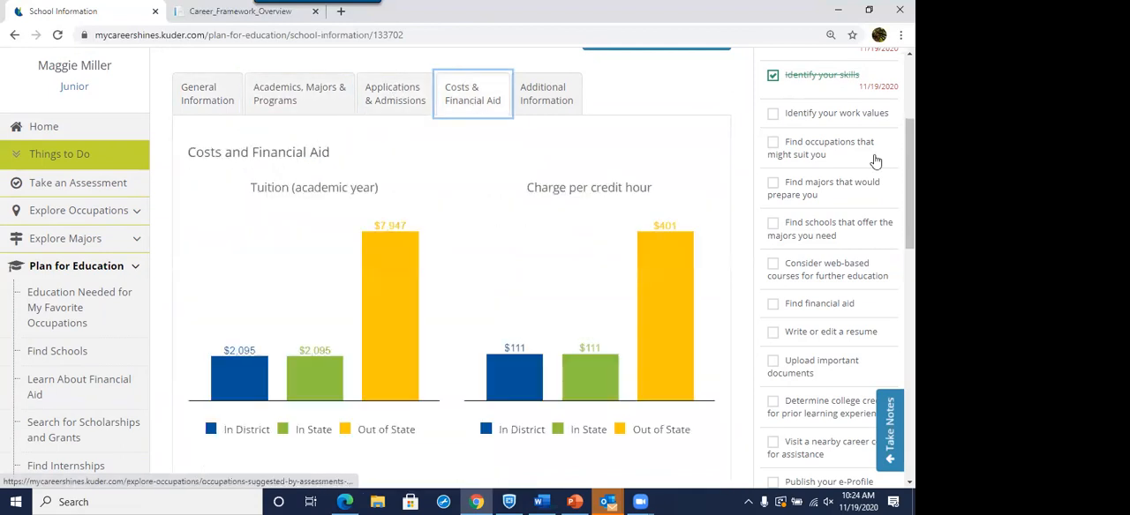
scroll(down, 3)
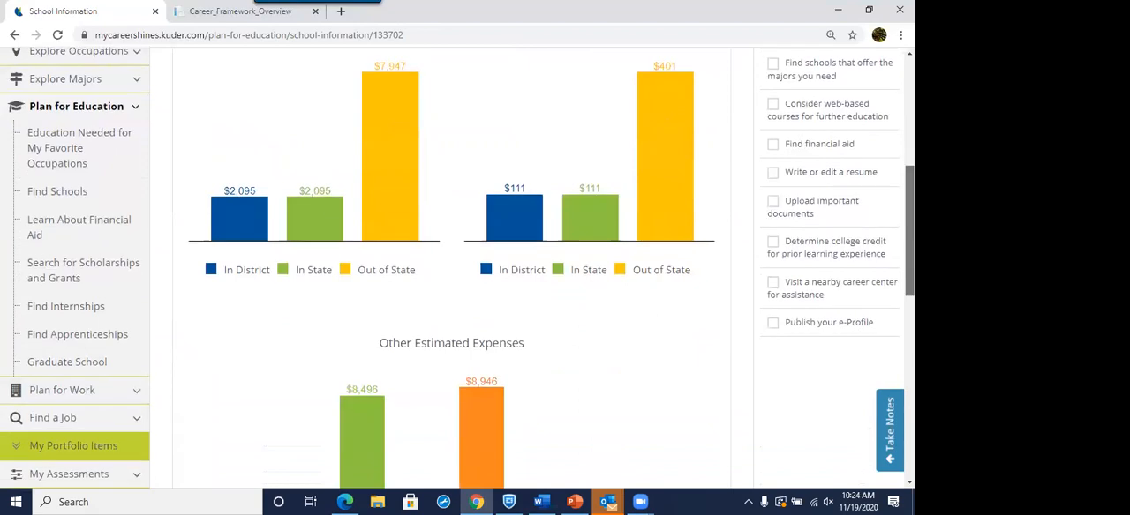
scroll(down, 3)
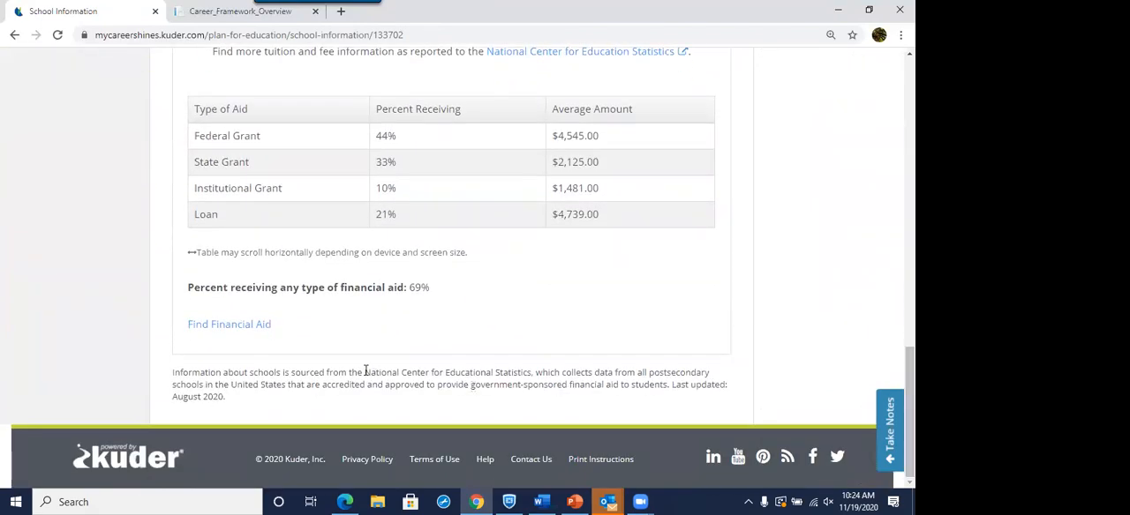
drag(363, 372, 457, 384)
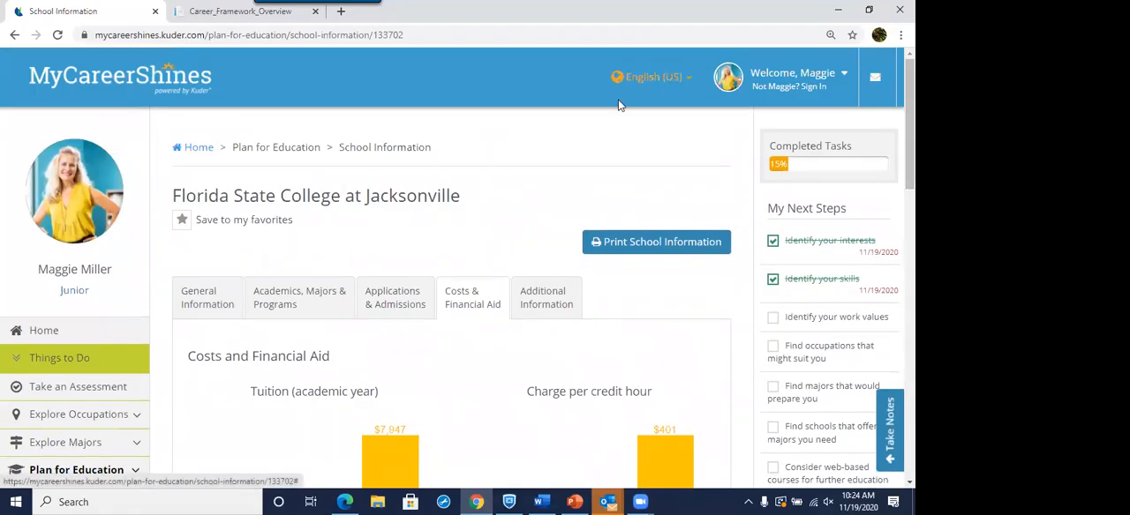
mouse_move(476, 225)
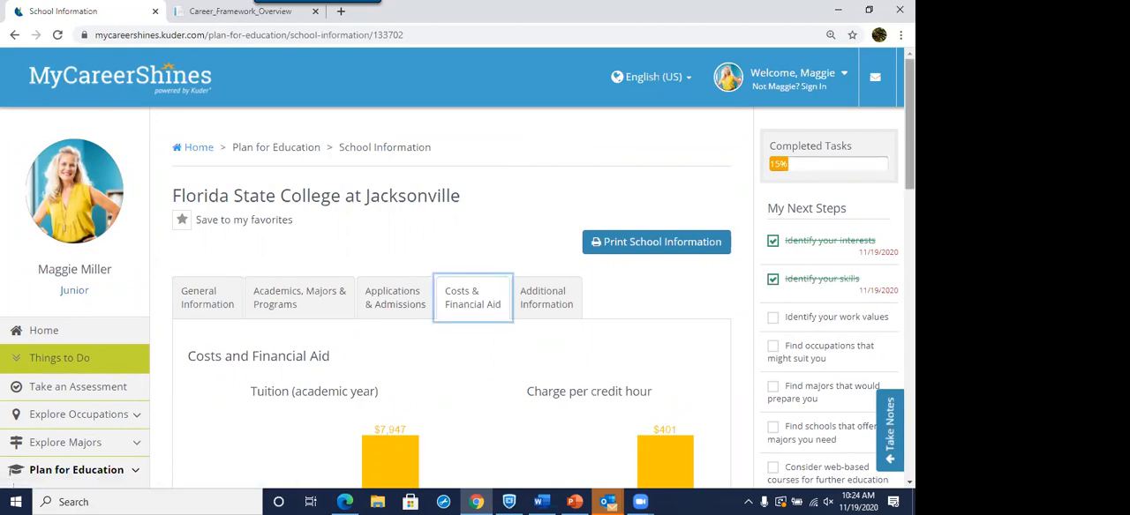
scroll(down, 3)
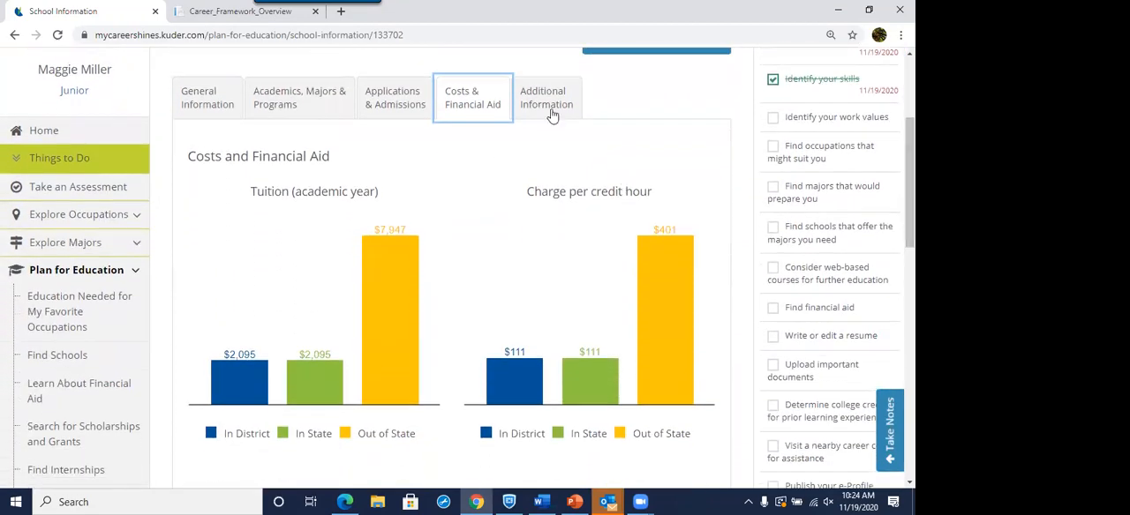
click(546, 97)
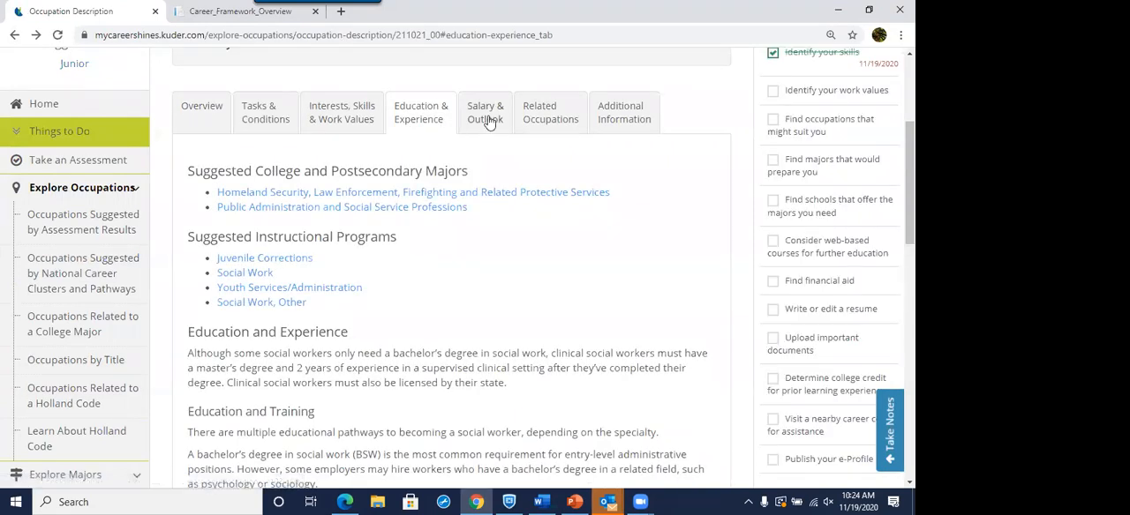
Show Florida salary percentiles and job outlook, down to the Workforce Region choices
click(484, 112)
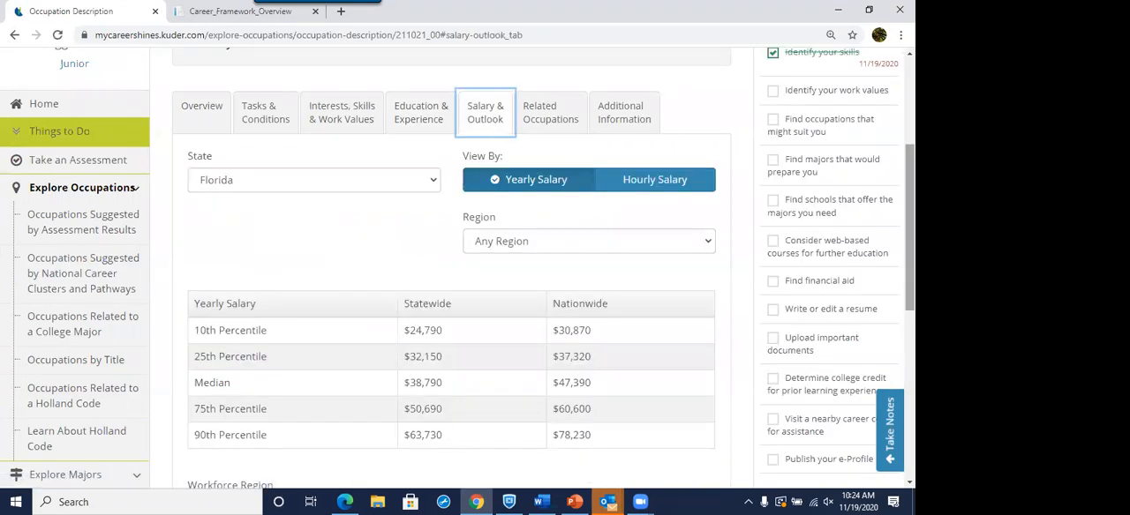
scroll(down, 3)
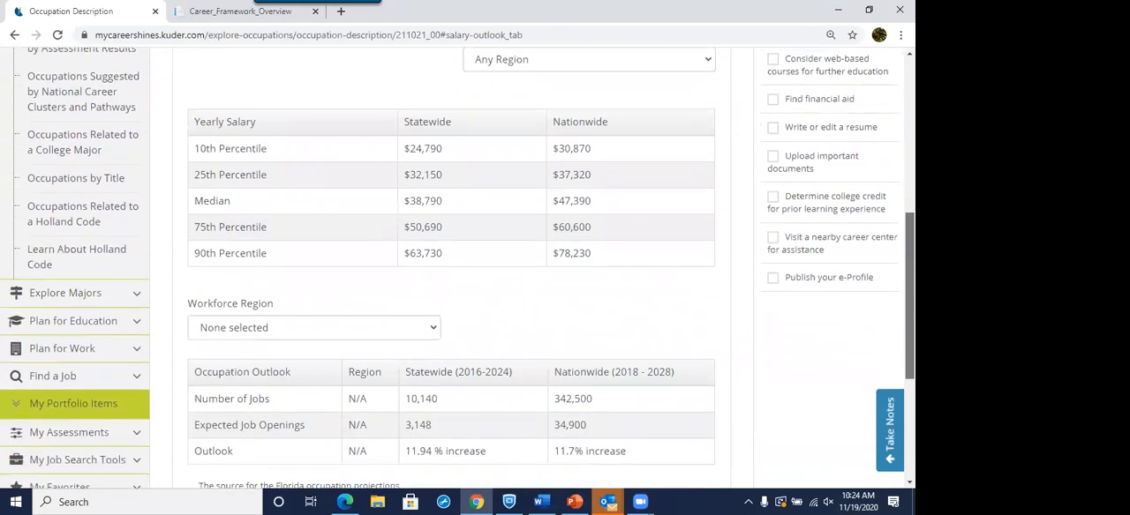
scroll(down, 3)
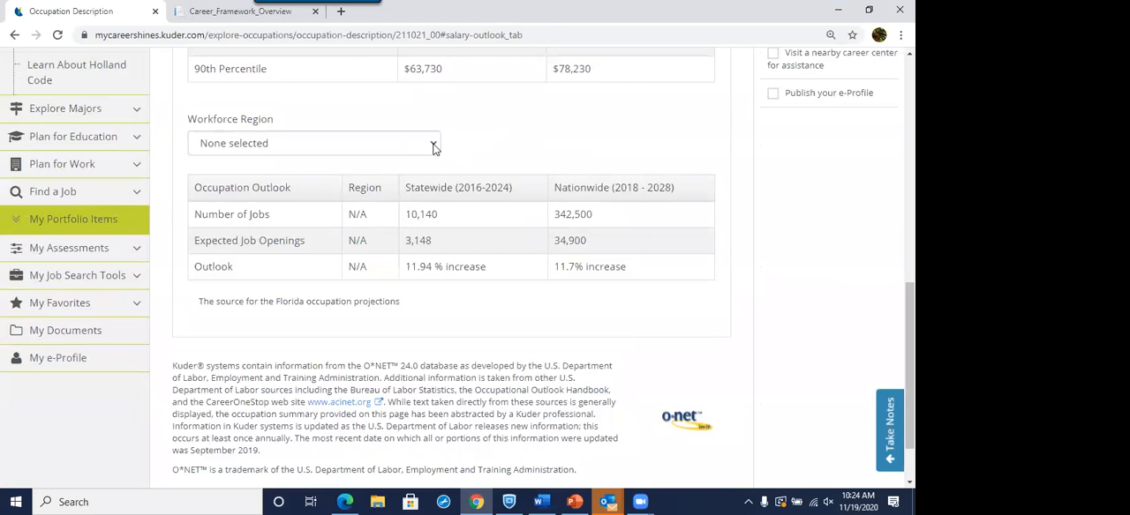
click(314, 143)
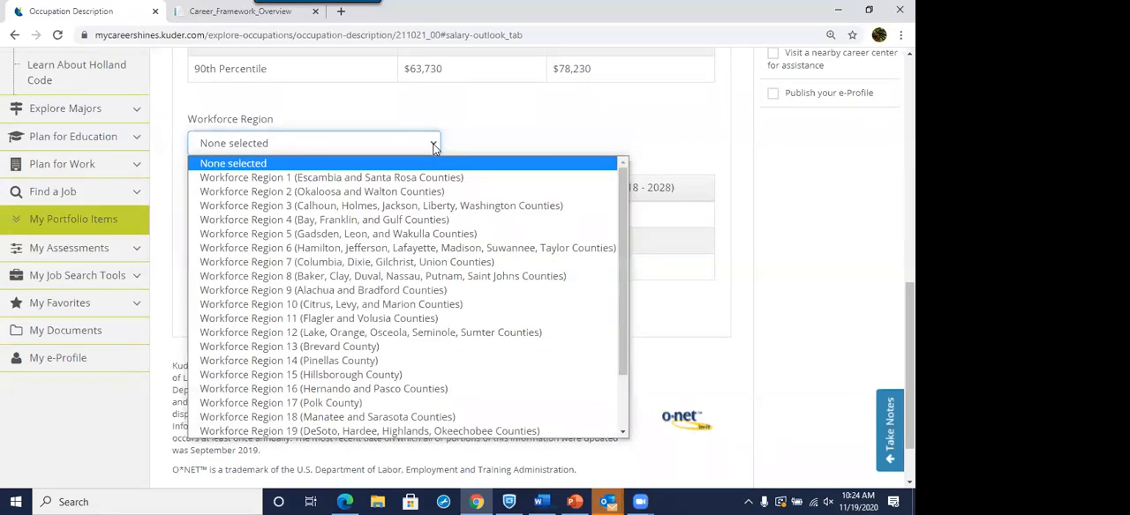
mouse_move(429, 332)
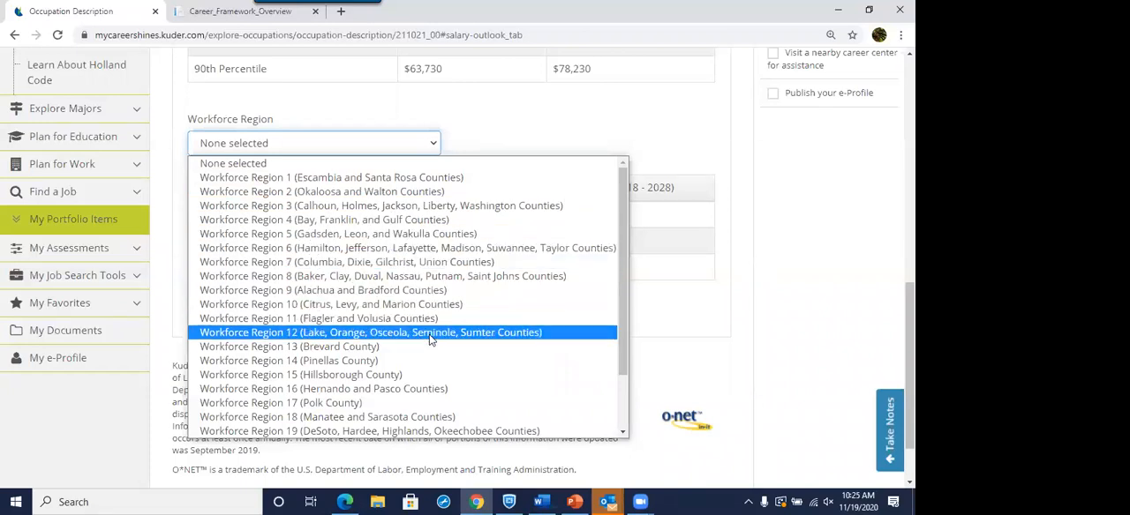
mouse_move(432, 341)
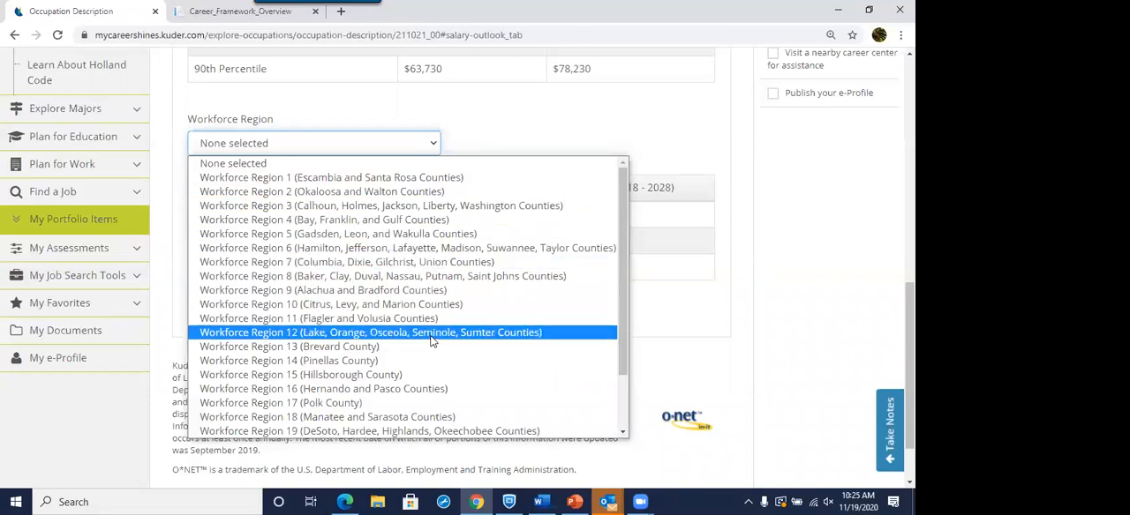
Select Workforce Region 12 (Lake, Orange, Osceola, Seminole, Sumter Counties) for the outlook
click(371, 333)
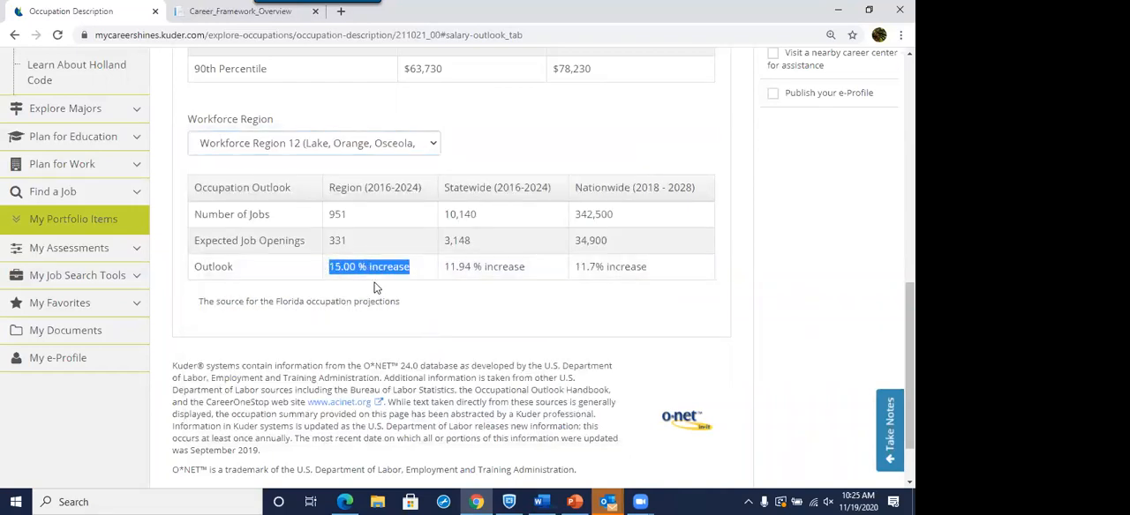
mouse_move(386, 296)
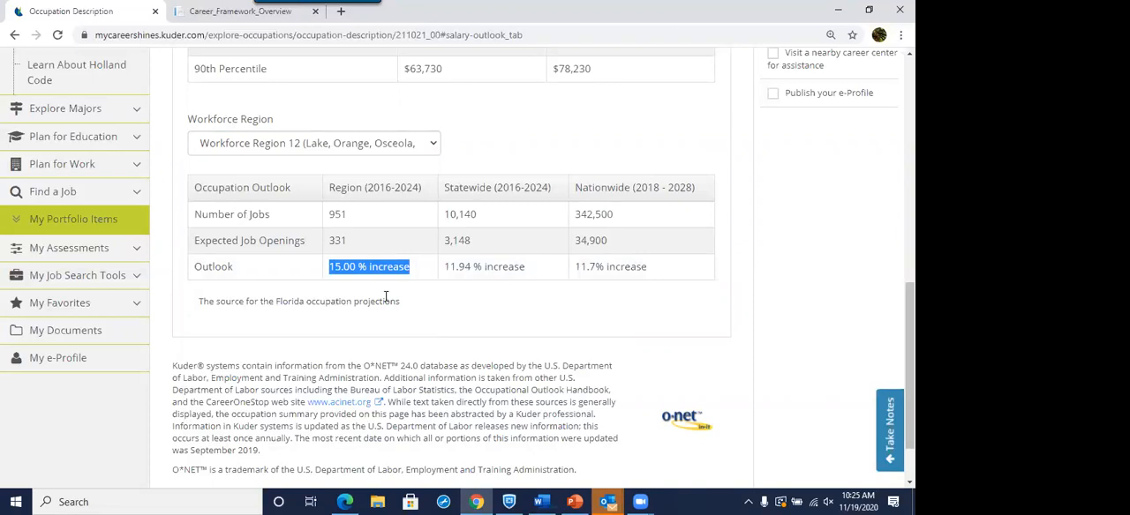
mouse_move(446, 120)
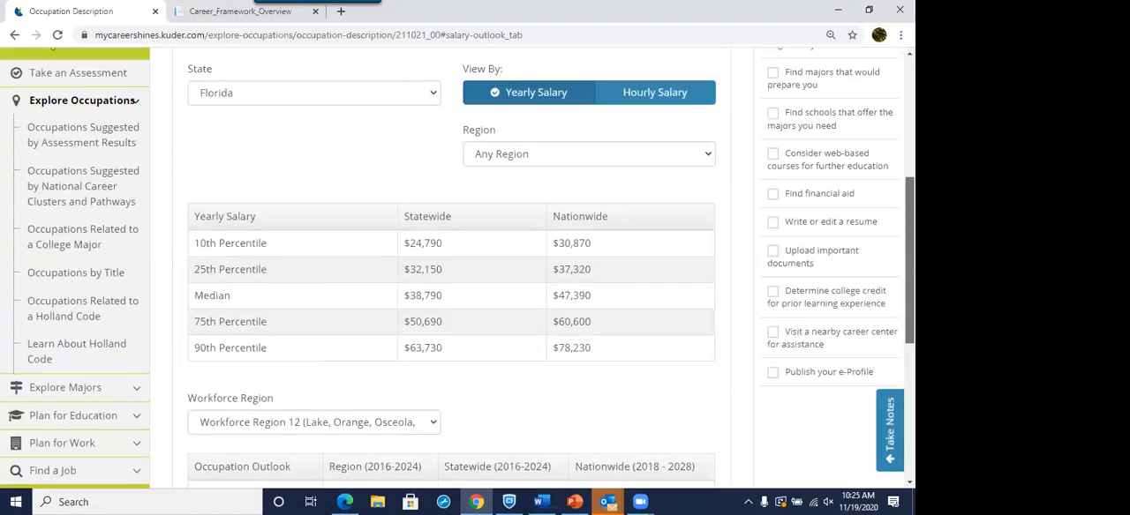
mouse_move(100, 99)
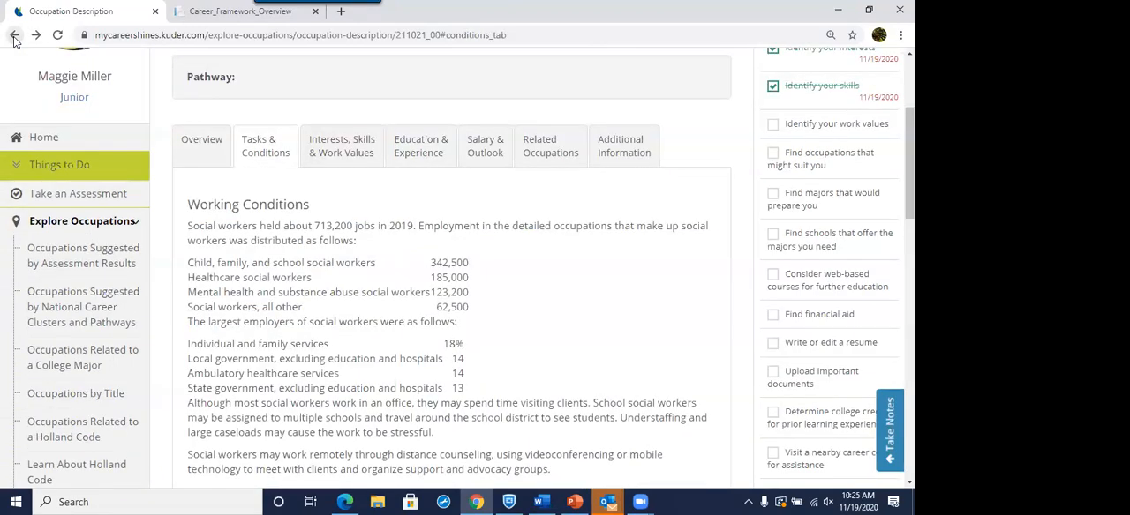
Scroll through the social workers' Interests and Knowledge sections in Interests, Skills & Work Values
click(342, 145)
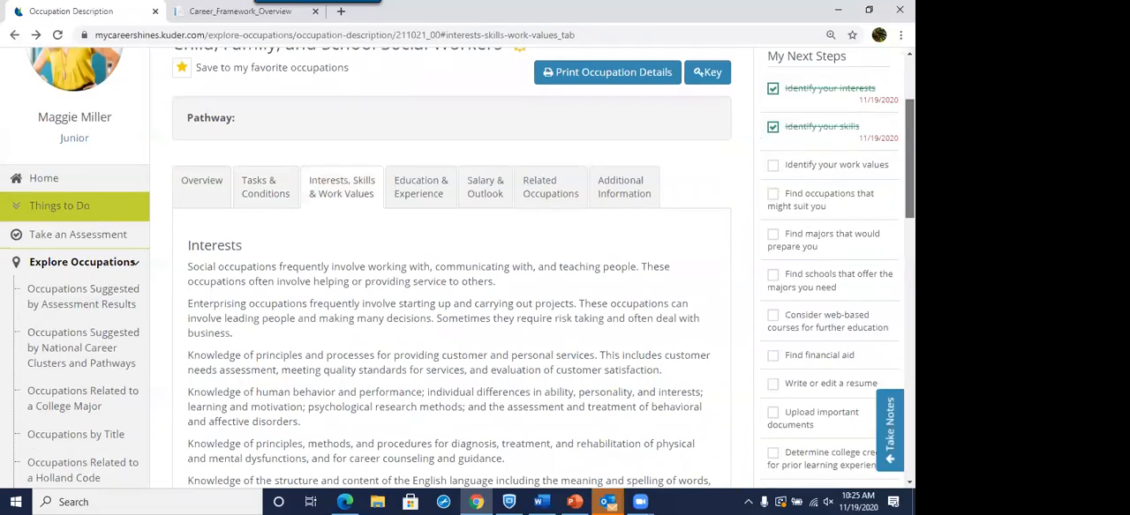
scroll(down, 3)
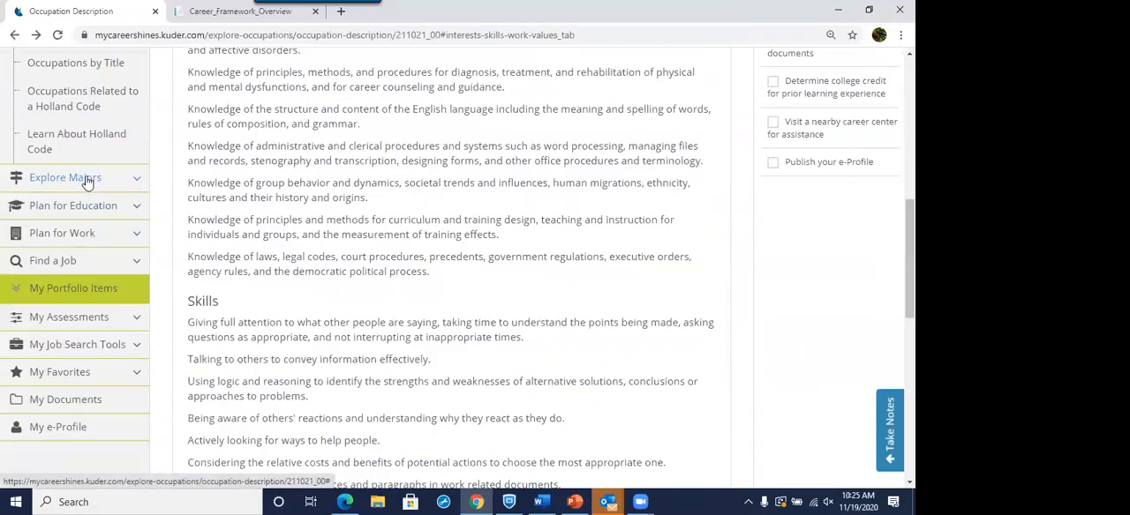
click(65, 177)
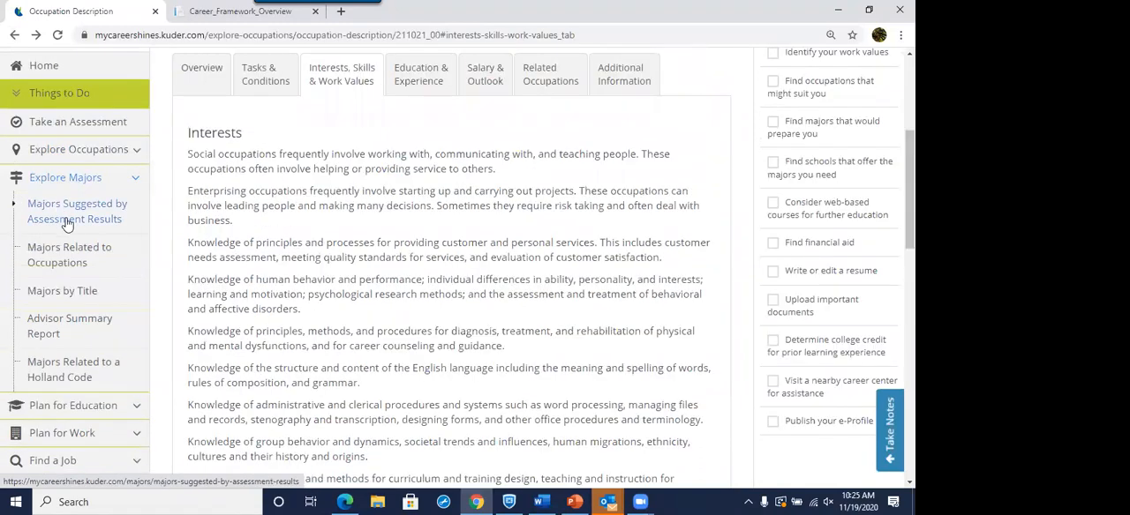
mouse_move(89, 218)
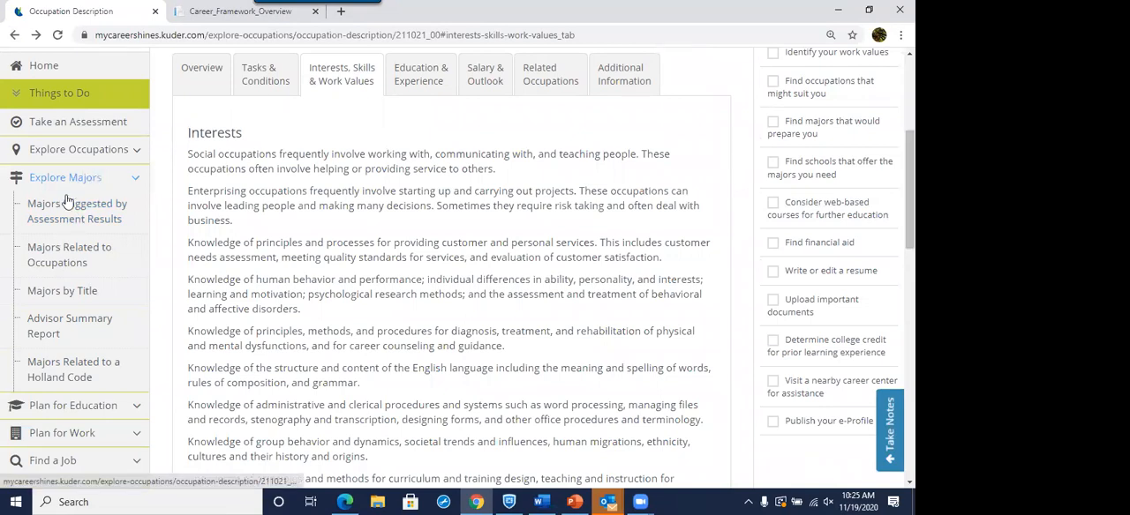
mouse_move(76, 211)
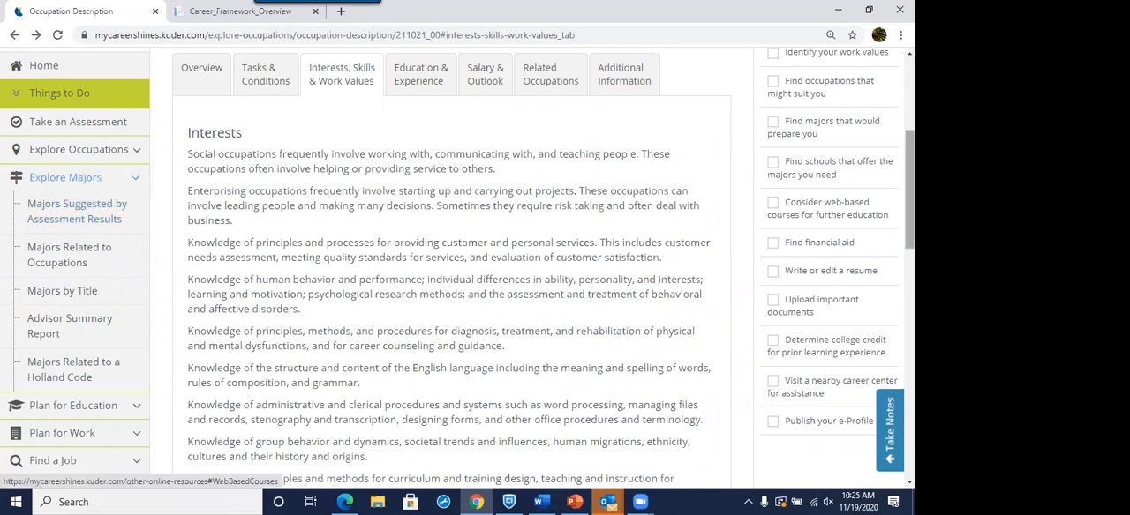
scroll(down, 3)
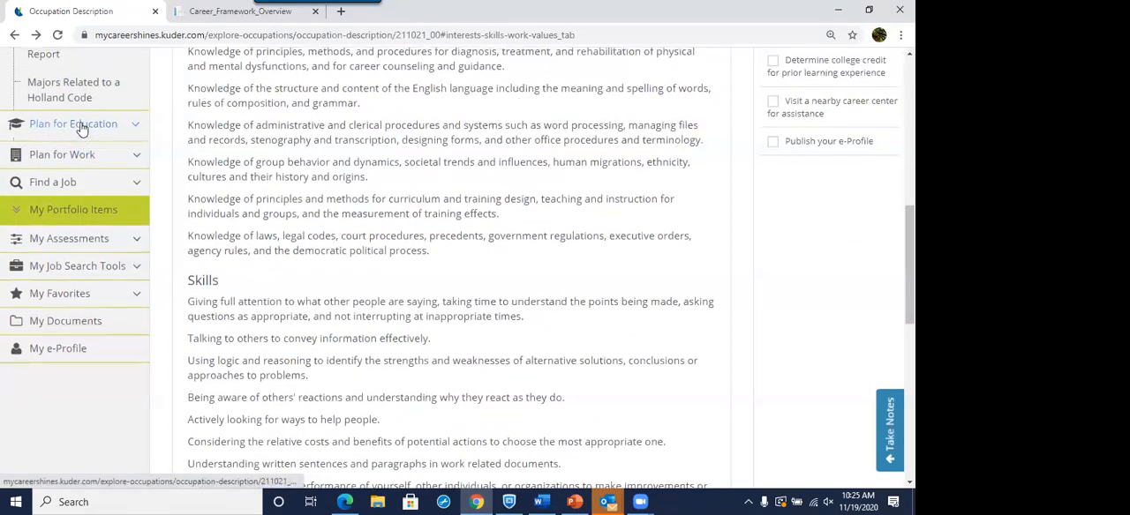
click(73, 123)
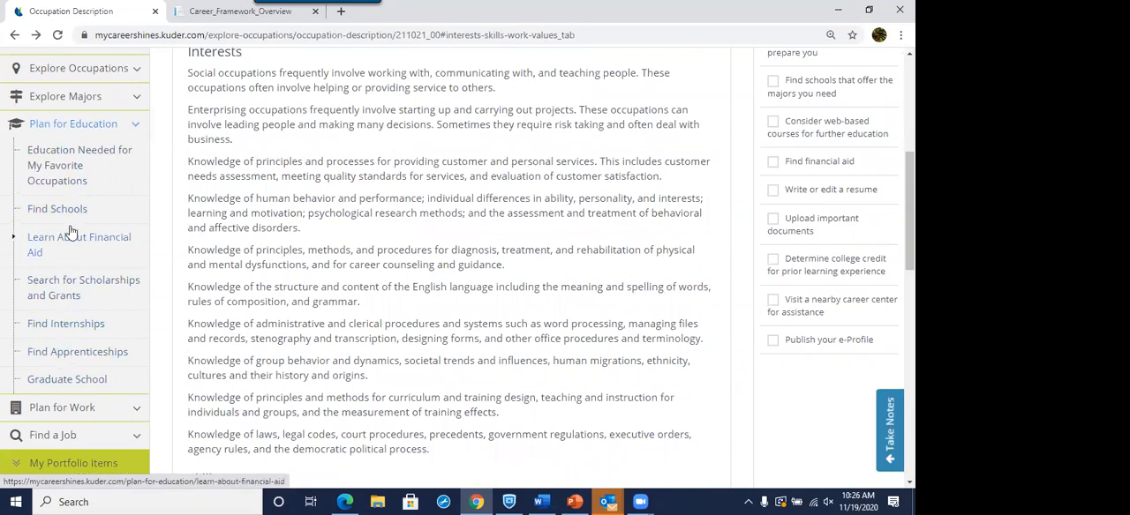
mouse_move(57, 209)
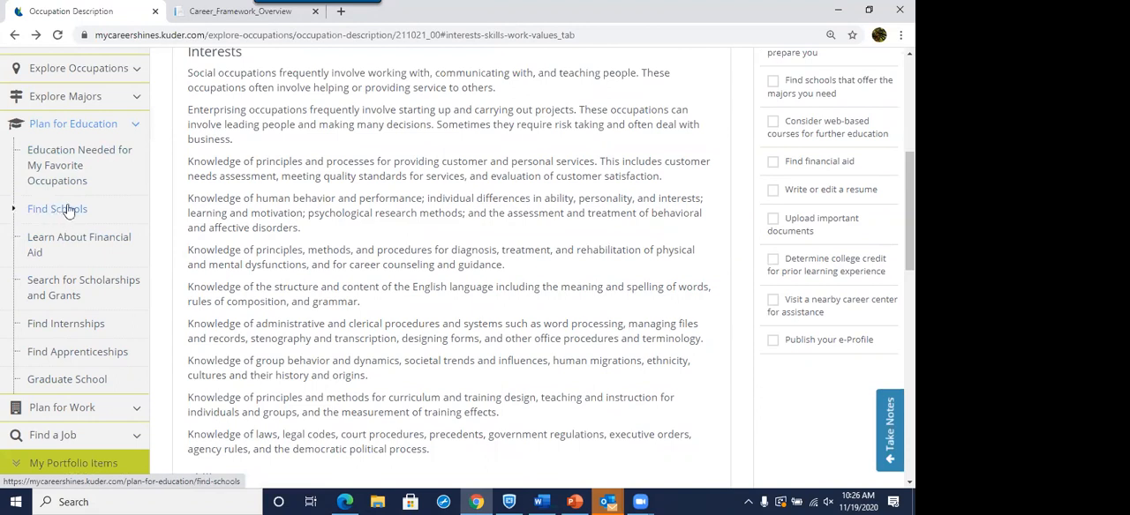
mouse_move(62, 212)
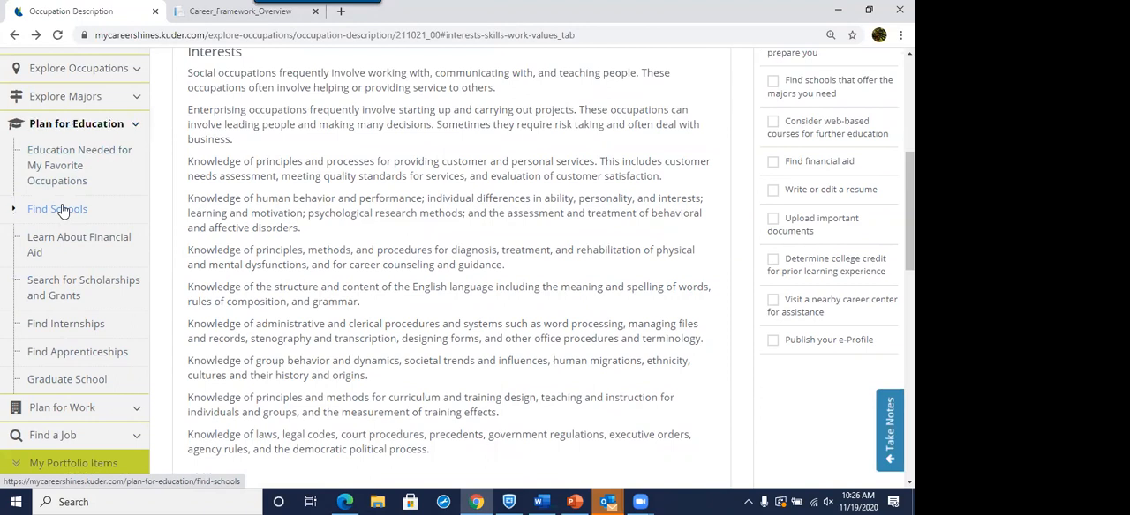
Open Find Schools and scroll down to the table of Florida schools
click(57, 209)
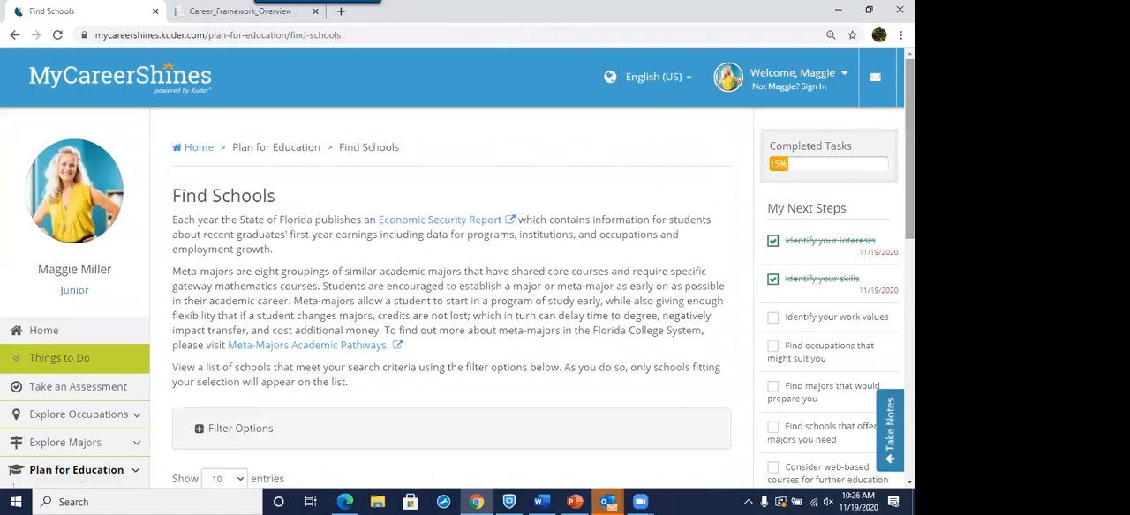
scroll(down, 3)
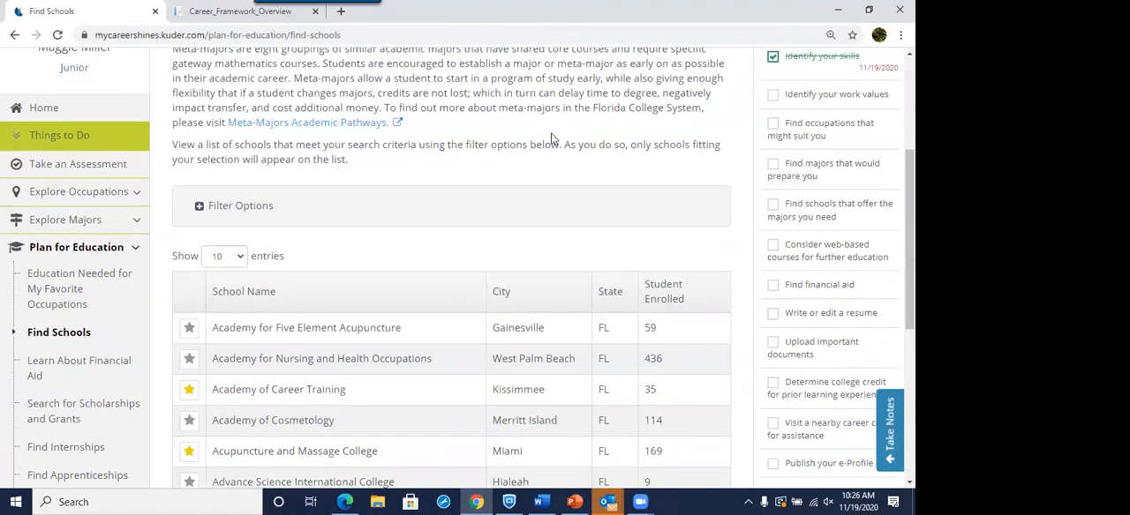
scroll(down, 3)
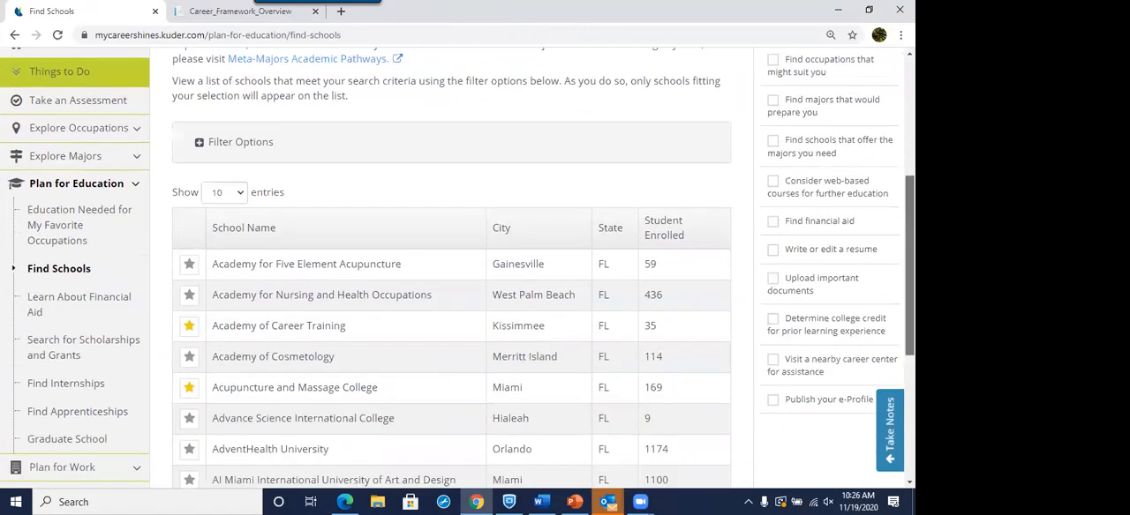
scroll(down, 3)
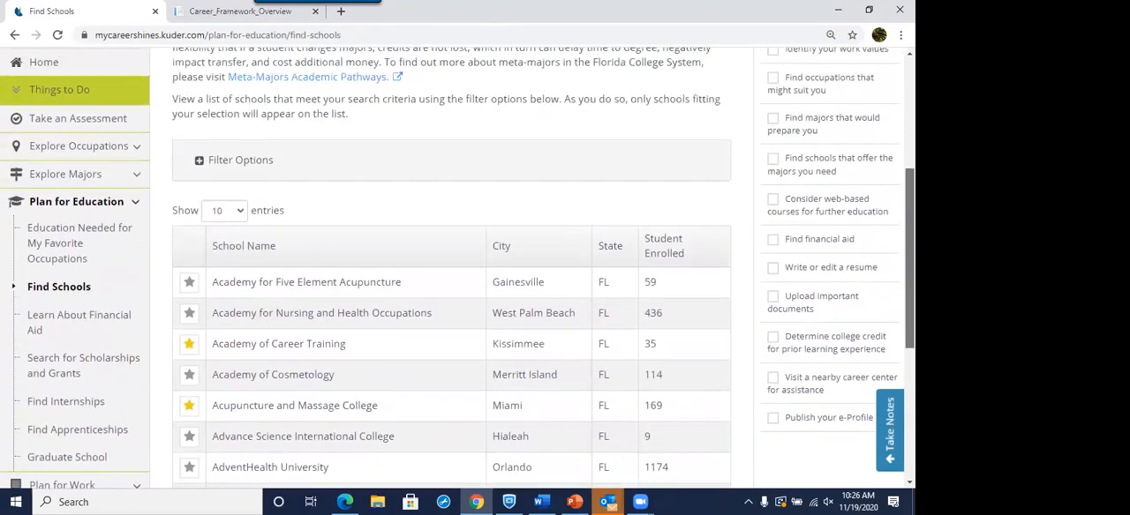
mouse_move(428, 133)
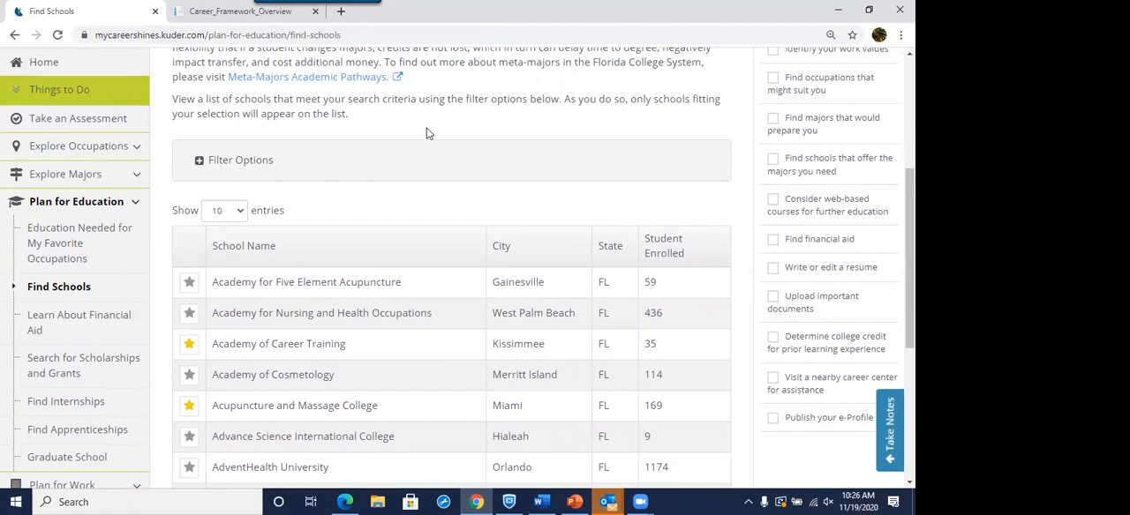
mouse_move(200, 166)
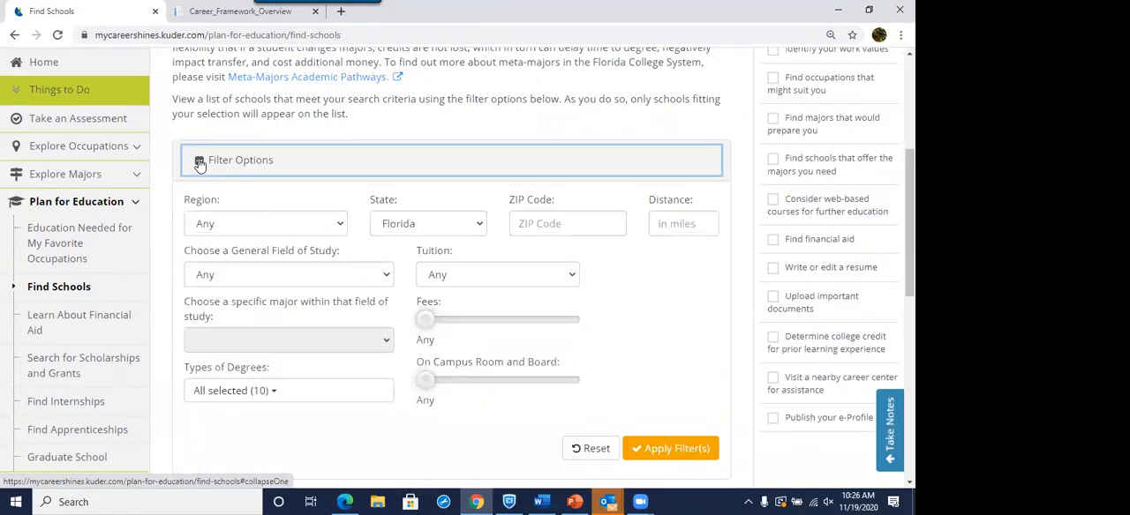
Expand and review the school Filter Options, then go to Learn About Financial Aid
click(568, 223)
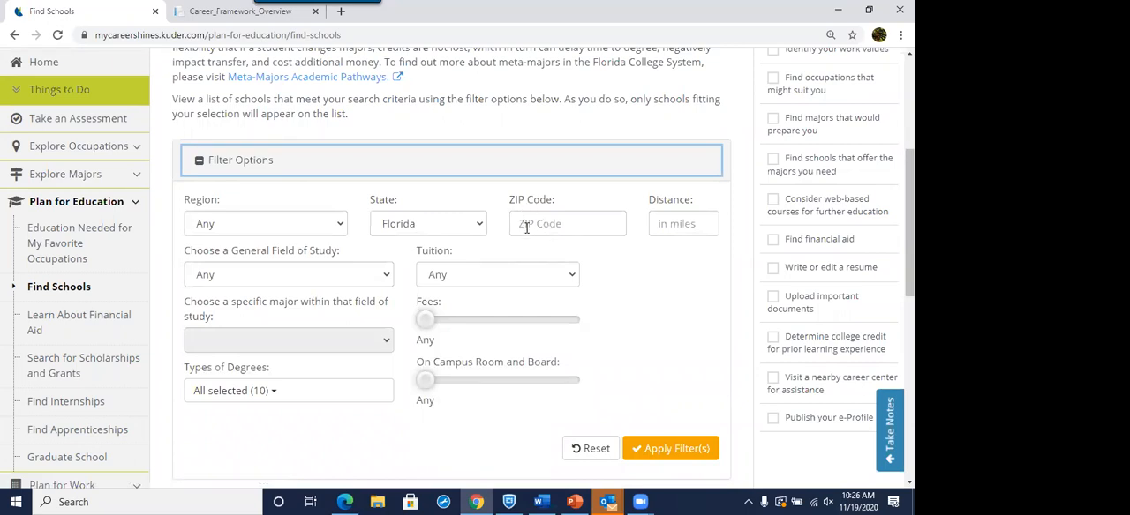
mouse_move(709, 224)
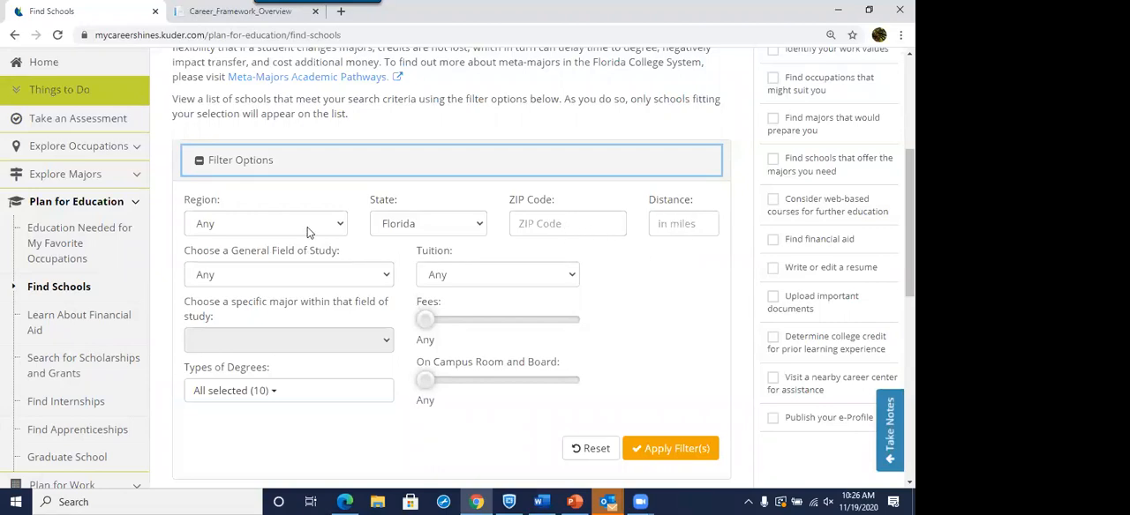
mouse_move(257, 289)
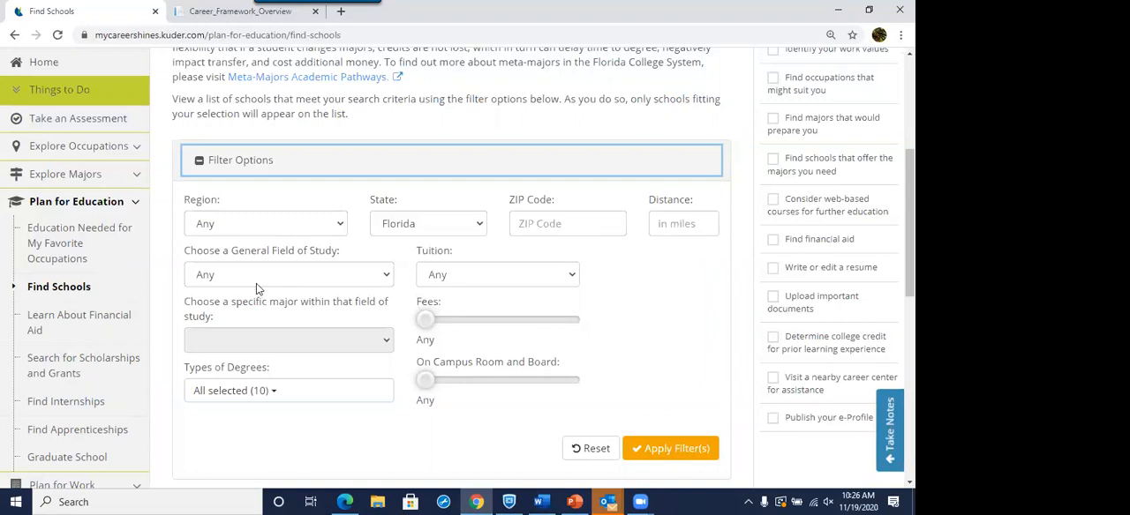
mouse_move(415, 305)
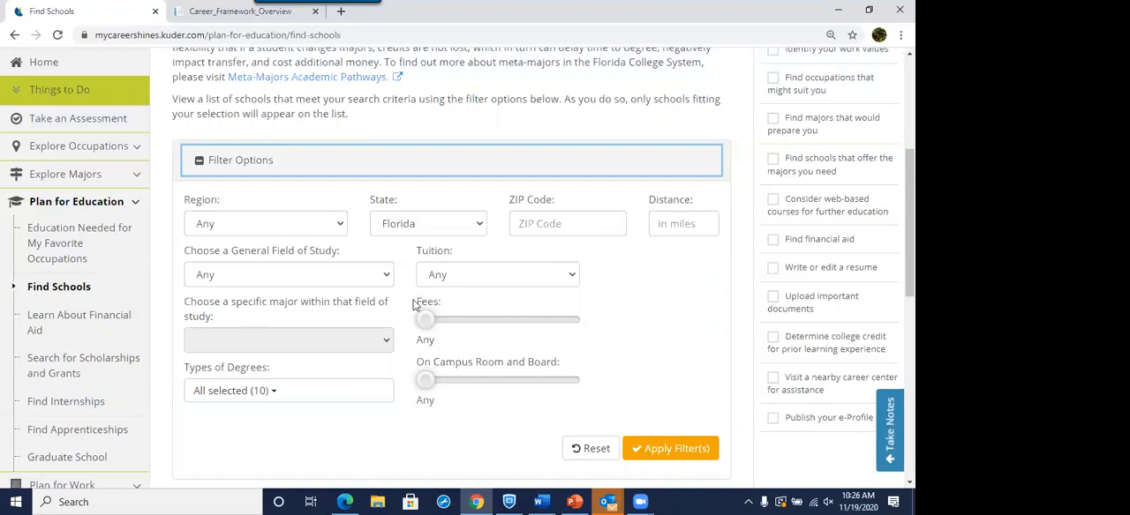
mouse_move(800, 285)
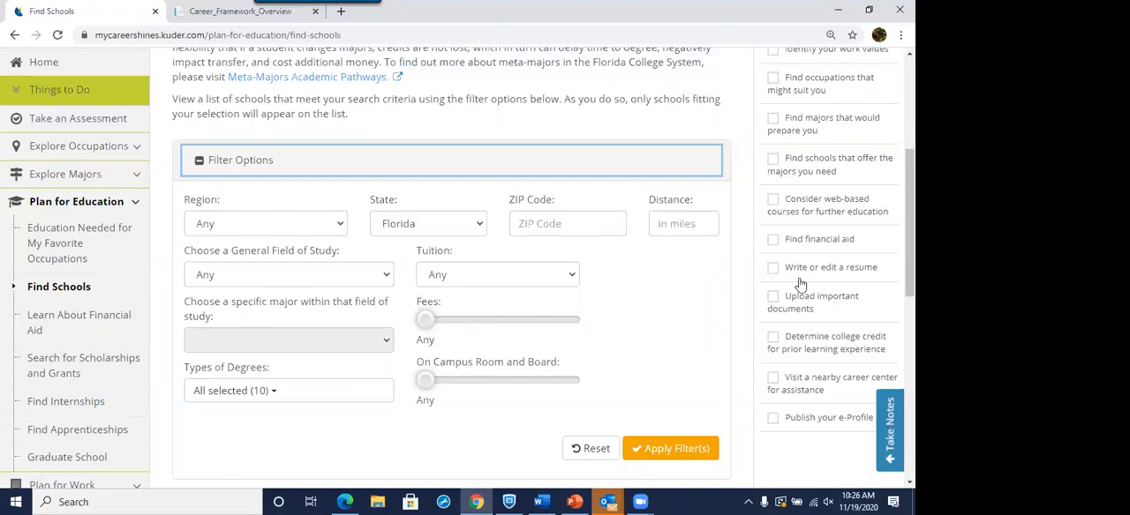
scroll(down, 3)
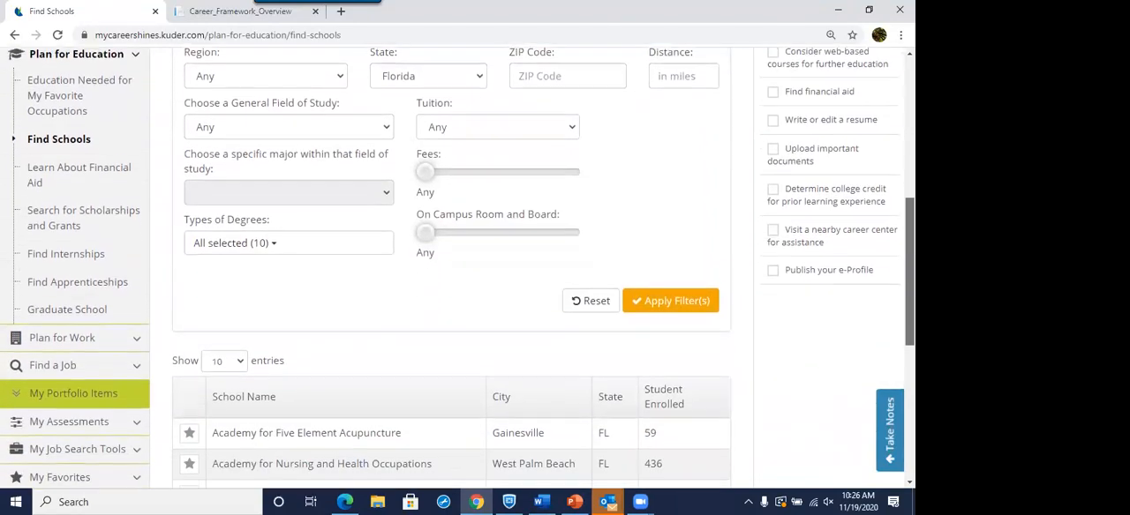
scroll(down, 3)
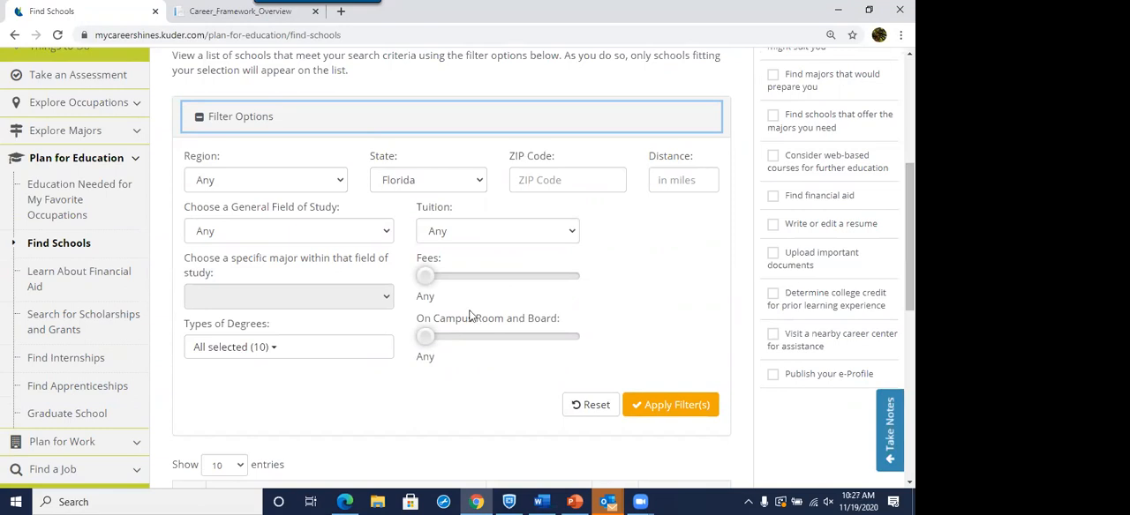
click(78, 278)
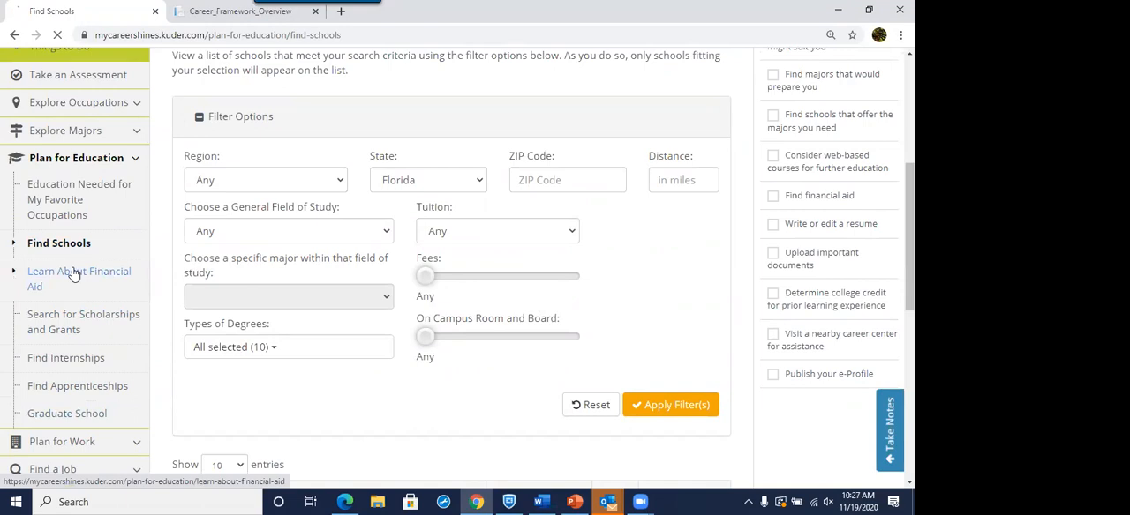
click(78, 278)
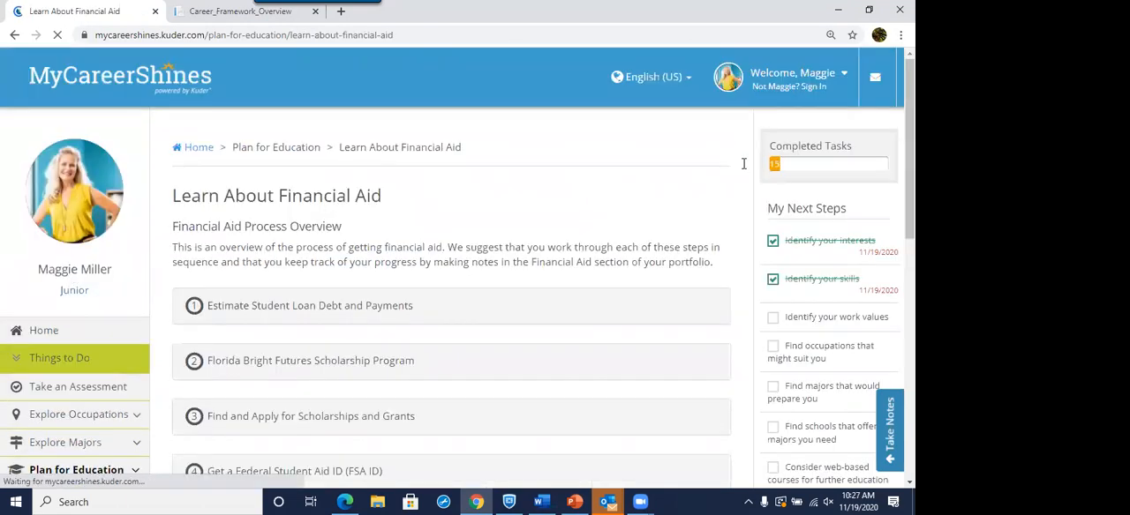
Scroll through all eight financial aid steps, then go to Search for Scholarships and Grants
scroll(down, 3)
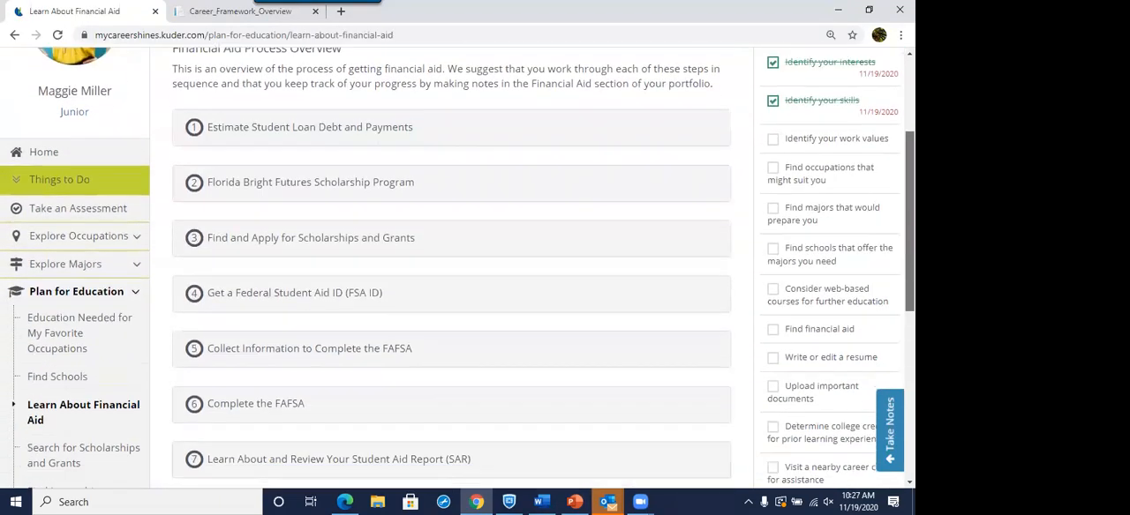
scroll(down, 3)
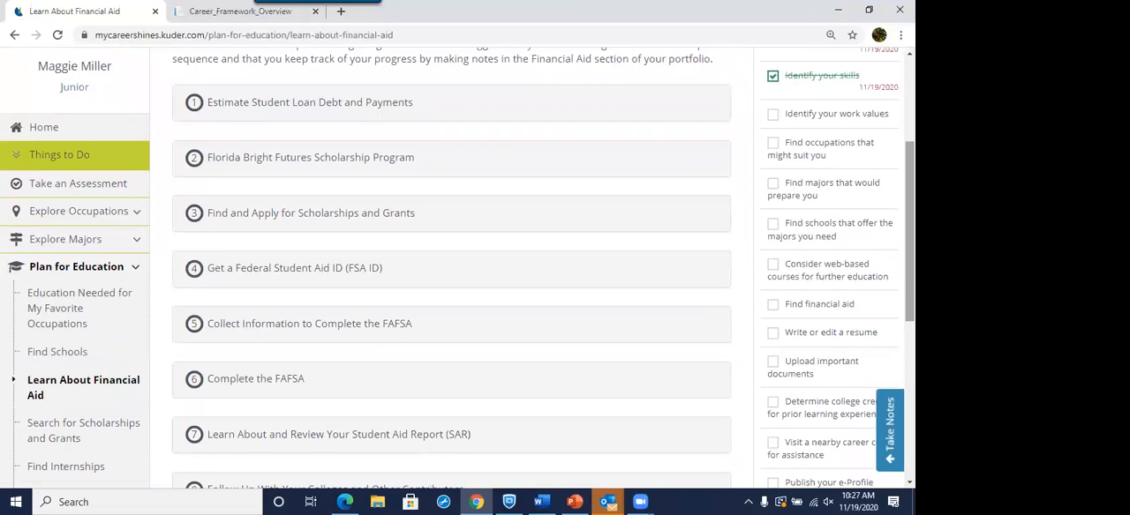
mouse_move(793, 173)
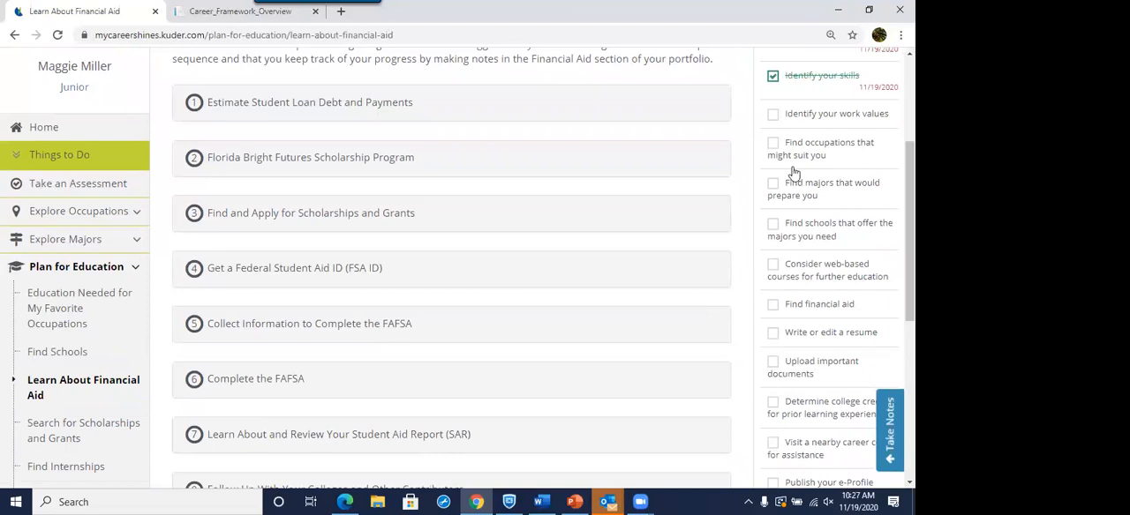
mouse_move(298, 374)
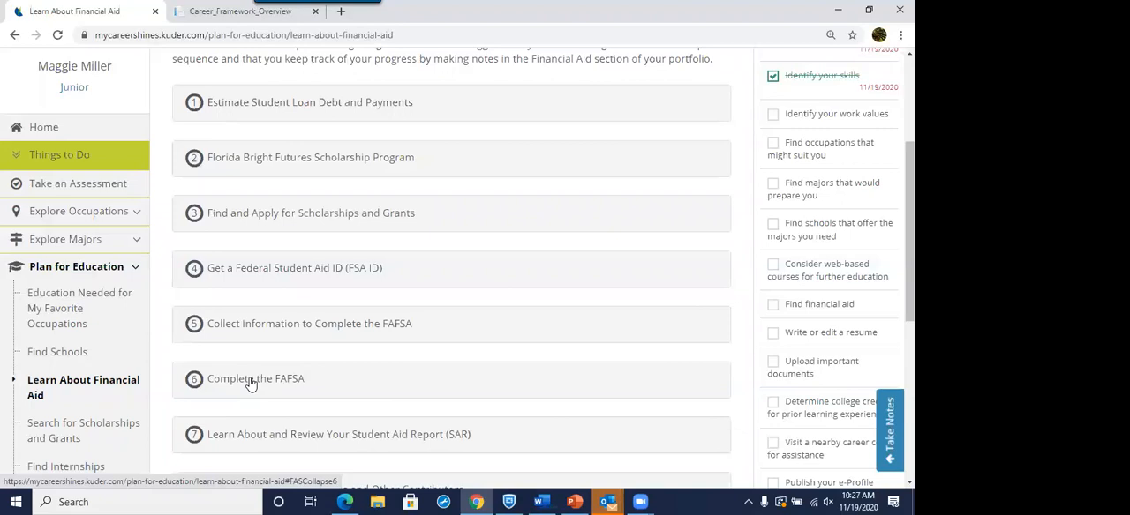
mouse_move(869, 258)
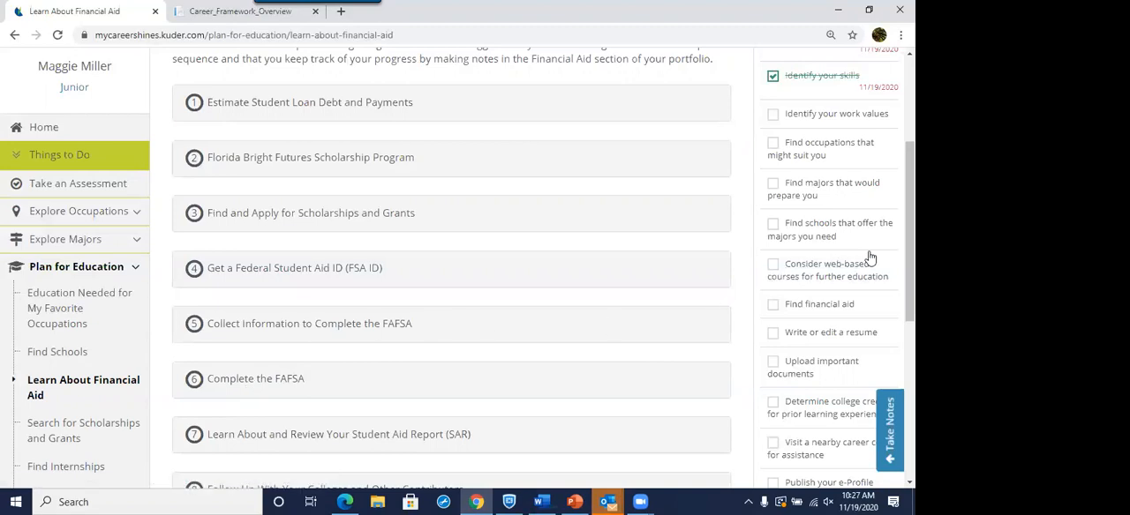
scroll(down, 3)
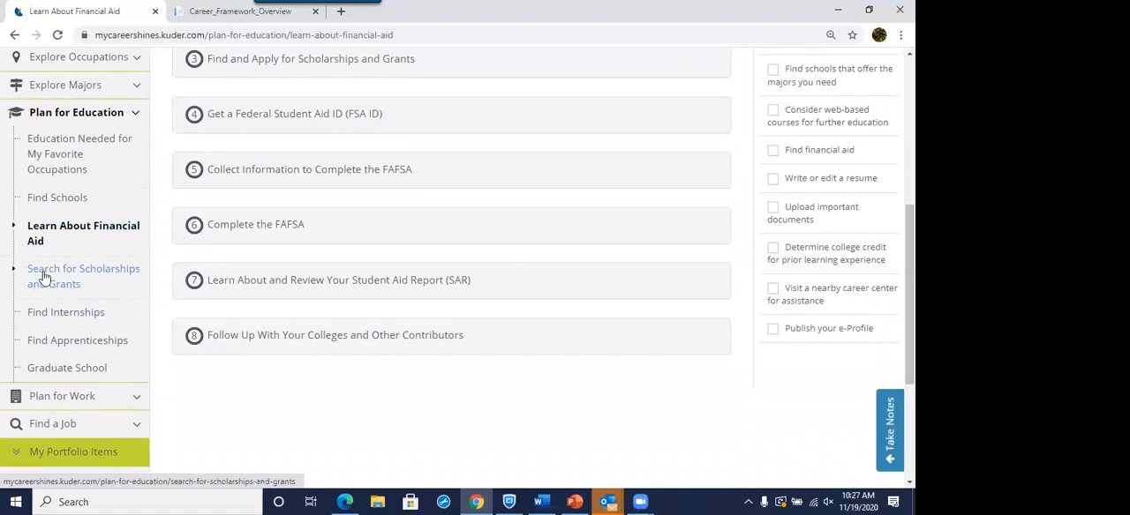
click(83, 275)
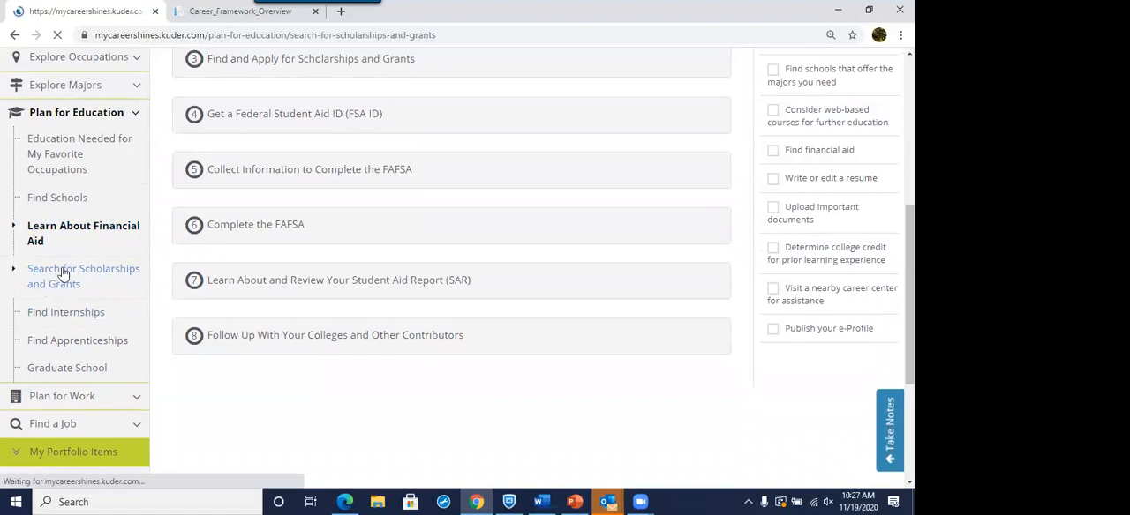
Highlight the 3,453 scholarship entries and open the $1,000 Father's Day Scholarship
click(83, 277)
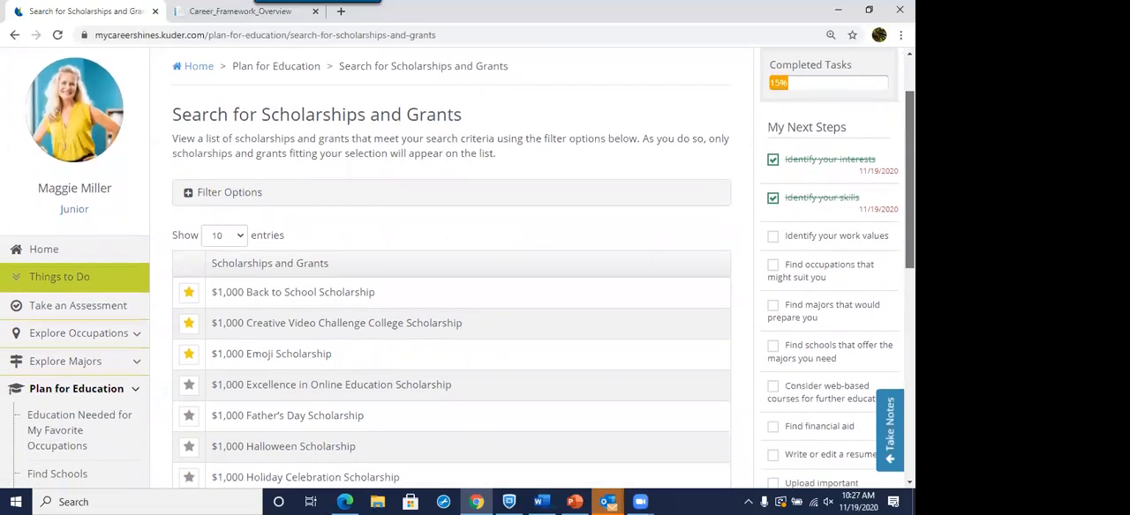
scroll(down, 3)
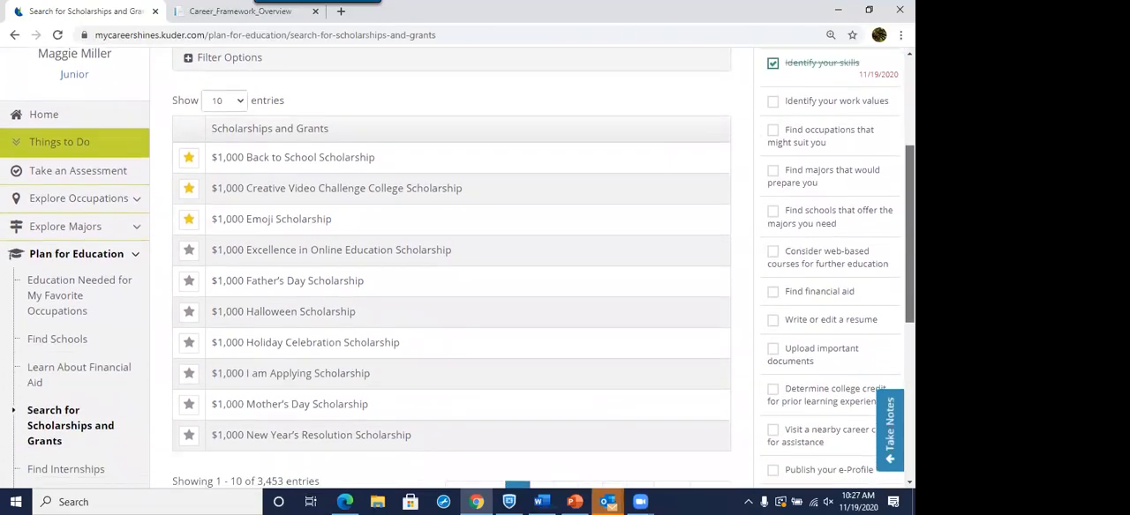
scroll(down, 3)
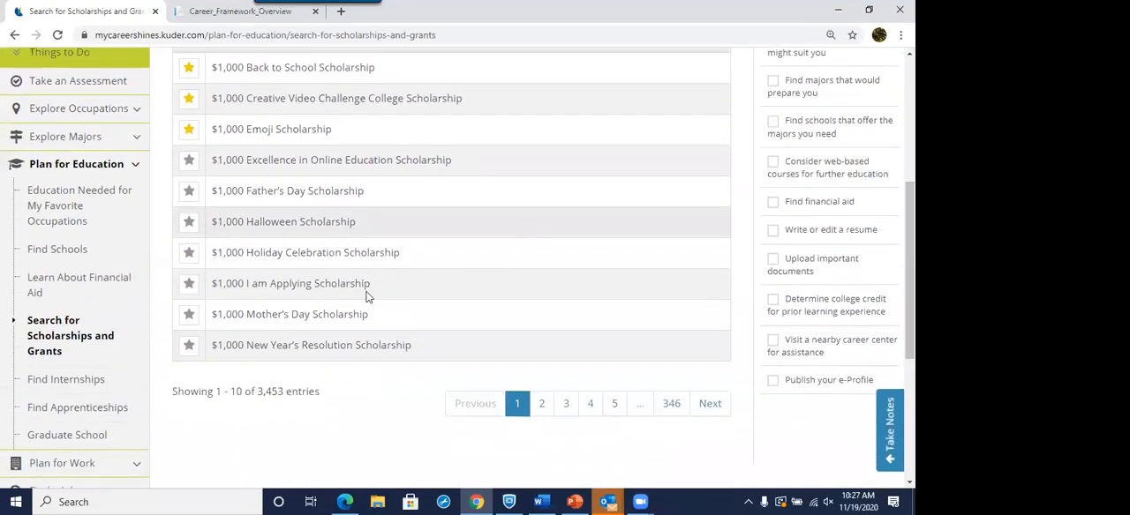
double_click(269, 391)
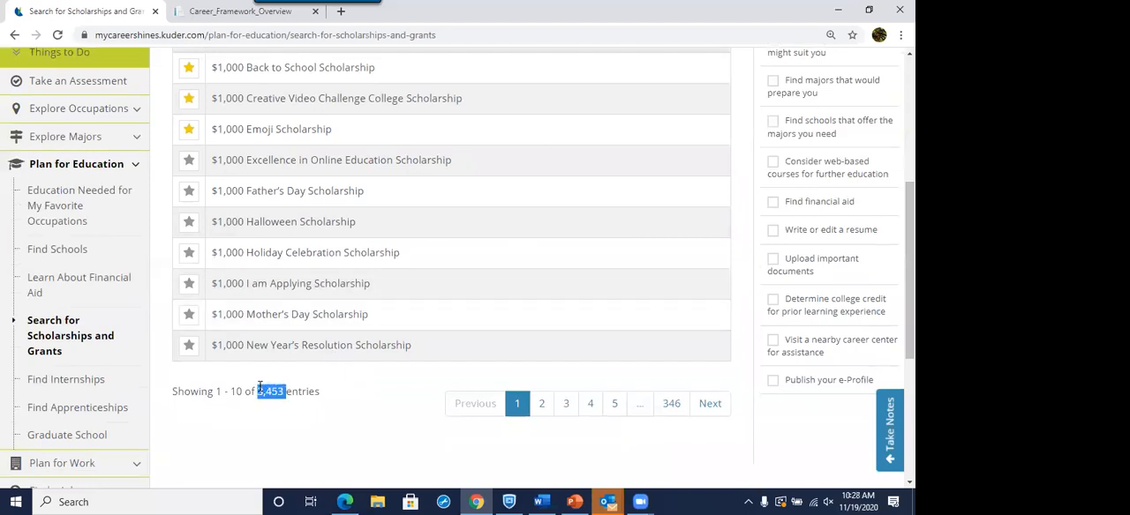
mouse_move(345, 411)
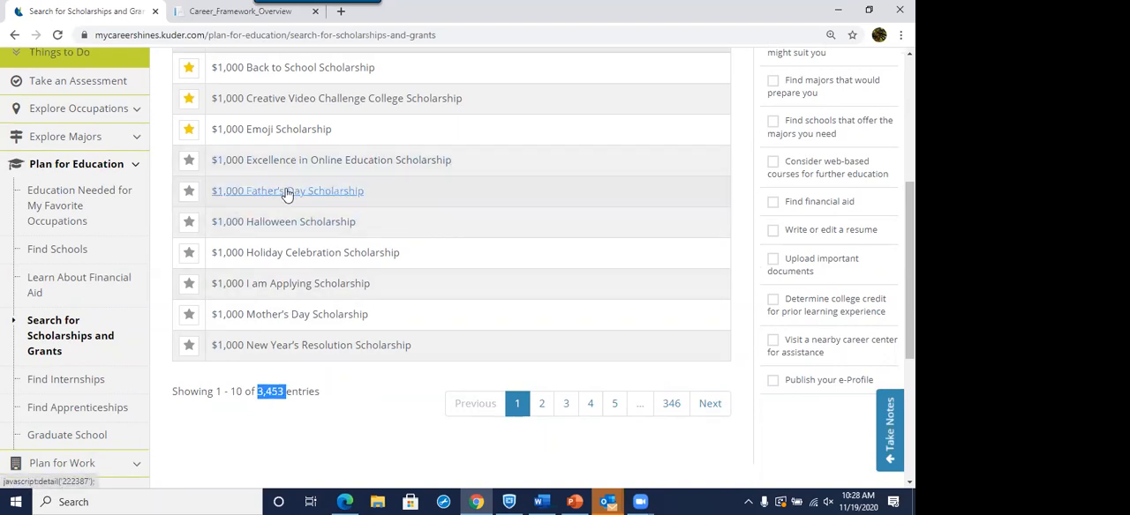
click(287, 191)
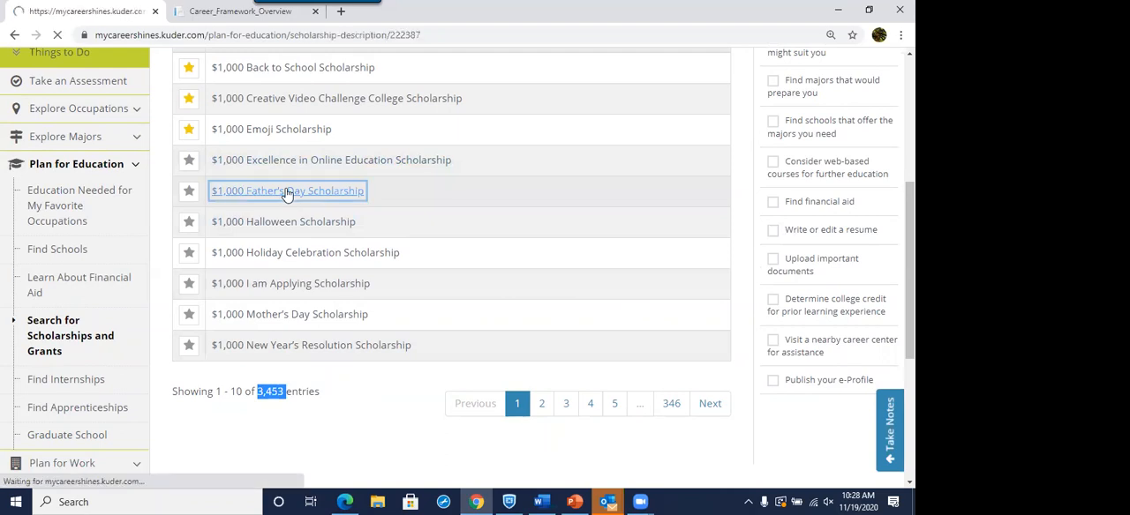
Read the scholarship's MoneySolver donor, 6/30 deadline and requirements, then expand Plan for Work
click(287, 191)
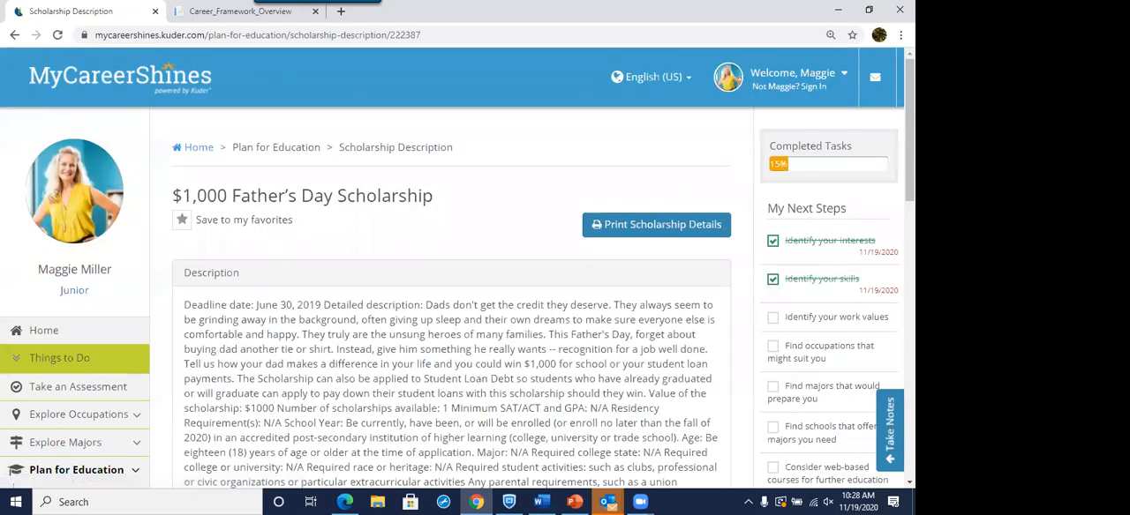
scroll(down, 3)
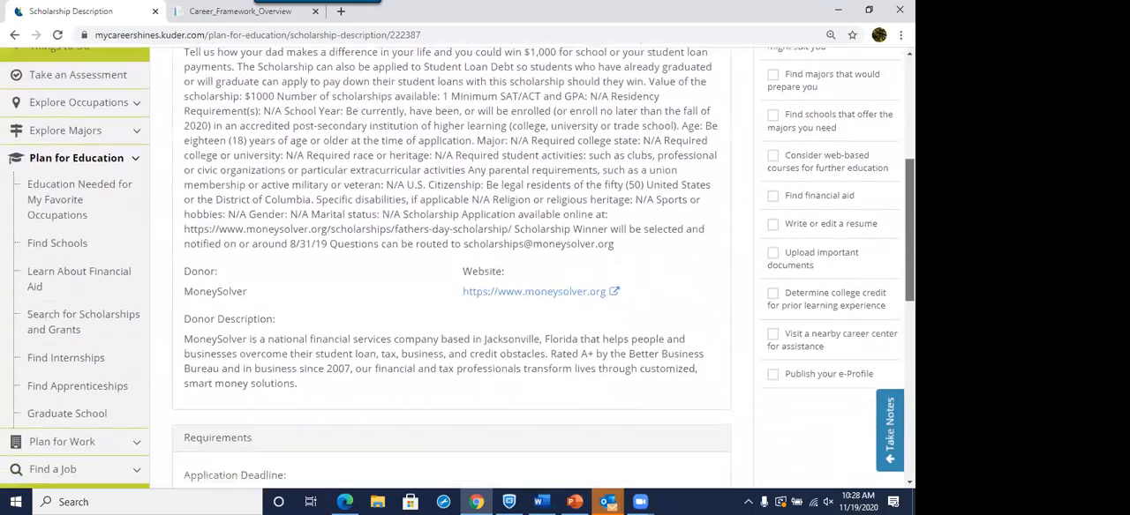
scroll(down, 3)
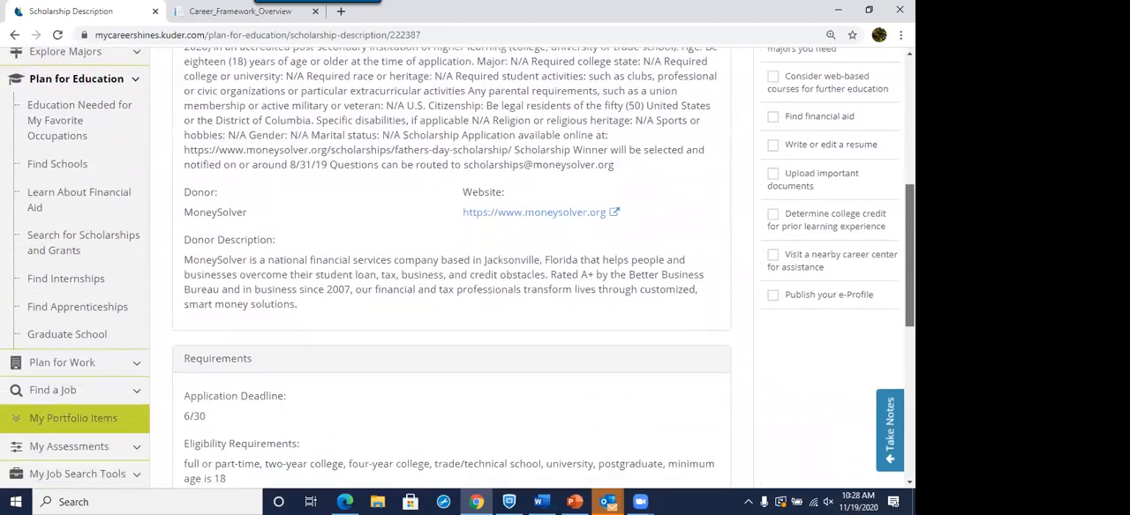
scroll(down, 3)
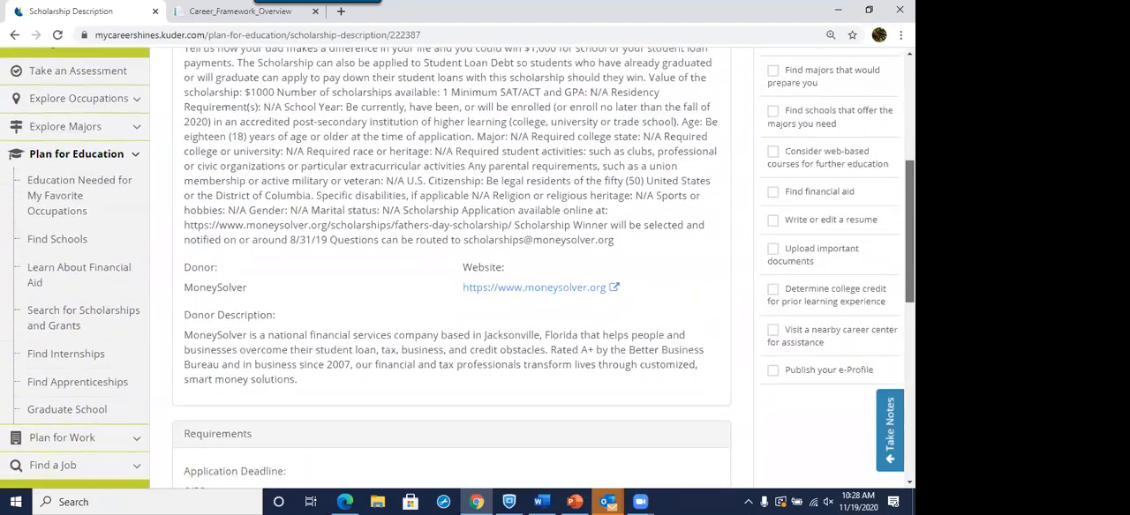
scroll(down, 3)
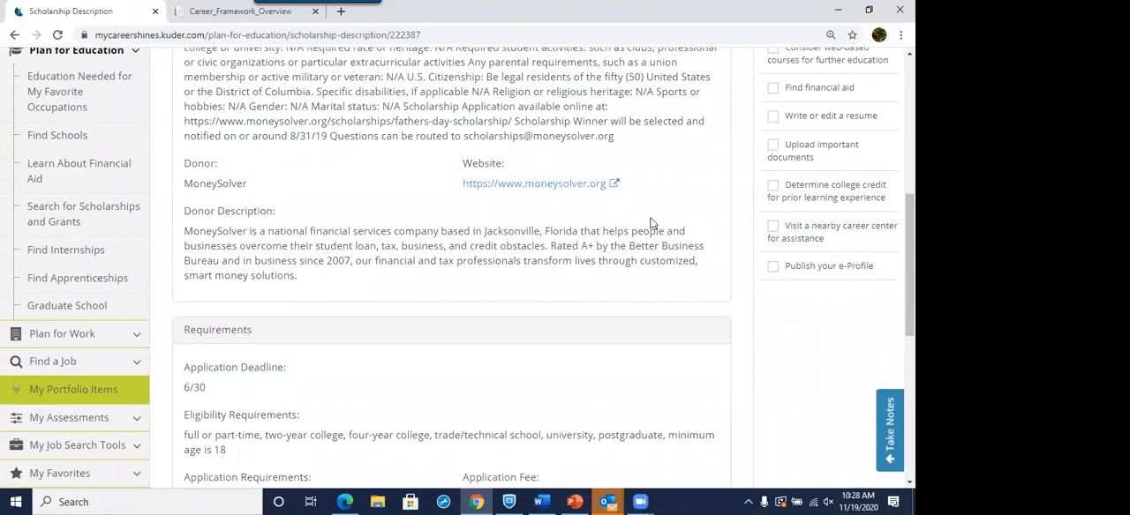
mouse_move(525, 219)
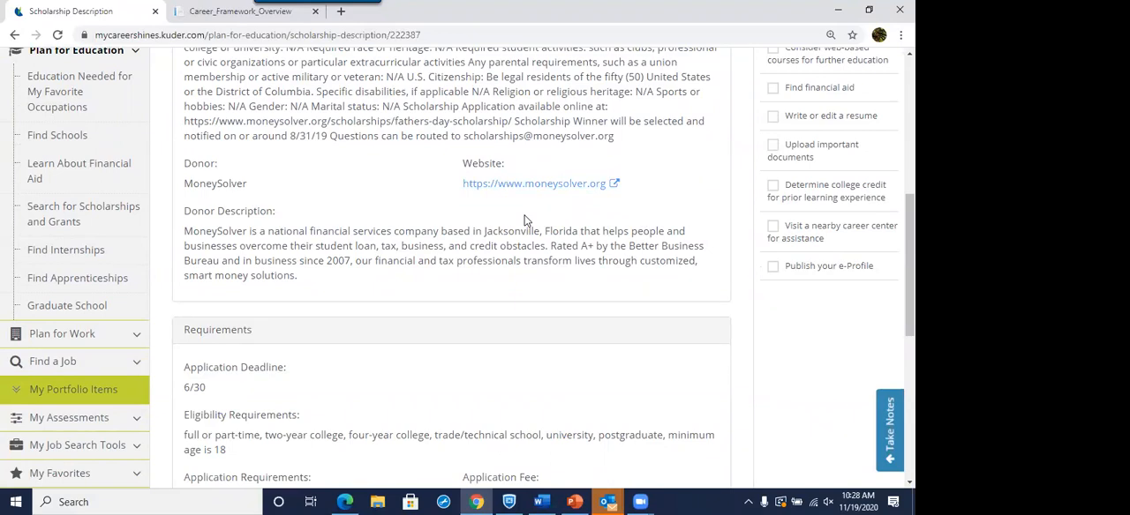
mouse_move(507, 196)
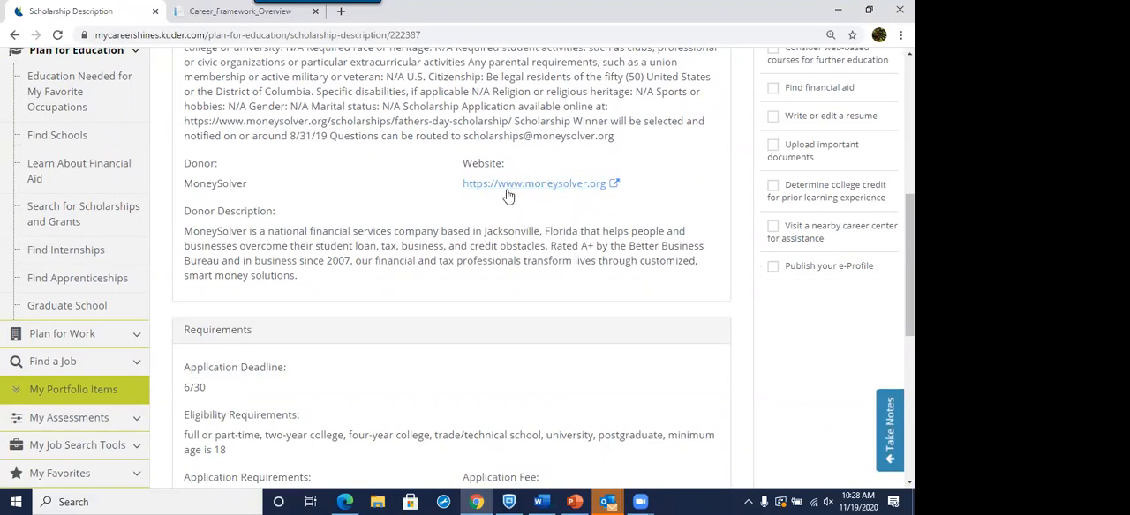
mouse_move(754, 203)
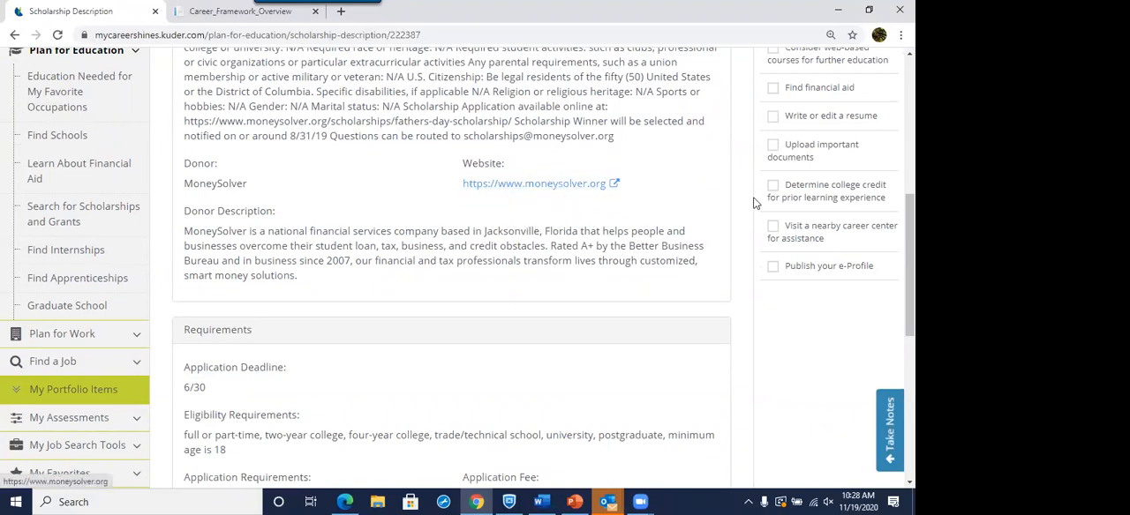
scroll(down, 3)
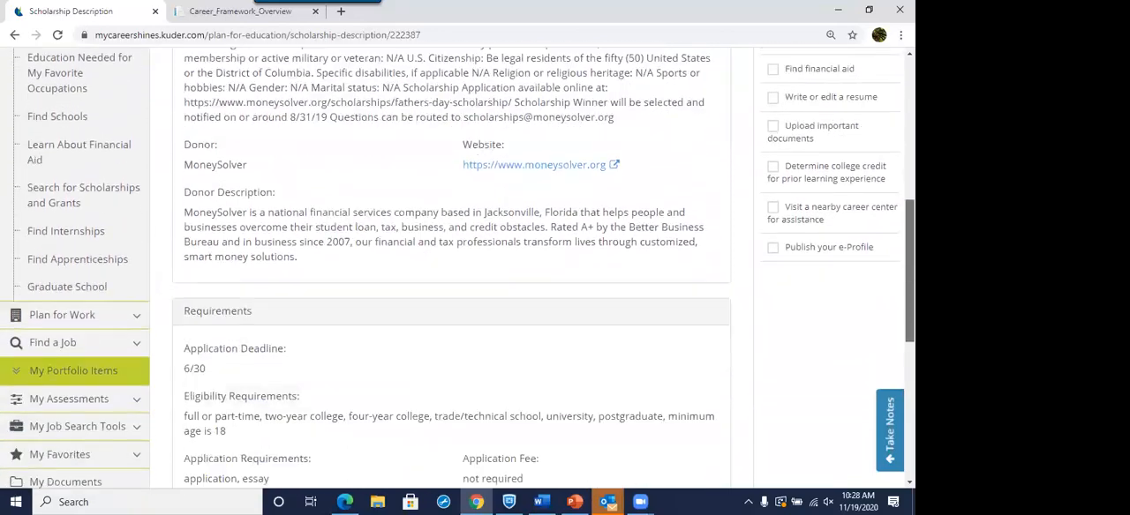
scroll(down, 3)
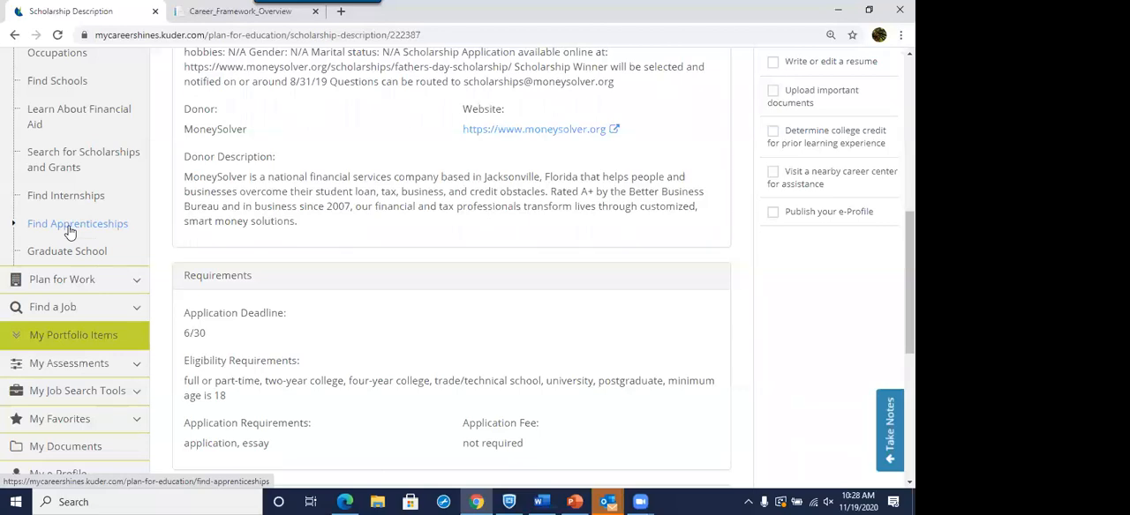
mouse_move(82, 159)
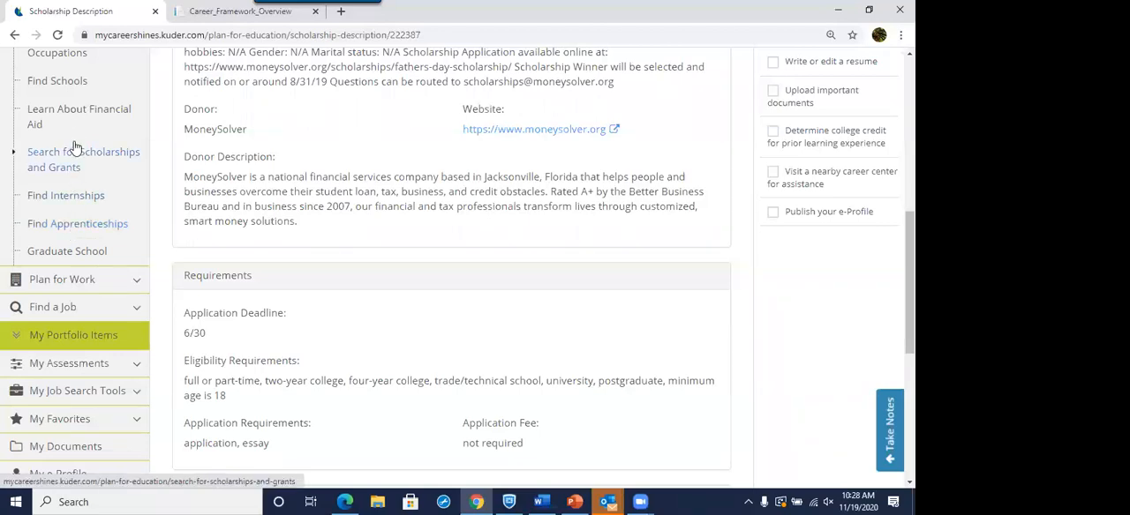
mouse_move(70, 195)
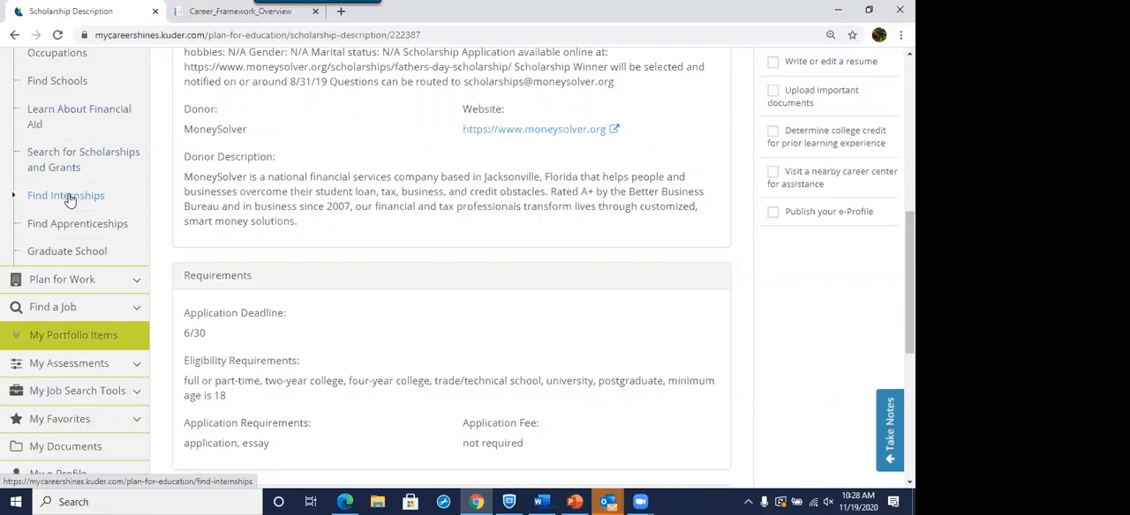
mouse_move(78, 223)
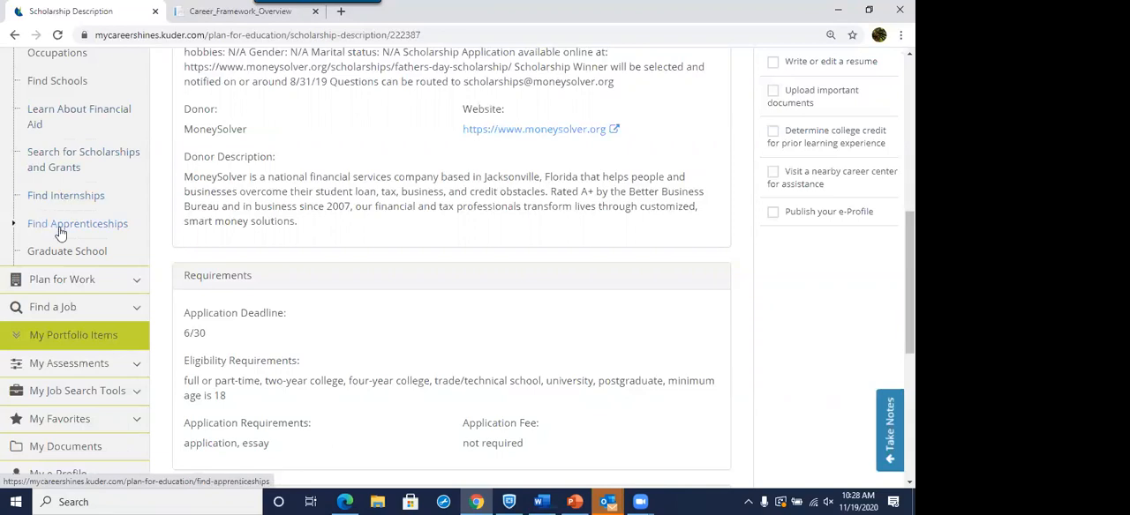
mouse_move(73, 232)
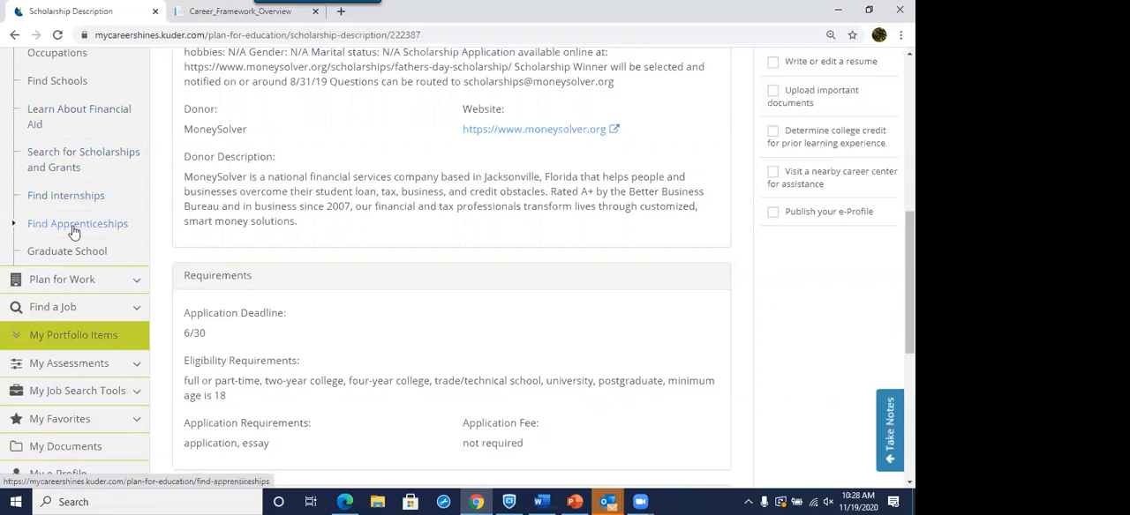
mouse_move(66, 251)
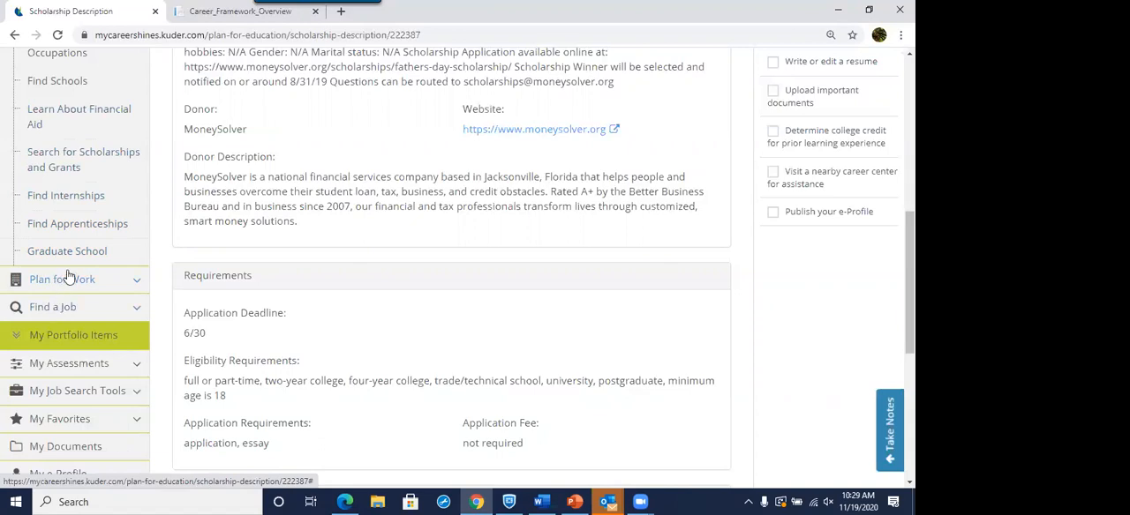
mouse_move(69, 280)
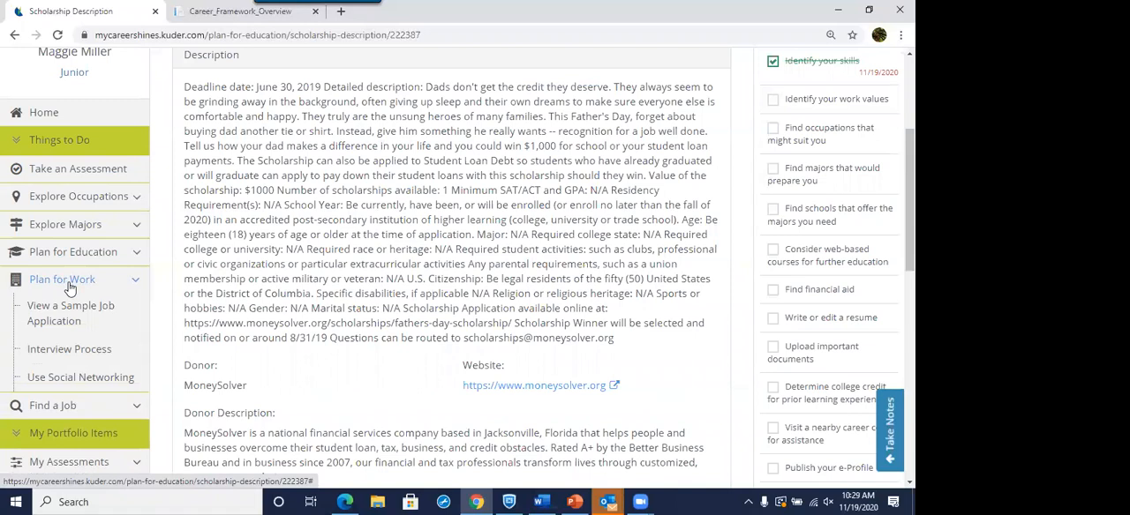
click(69, 348)
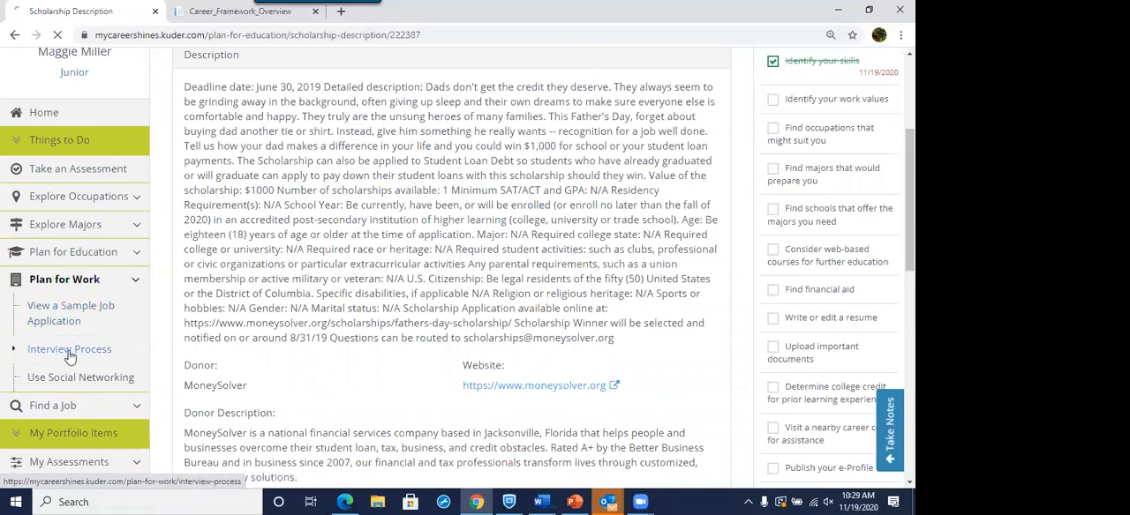
Open the Interview Process page and browse the common interview questions
click(69, 349)
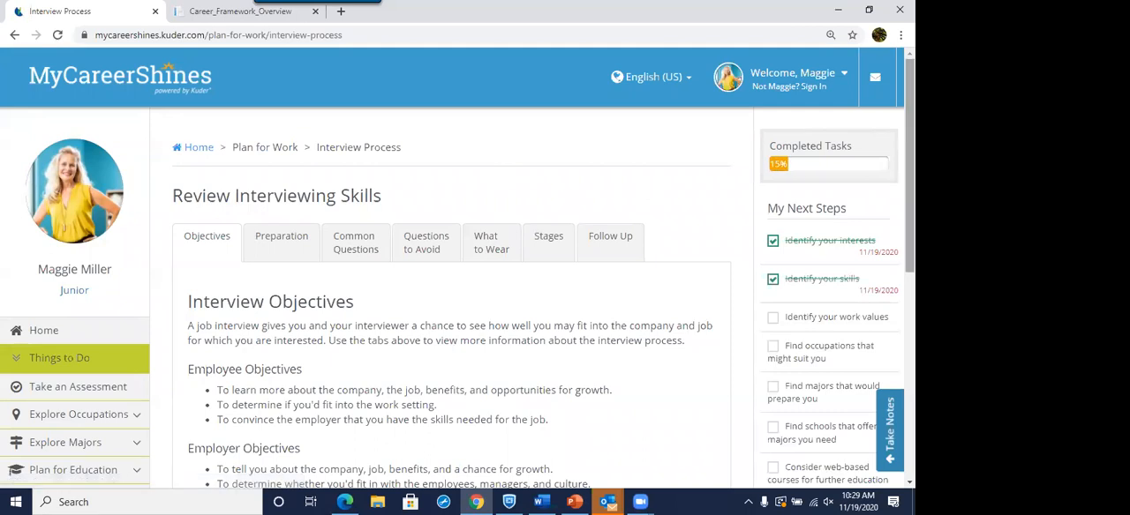
scroll(down, 3)
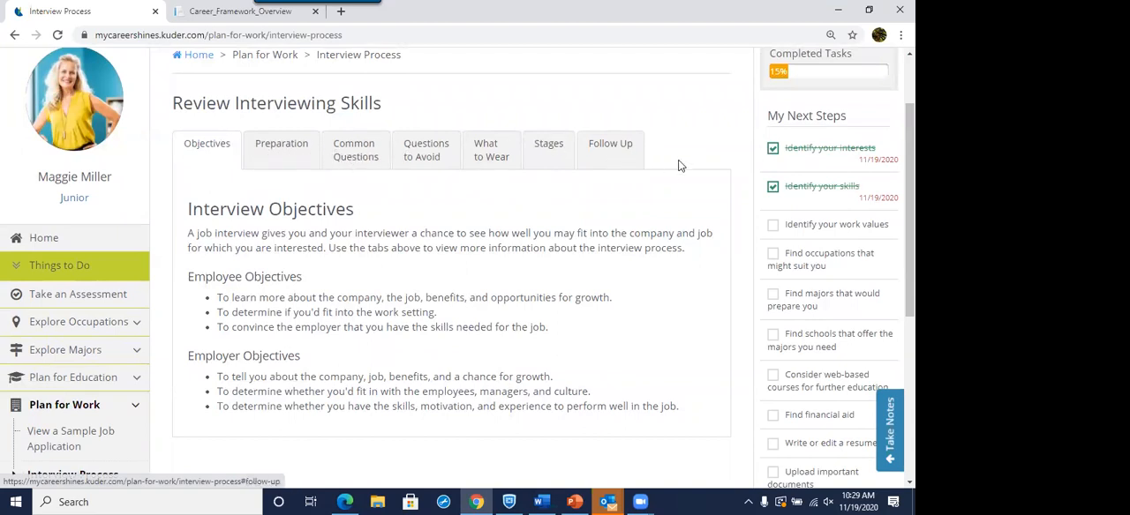
mouse_move(355, 150)
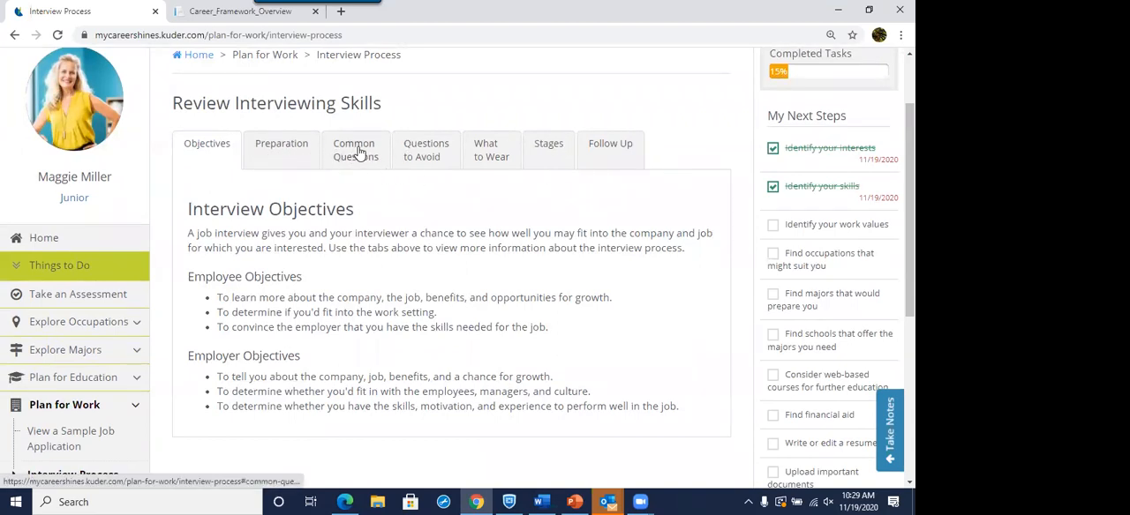
click(355, 150)
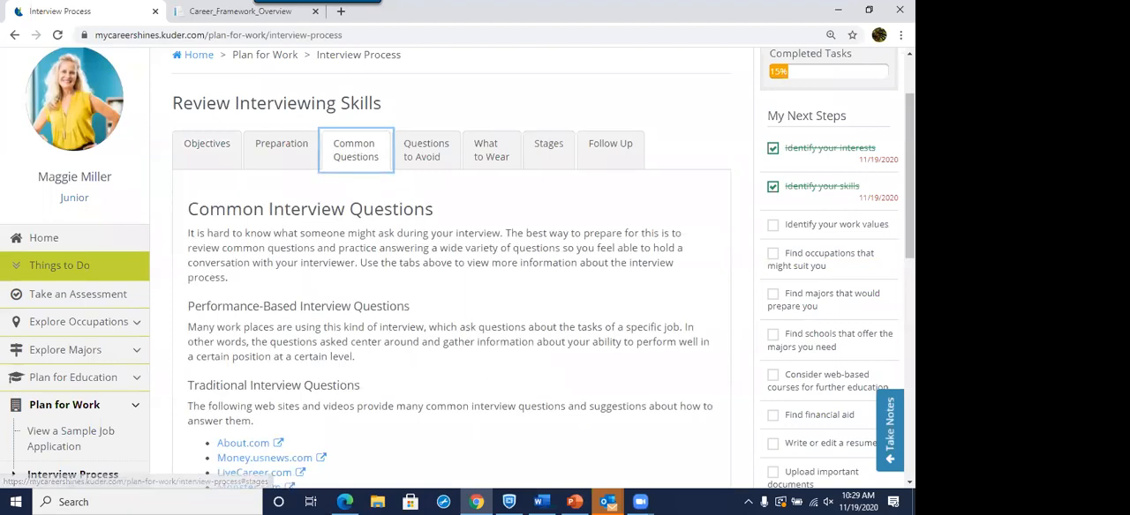
scroll(down, 3)
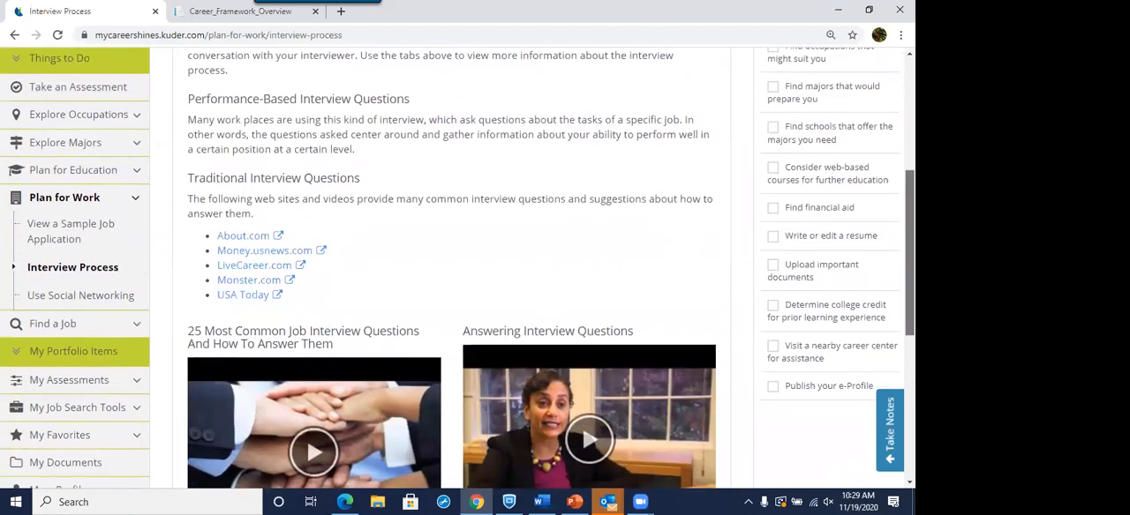
scroll(down, 3)
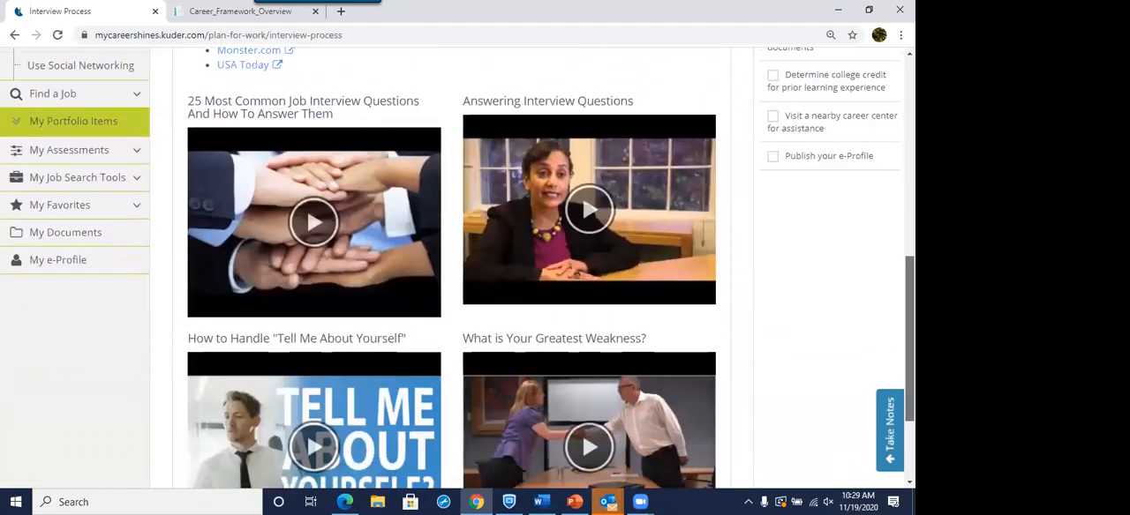
scroll(down, 3)
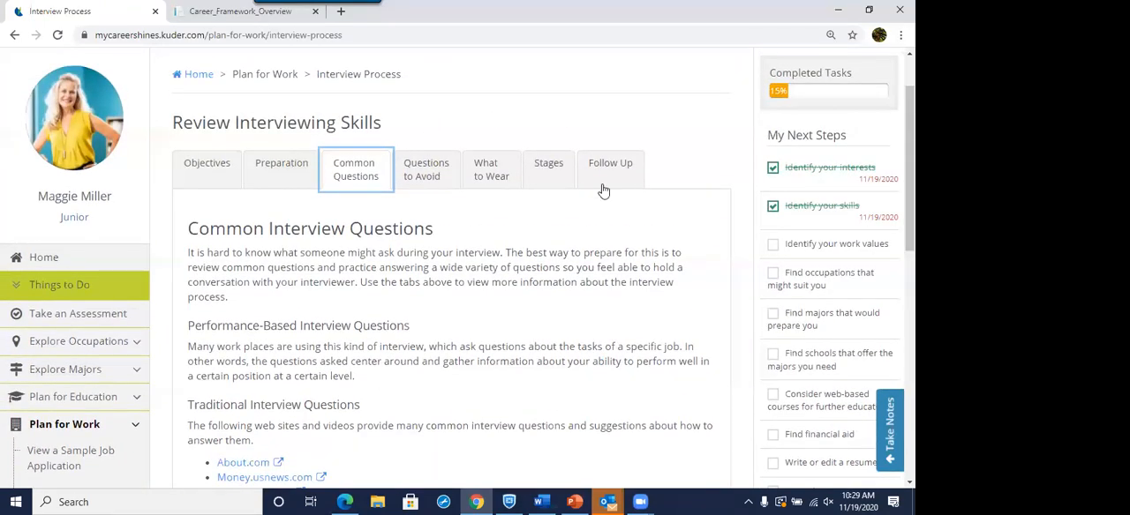
Review interview follow-up tips and thank-you letters, then open Find Job Openings
click(610, 169)
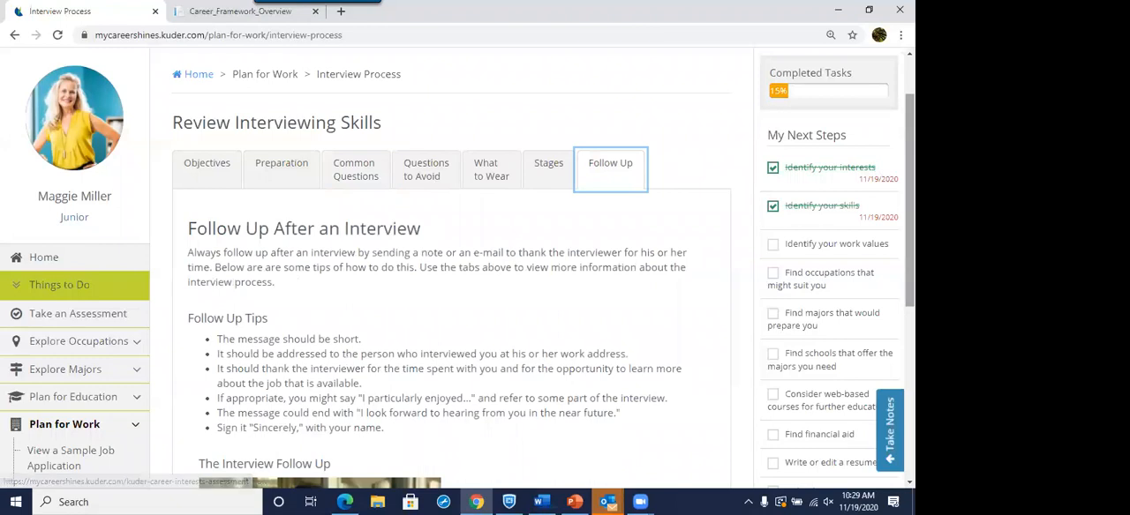
scroll(down, 3)
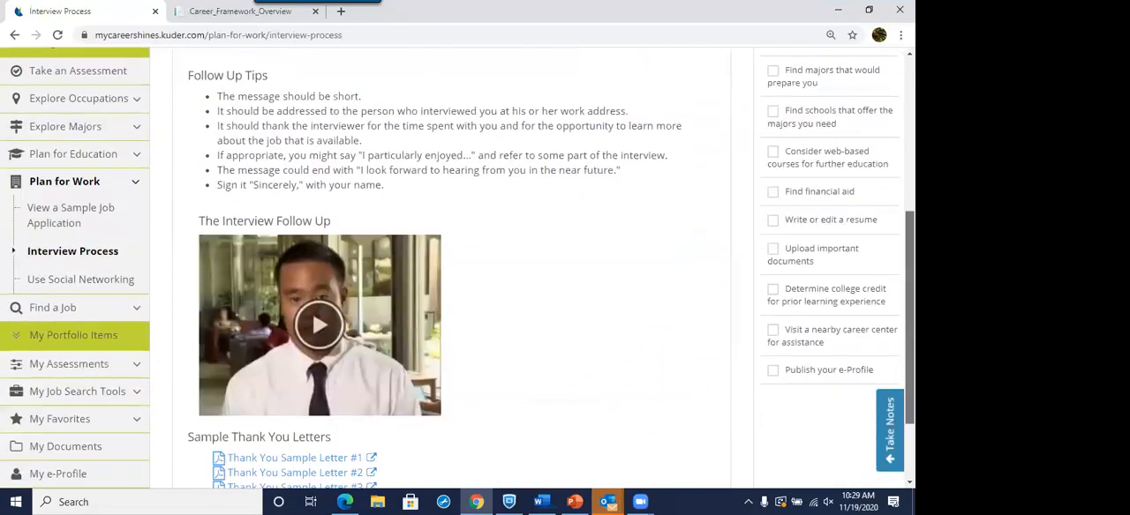
scroll(down, 3)
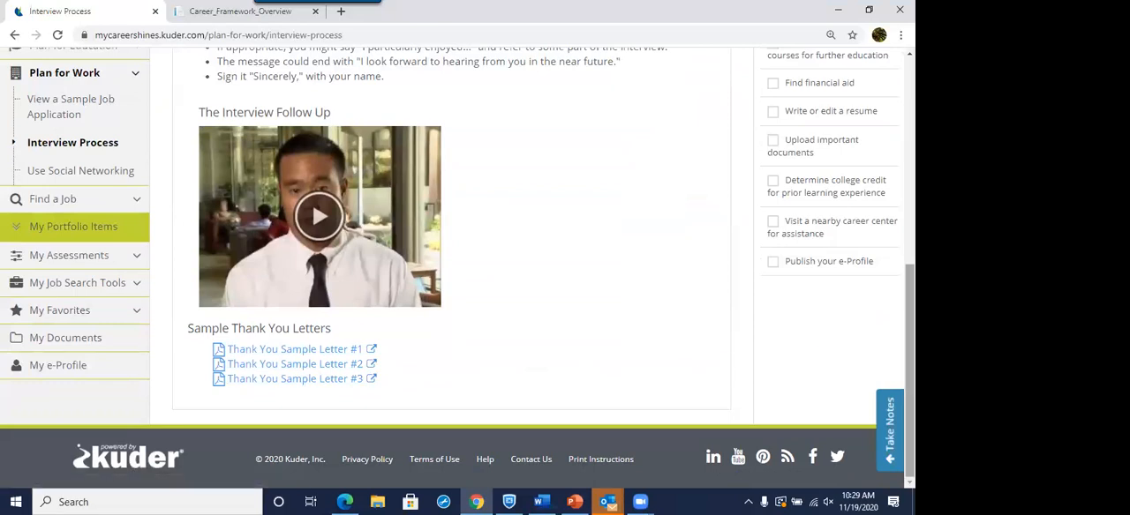
scroll(down, 3)
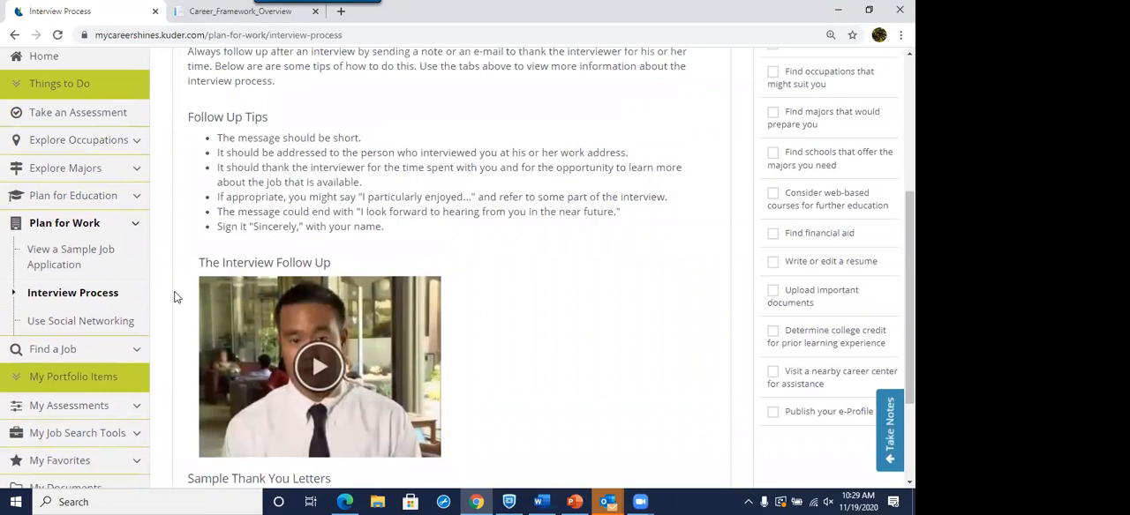
mouse_move(70, 256)
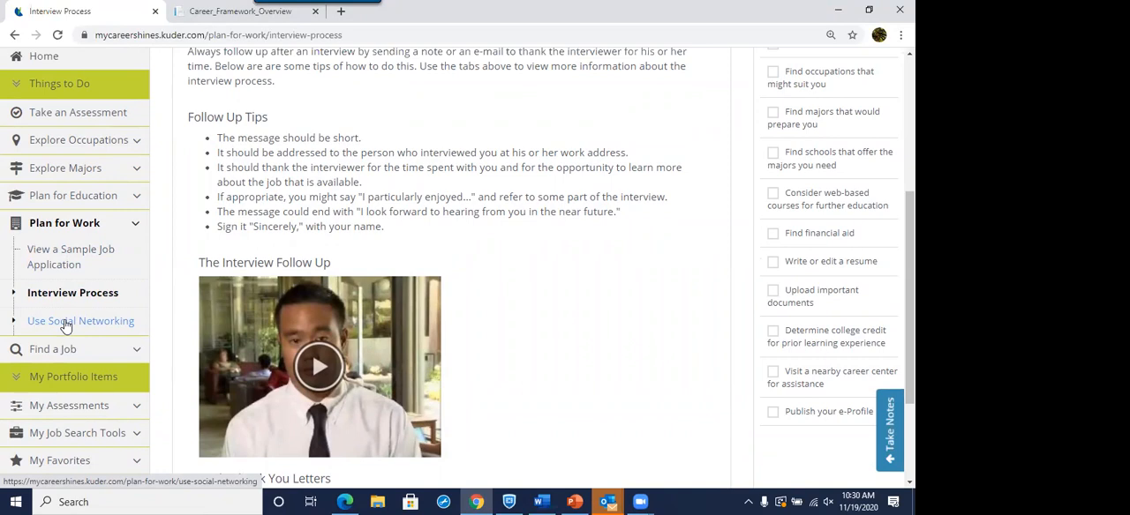
mouse_move(62, 343)
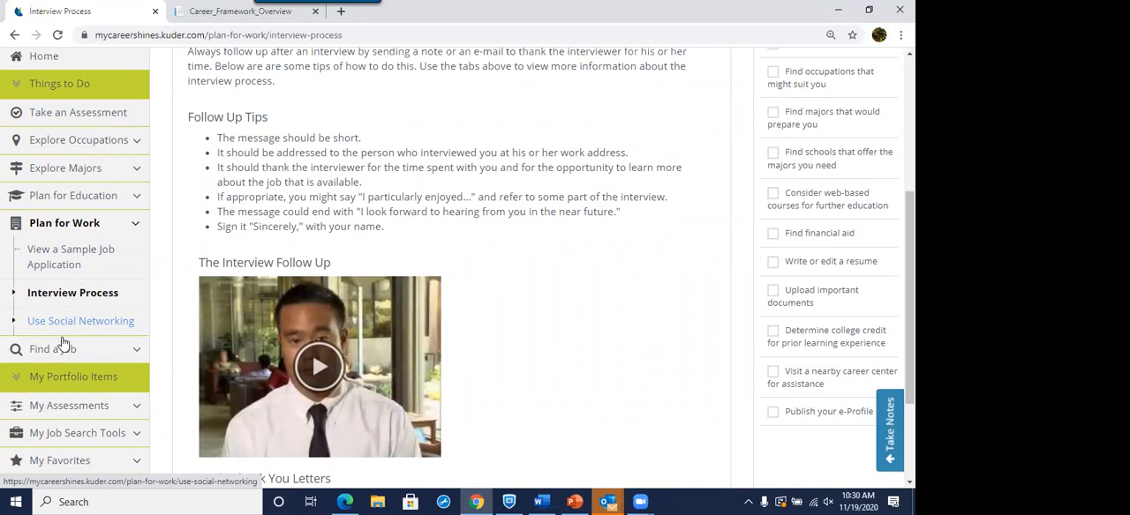
click(52, 348)
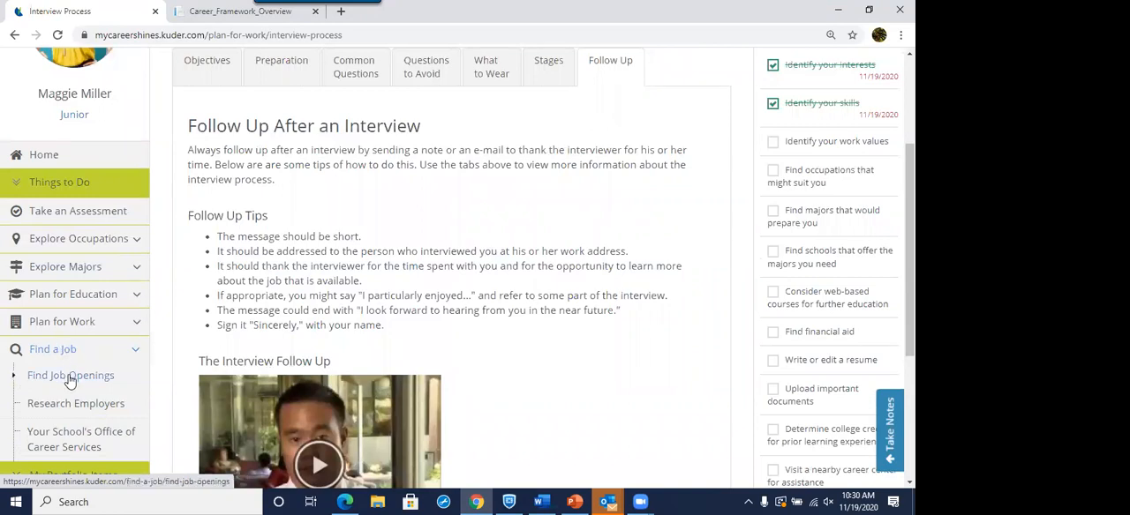
mouse_move(75, 403)
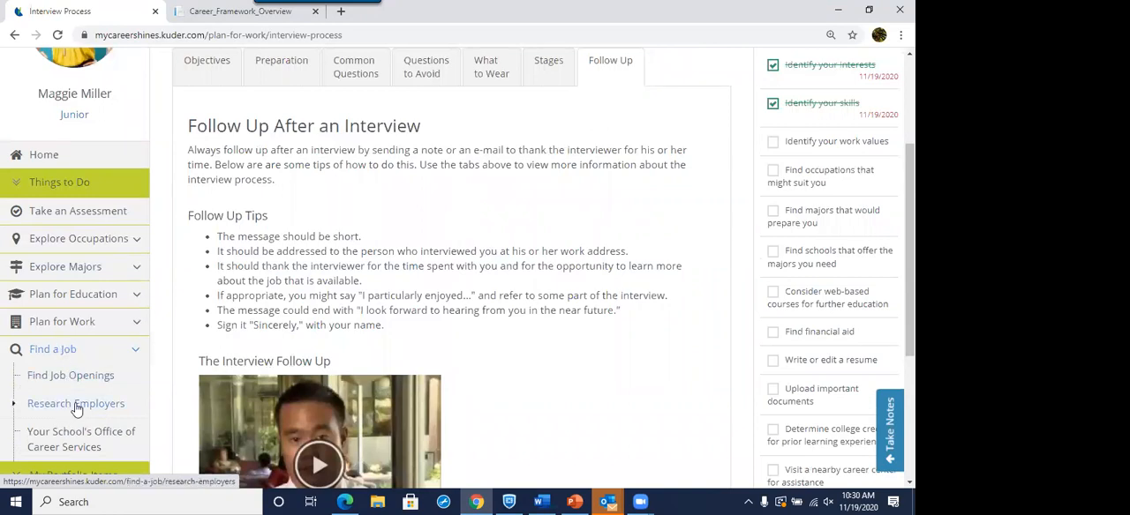
mouse_move(71, 375)
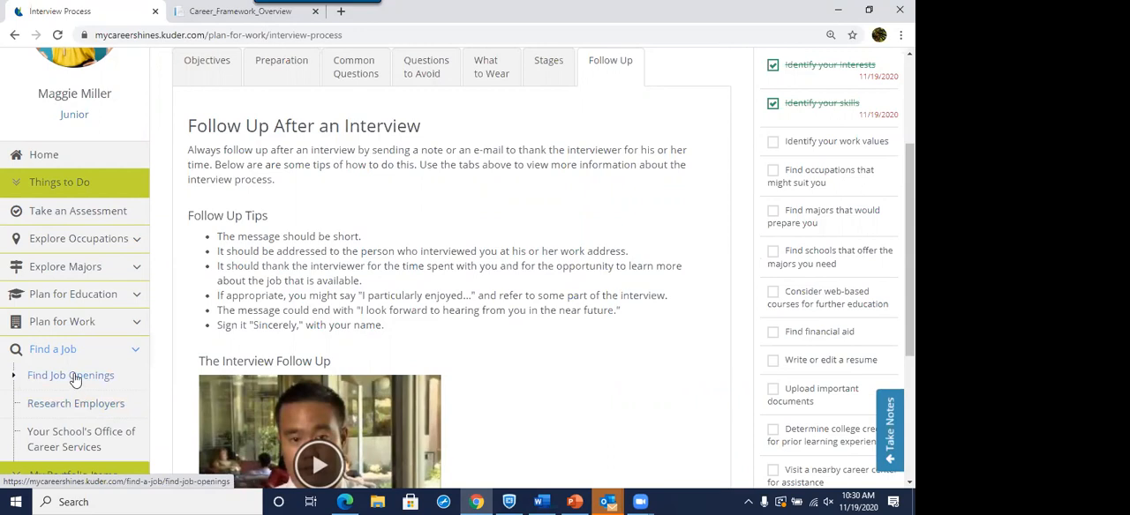
click(71, 375)
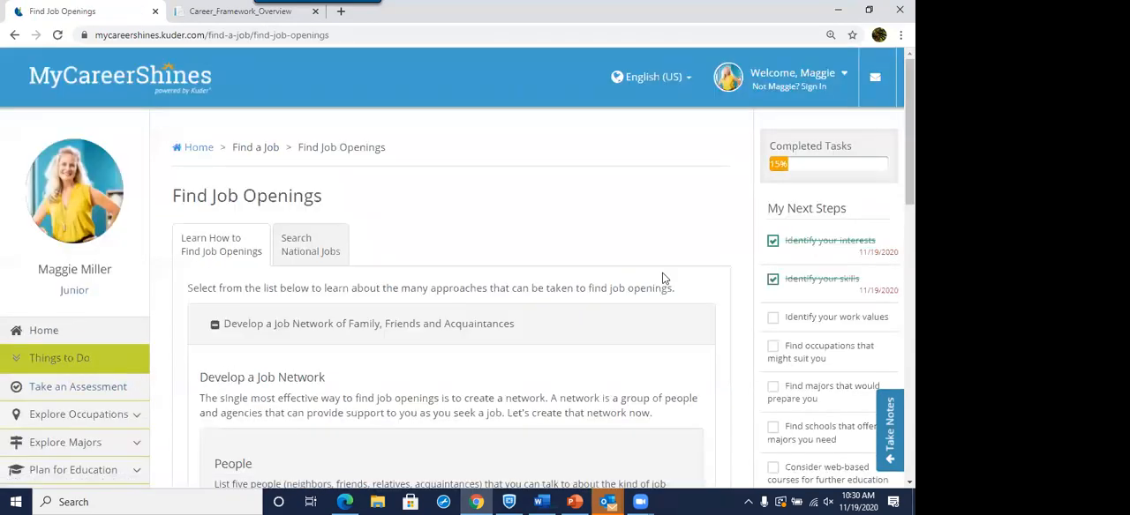
Search national jobs with Florida as the state to show the Employ Florida link
scroll(down, 3)
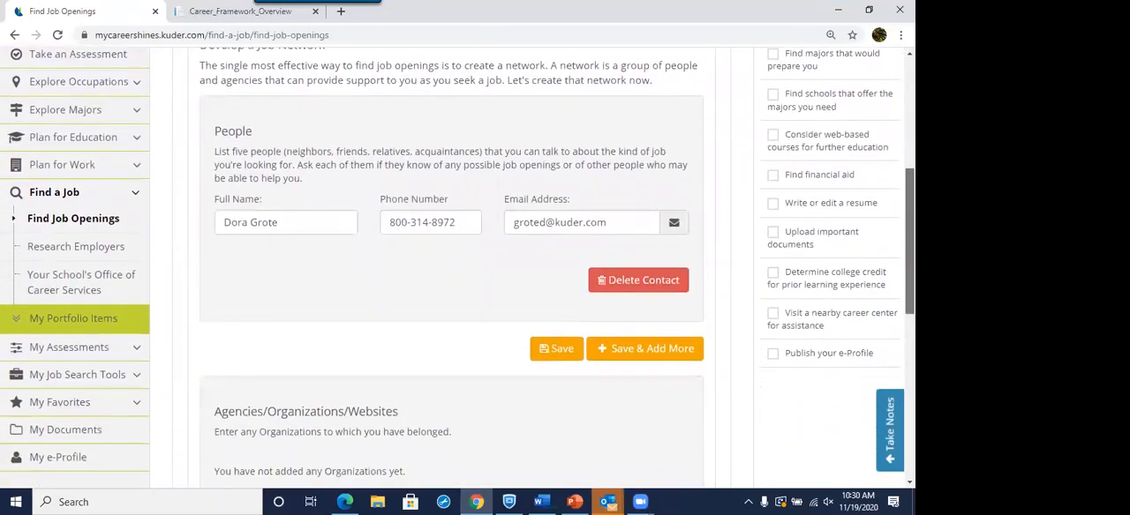
scroll(down, 3)
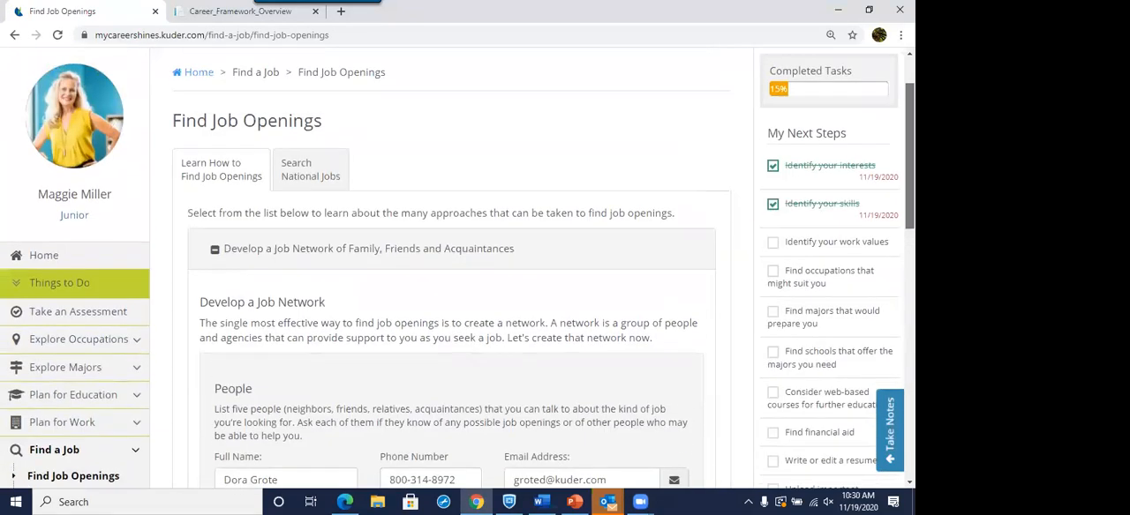
click(310, 169)
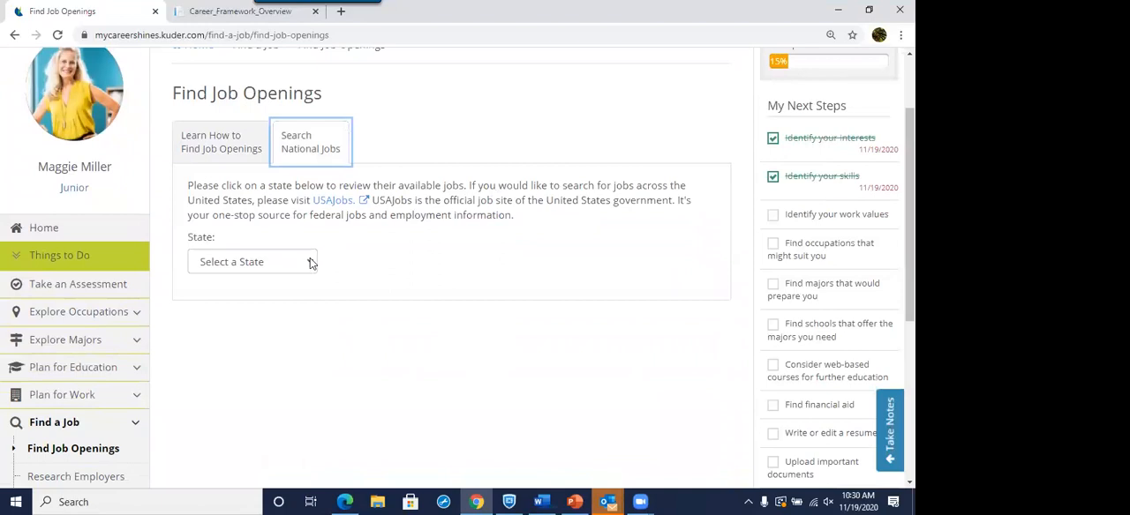
click(252, 261)
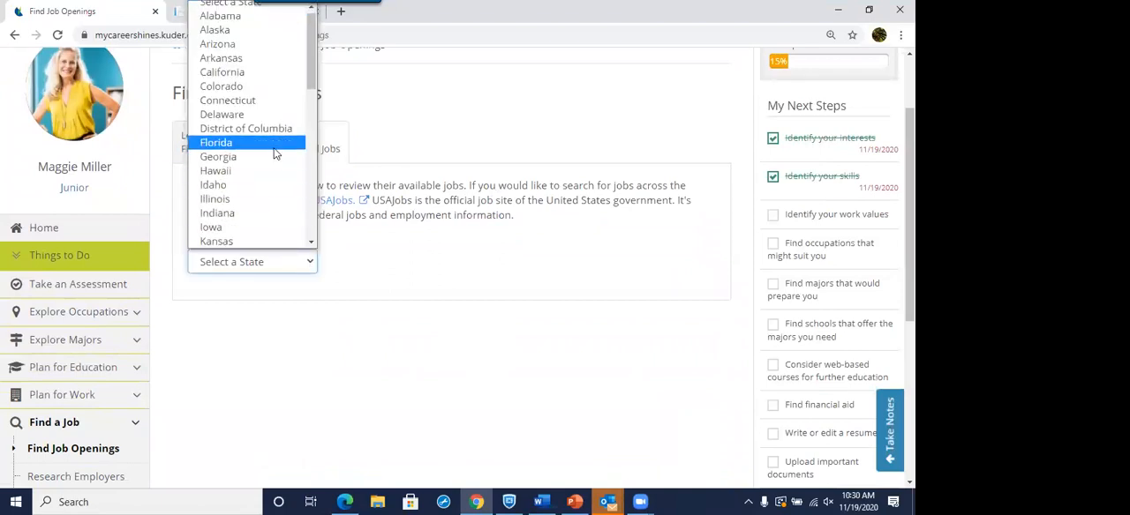
click(216, 142)
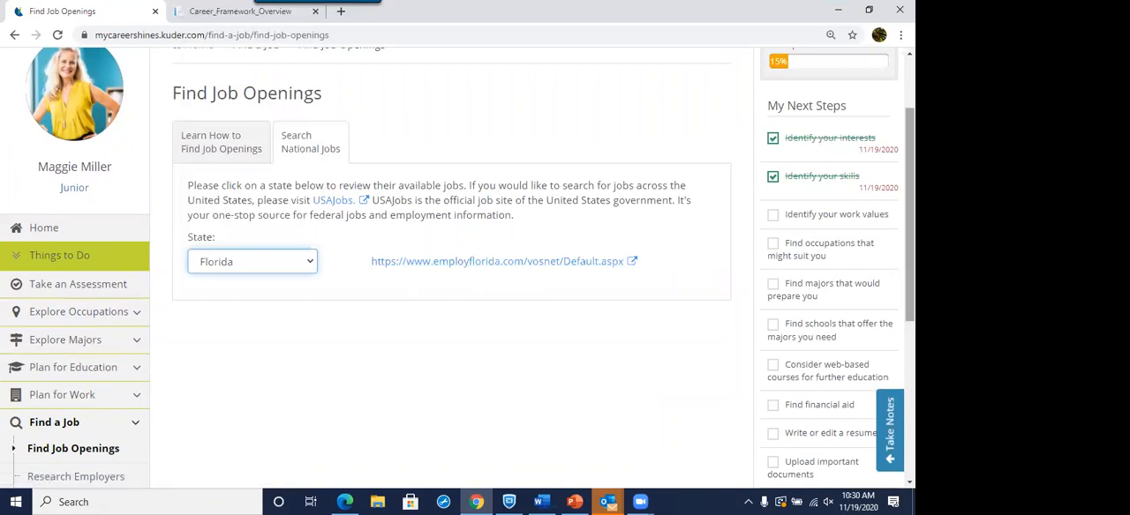
click(44, 228)
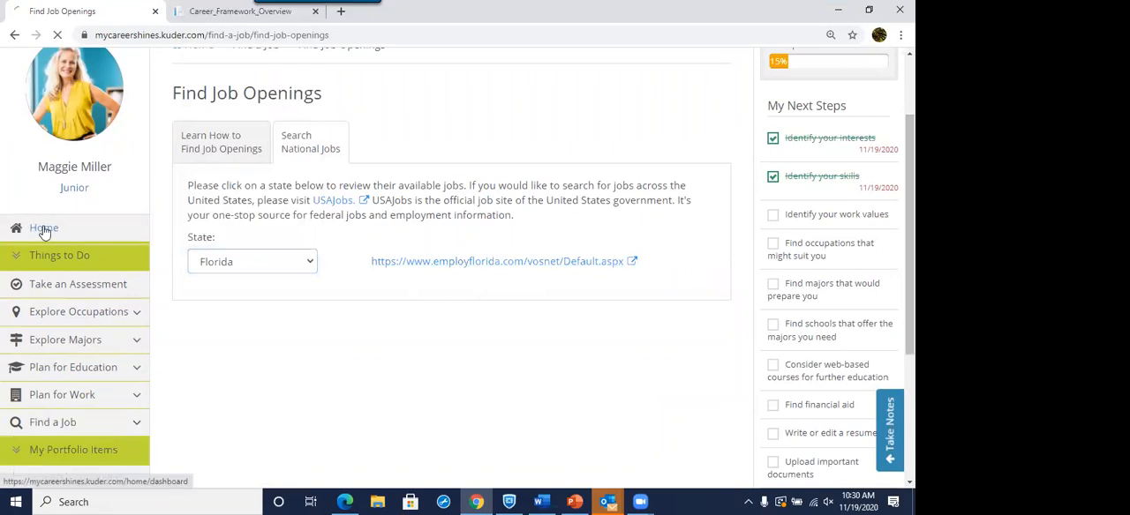
Scroll the home dashboard down to Recommended Links and expand My Assessments
click(44, 228)
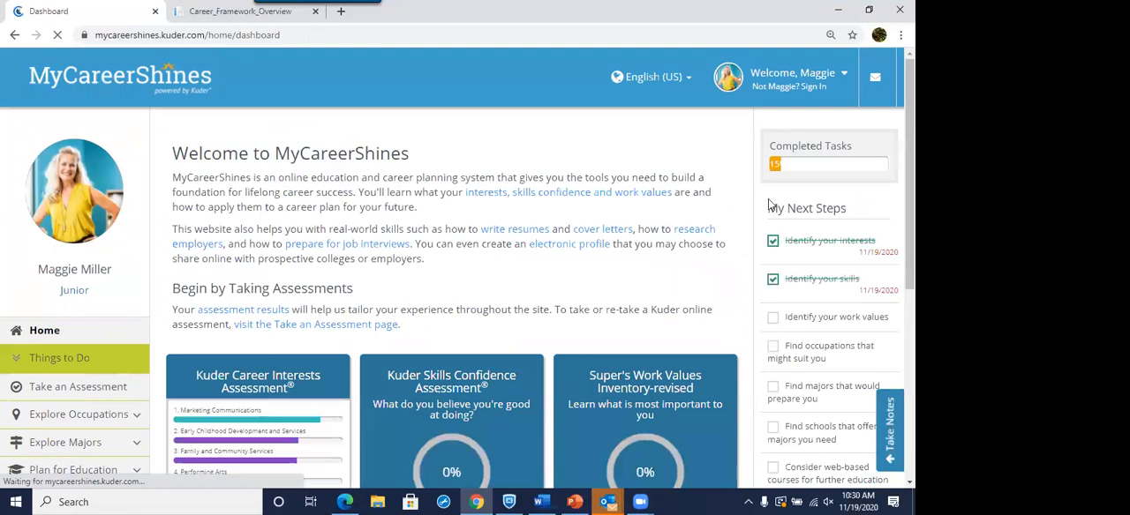
scroll(down, 3)
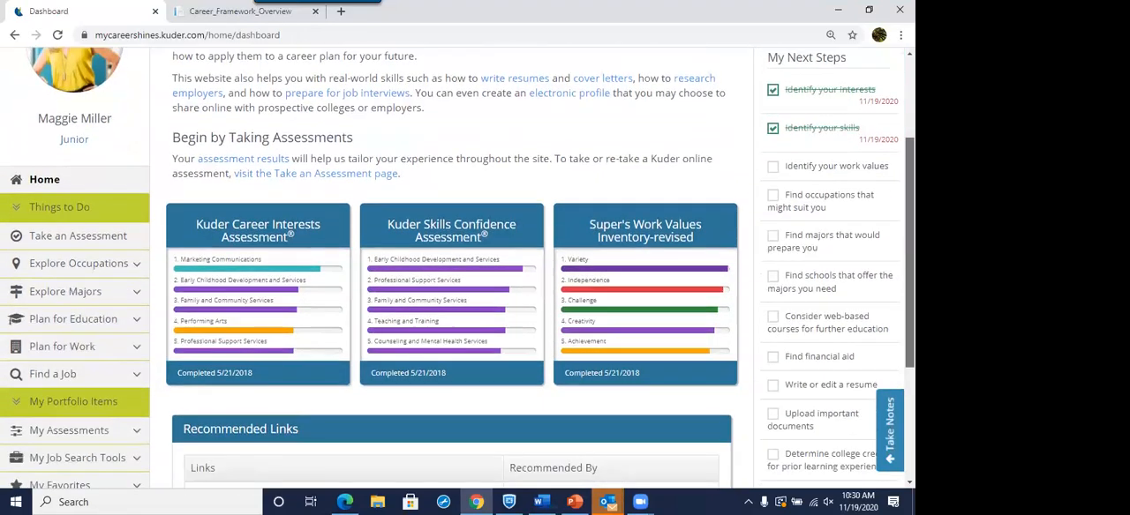
scroll(down, 3)
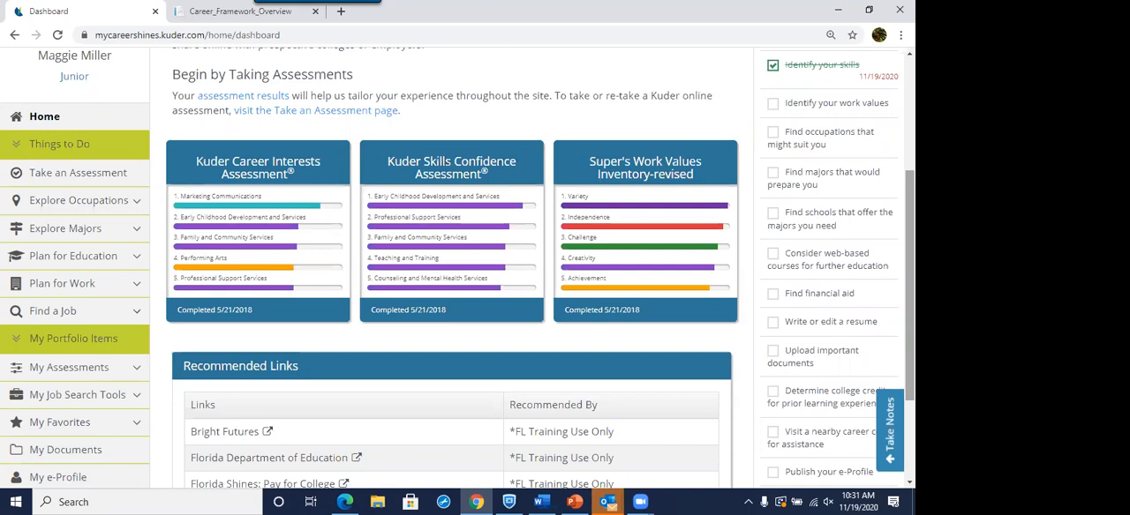
scroll(down, 3)
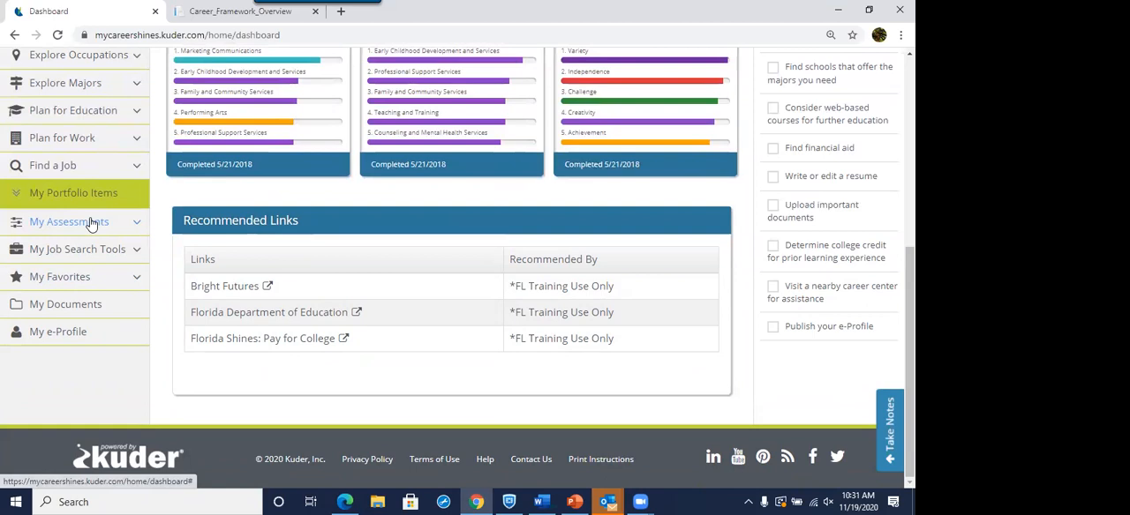
click(69, 221)
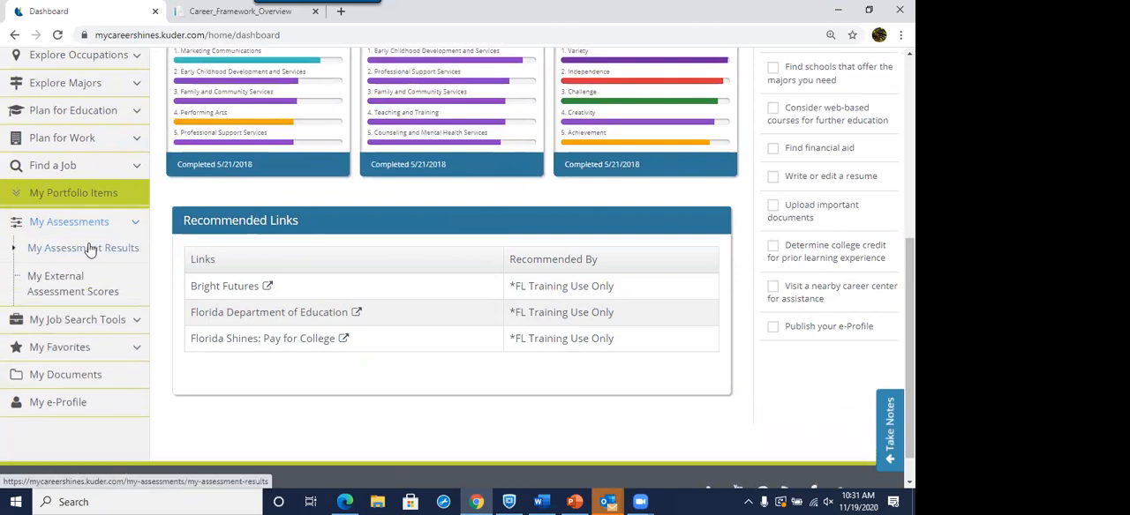
Review completed Kuder assessments in My Assessment Results, then open My External Assessment Scores
click(83, 248)
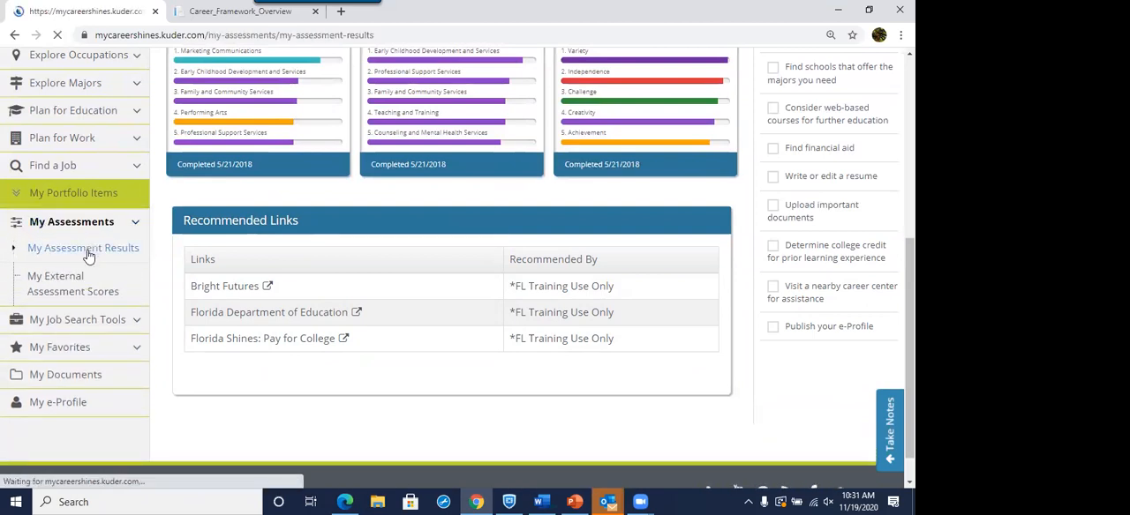
click(83, 248)
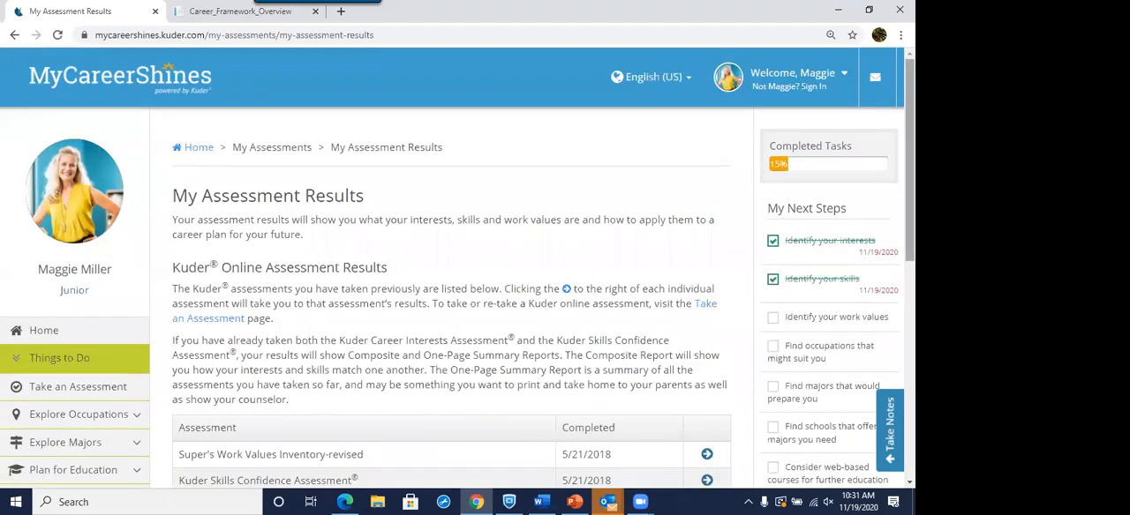
scroll(down, 3)
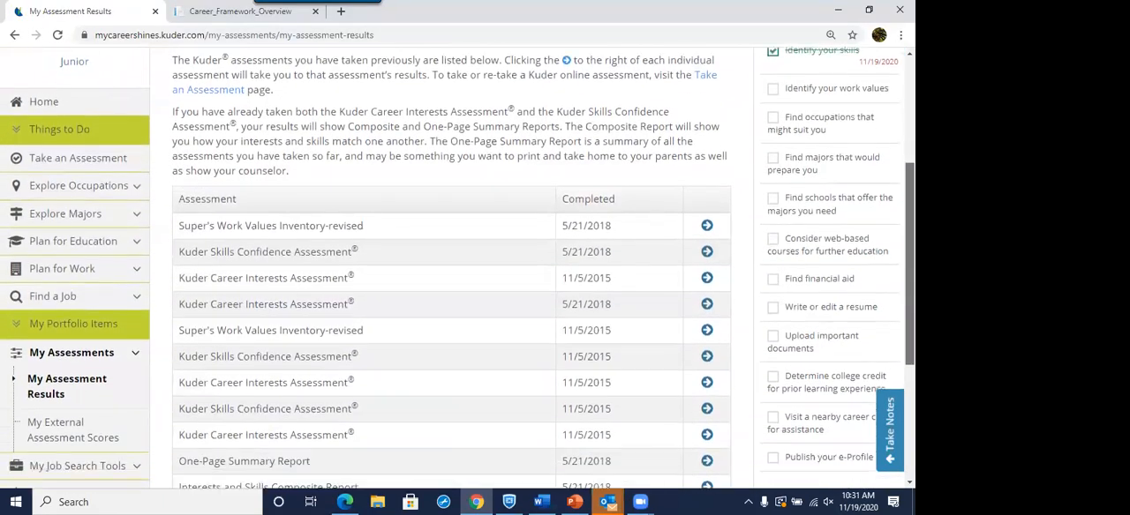
scroll(down, 3)
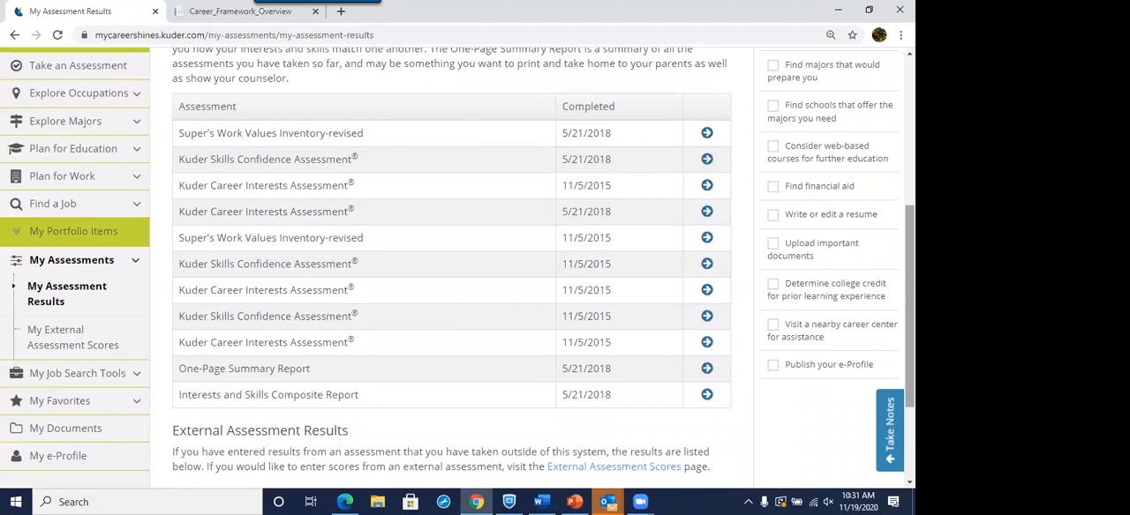
mouse_move(642, 363)
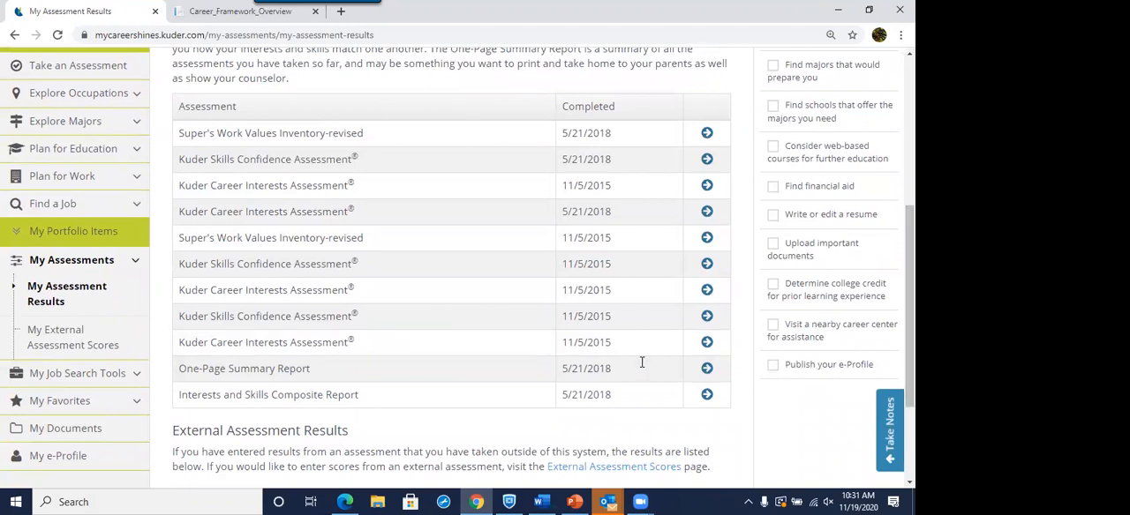
mouse_move(245, 369)
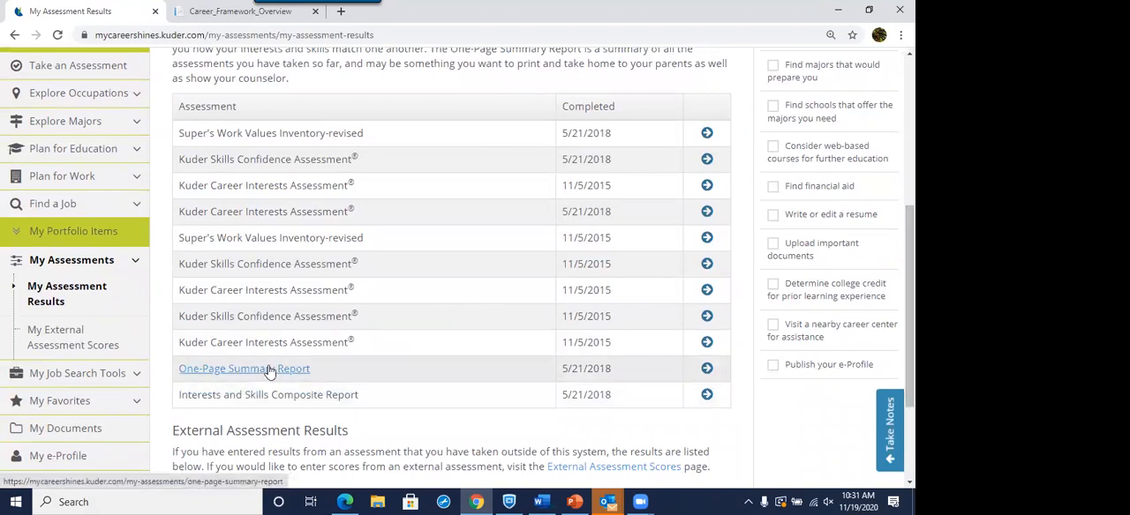
mouse_move(277, 375)
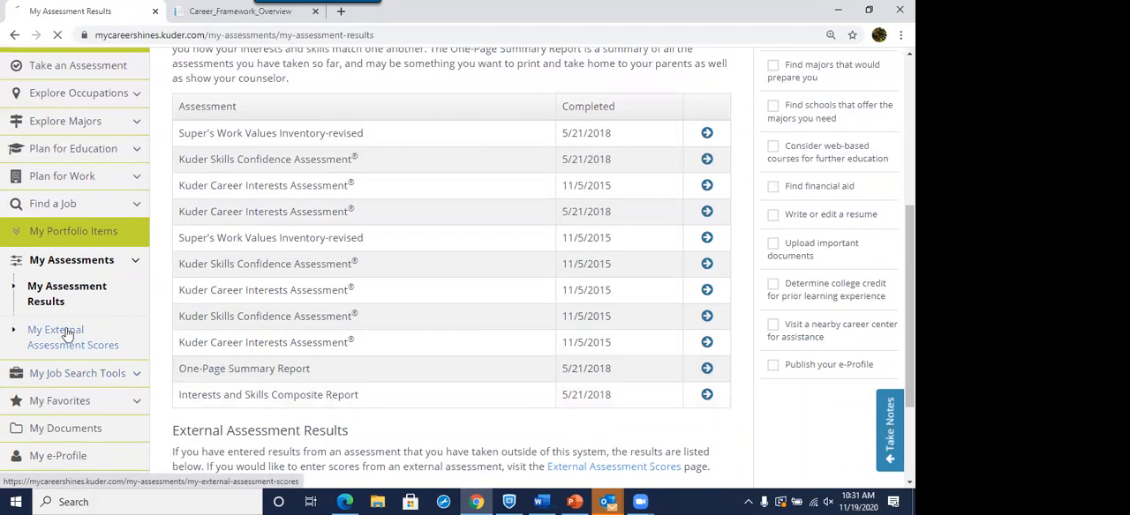
click(72, 337)
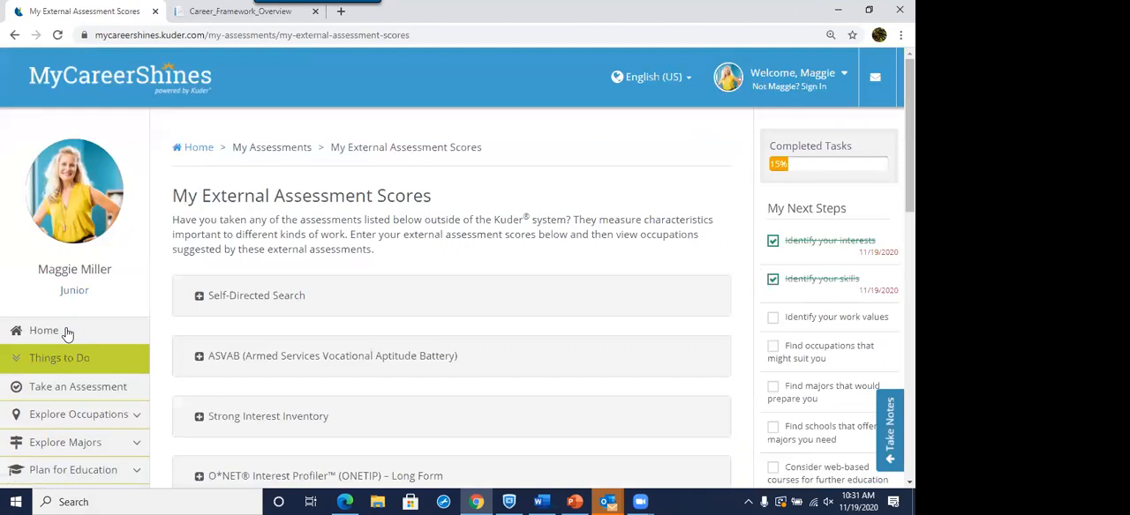
Scroll the external assessment scores and expand the ASVAB section
scroll(down, 3)
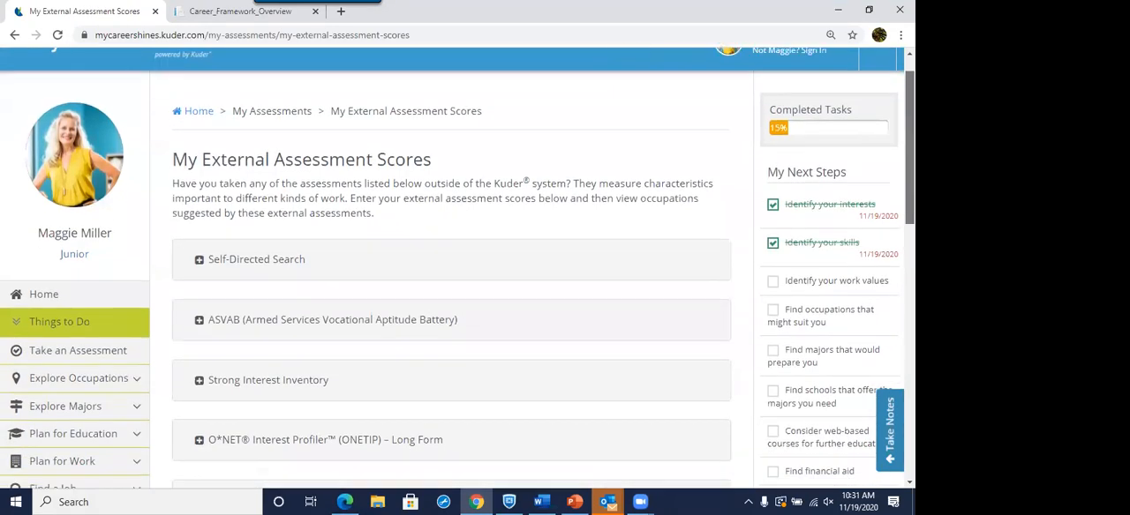
scroll(down, 3)
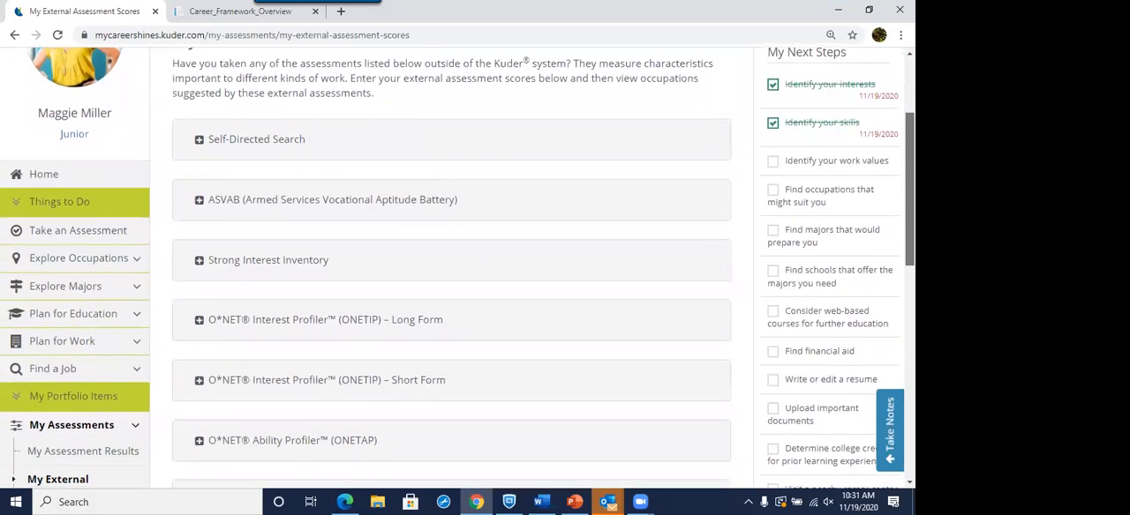
scroll(down, 3)
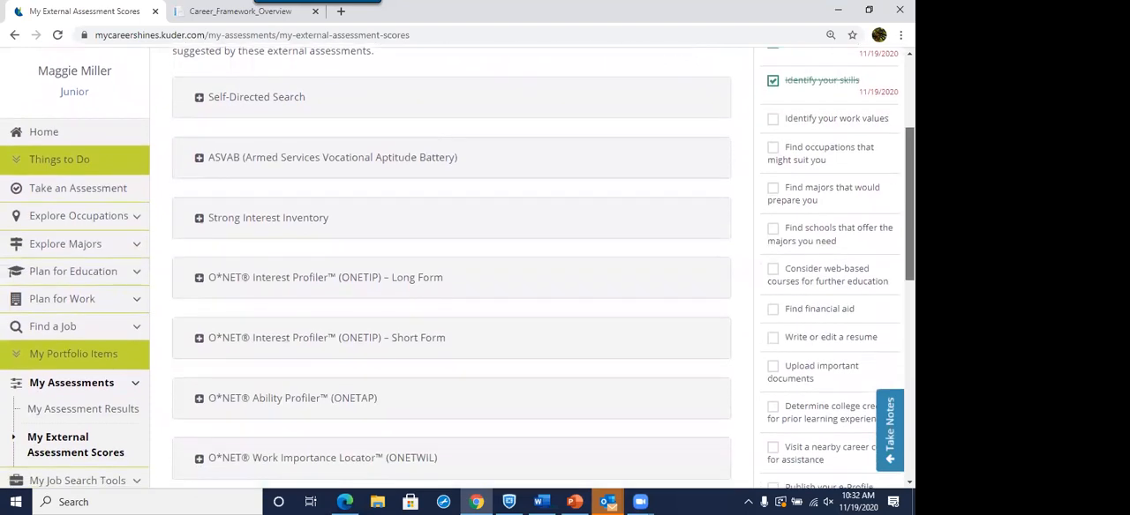
scroll(down, 3)
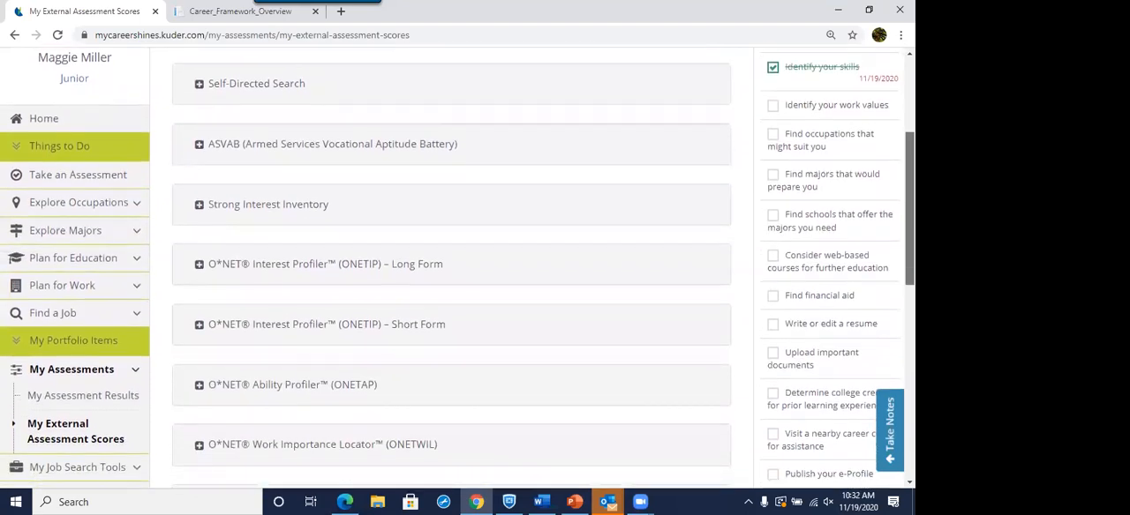
scroll(down, 3)
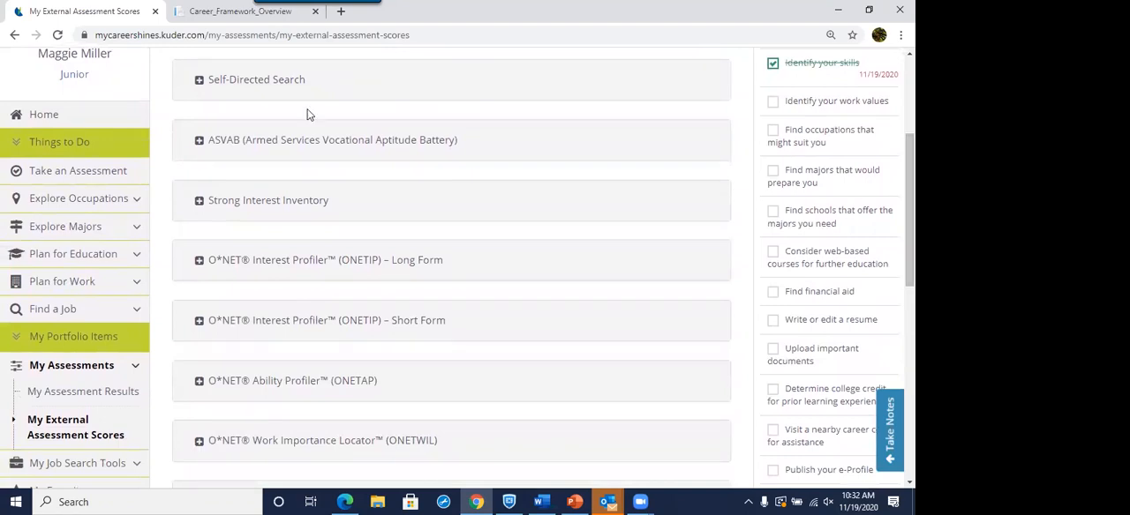
click(200, 140)
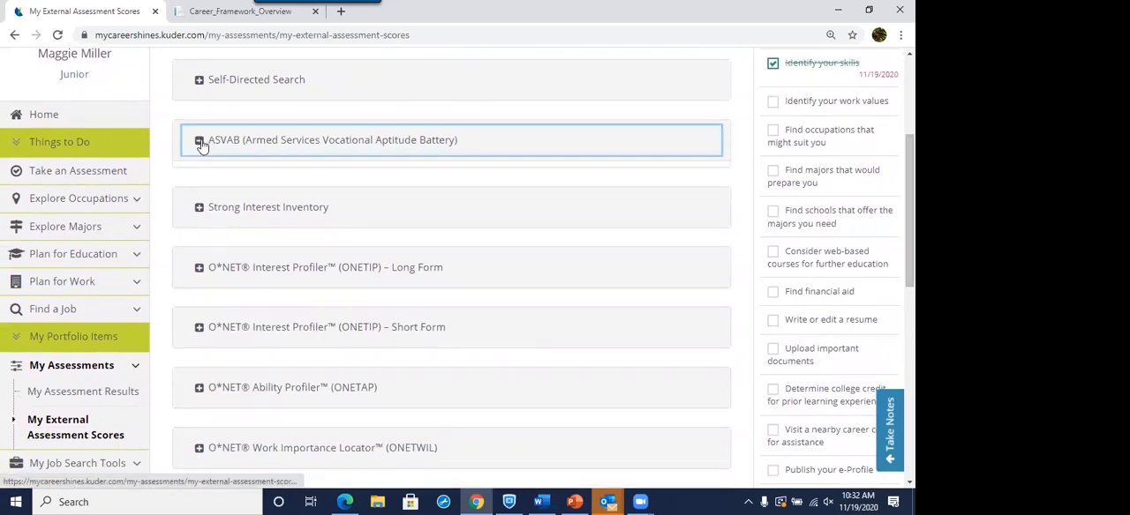
click(200, 139)
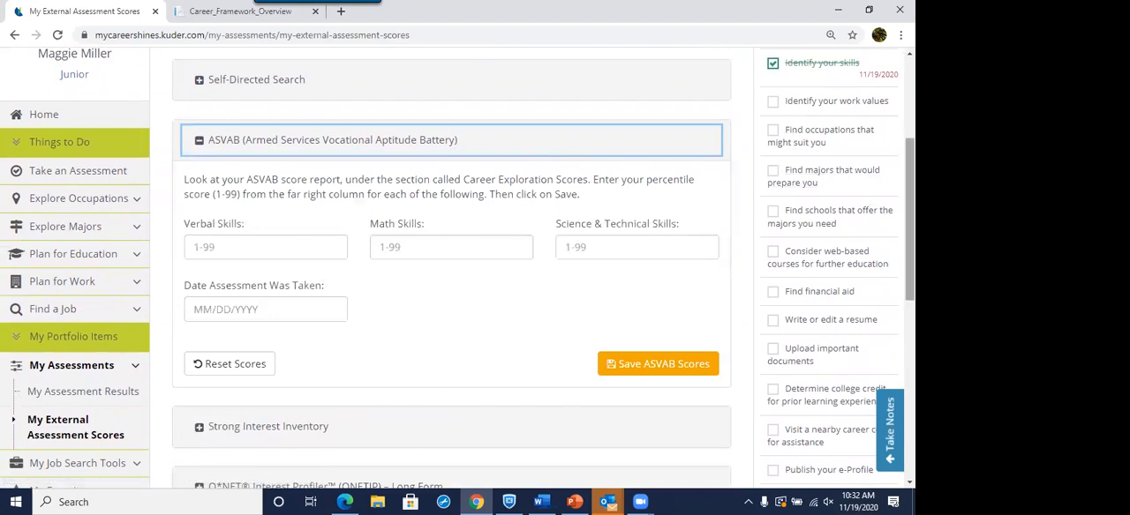
Expand the Additional section to highlight the TABE entry (Reading 7.2, 11/9/2020)
scroll(down, 3)
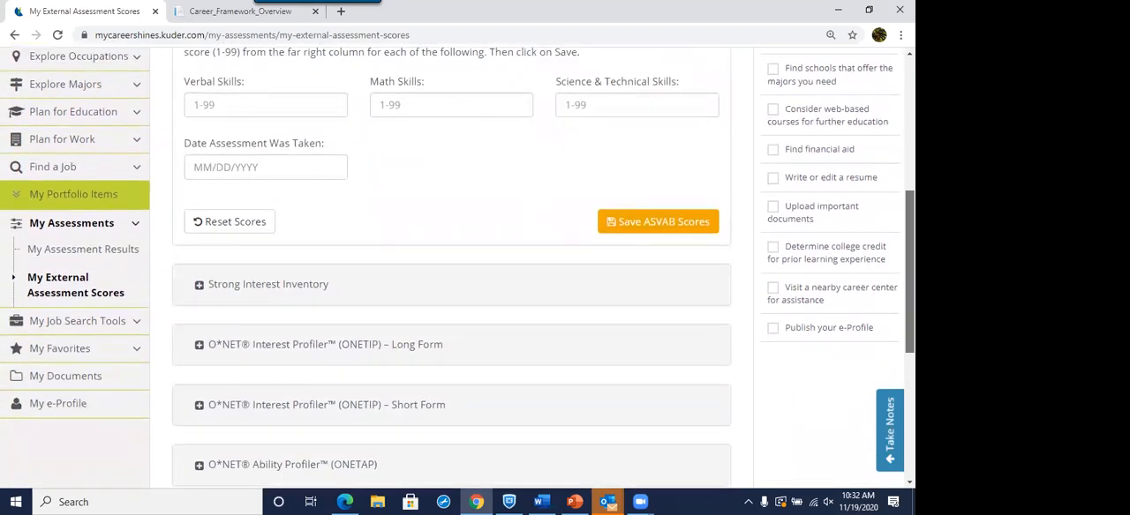
scroll(down, 3)
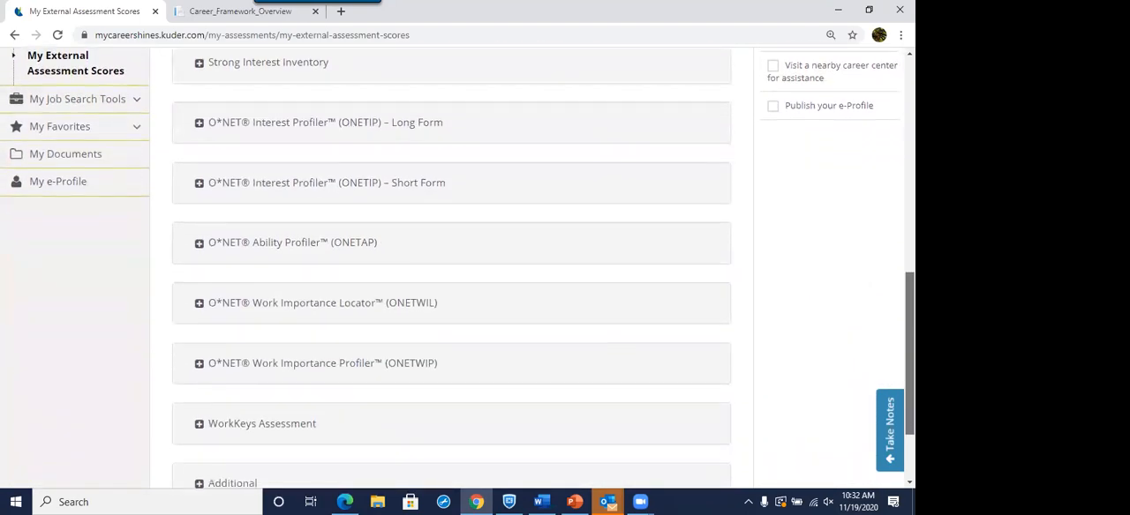
scroll(down, 3)
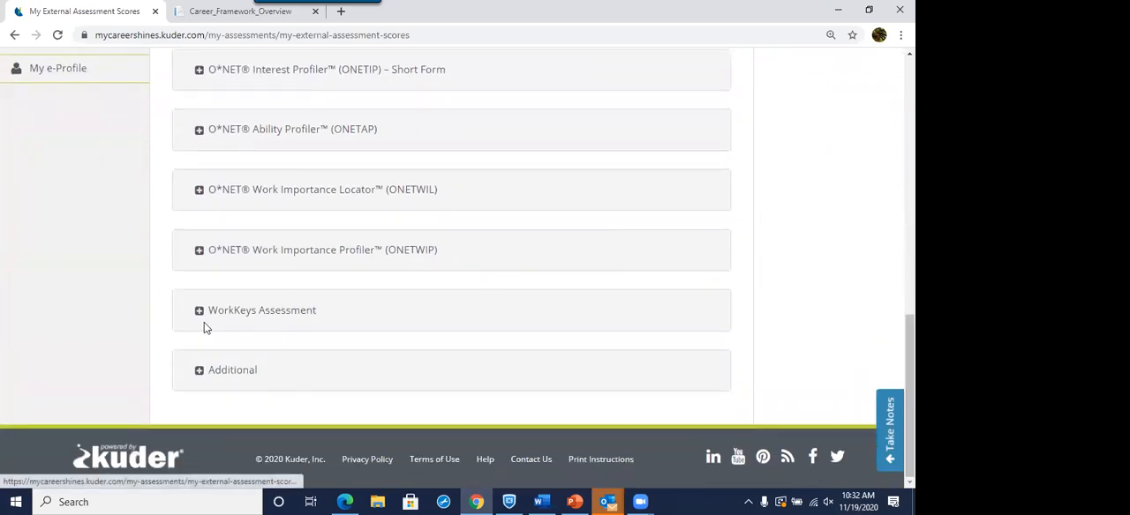
mouse_move(211, 251)
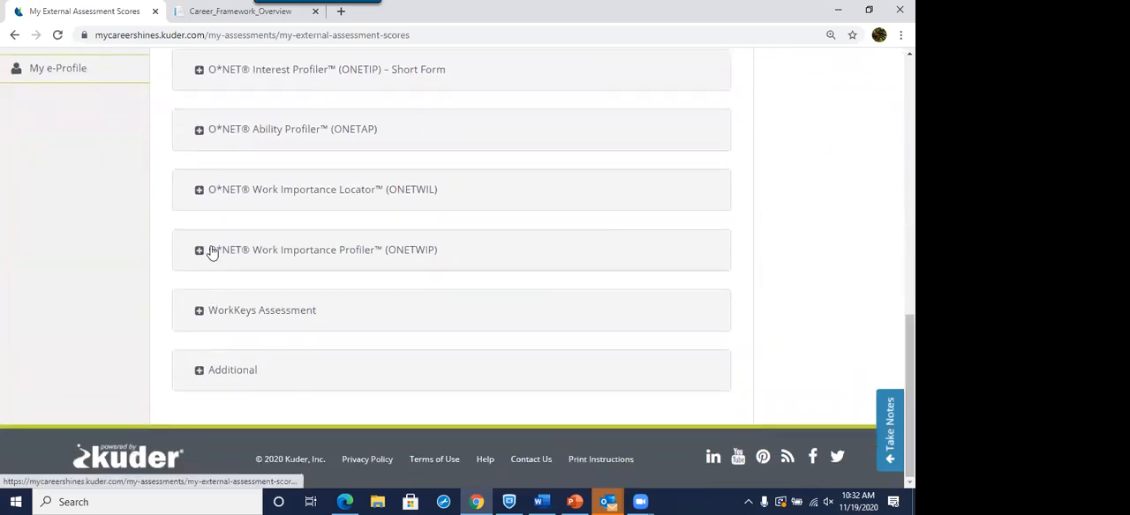
mouse_move(202, 378)
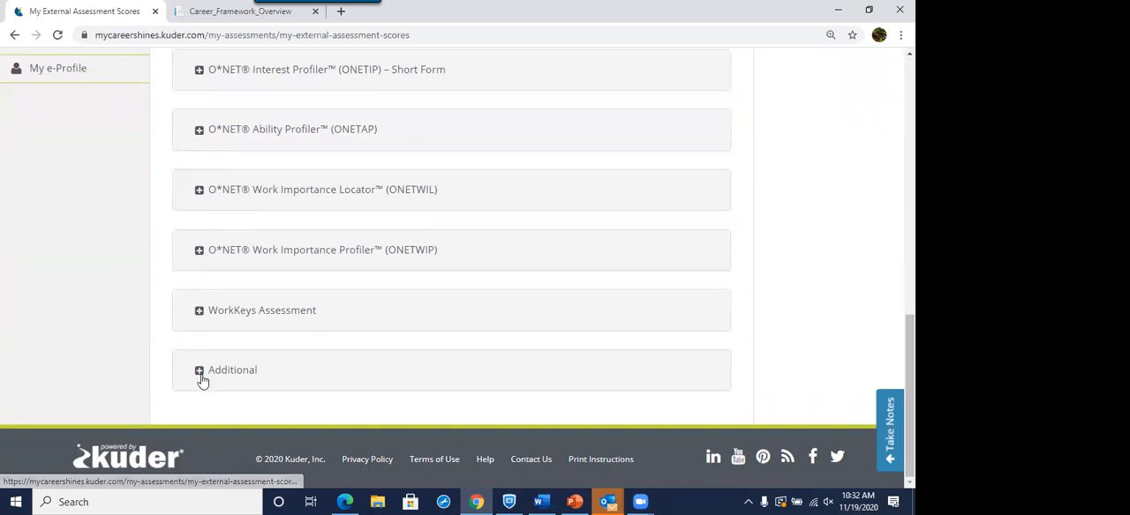
click(199, 370)
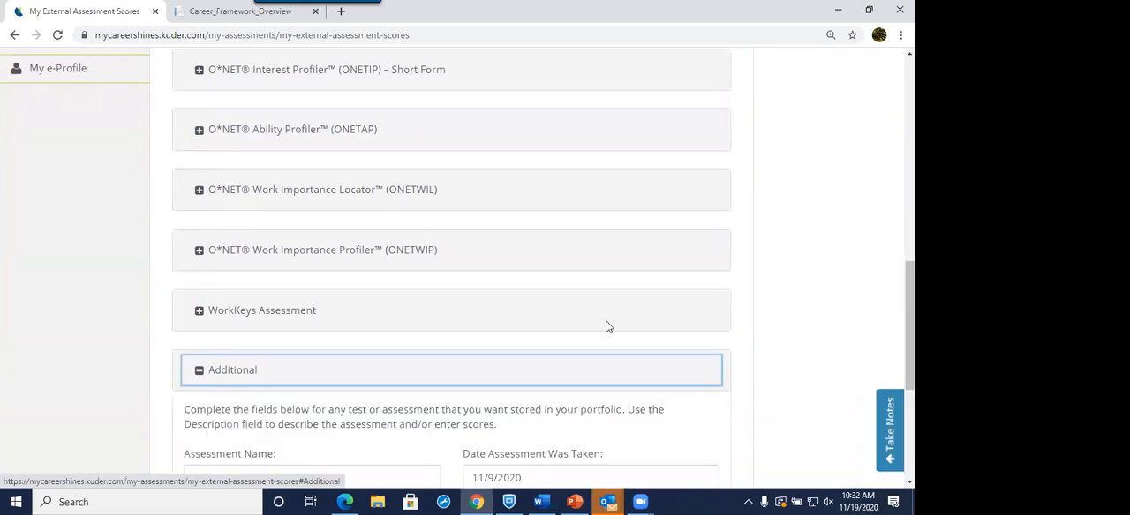
scroll(down, 3)
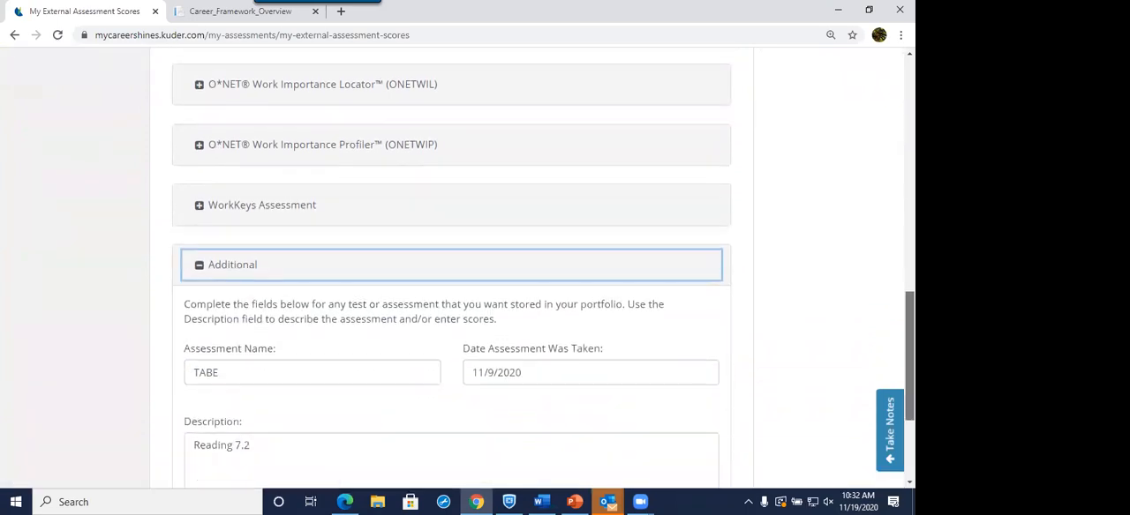
scroll(down, 3)
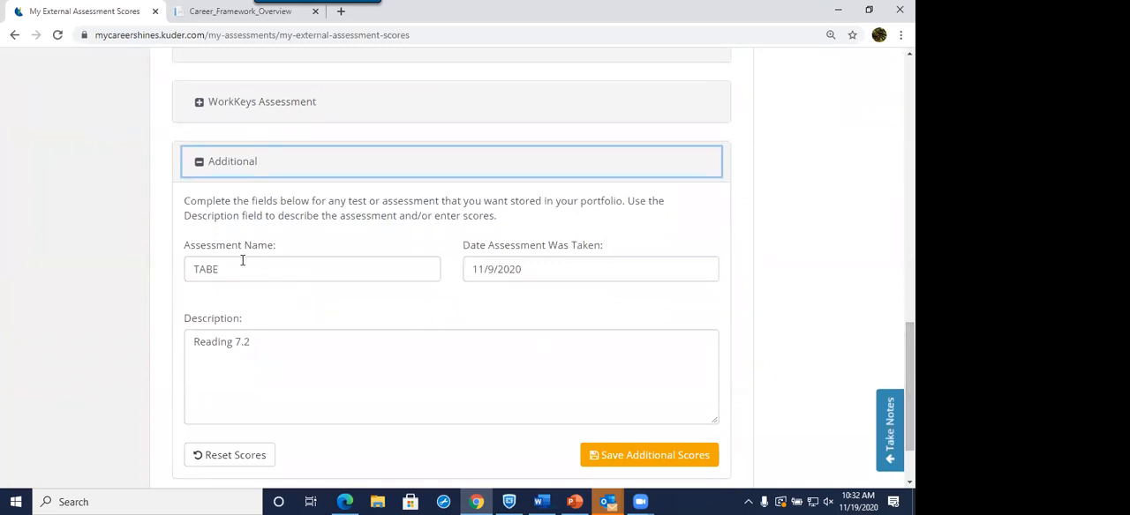
double_click(204, 269)
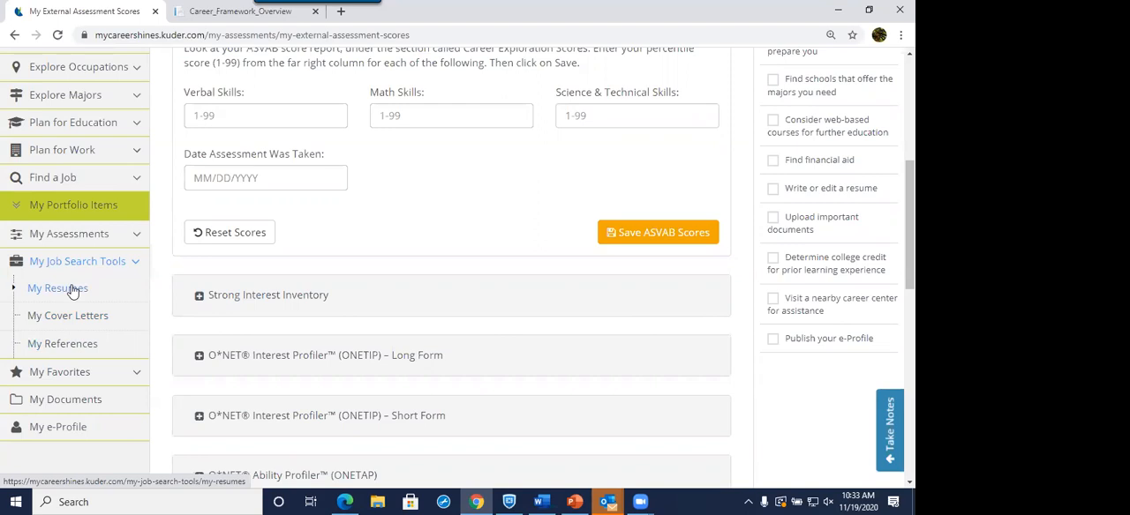
click(62, 344)
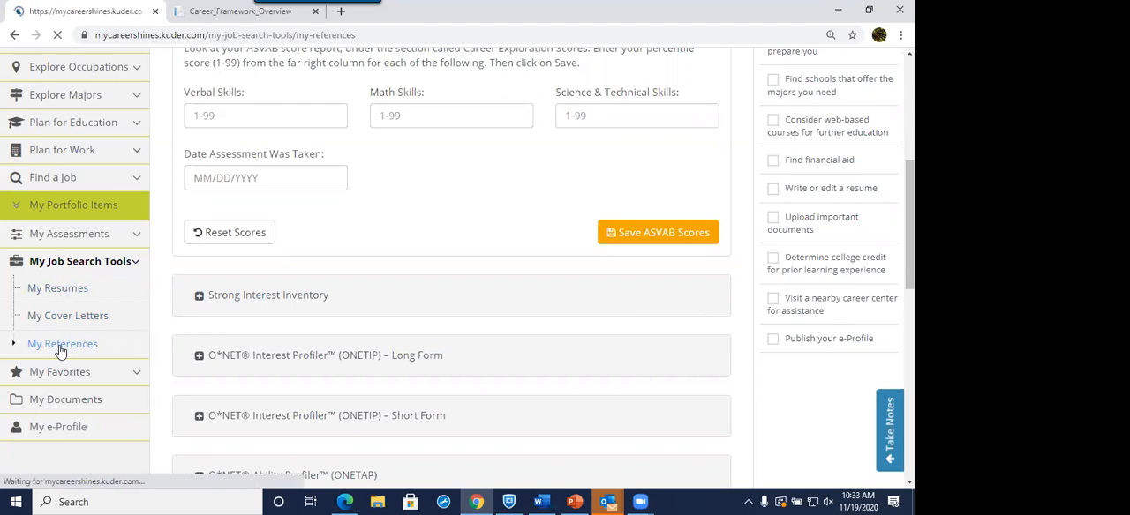
click(62, 344)
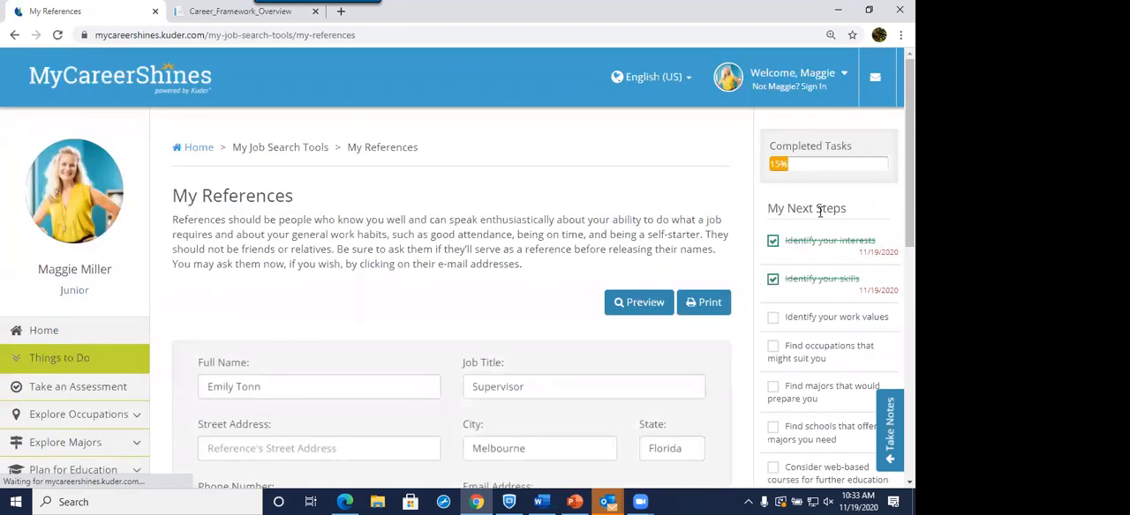
scroll(down, 3)
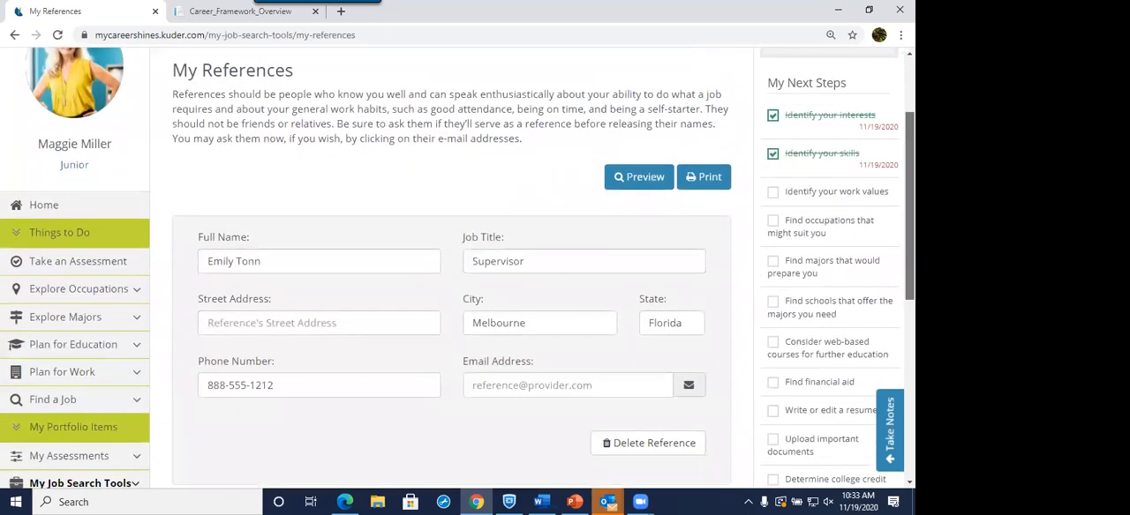
scroll(down, 3)
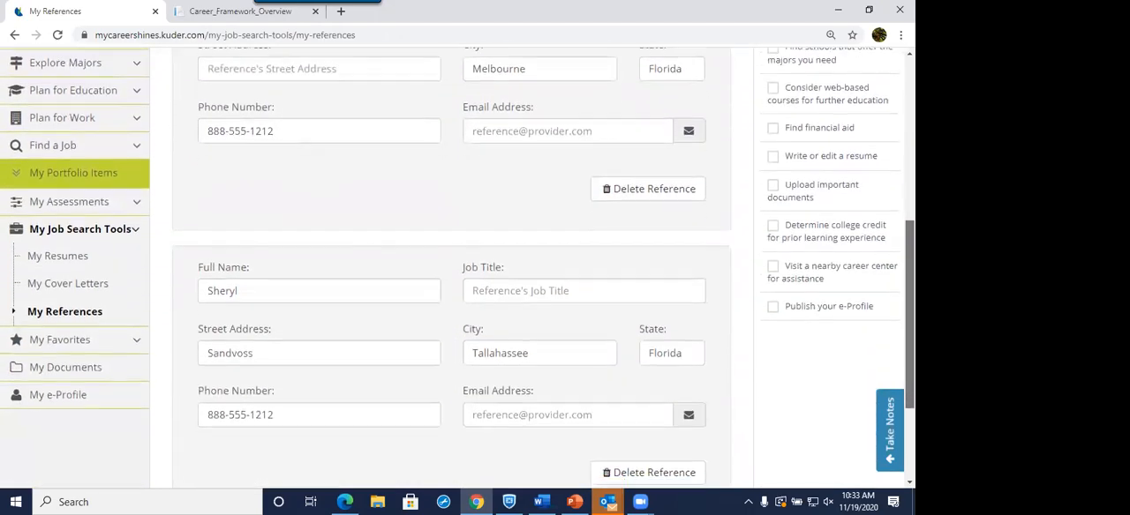
scroll(down, 3)
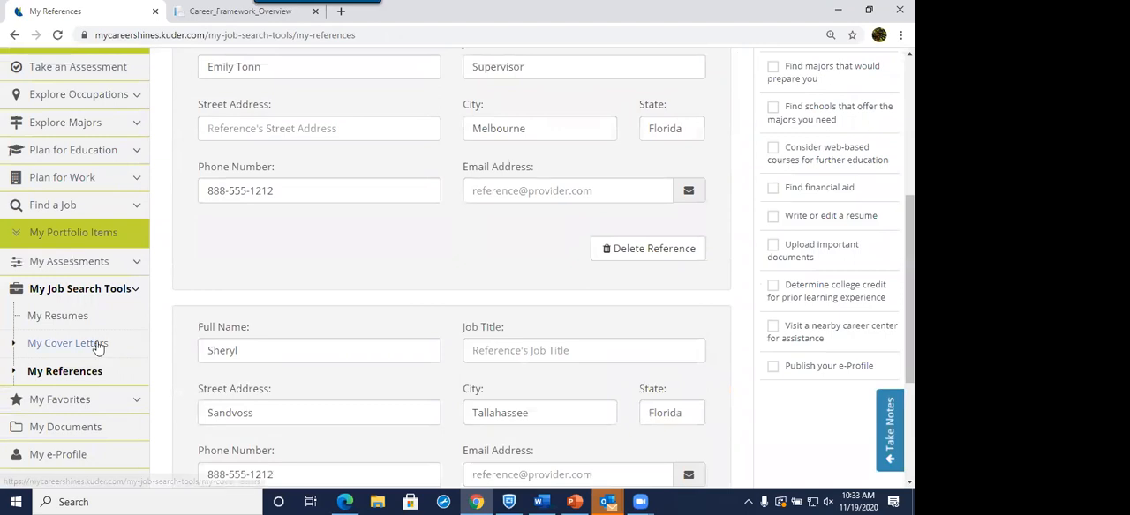
click(67, 343)
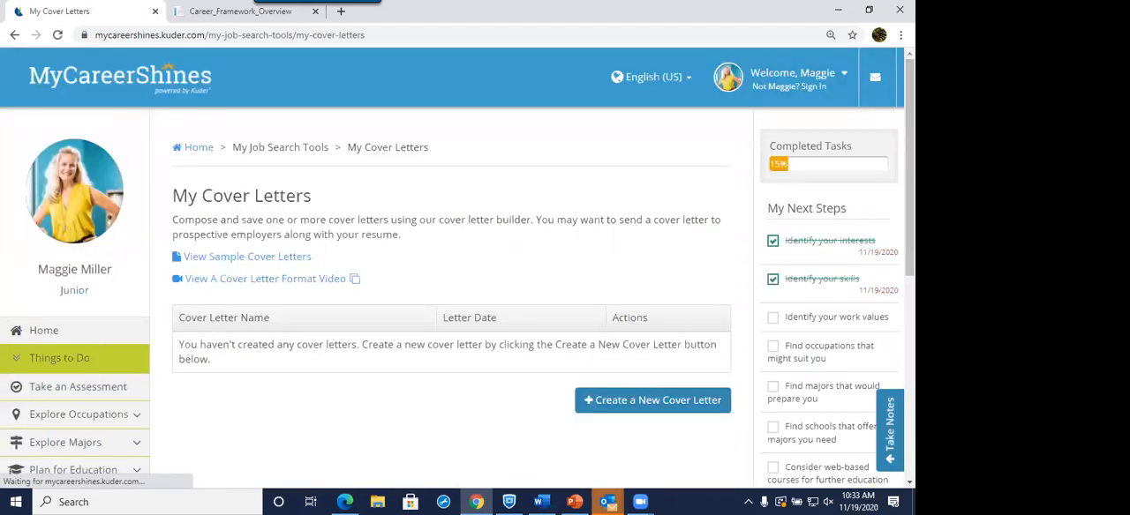
Confirm My Cover Letters has no saved letters and start a new cover letter
scroll(down, 3)
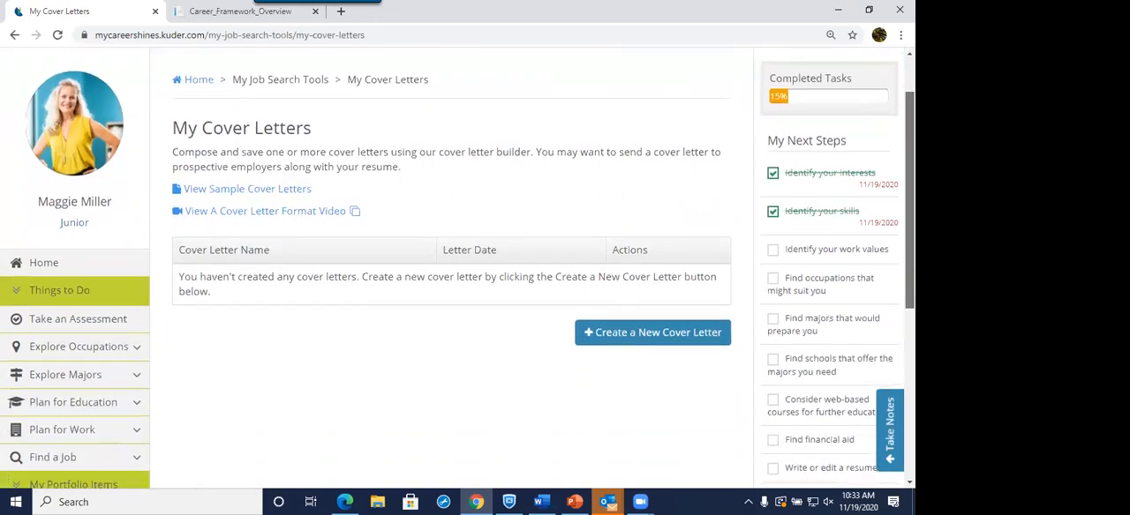
scroll(down, 3)
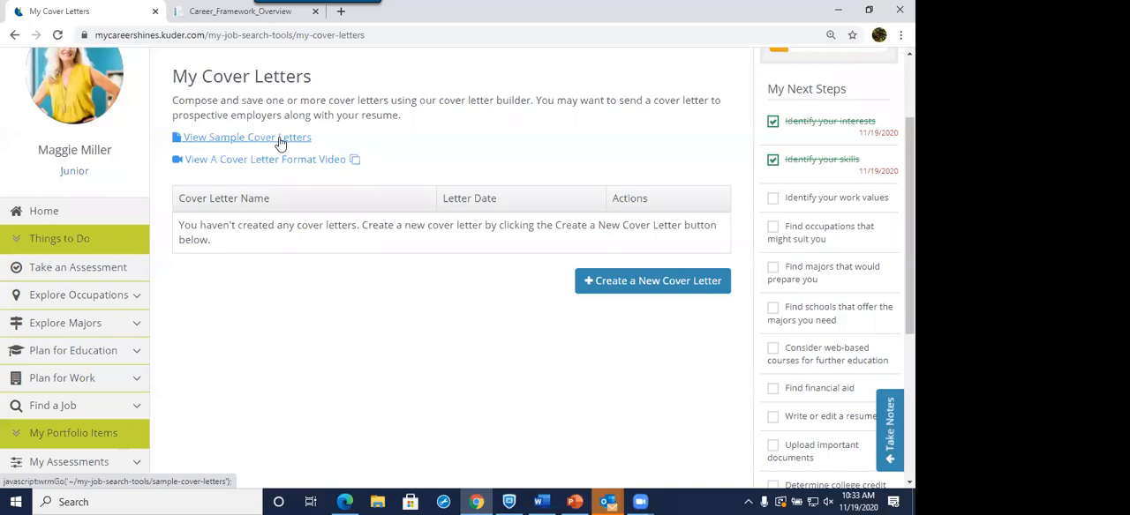
mouse_move(540, 309)
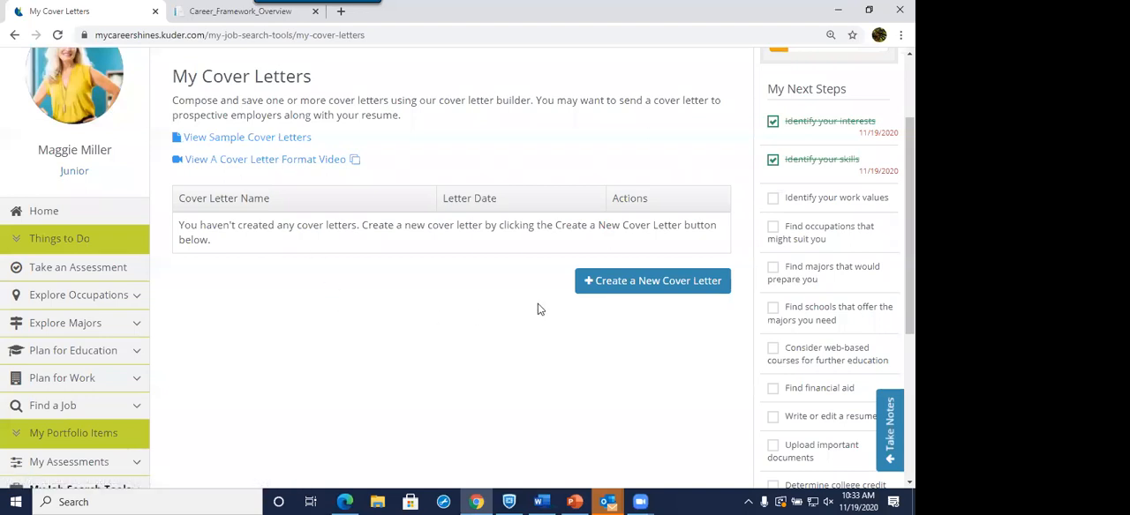
click(652, 281)
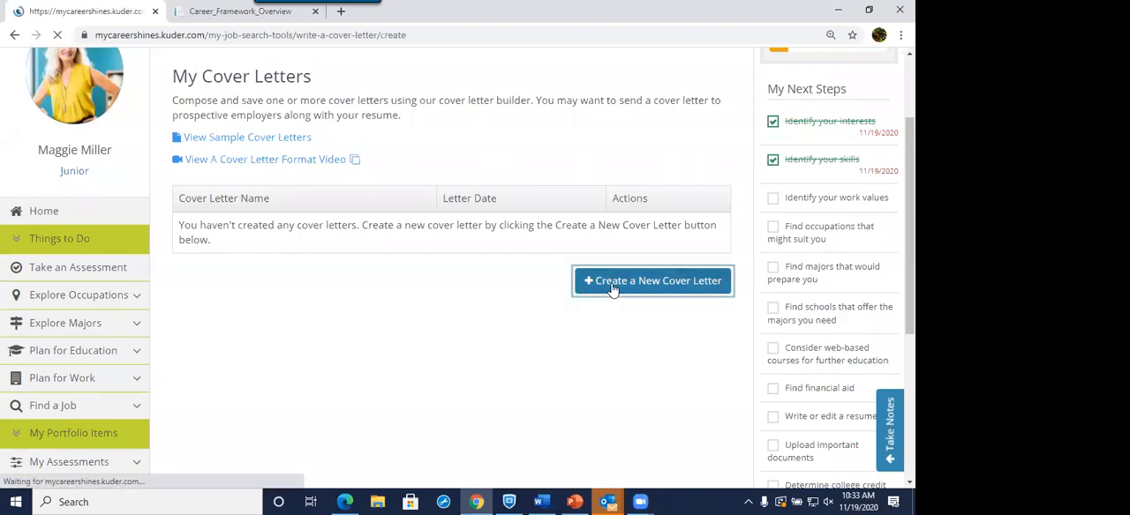
click(652, 281)
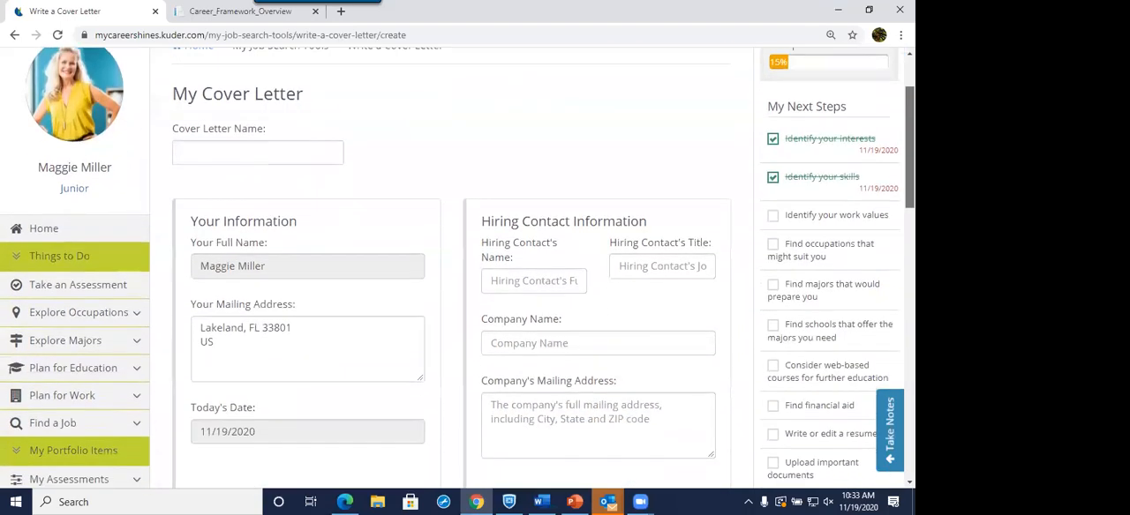
scroll(down, 3)
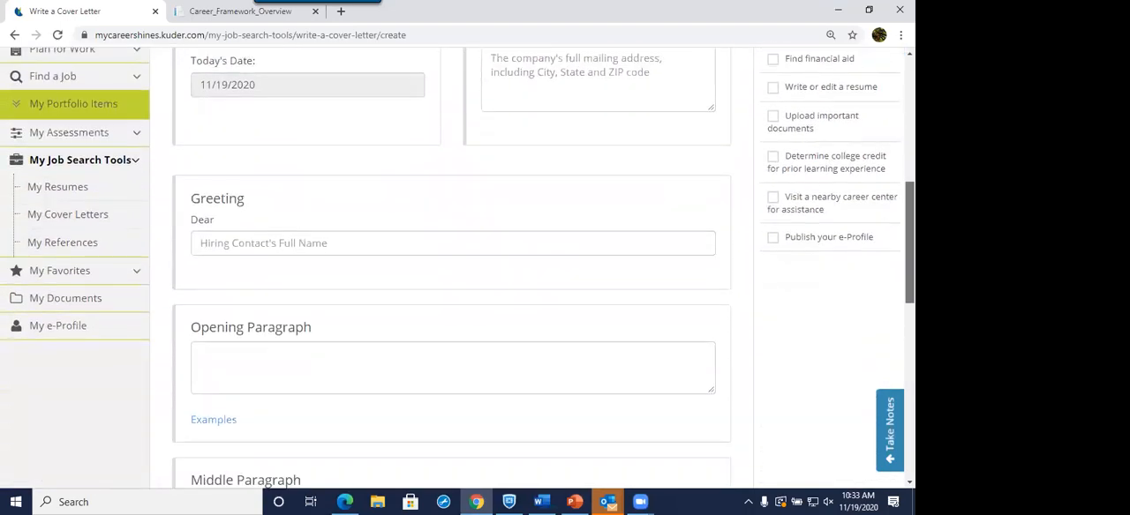
scroll(down, 3)
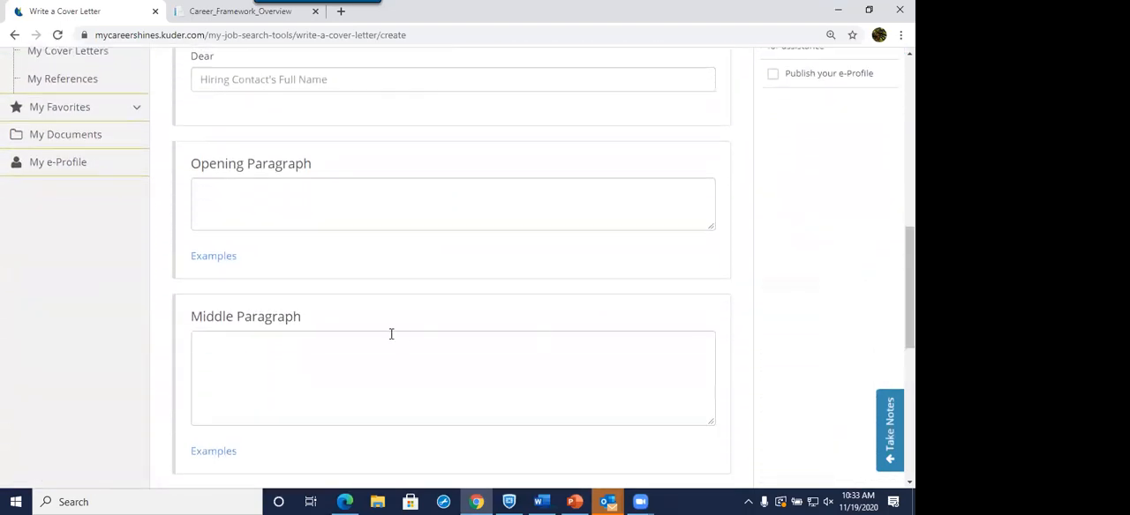
mouse_move(155, 314)
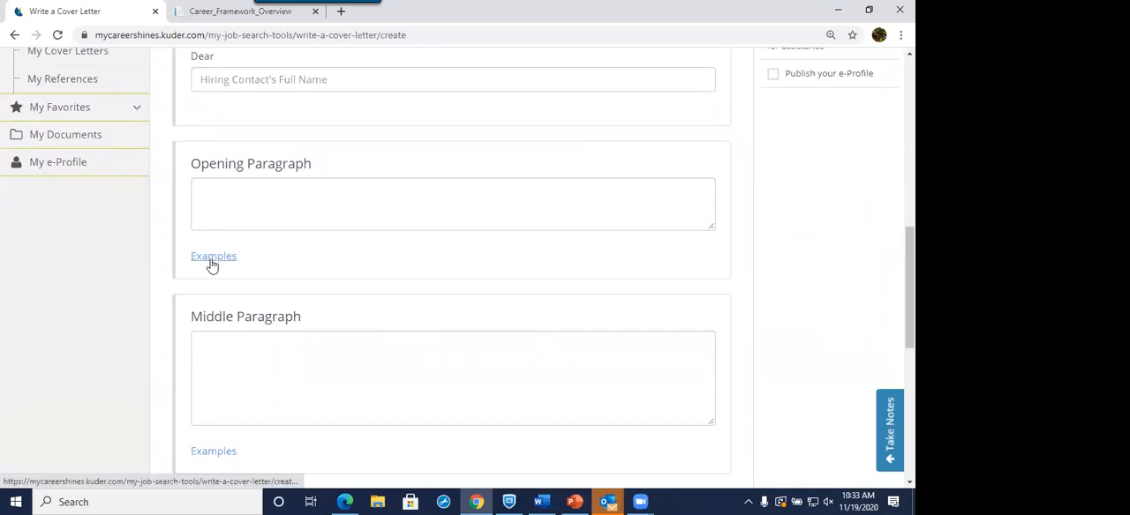
scroll(up, 3)
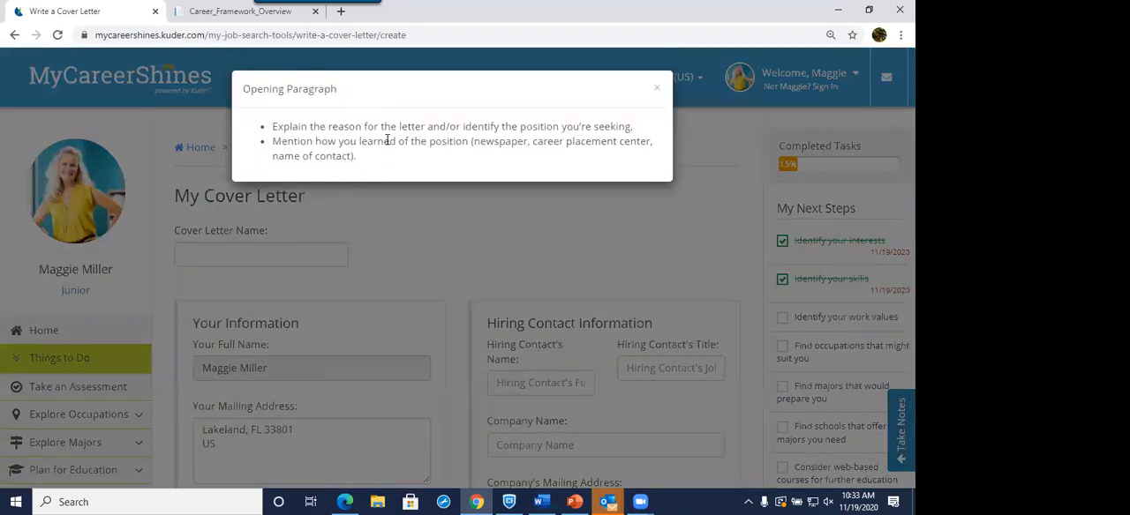
mouse_move(375, 168)
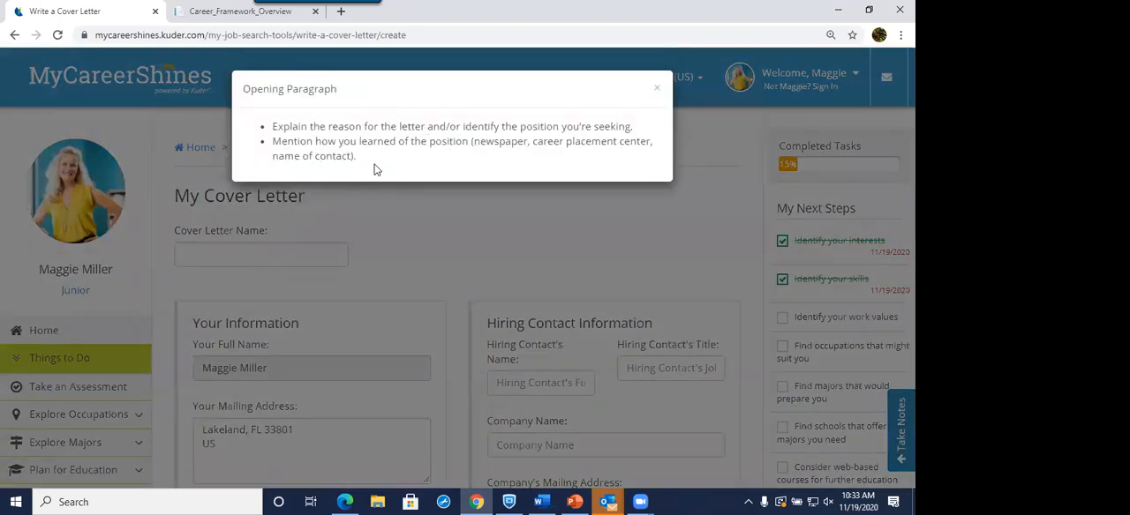
click(656, 87)
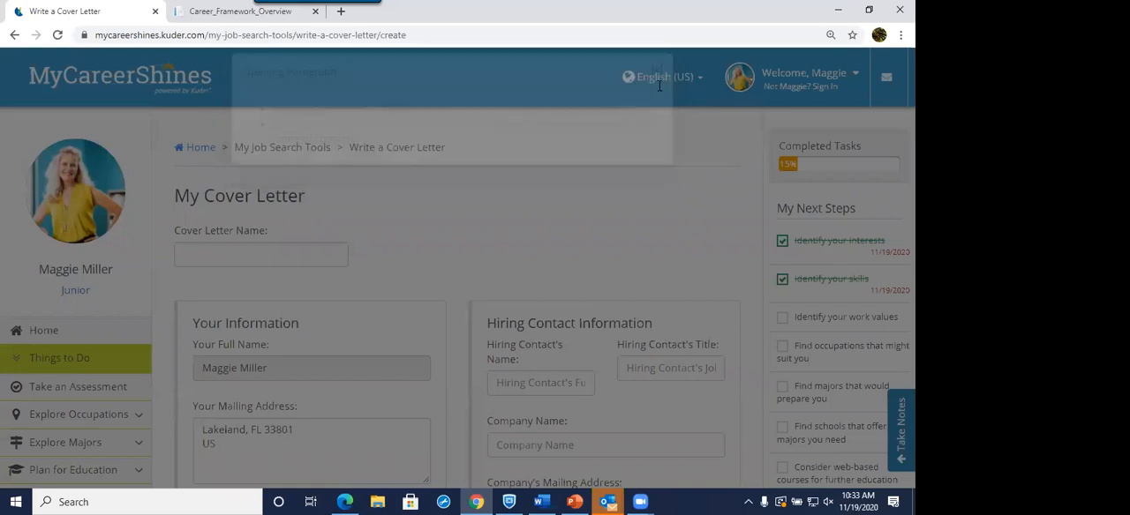
scroll(down, 3)
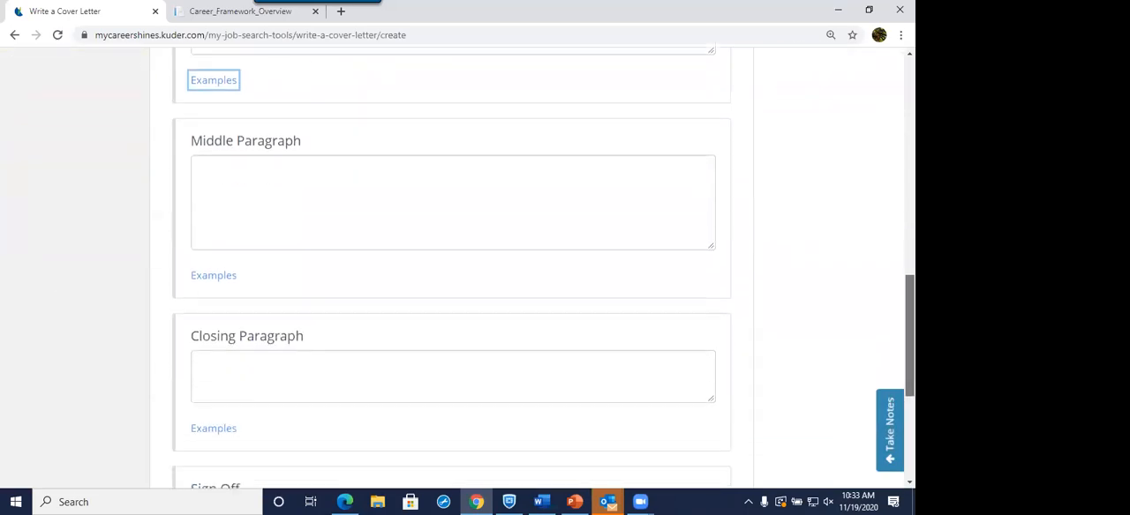
scroll(down, 3)
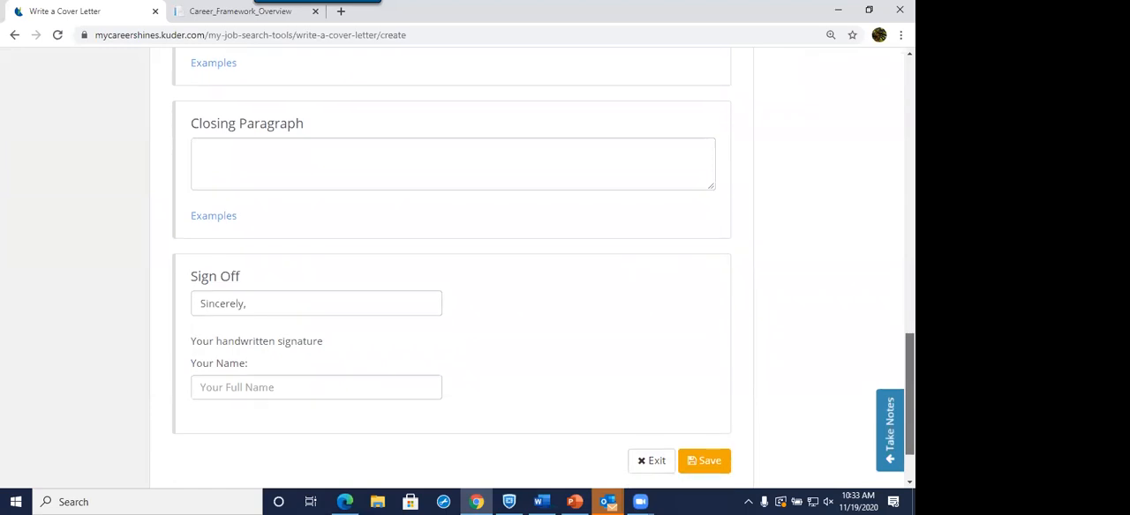
scroll(down, 3)
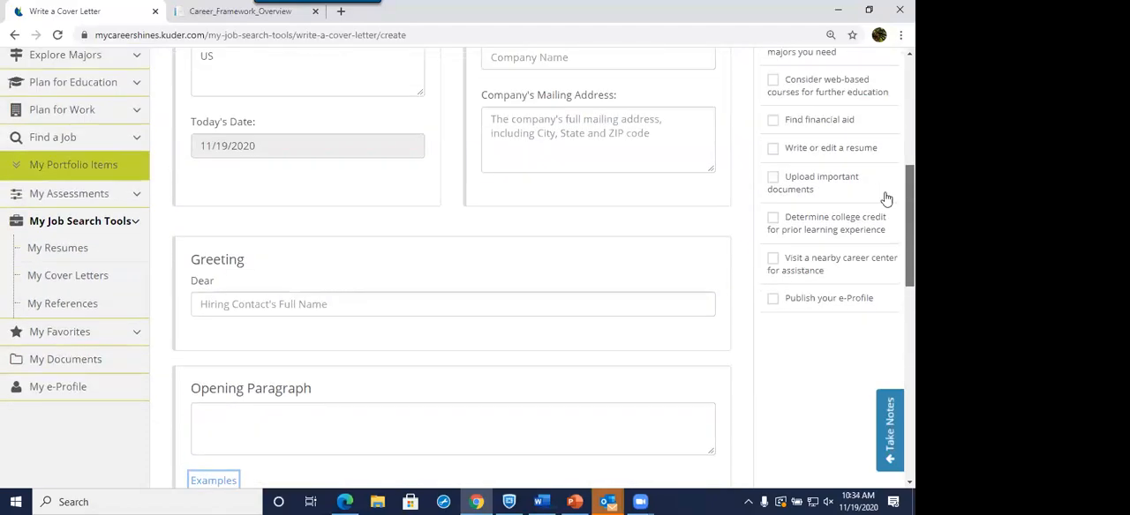
click(57, 248)
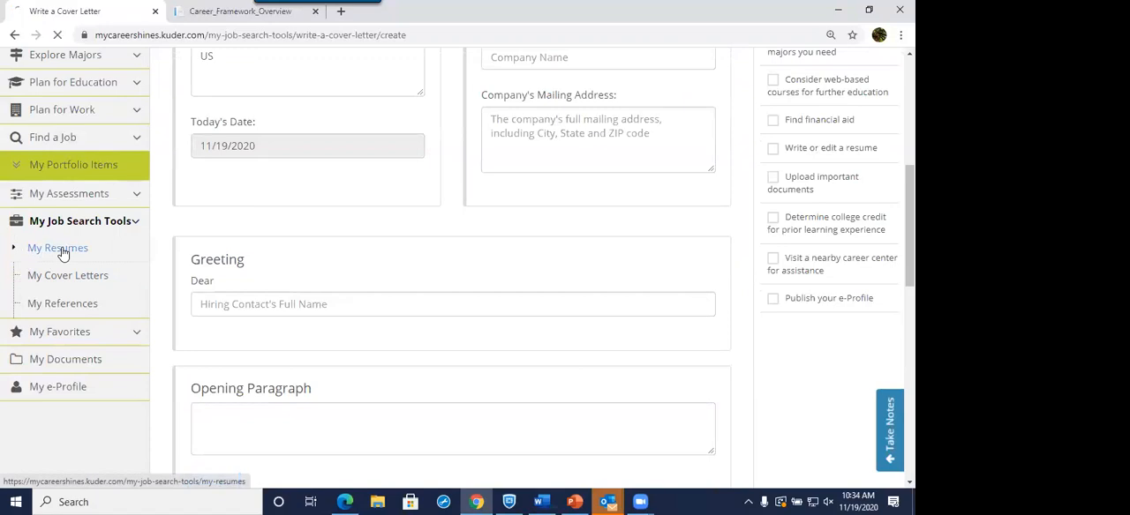
Open My Resumes and open the New Resume draft dated 5/4/2020
click(58, 247)
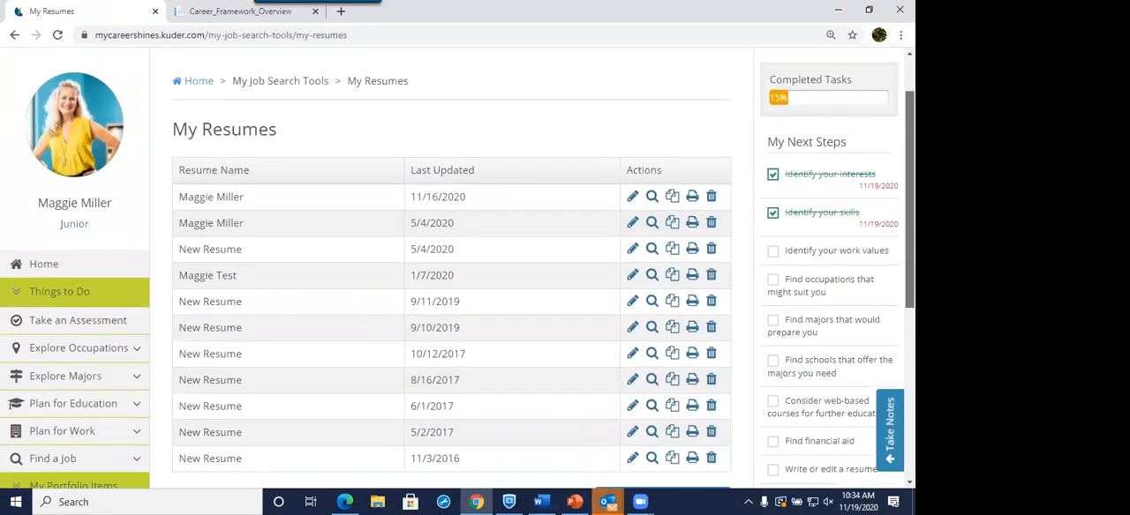
scroll(down, 3)
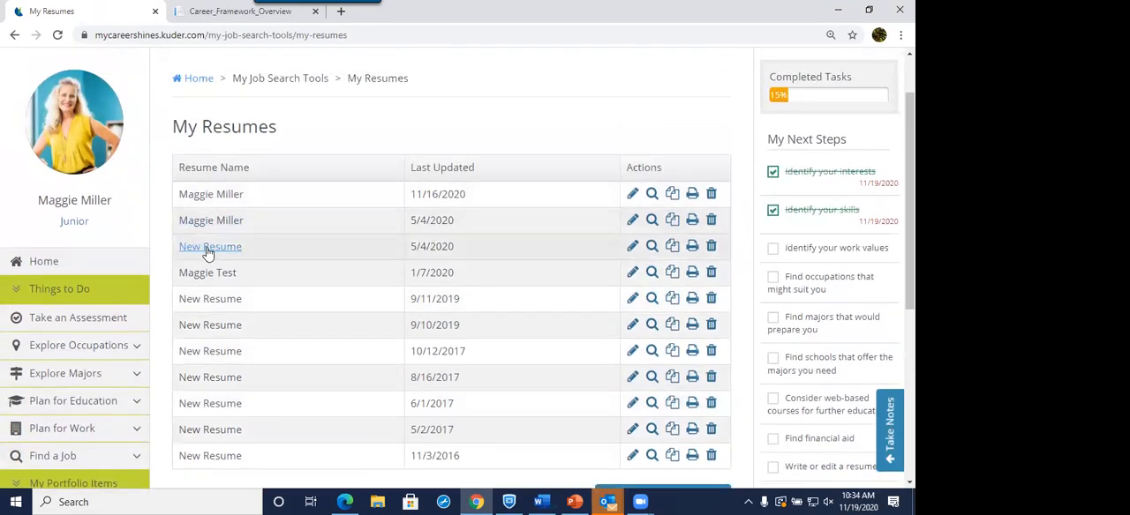
click(210, 246)
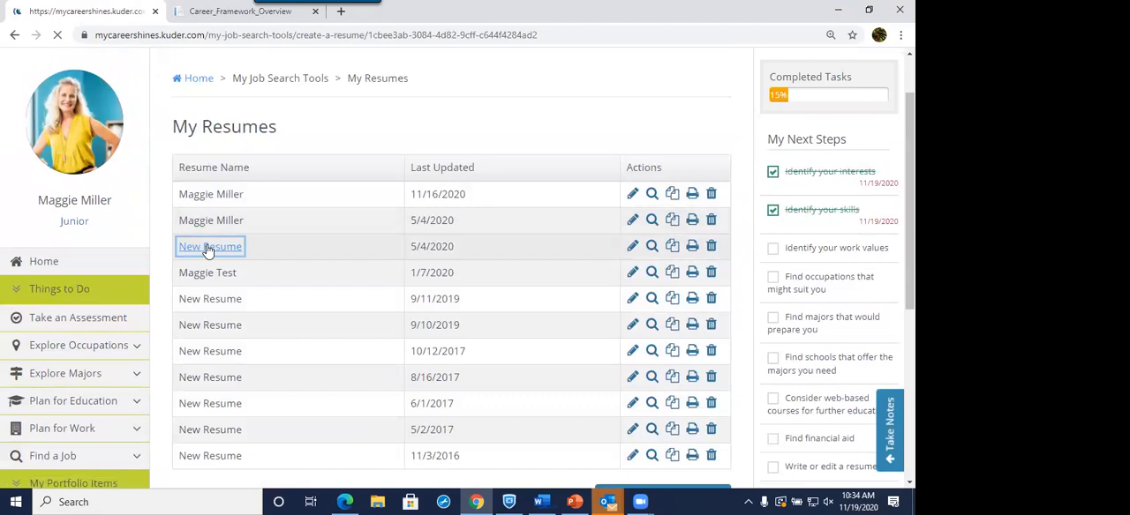
click(210, 247)
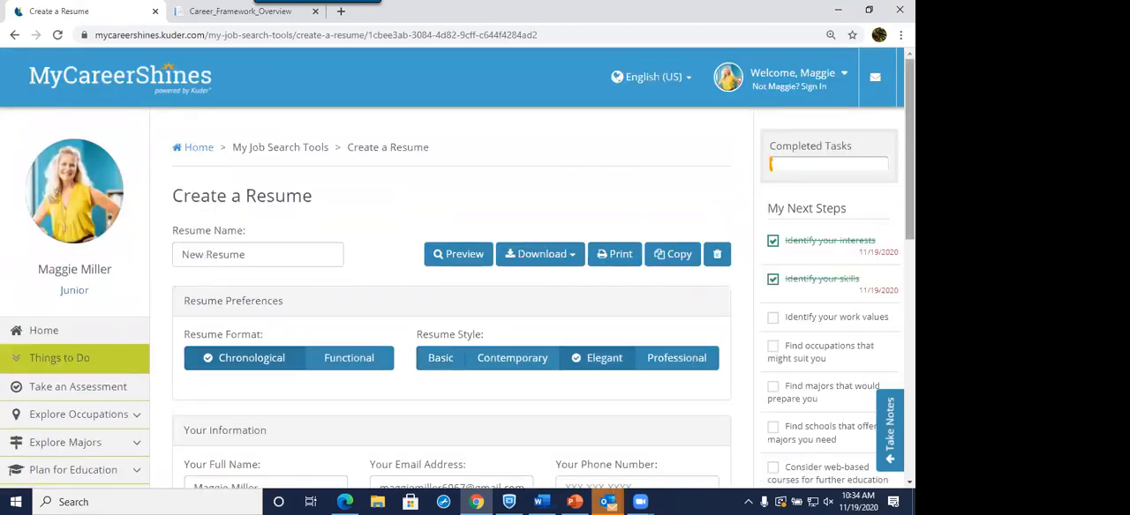
Add an empty Work Experience section to the draft, then return to My Resumes
scroll(down, 3)
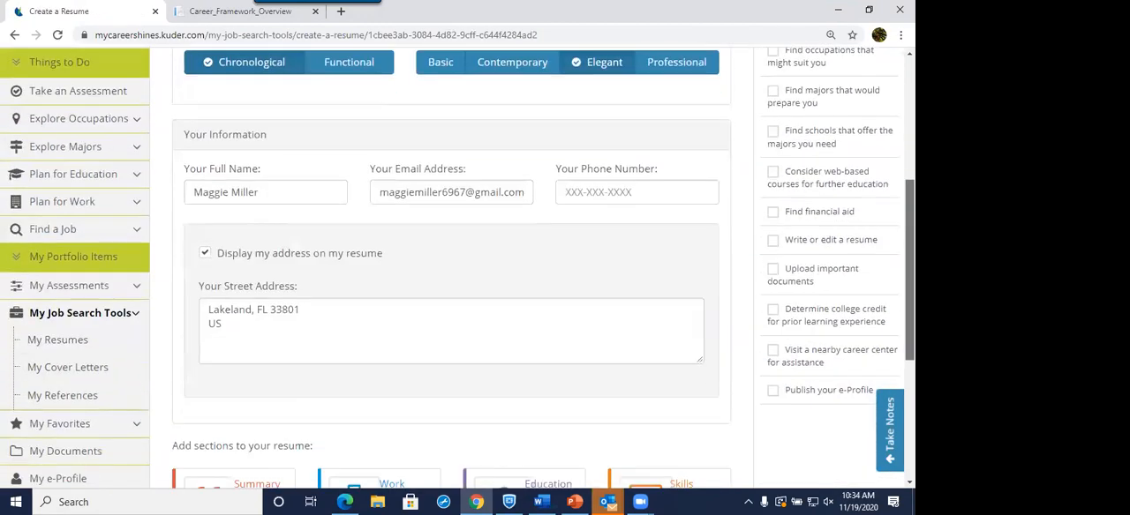
scroll(down, 3)
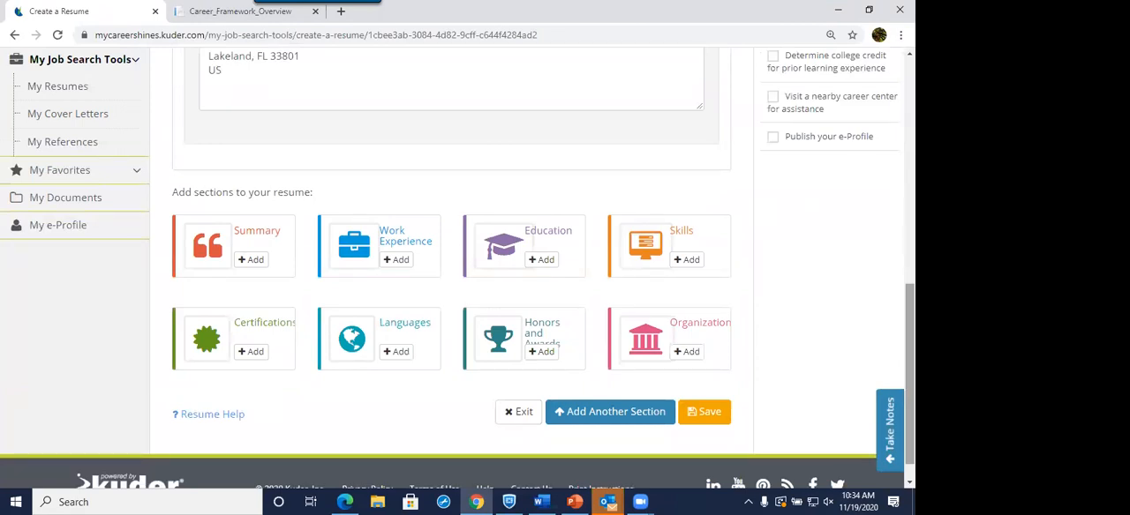
mouse_move(755, 320)
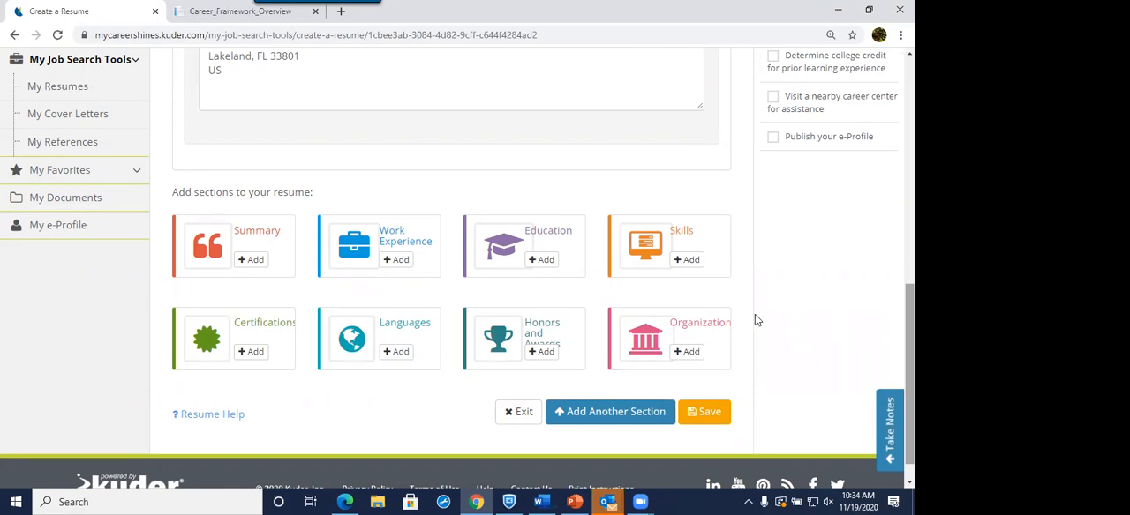
click(395, 260)
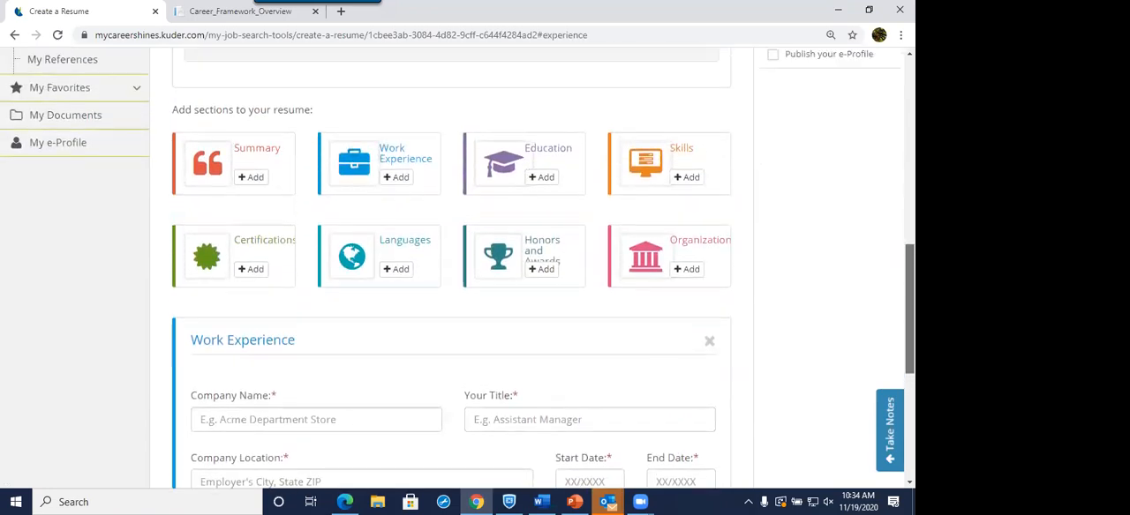
scroll(up, 3)
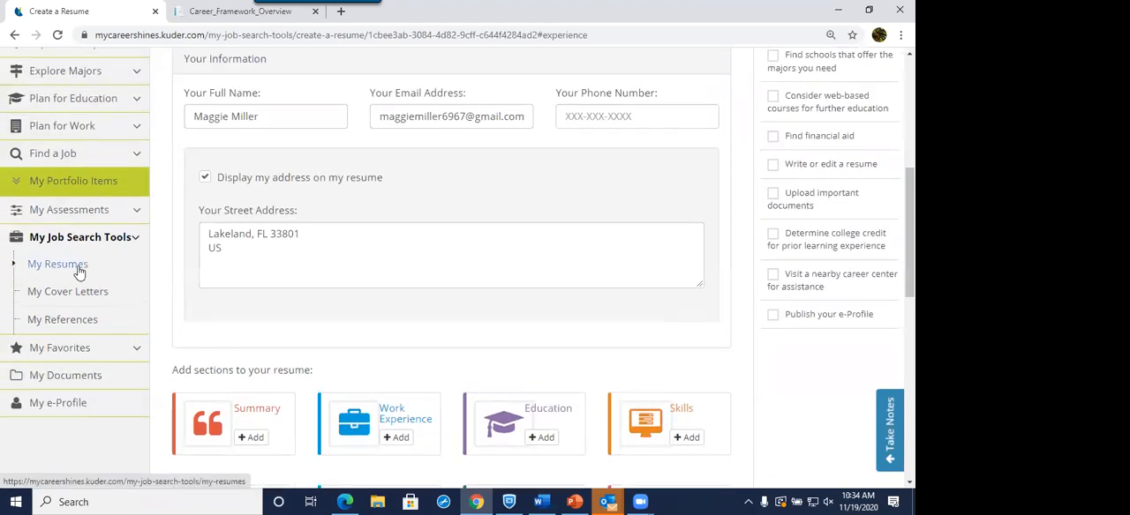
click(57, 264)
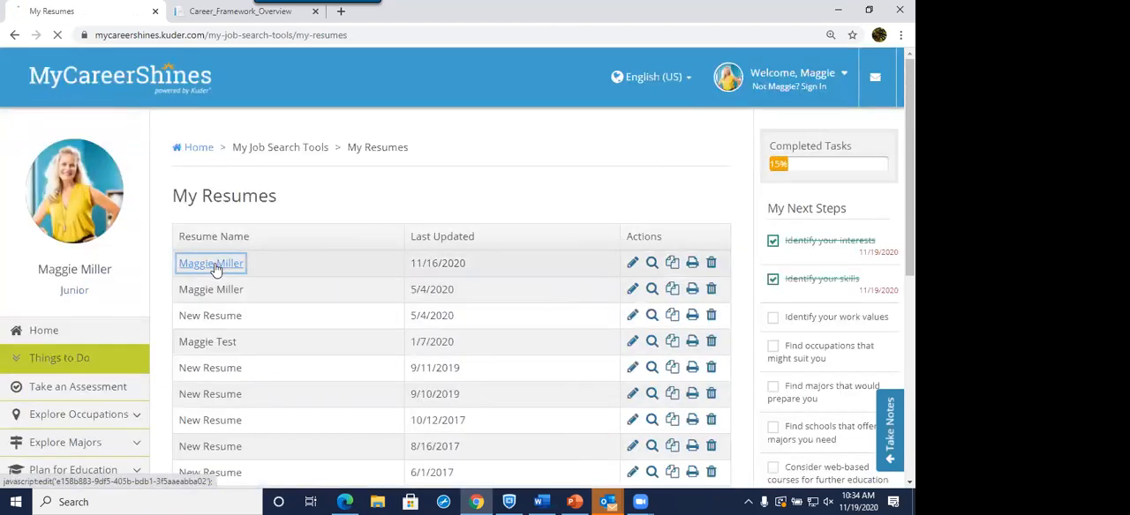
click(210, 263)
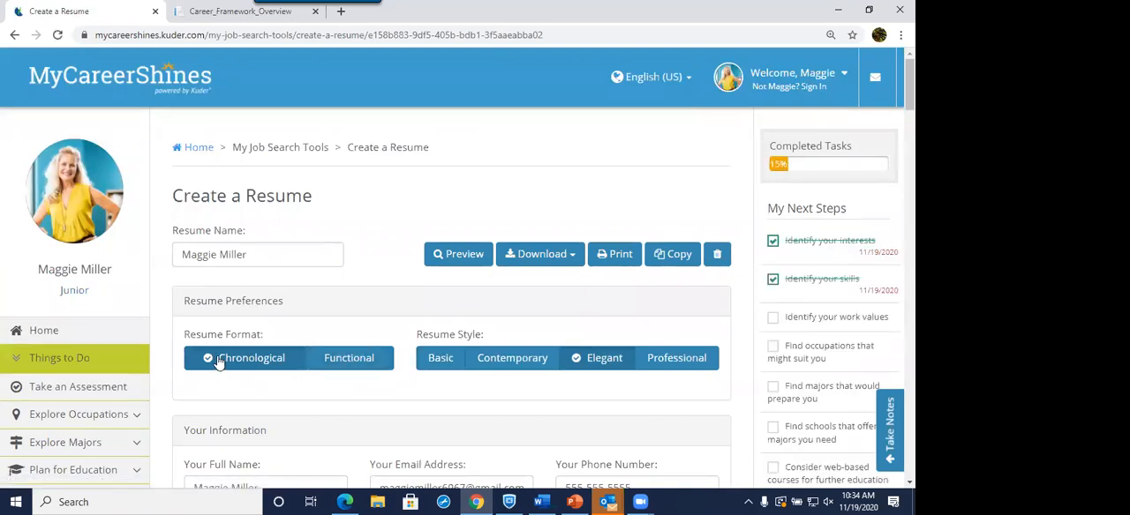
scroll(down, 3)
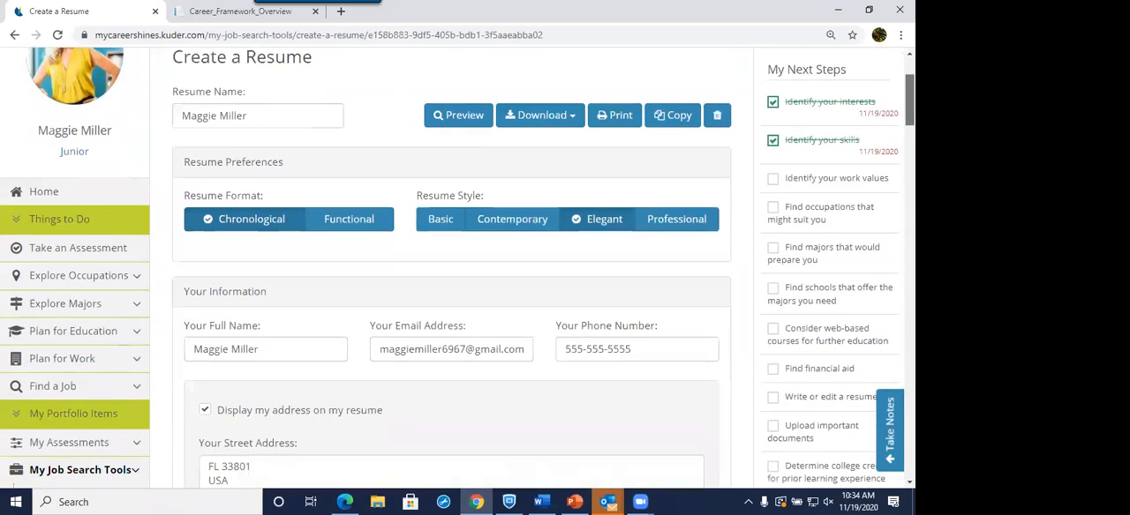
scroll(down, 3)
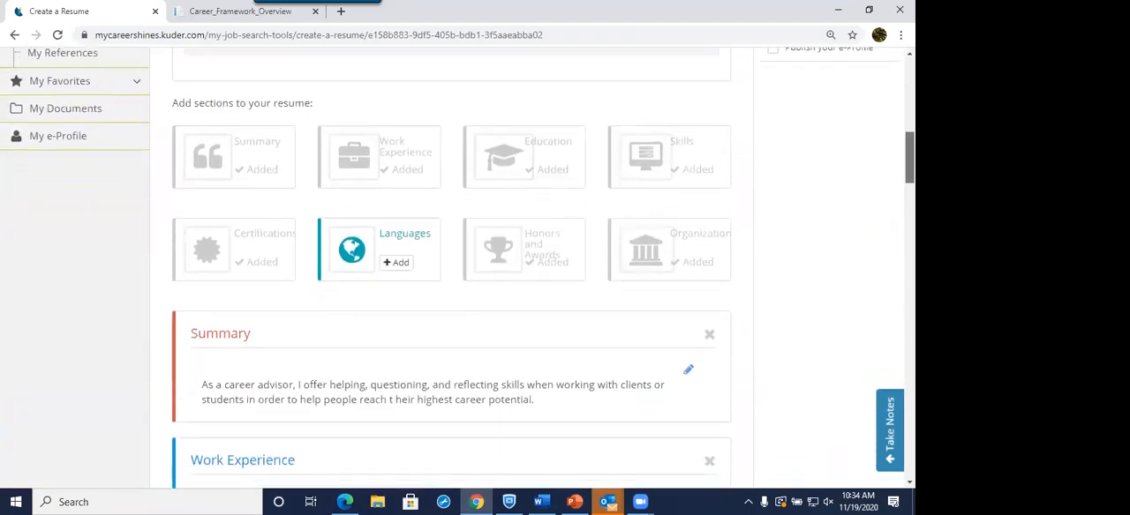
scroll(down, 3)
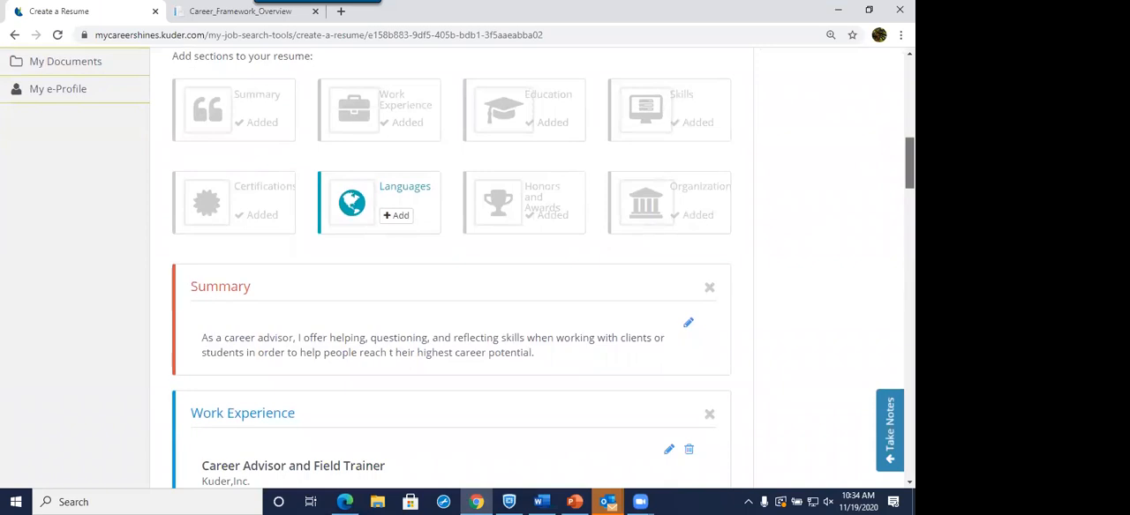
scroll(down, 3)
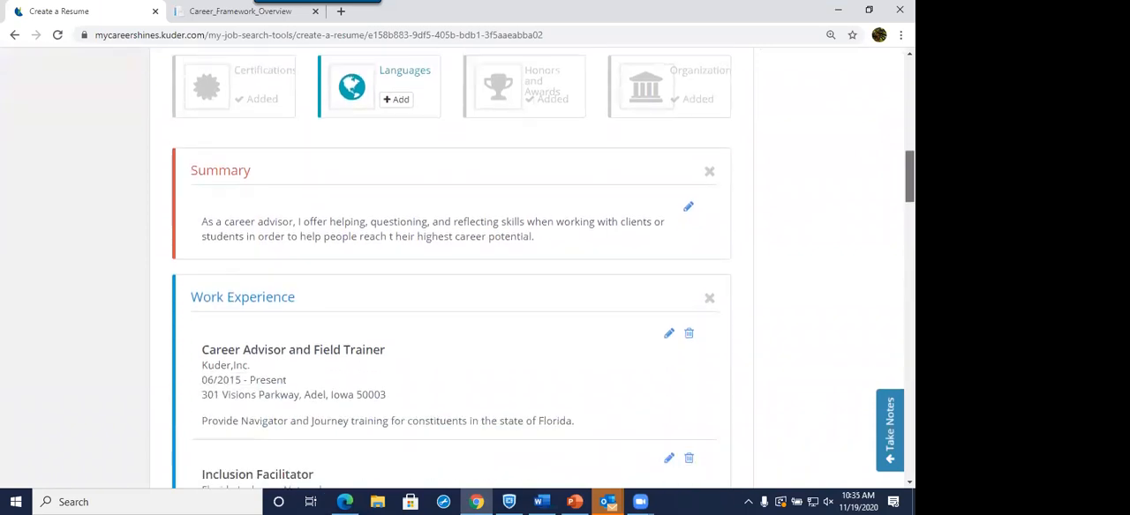
scroll(down, 3)
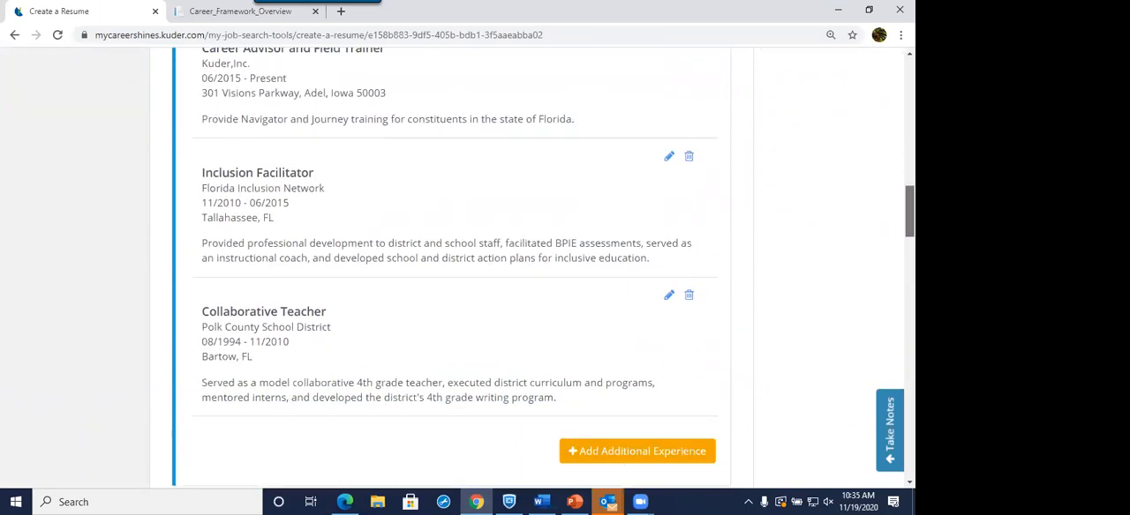
scroll(down, 3)
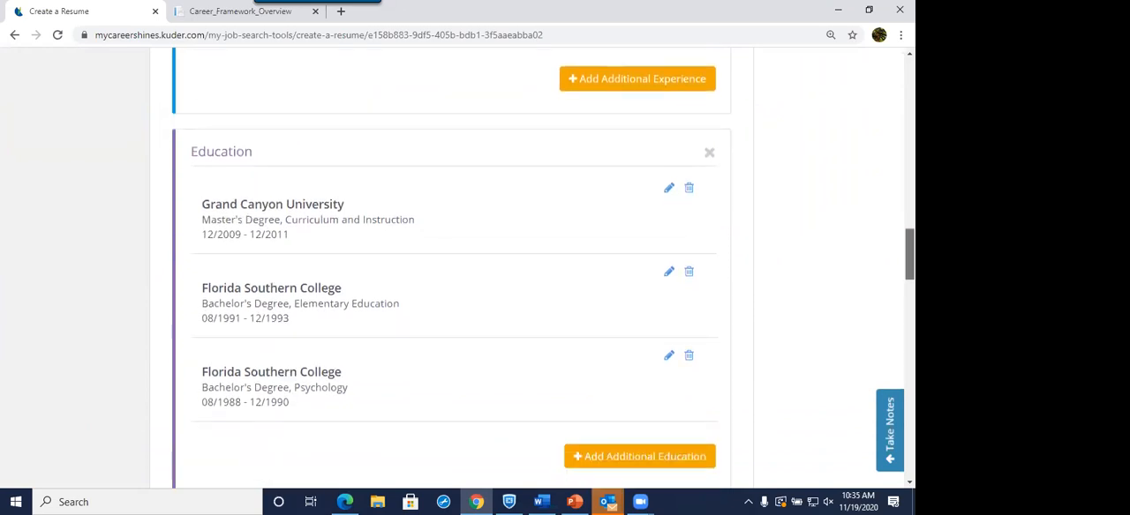
scroll(up, 3)
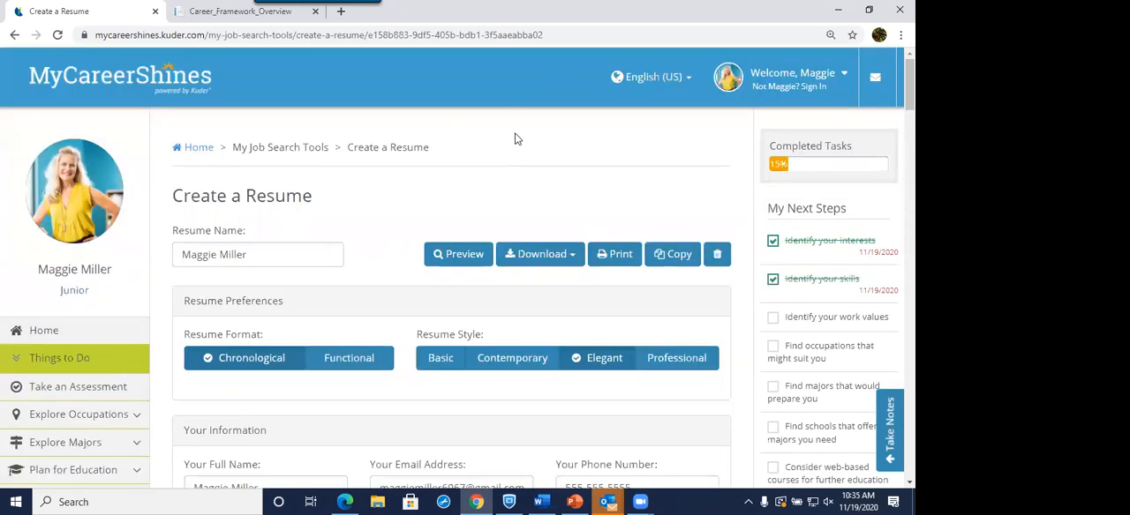
mouse_move(468, 307)
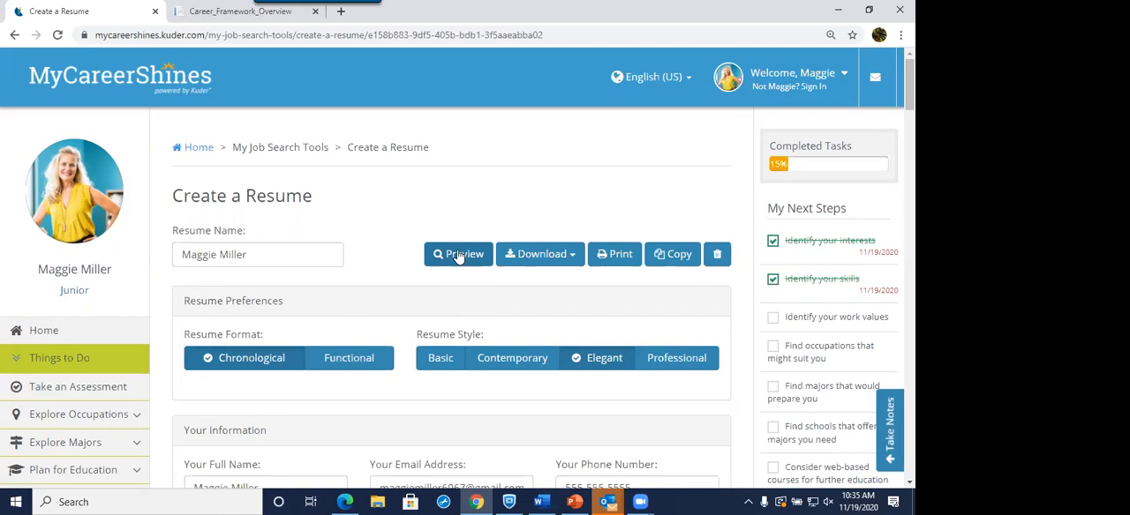
click(457, 254)
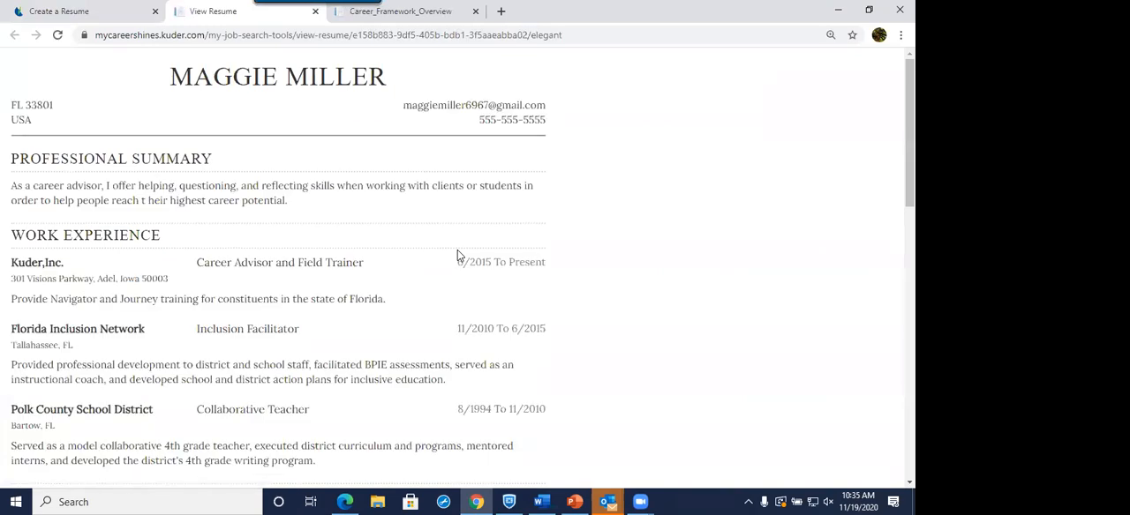
Scroll the resume preview through education, skills, certifications and honors, then return to editing
scroll(down, 3)
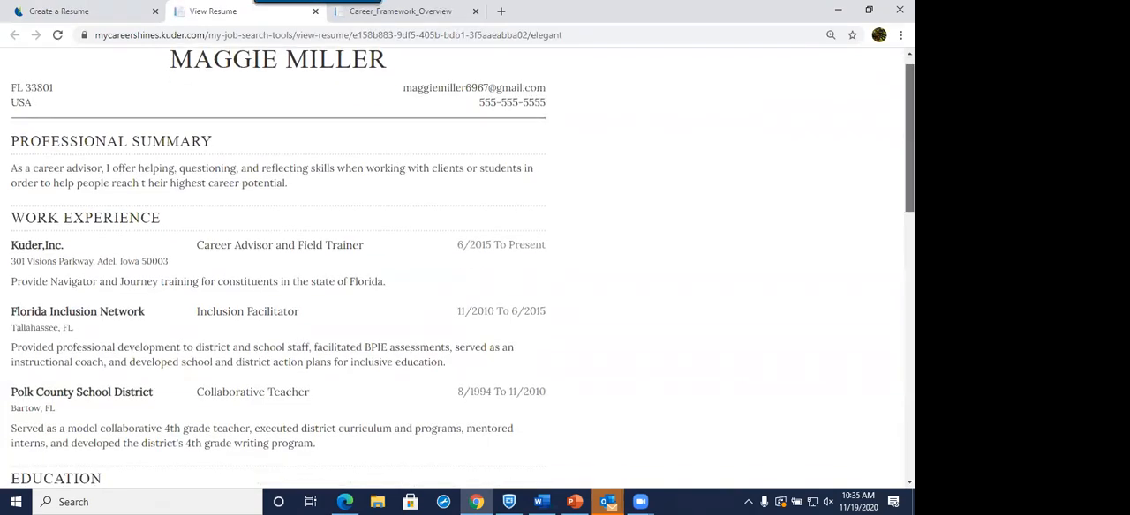
scroll(down, 3)
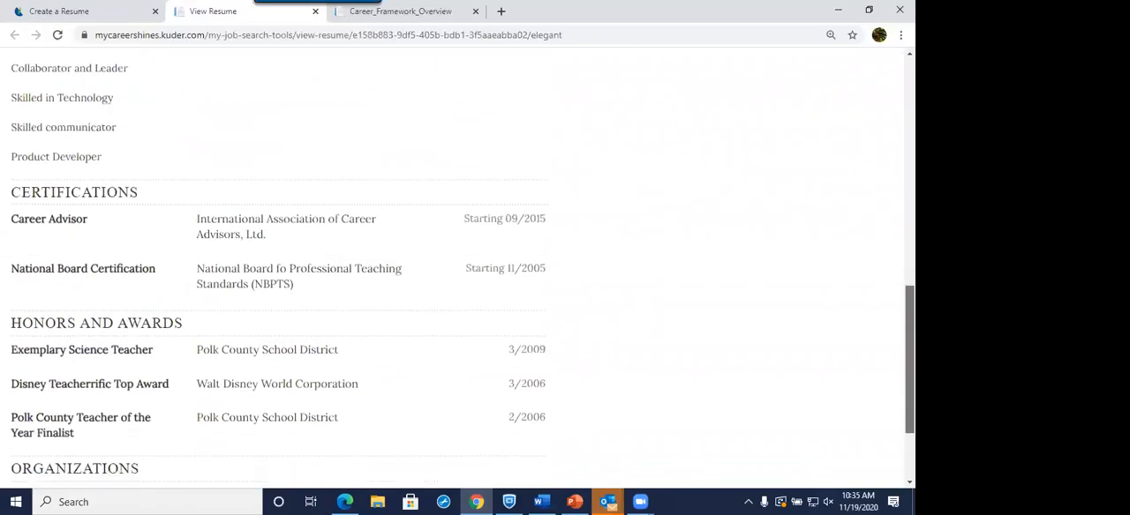
scroll(up, 3)
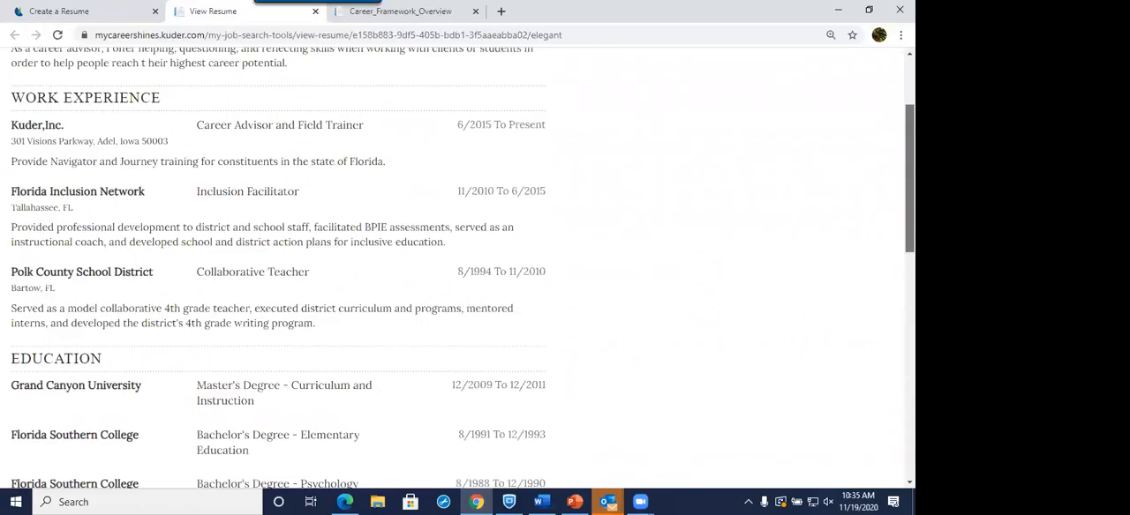
scroll(up, 3)
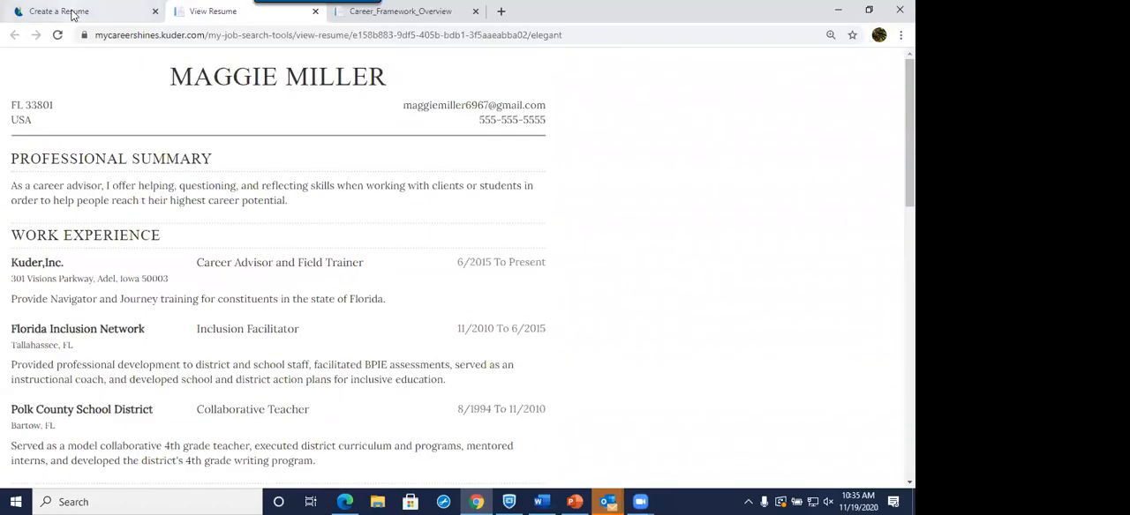
click(58, 11)
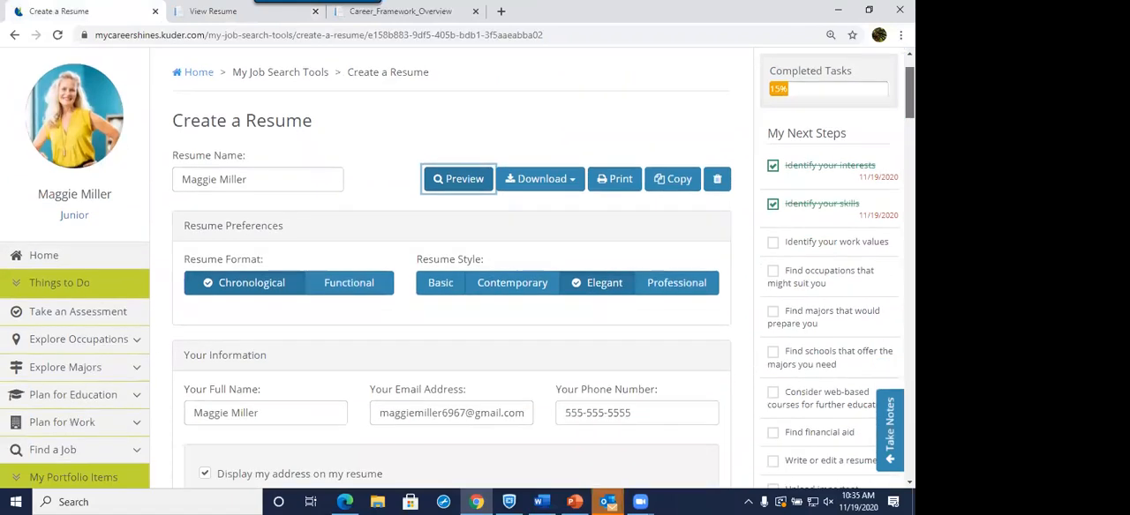
Scroll the Create a Resume page and expand the My Favorites categories
scroll(down, 3)
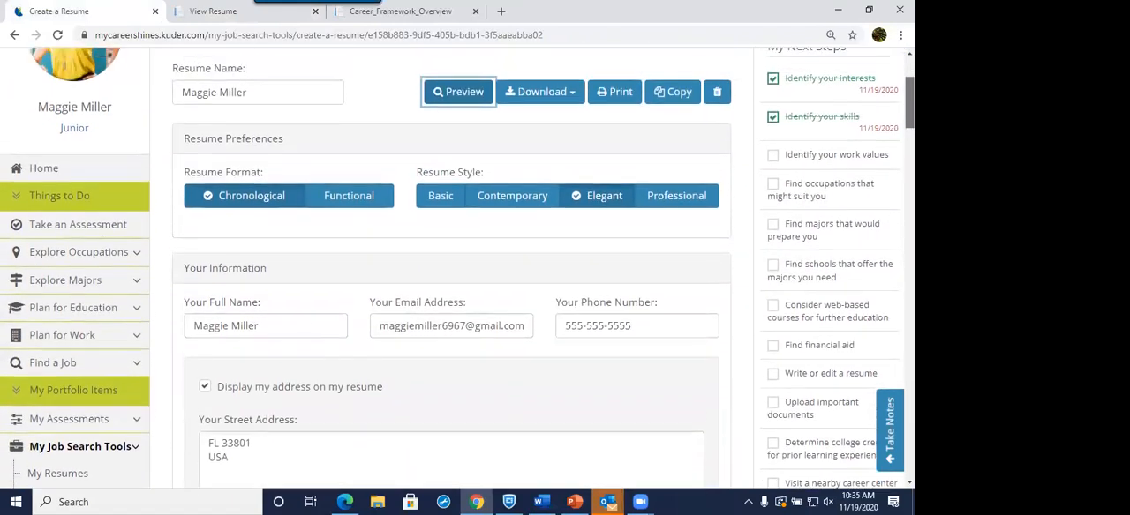
scroll(down, 3)
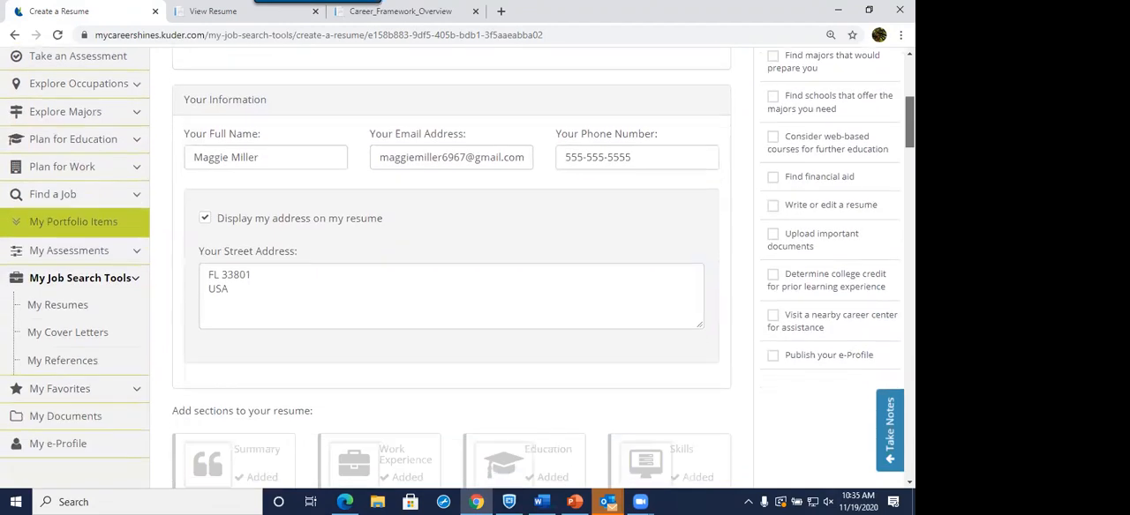
scroll(down, 3)
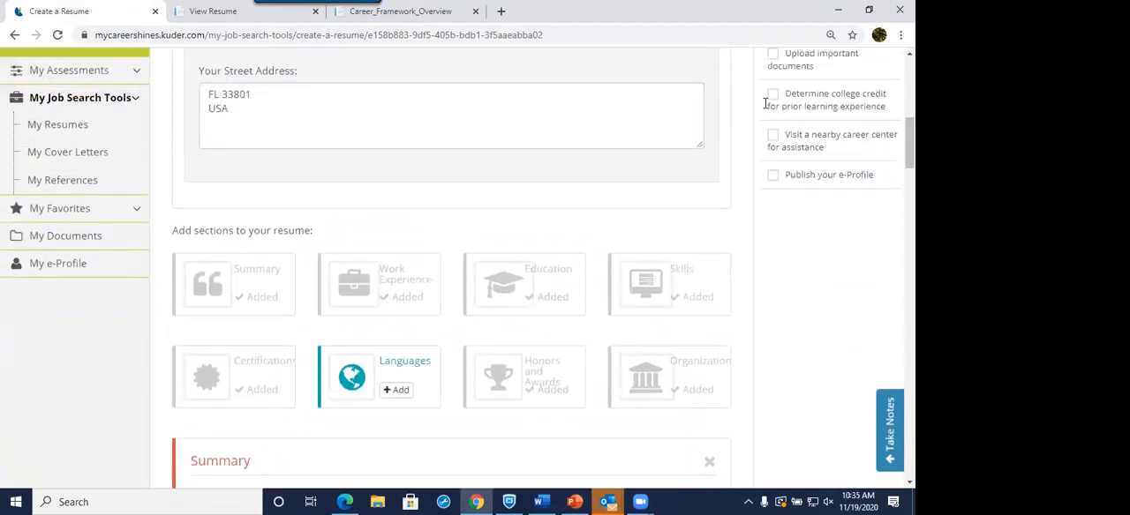
mouse_move(60, 208)
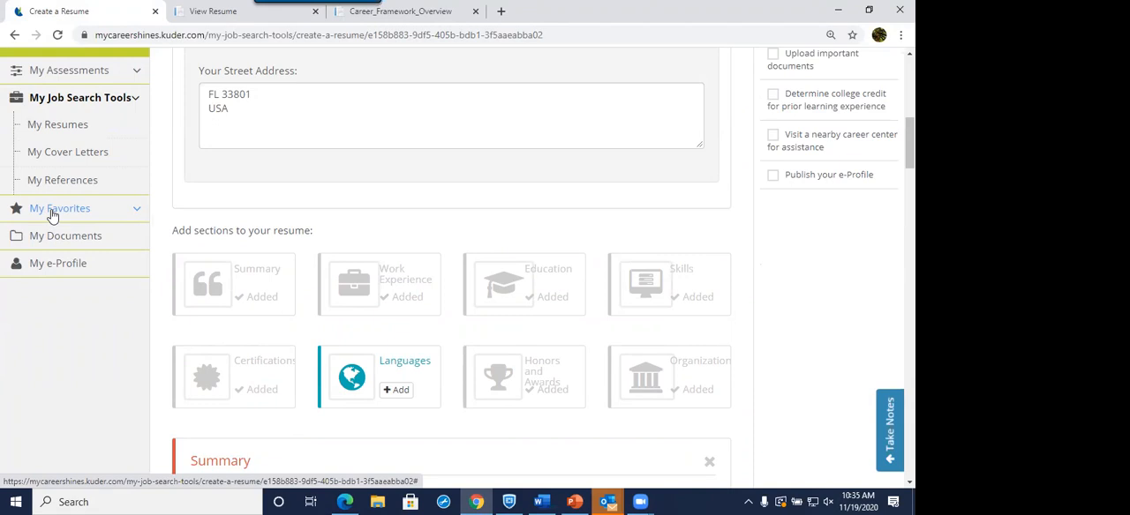
click(59, 208)
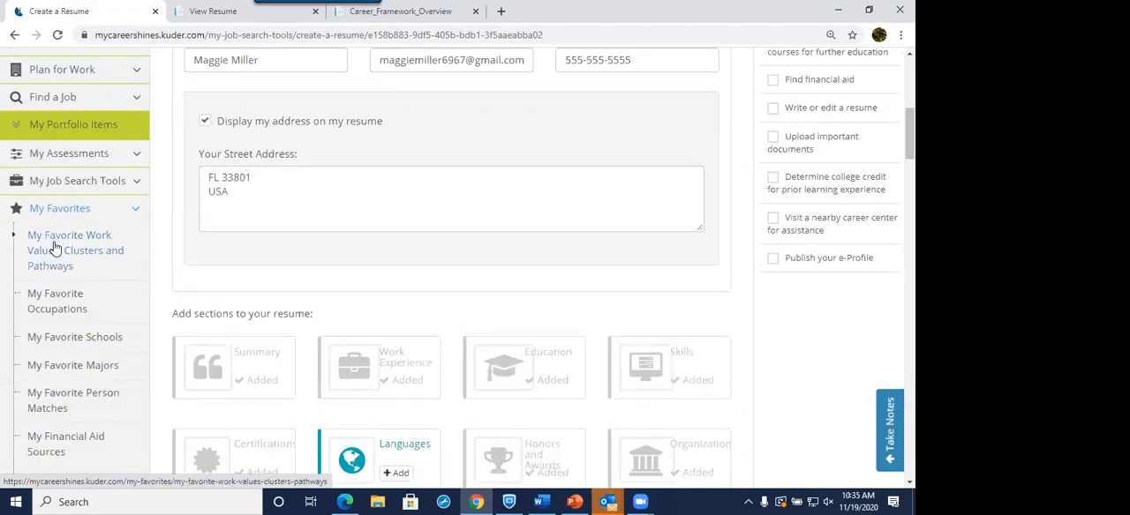
mouse_move(56, 343)
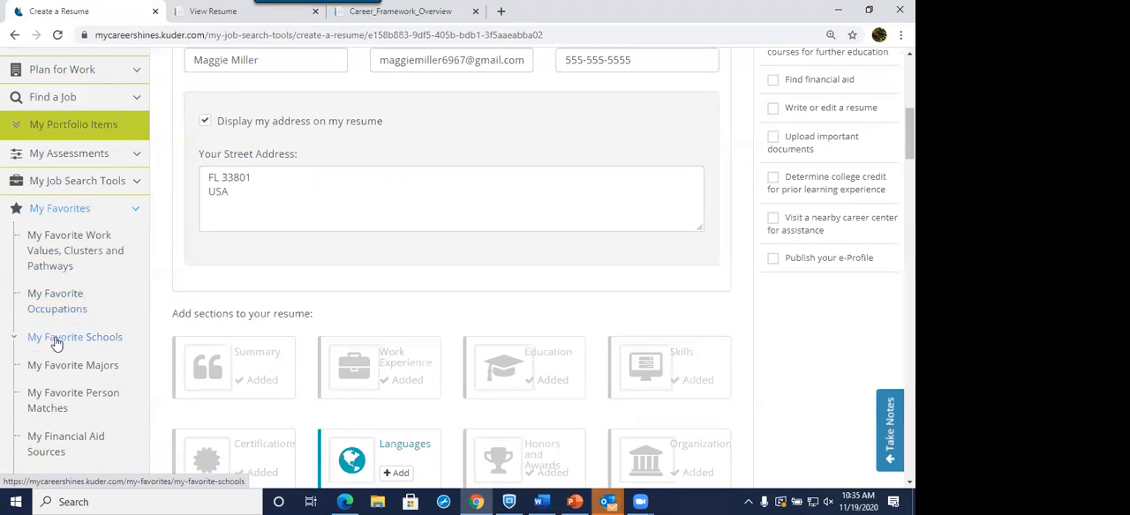
mouse_move(56, 370)
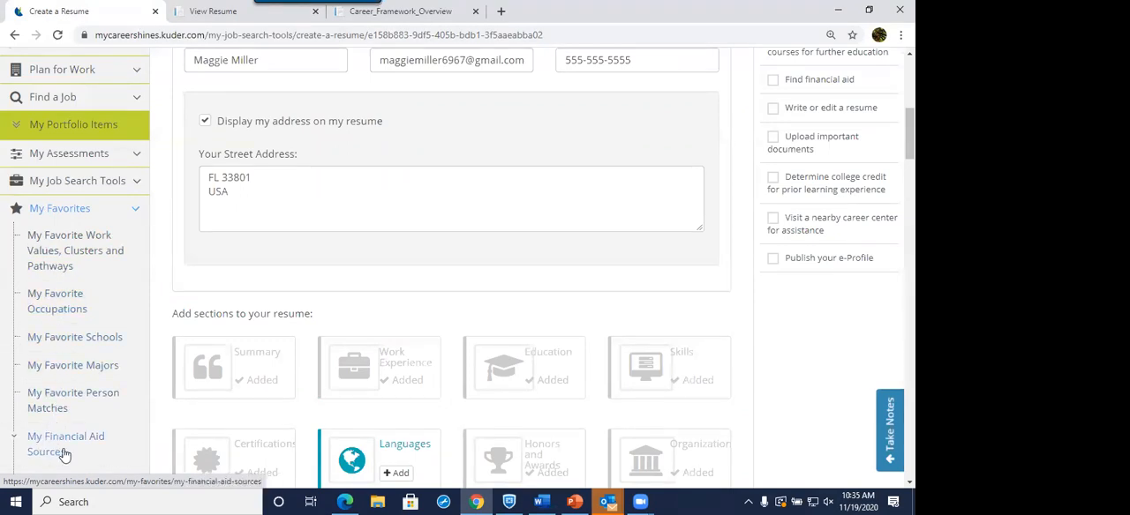
mouse_move(75, 439)
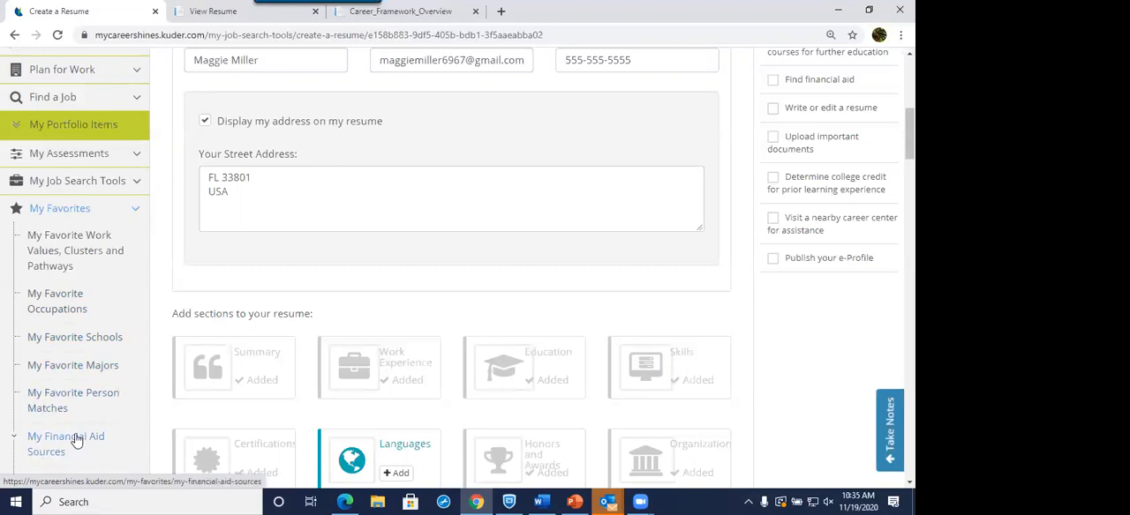
mouse_move(69, 446)
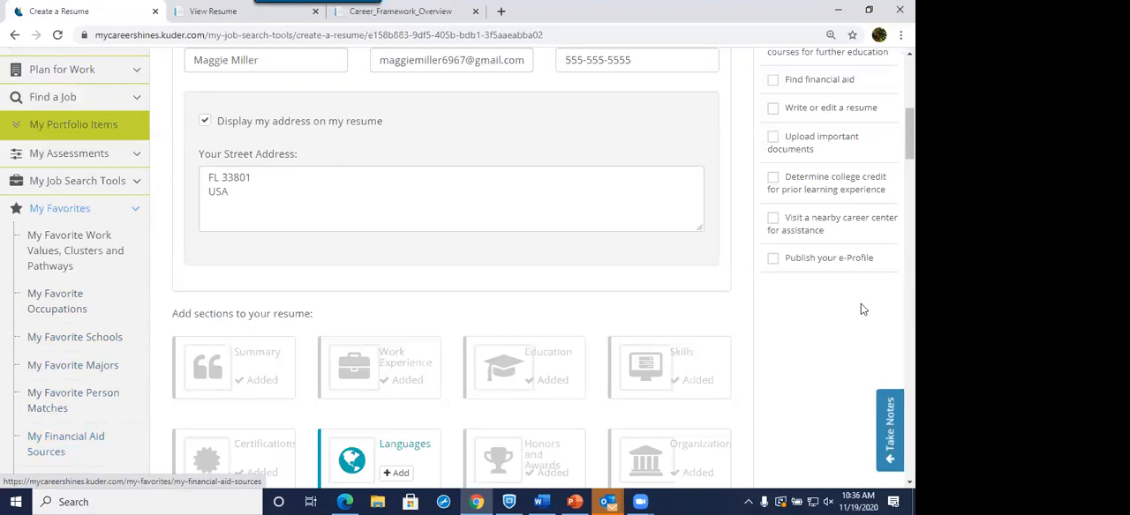
Go to My Documents, listing the Marketing Project work sample from 08/25/2016
scroll(down, 3)
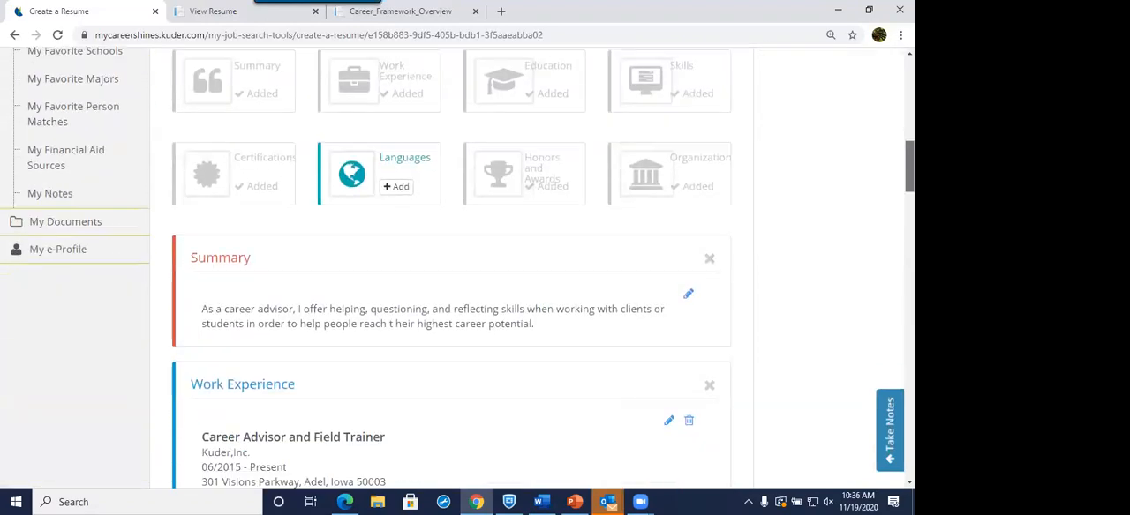
scroll(down, 3)
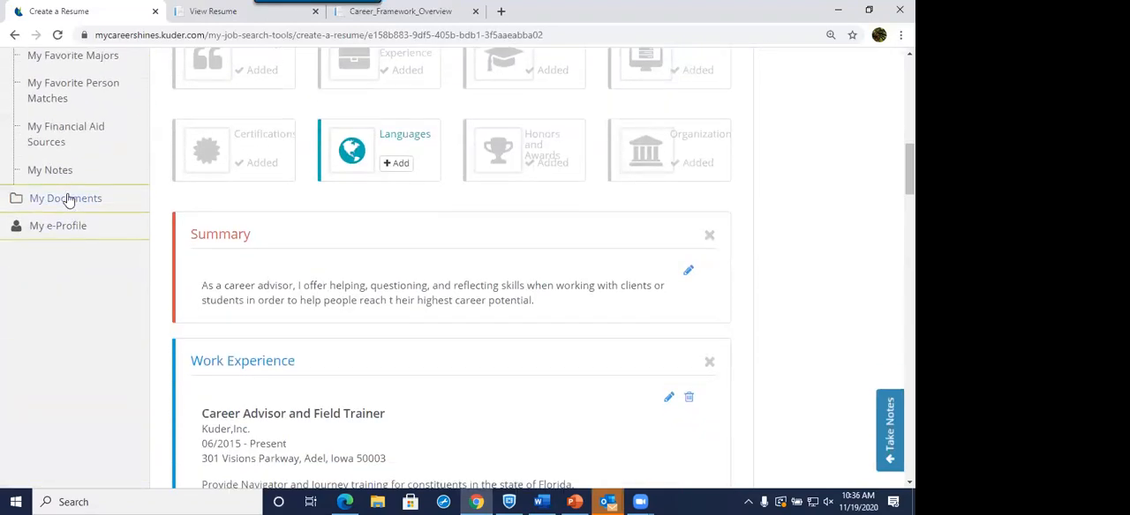
click(65, 198)
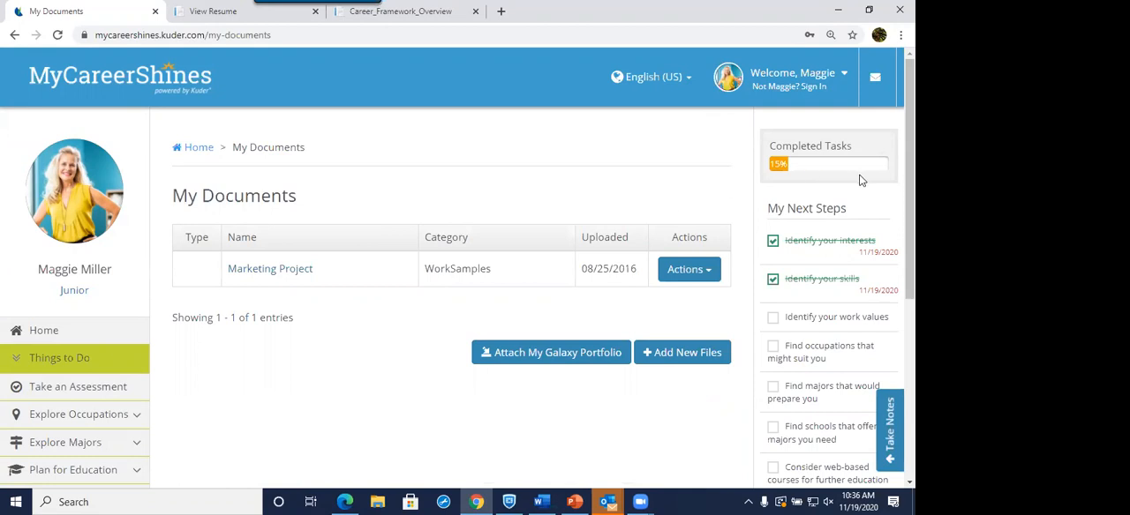
Scroll My Documents to show the file-adding options below the Marketing Project sample
scroll(down, 3)
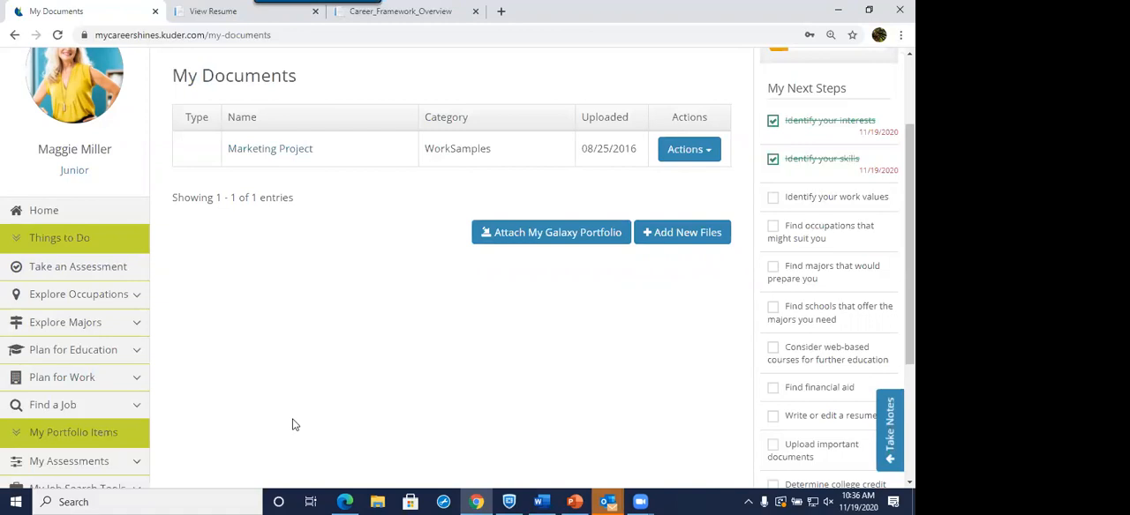
mouse_move(679, 424)
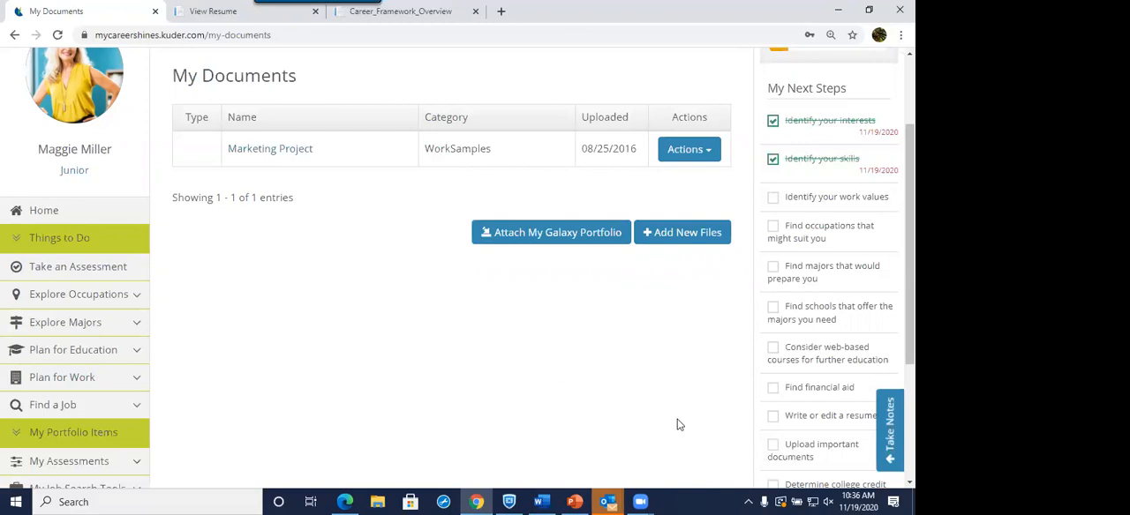
Open the Add New Files form and review its Document Category and Document Type choices
click(682, 232)
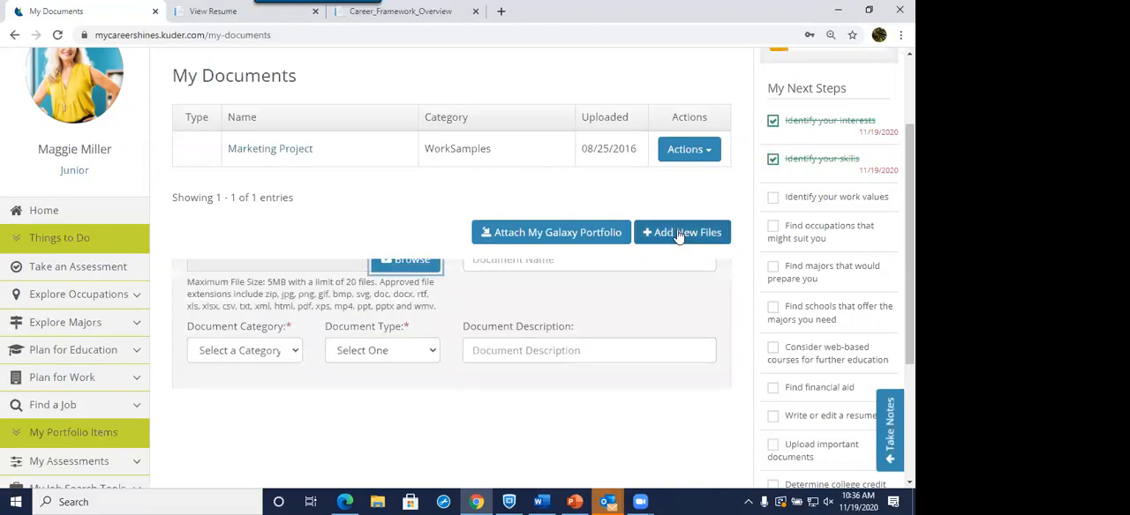
click(682, 232)
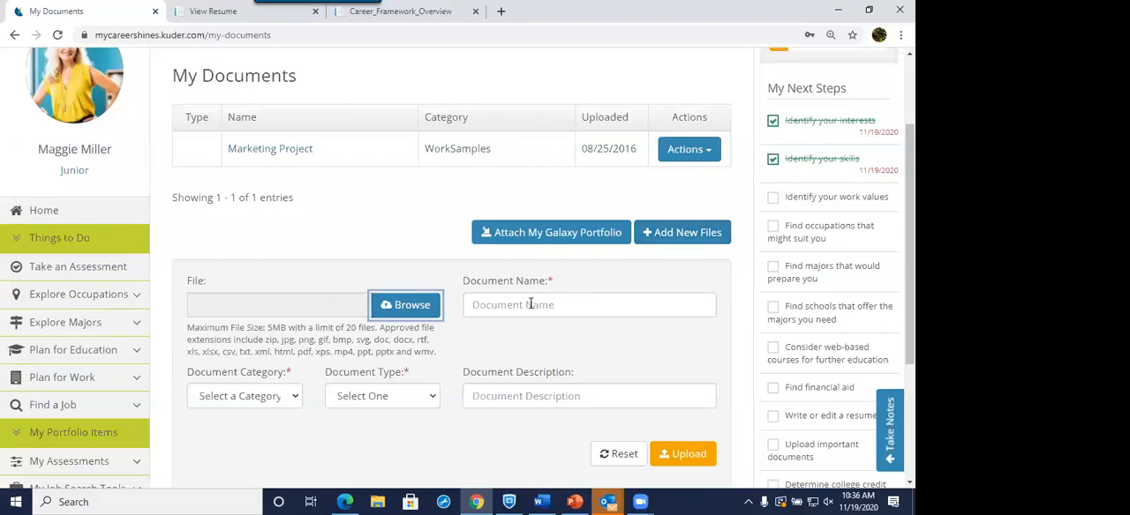
click(245, 395)
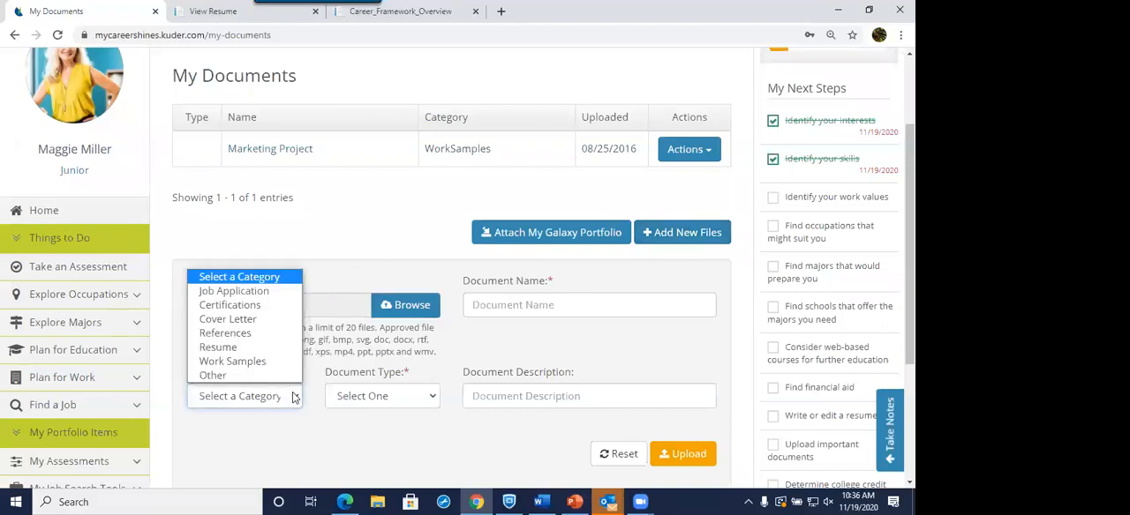
click(382, 396)
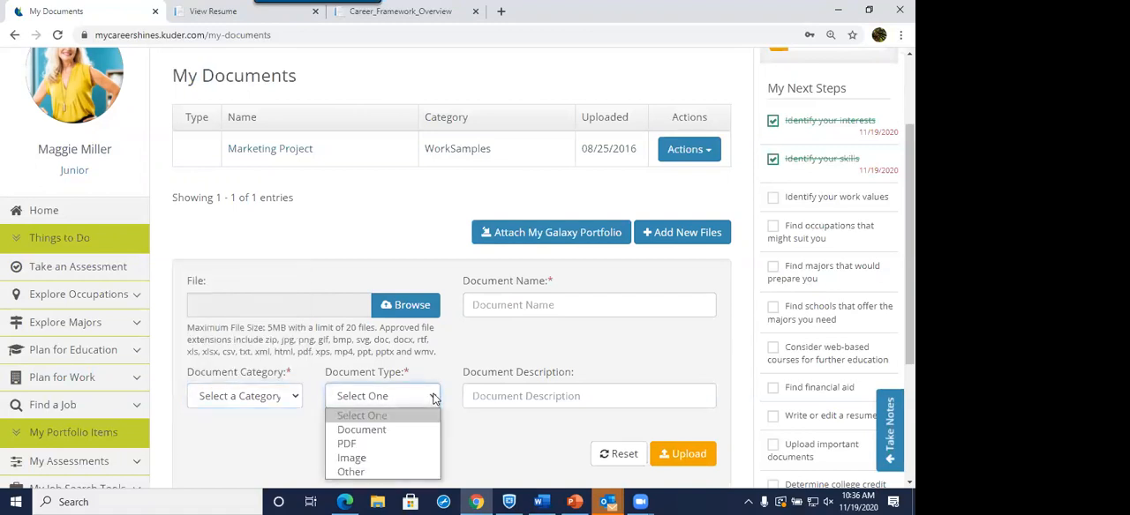
mouse_move(547, 392)
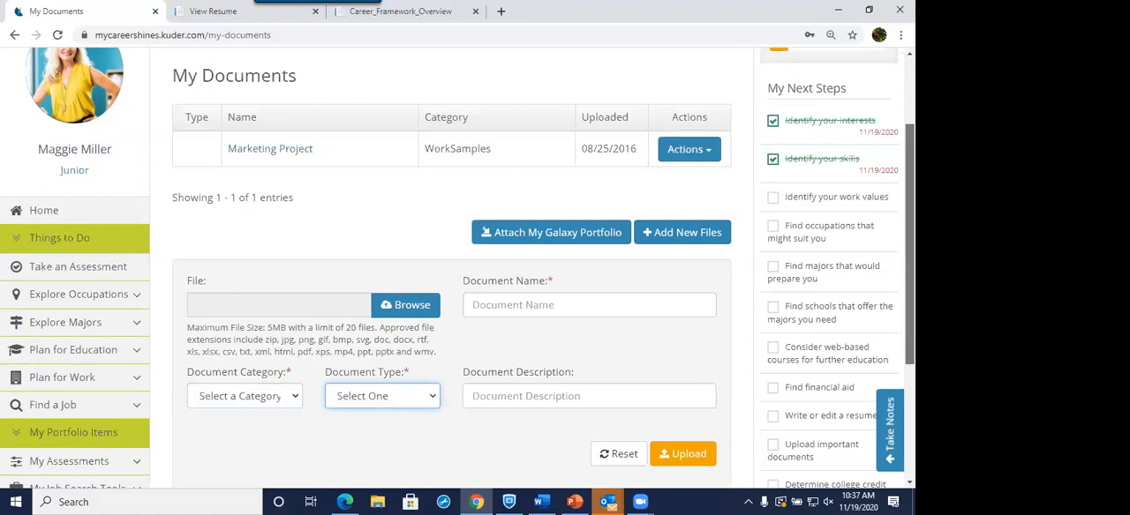
scroll(down, 3)
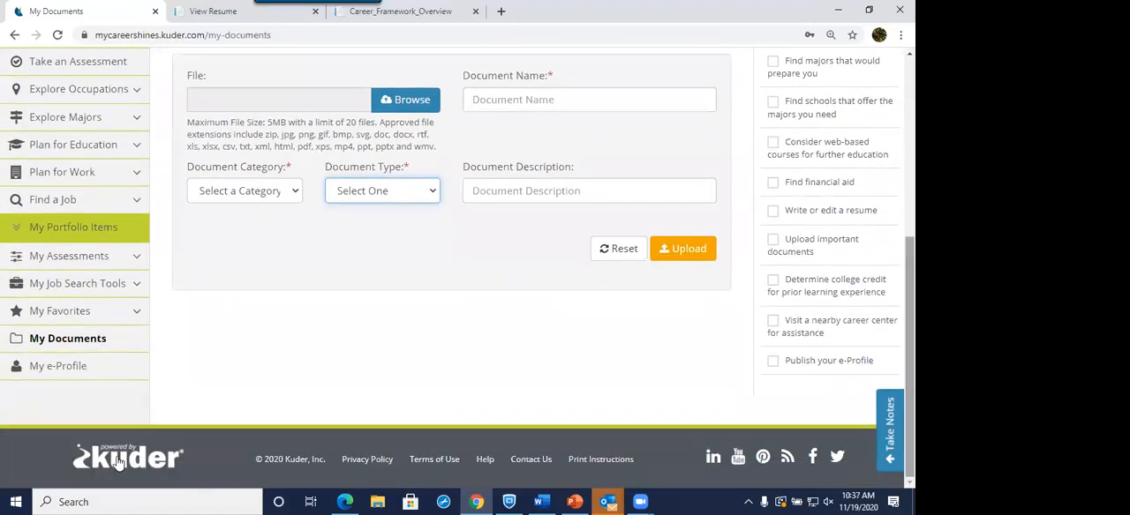
mouse_move(49, 401)
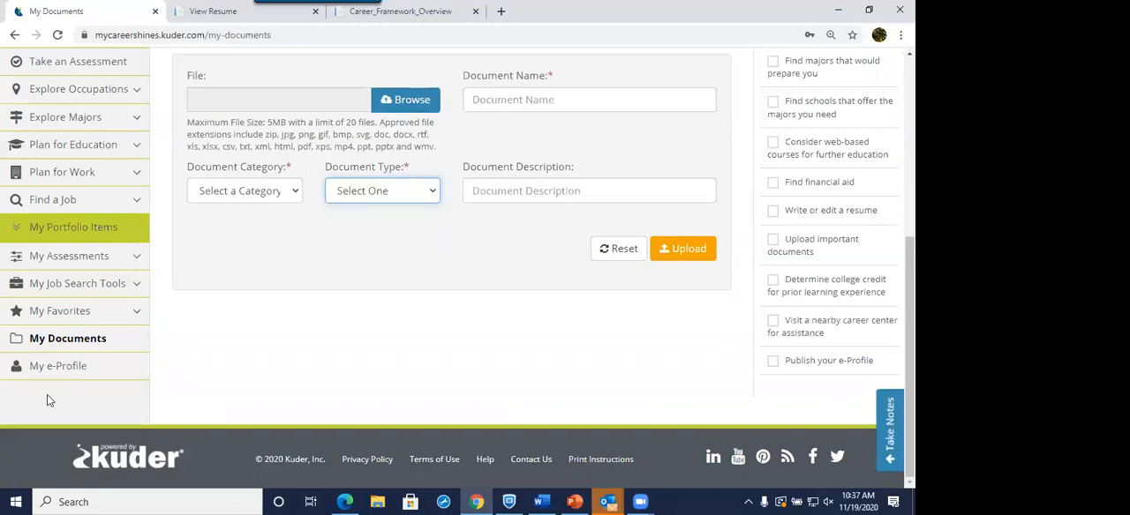
mouse_move(57, 365)
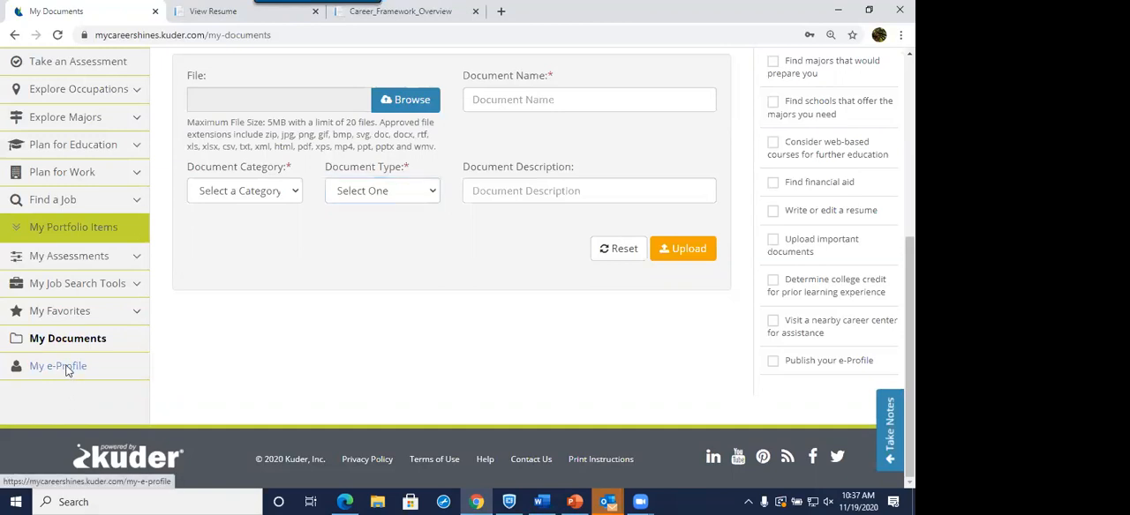
Open My e-Profile and scroll through header, photo, references, portfolio and resume sections
click(58, 366)
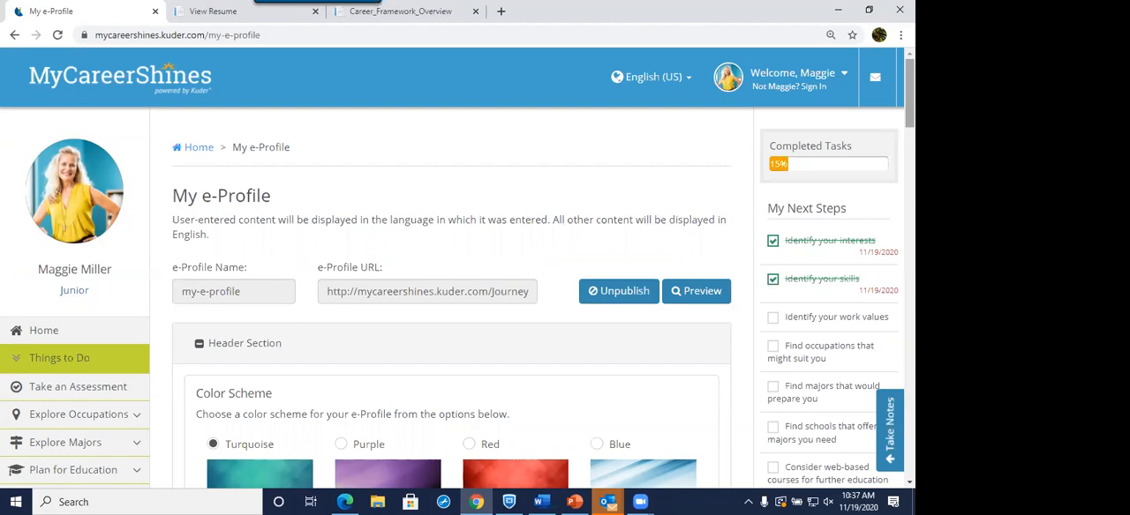
scroll(down, 3)
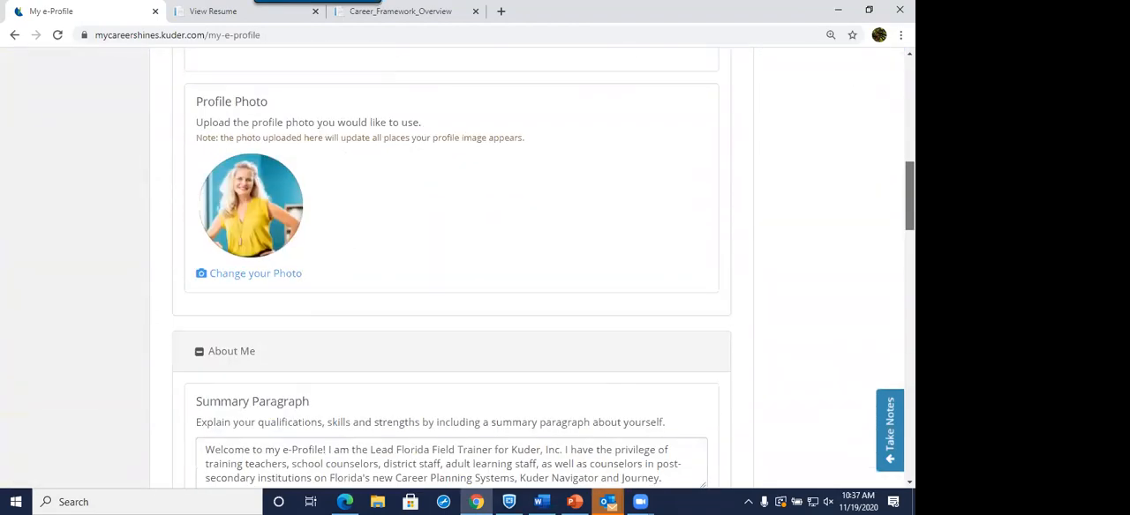
scroll(down, 3)
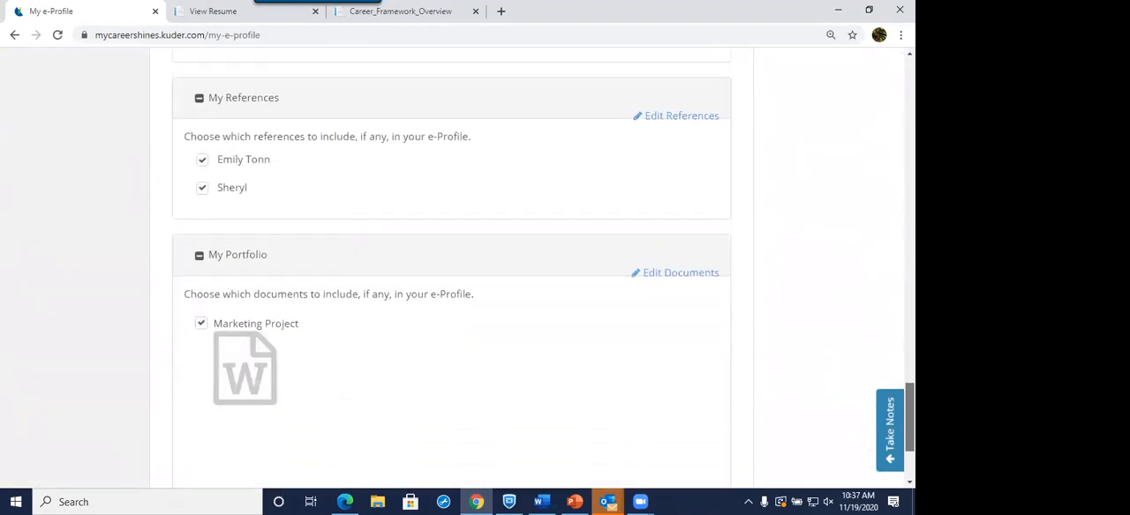
scroll(down, 3)
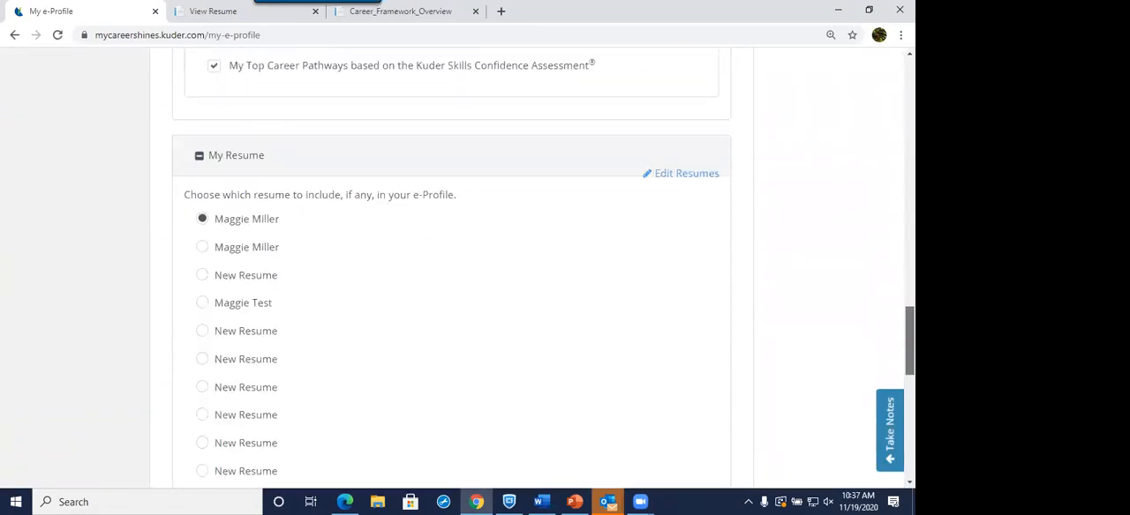
scroll(up, 3)
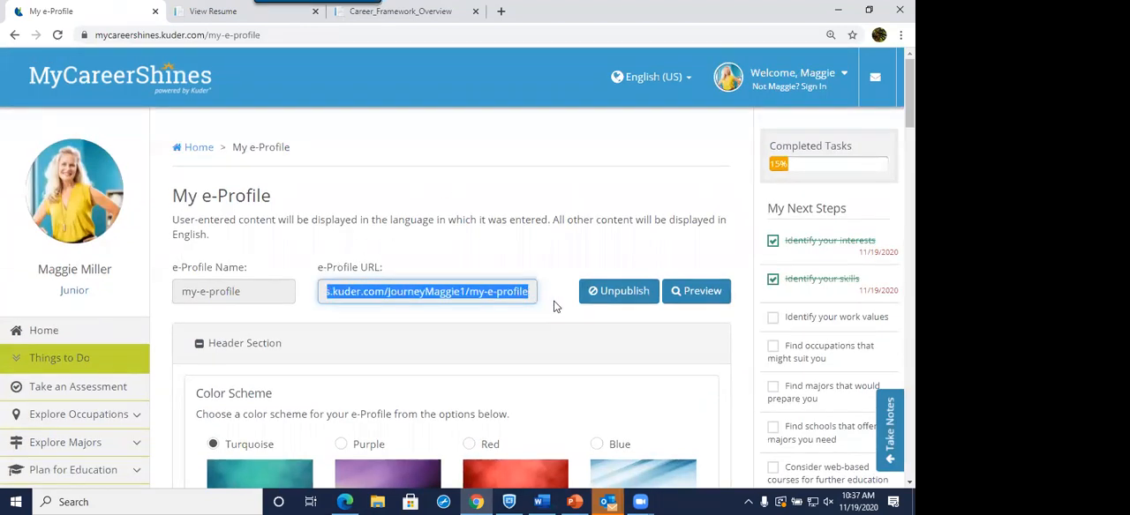
mouse_move(551, 330)
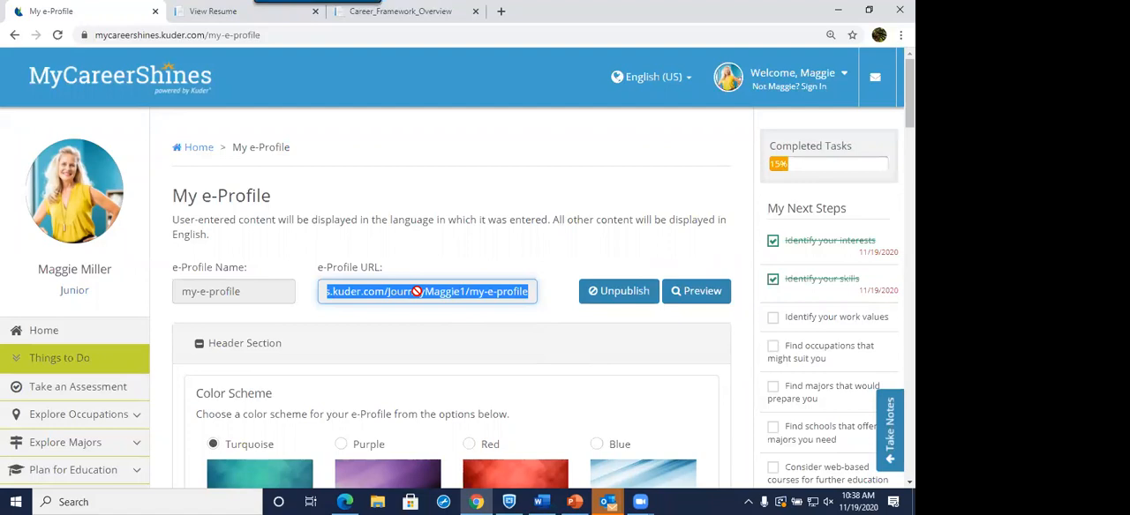
right_click(419, 291)
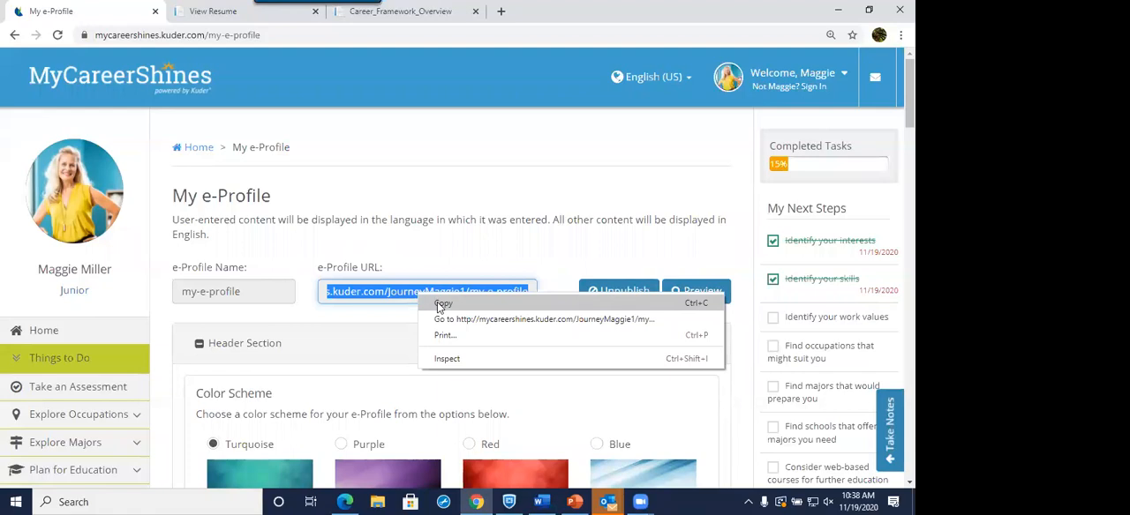
mouse_move(534, 248)
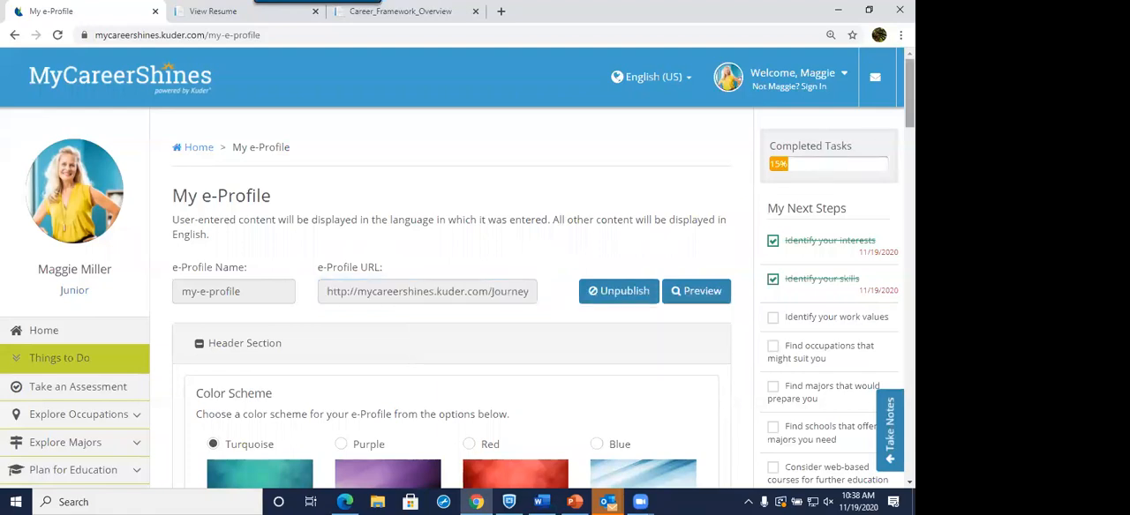
scroll(down, 3)
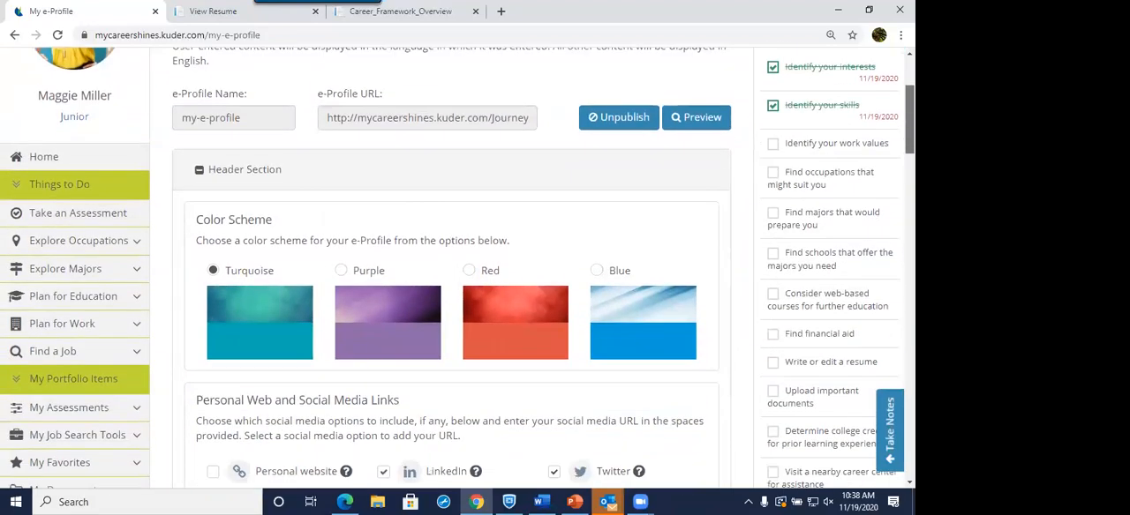
scroll(down, 3)
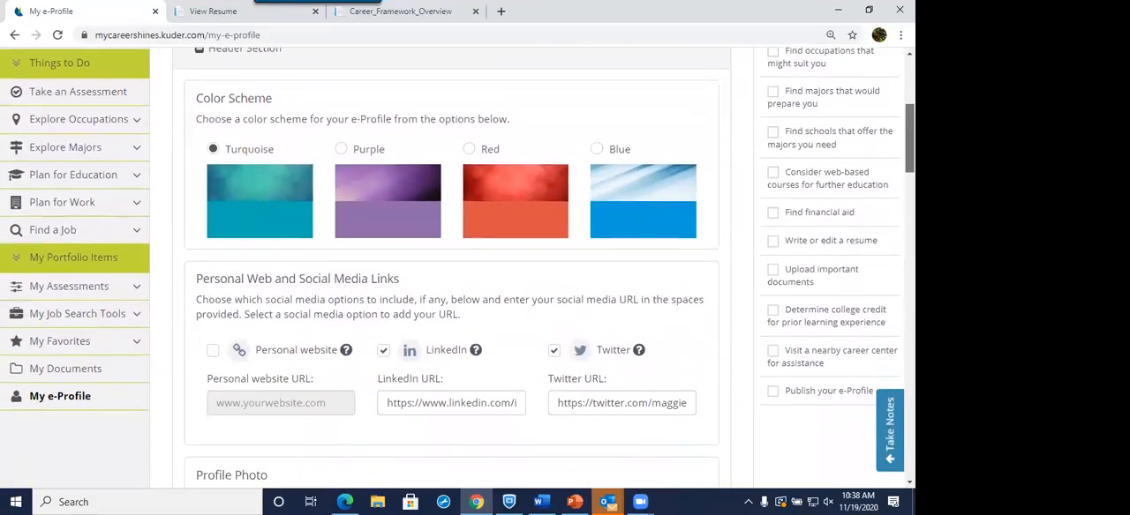
scroll(down, 3)
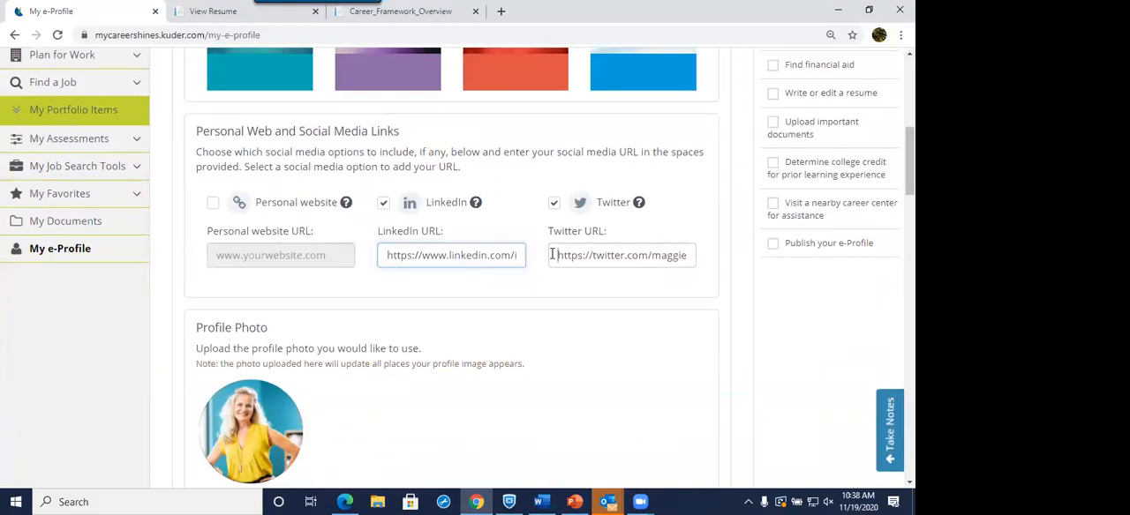
triple_click(620, 255)
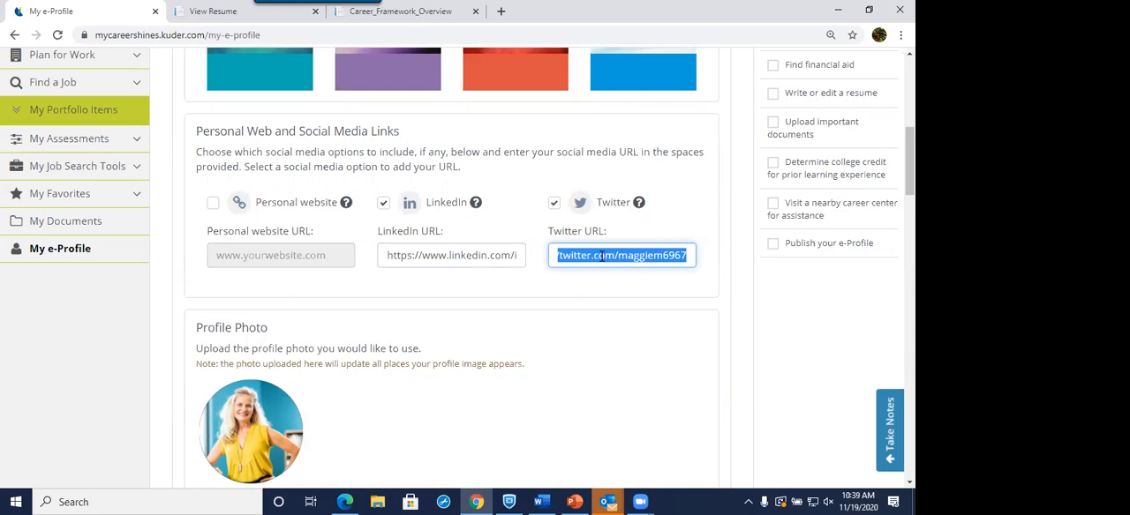
mouse_move(219, 255)
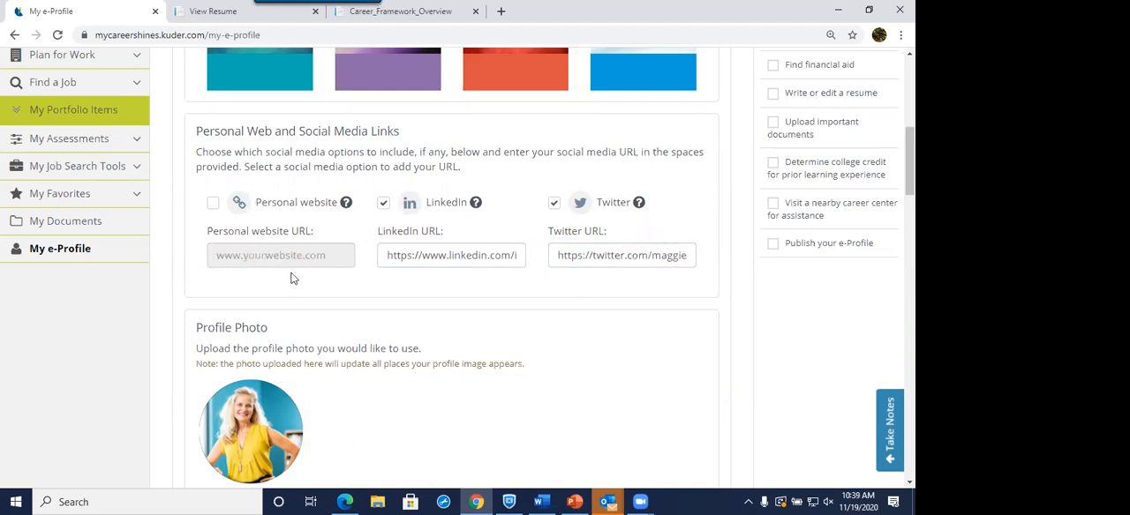
mouse_move(293, 247)
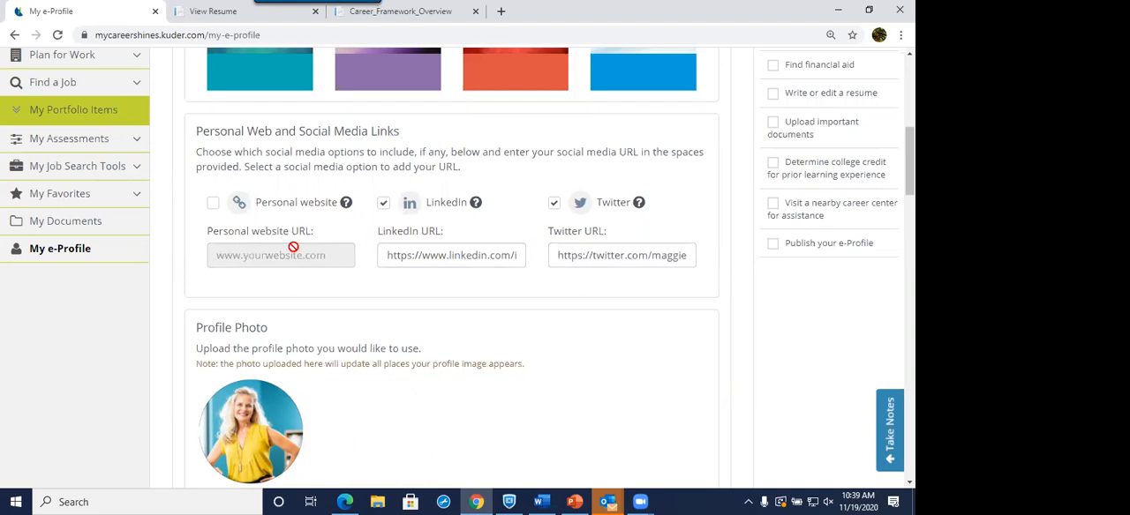
mouse_move(272, 276)
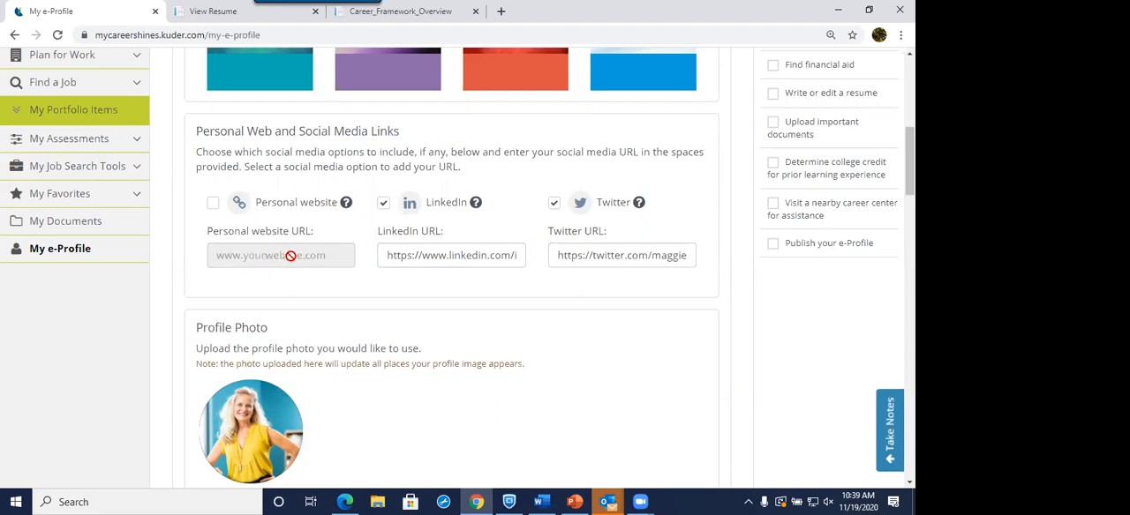
mouse_move(290, 257)
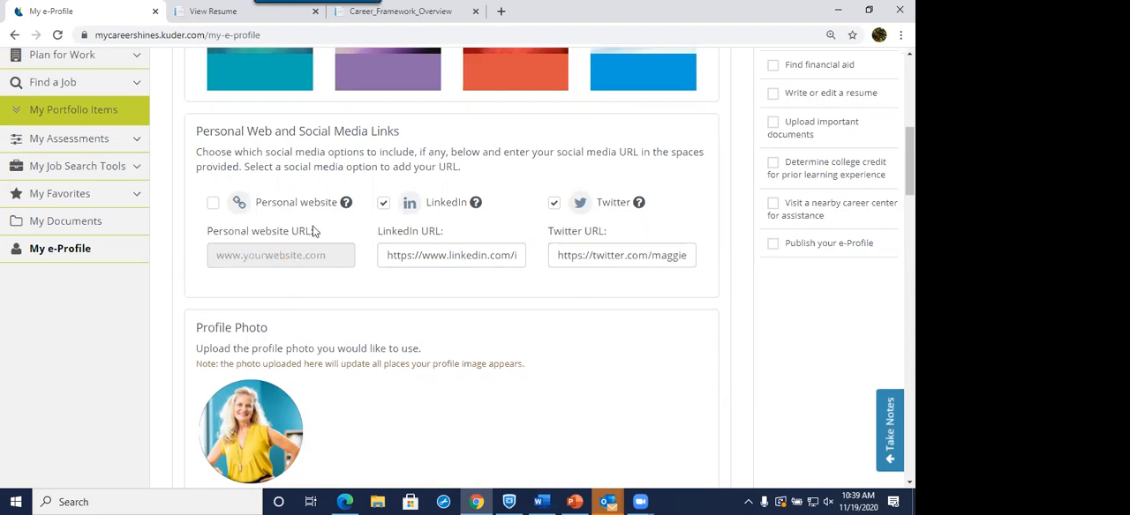
mouse_move(294, 247)
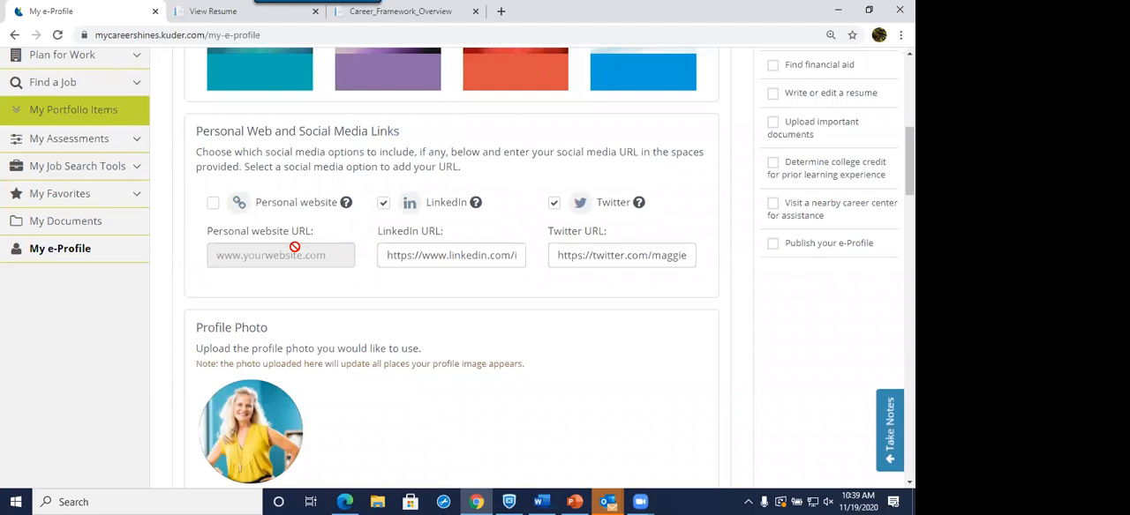
mouse_move(326, 278)
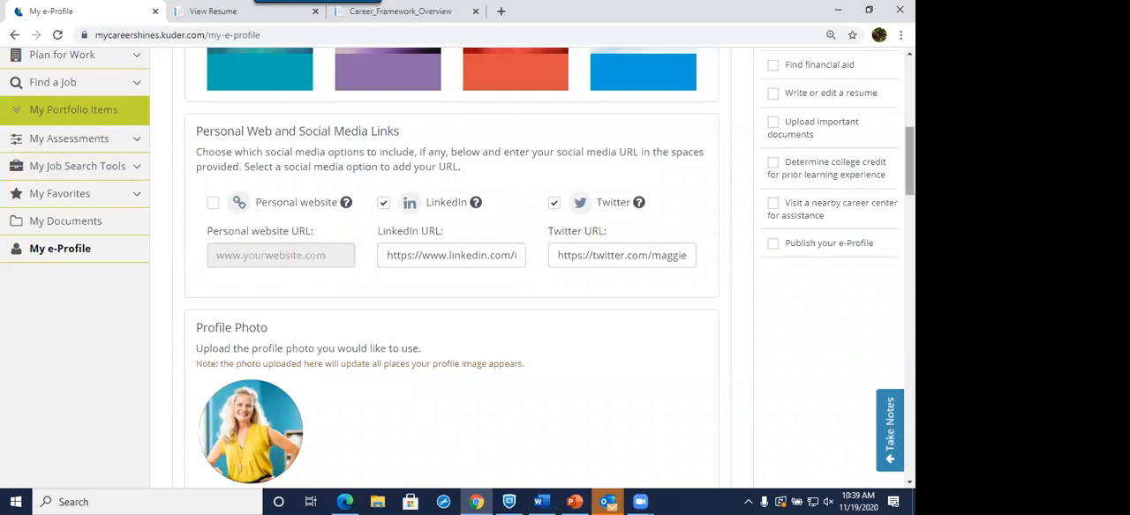
scroll(down, 3)
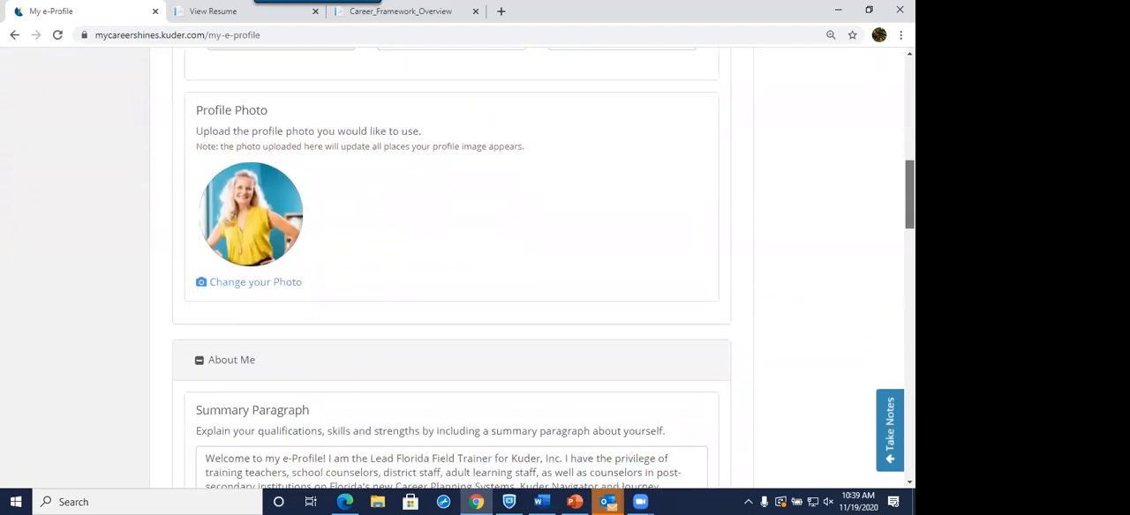
scroll(down, 3)
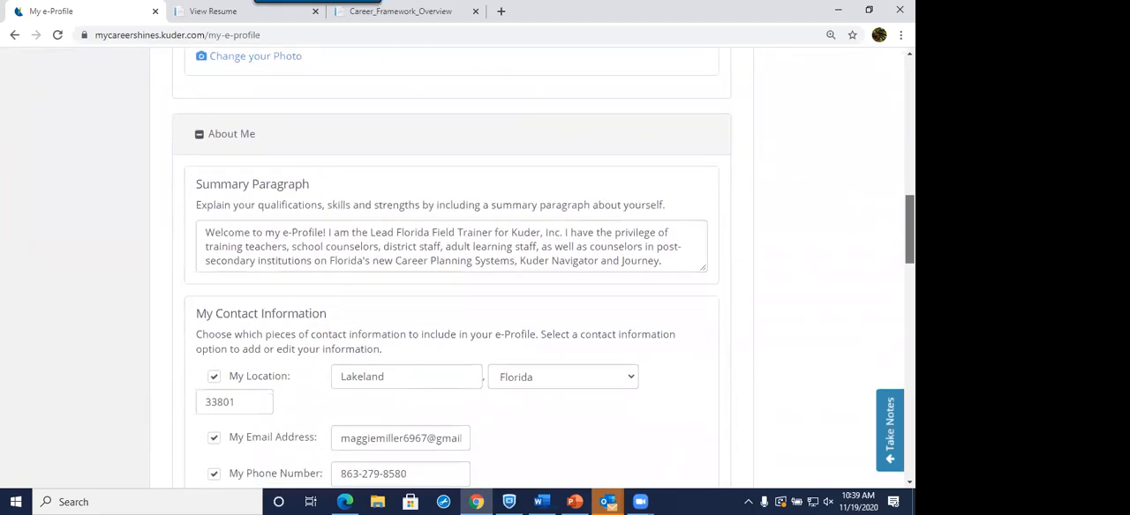
scroll(down, 3)
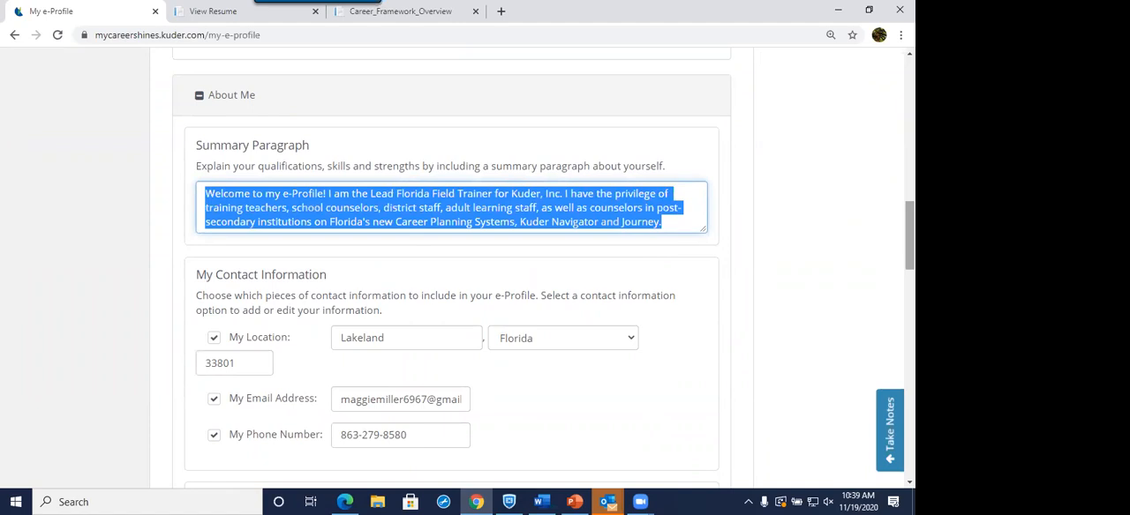
scroll(down, 3)
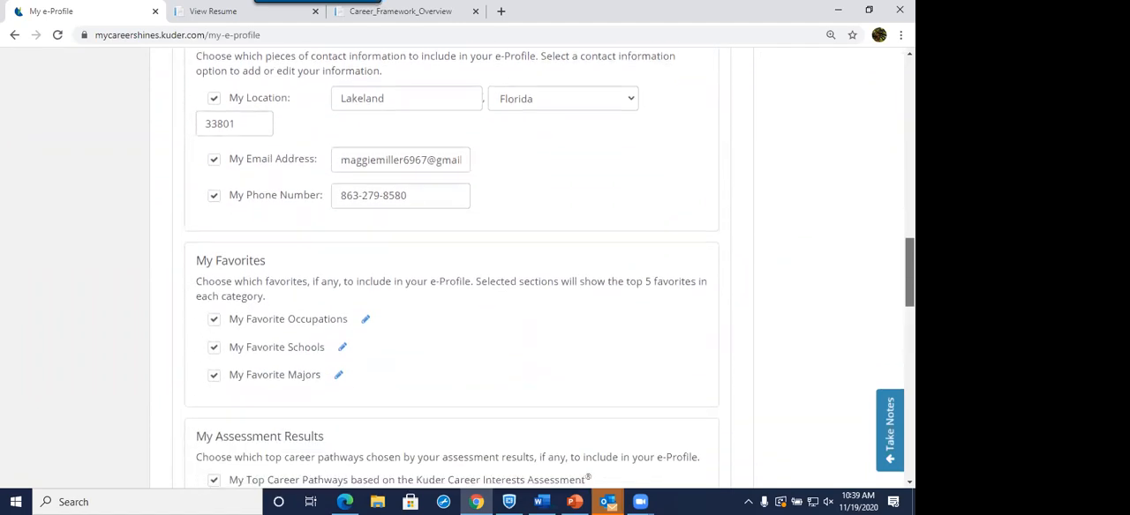
scroll(down, 3)
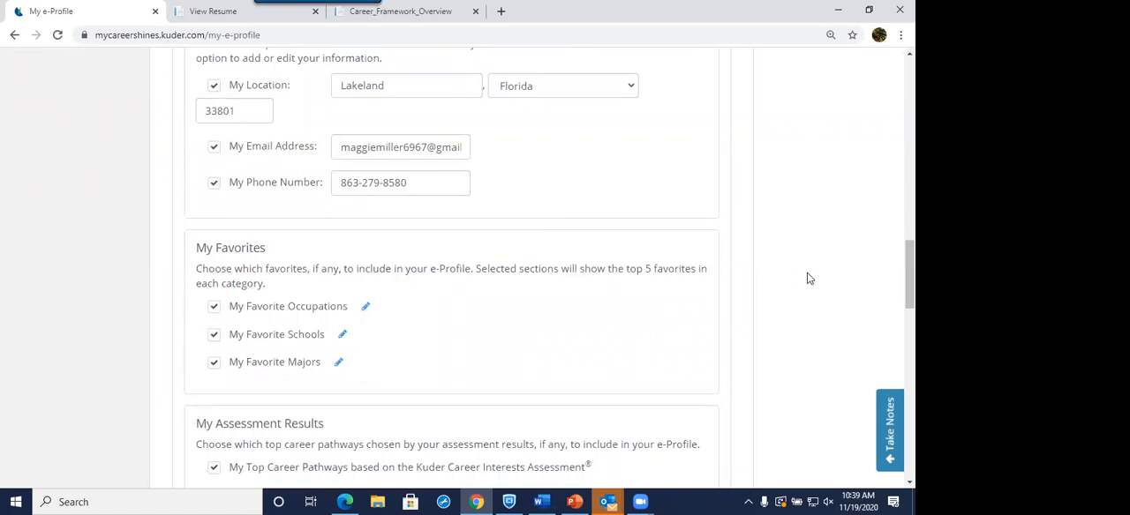
scroll(down, 3)
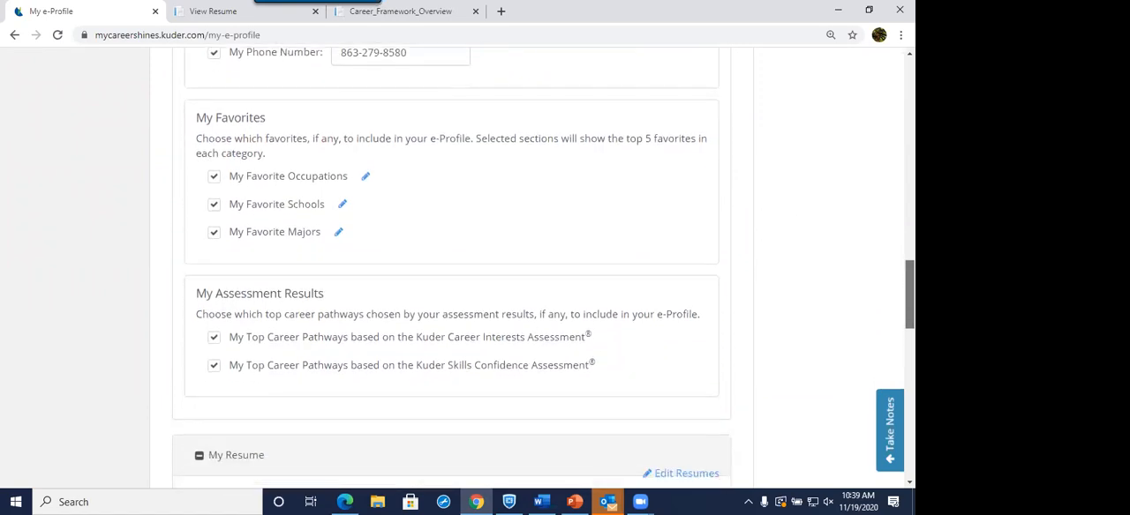
scroll(down, 3)
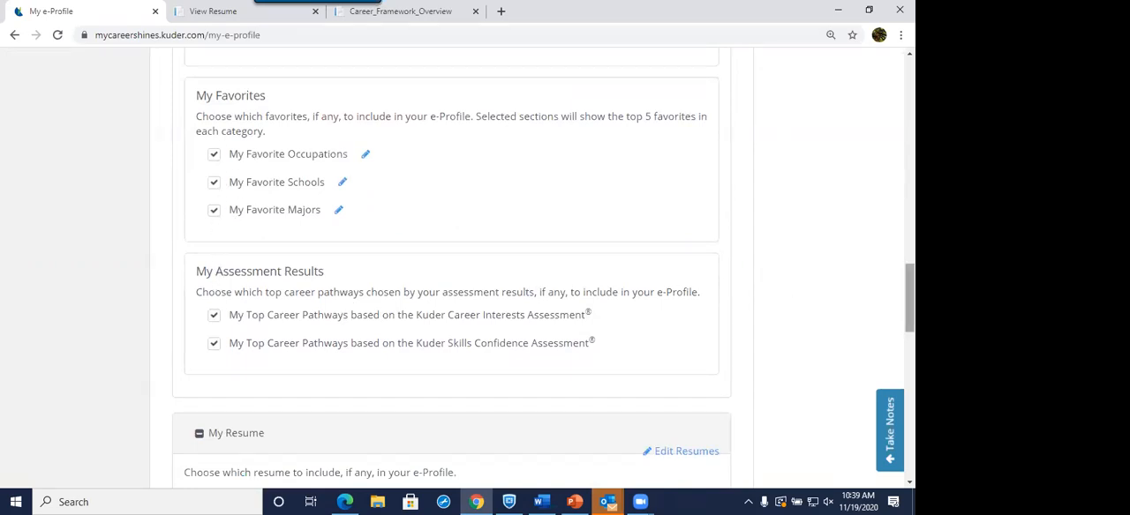
scroll(down, 3)
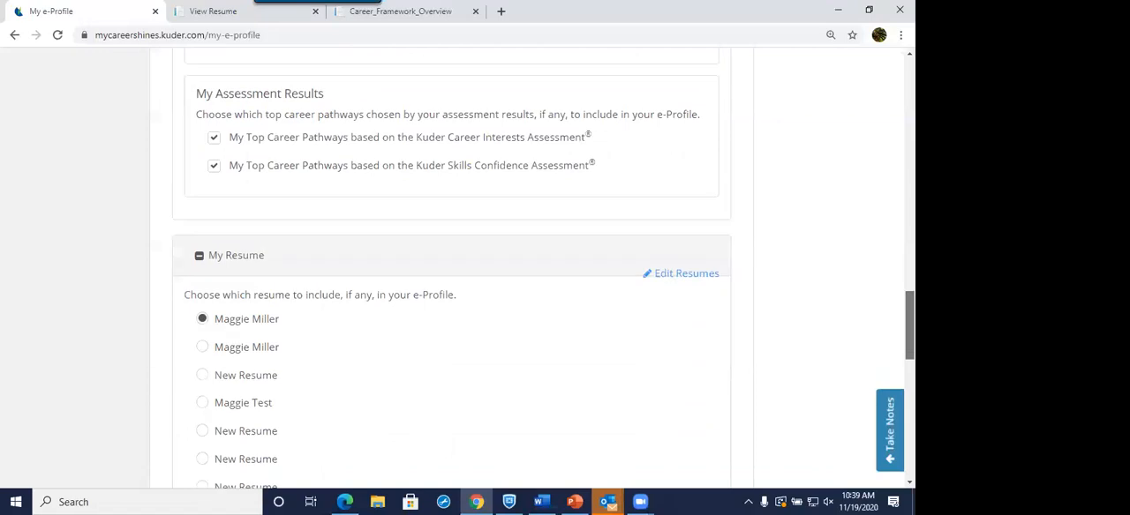
scroll(down, 3)
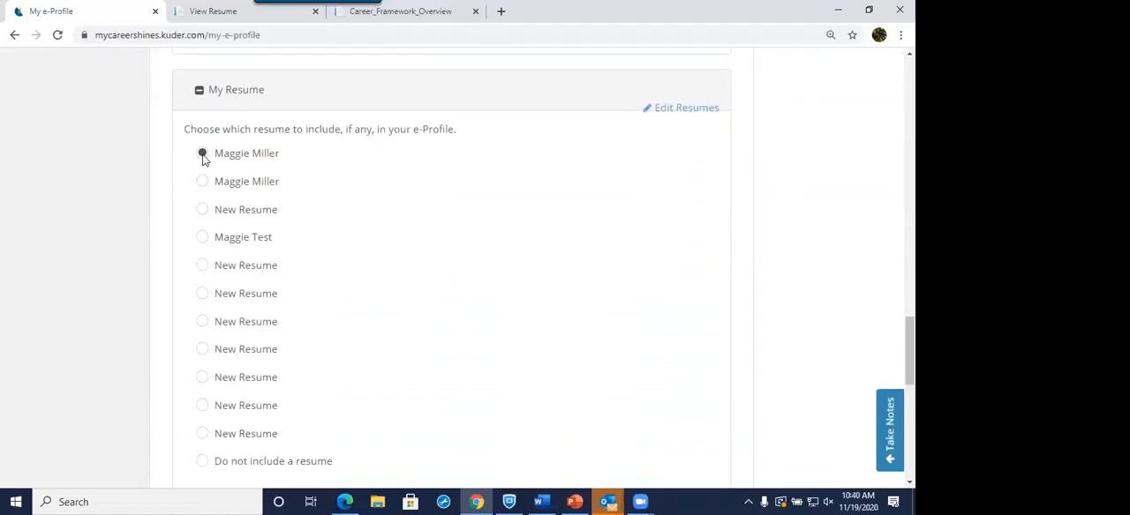
click(202, 153)
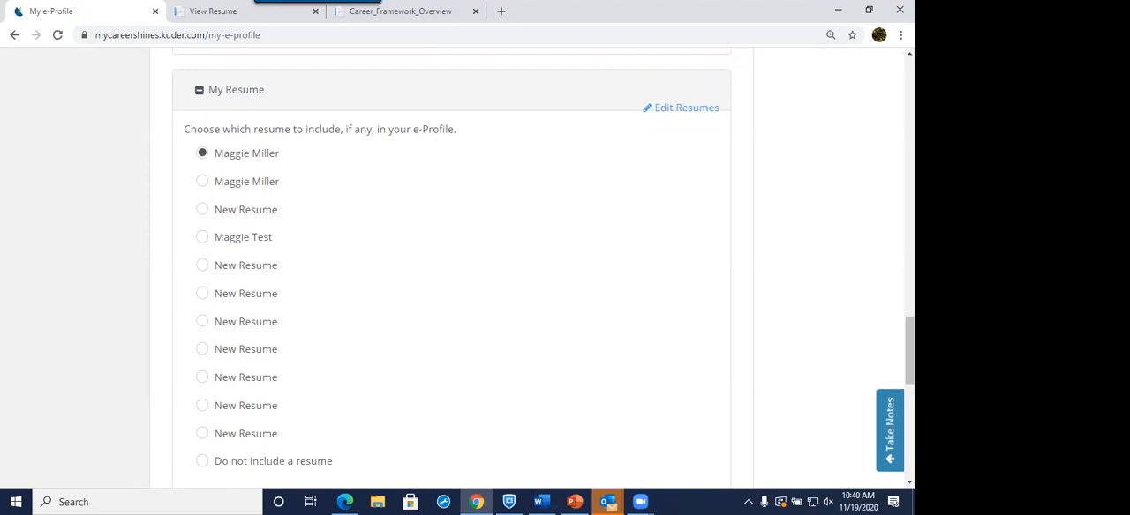
mouse_move(495, 335)
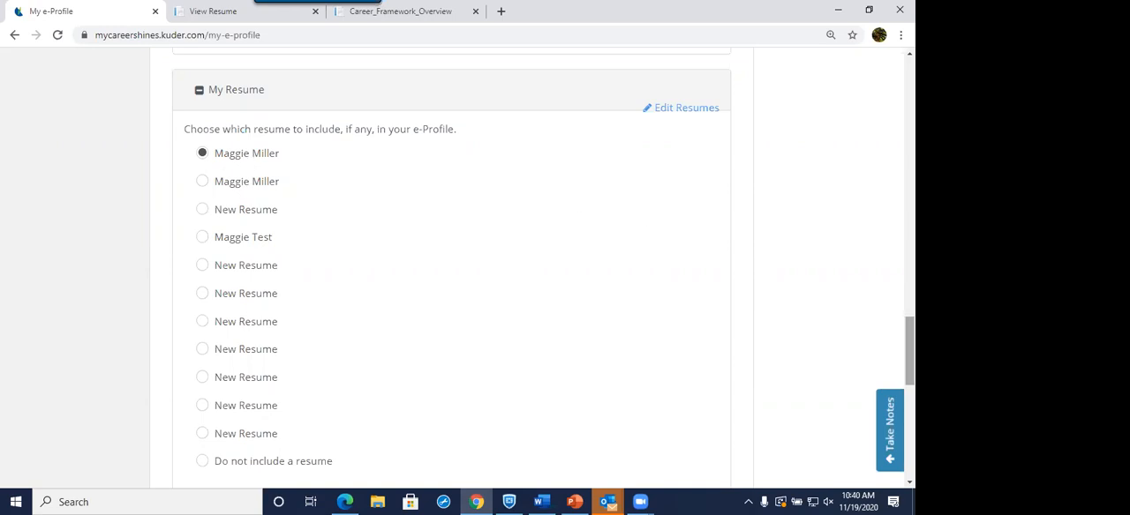
scroll(down, 3)
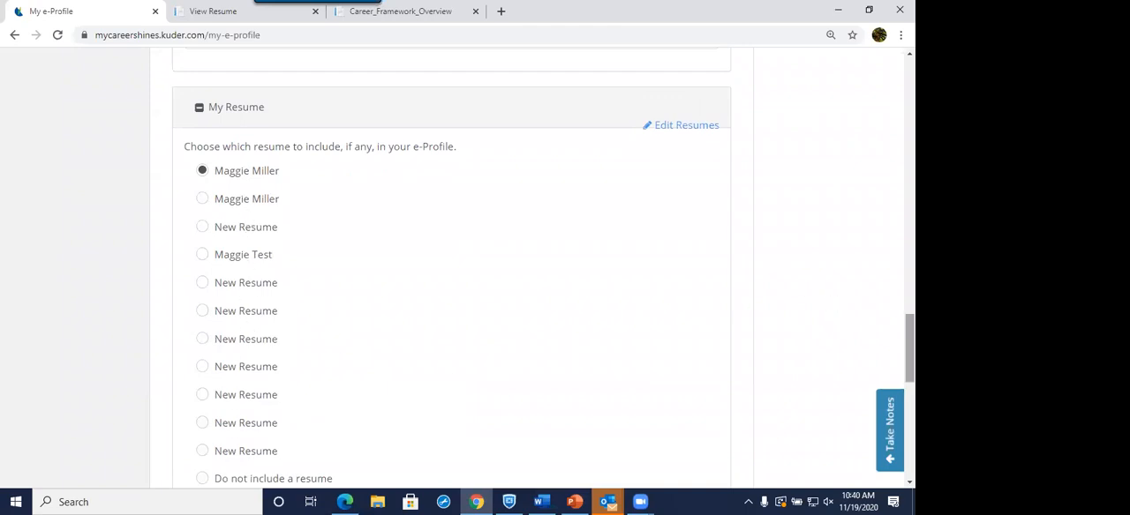
scroll(down, 3)
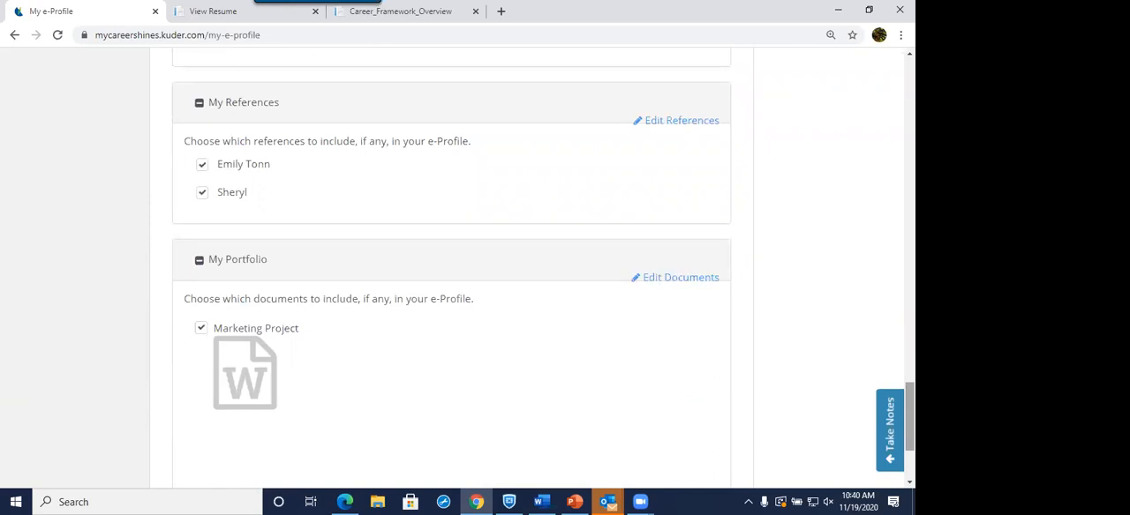
mouse_move(226, 411)
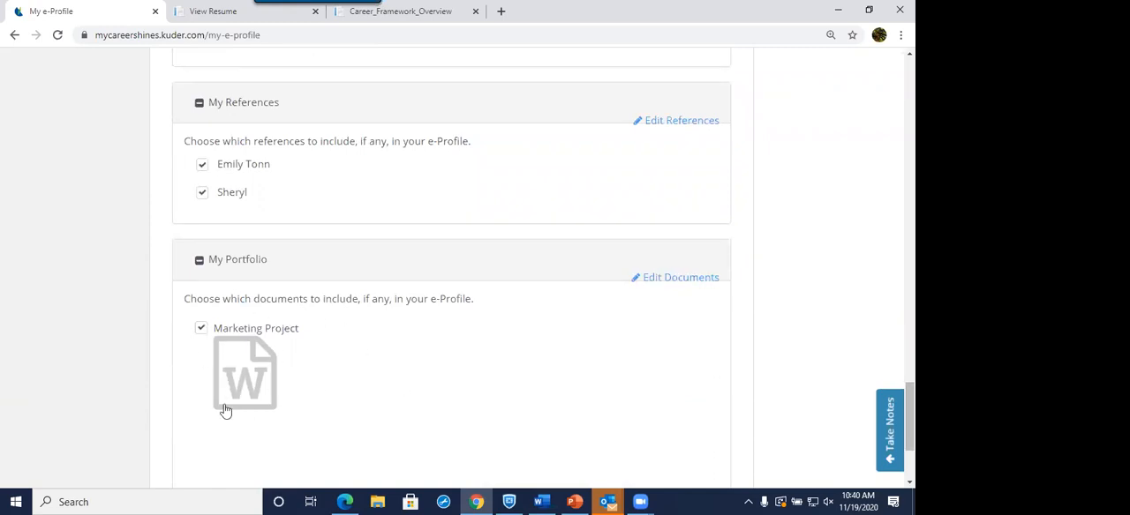
mouse_move(303, 392)
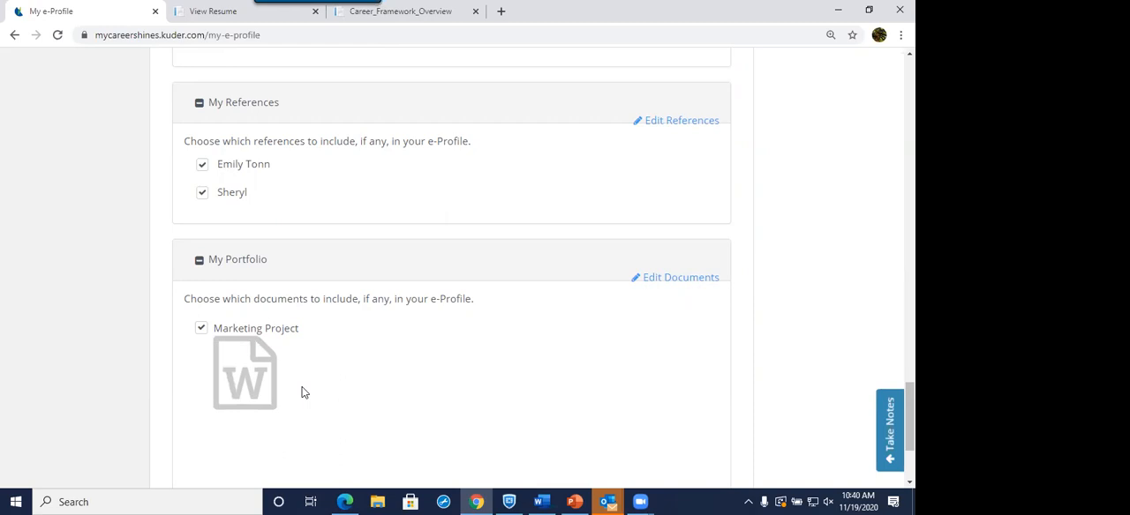
mouse_move(751, 386)
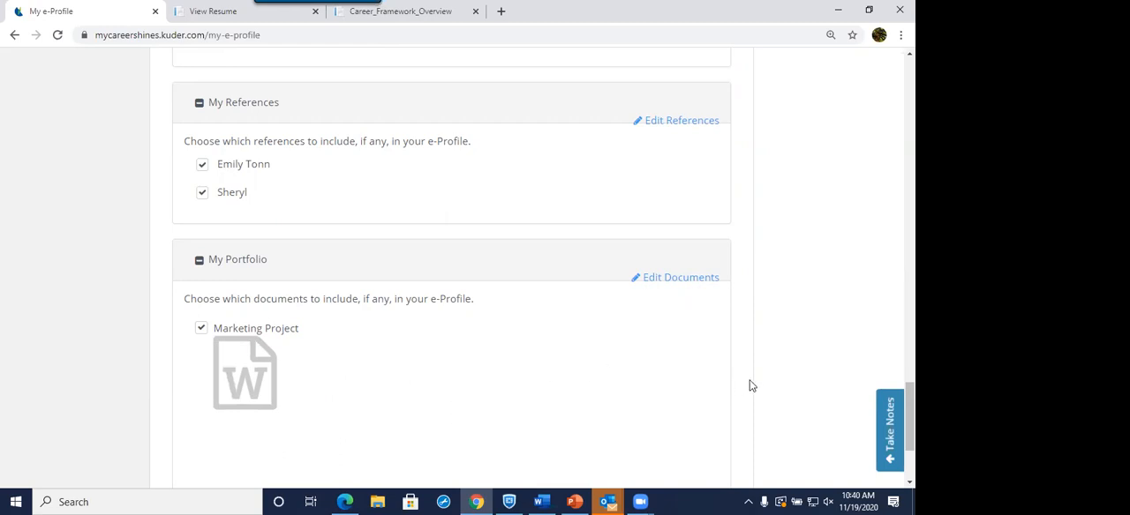
scroll(up, 3)
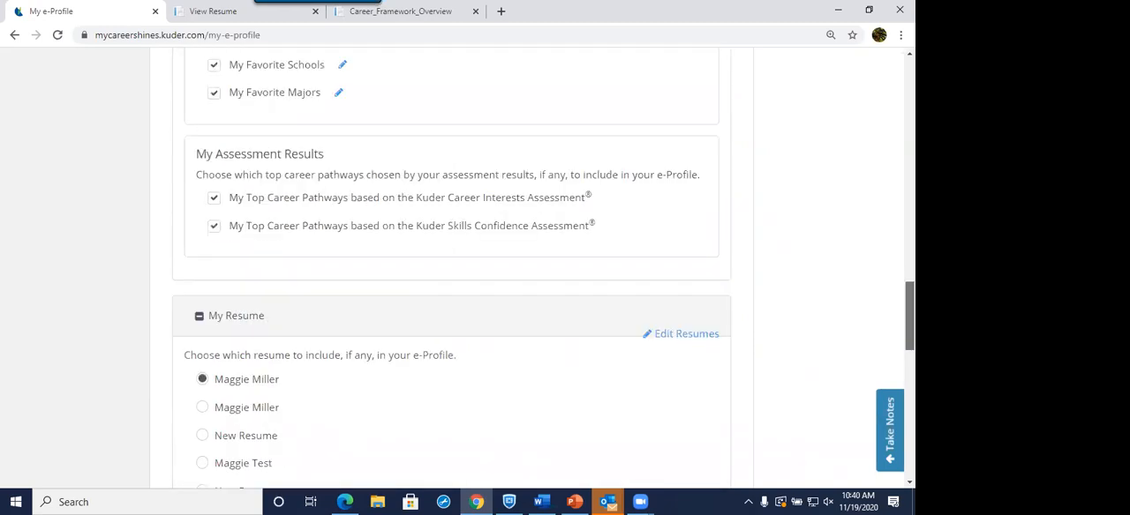
scroll(up, 3)
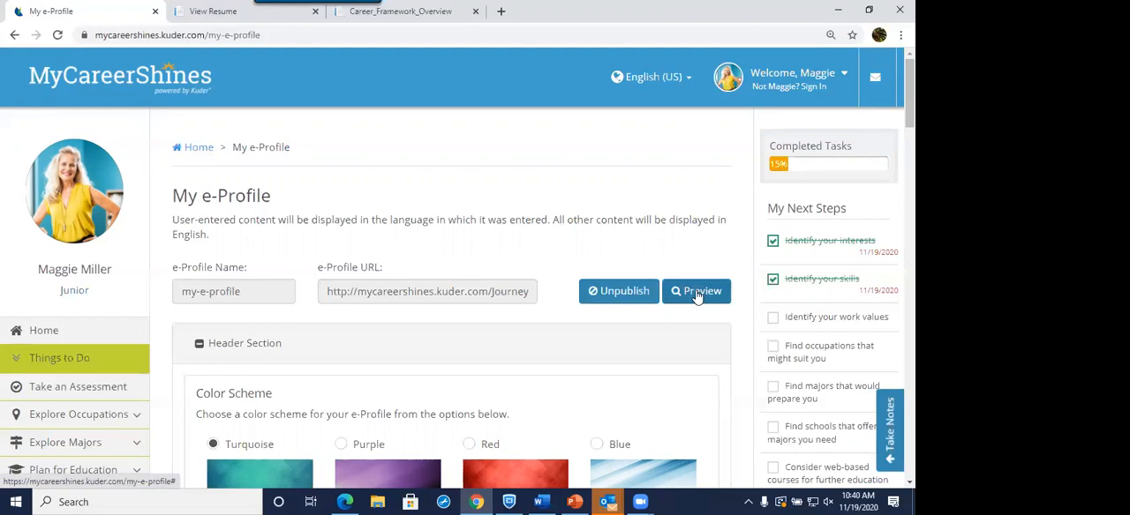
click(697, 291)
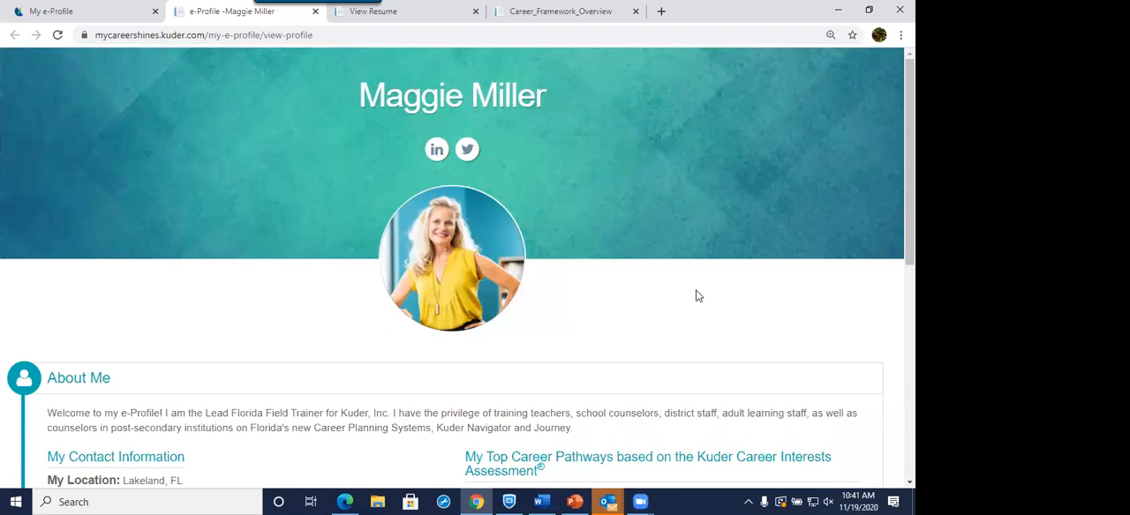
mouse_move(533, 191)
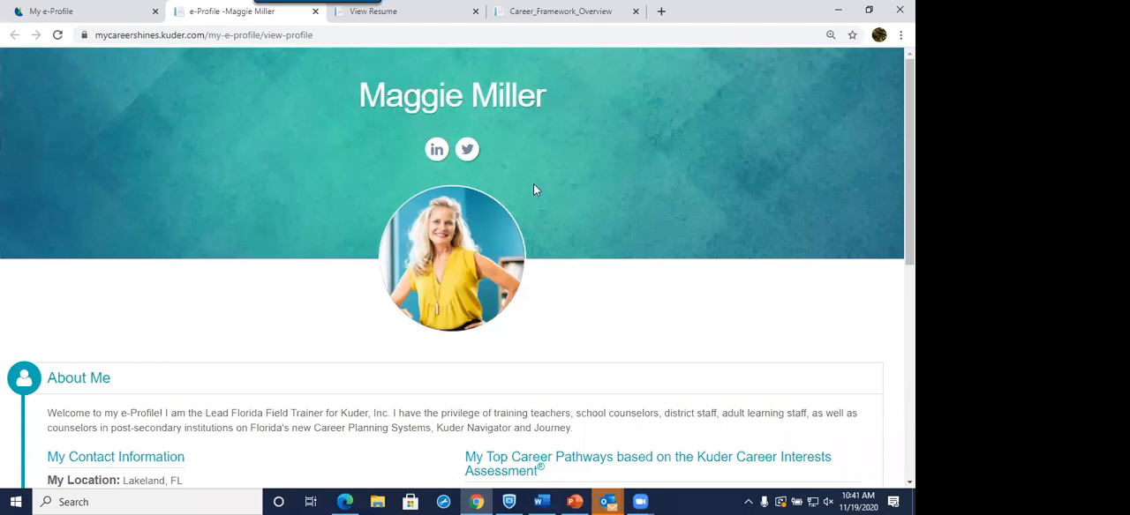
mouse_move(468, 174)
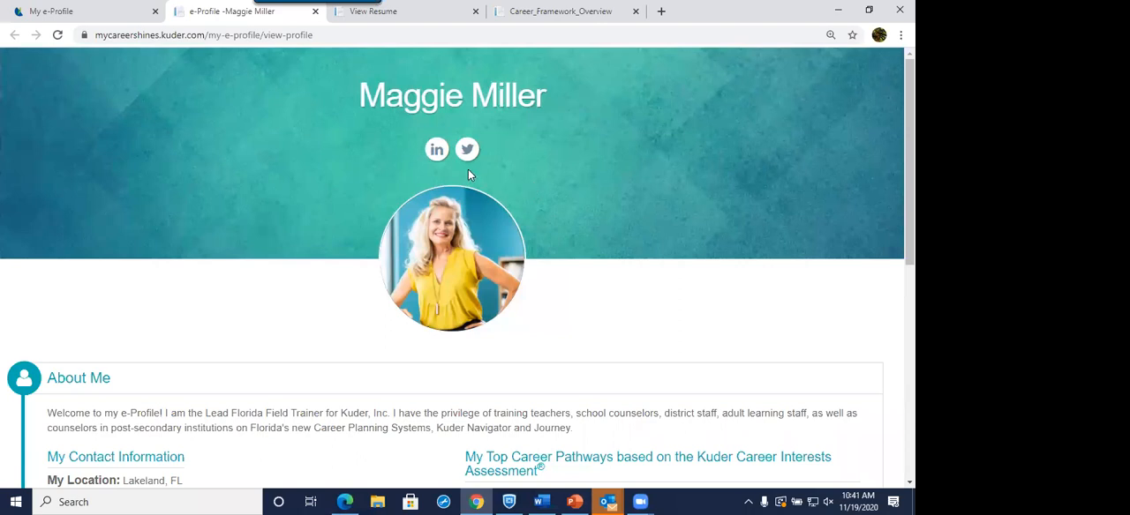
mouse_move(385, 172)
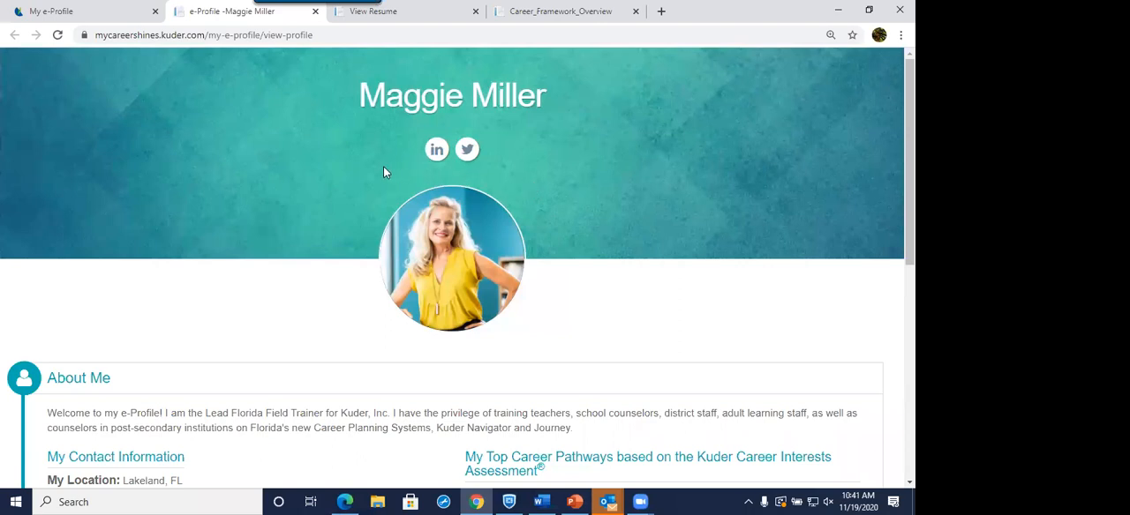
mouse_move(436, 149)
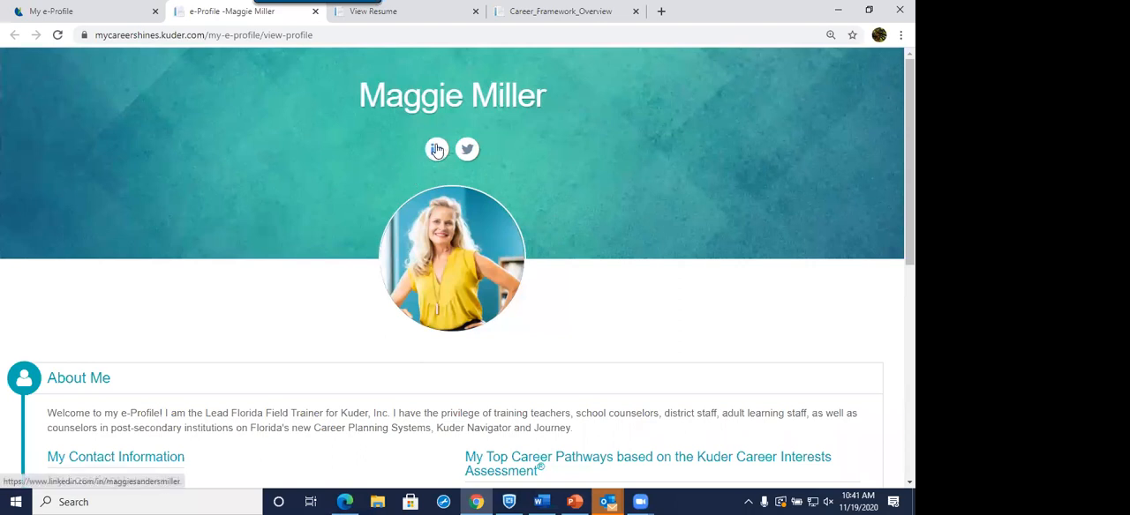
mouse_move(437, 149)
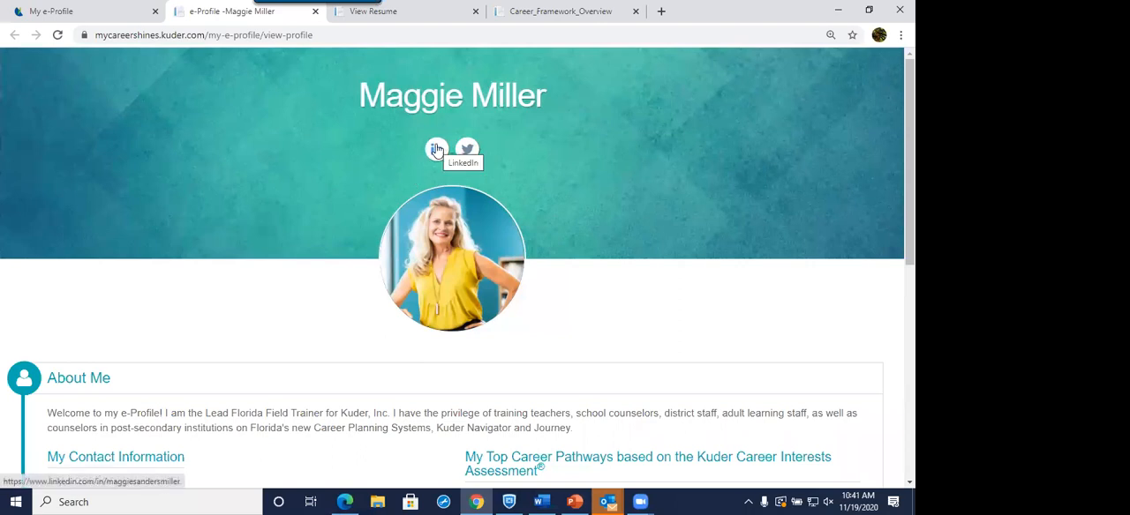
mouse_move(472, 121)
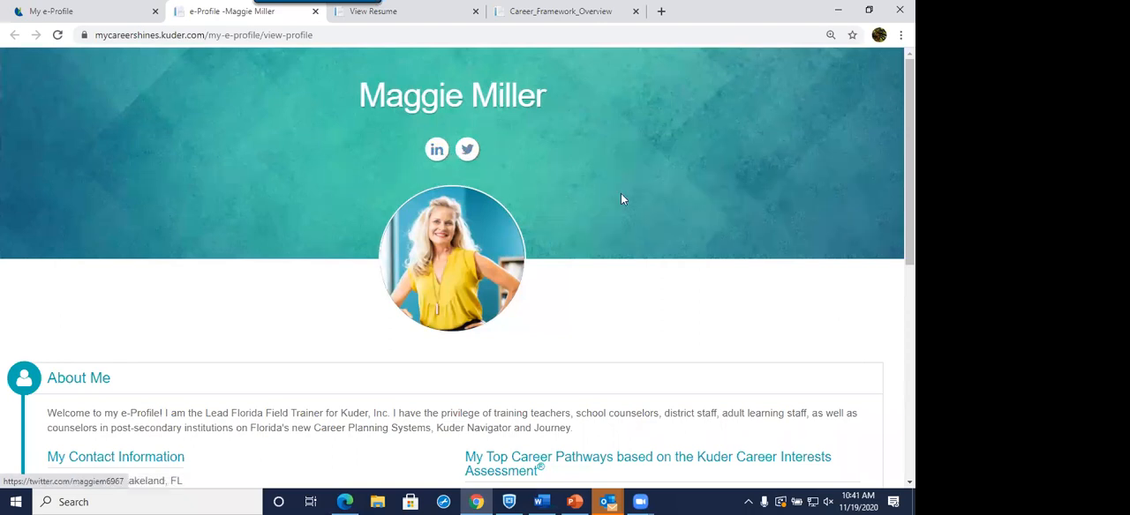
Expand the public e-Profile's Portfolio (Marketing Project) and References (two references) sections
scroll(down, 3)
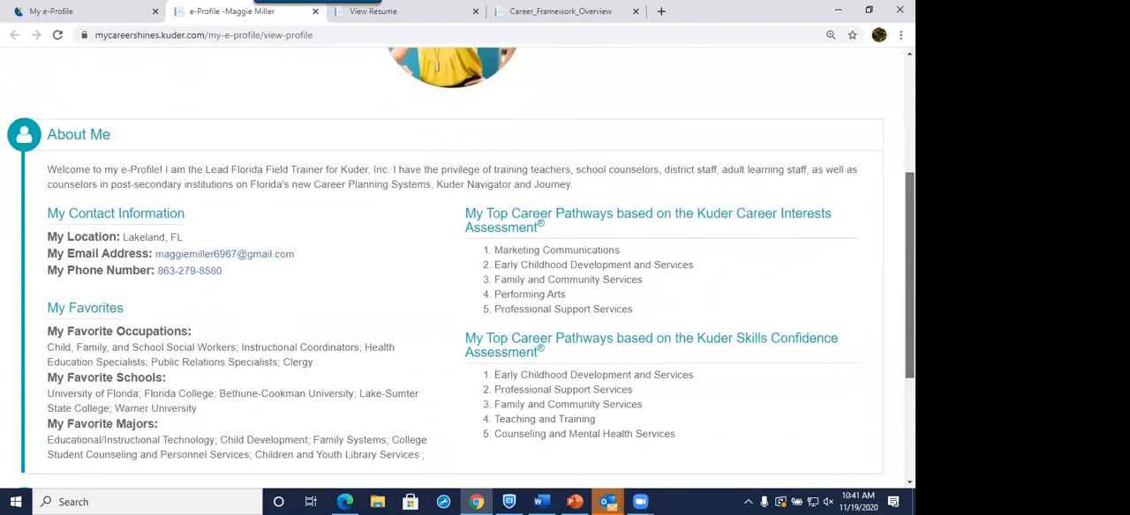
scroll(down, 3)
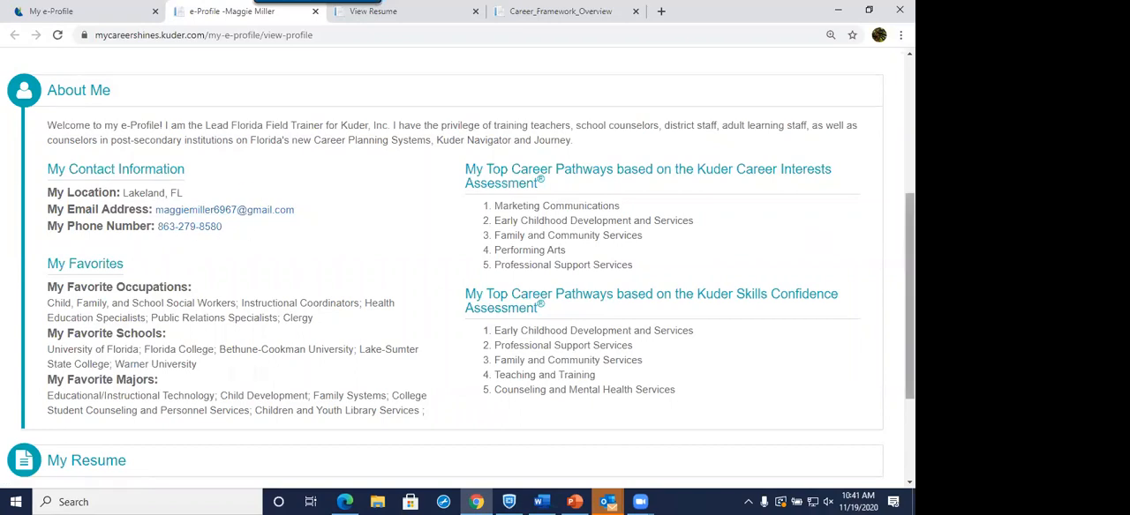
scroll(down, 3)
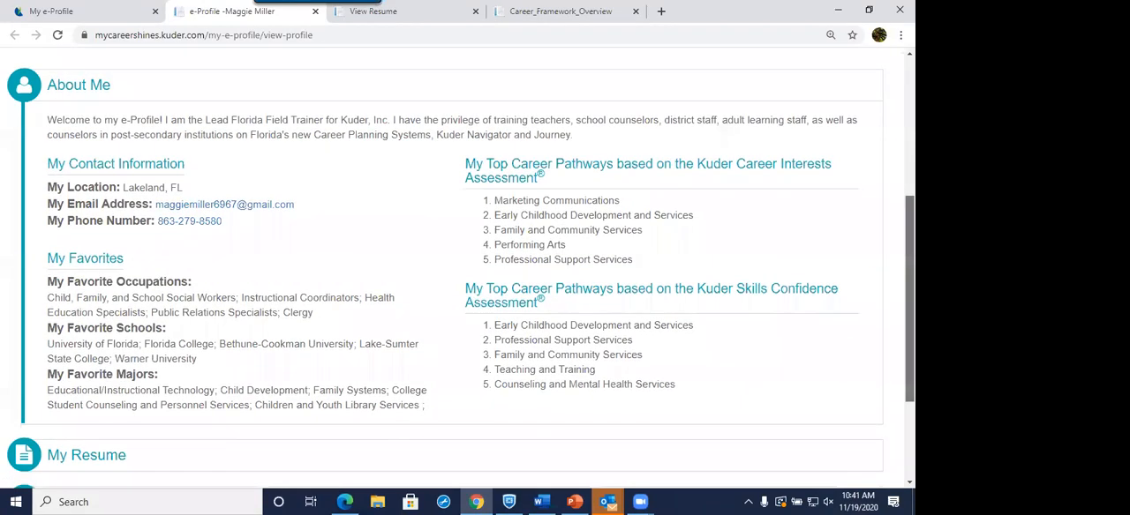
scroll(down, 3)
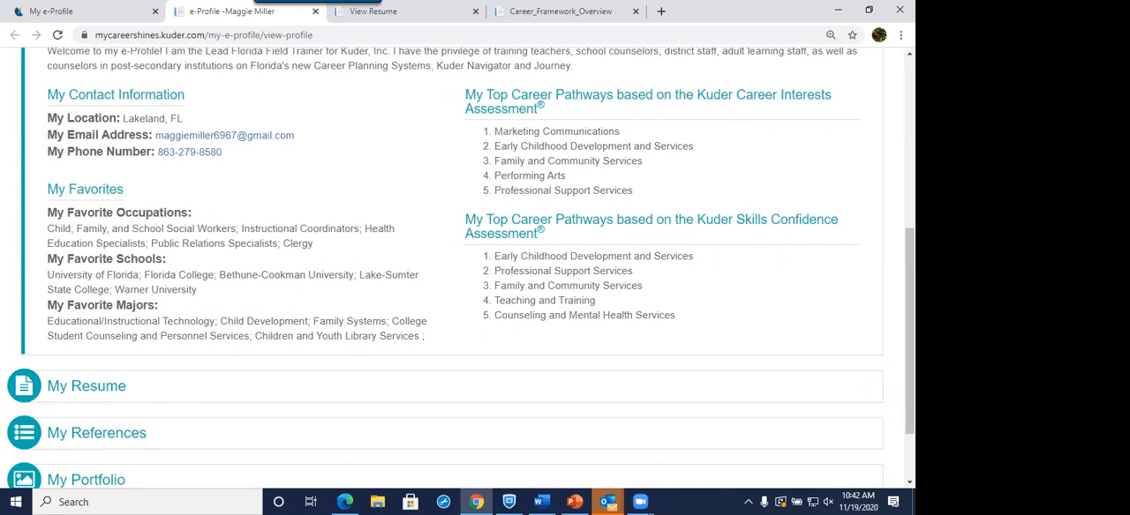
scroll(down, 3)
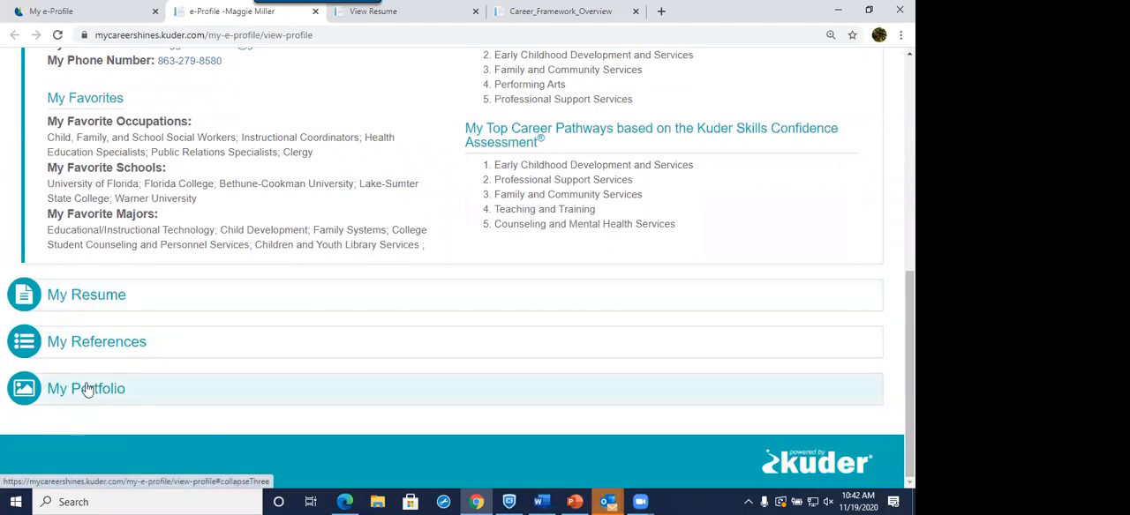
click(85, 388)
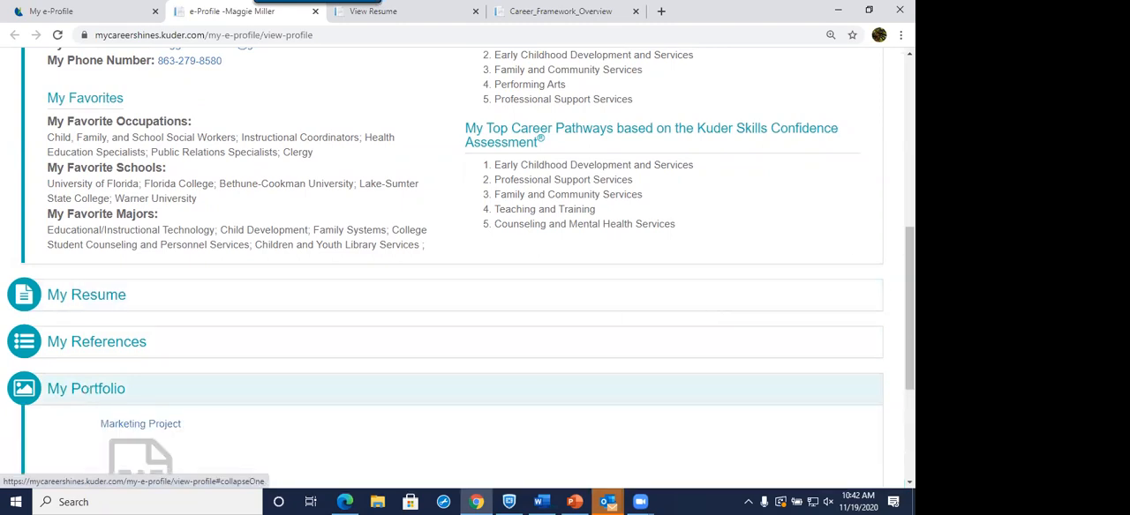
scroll(down, 3)
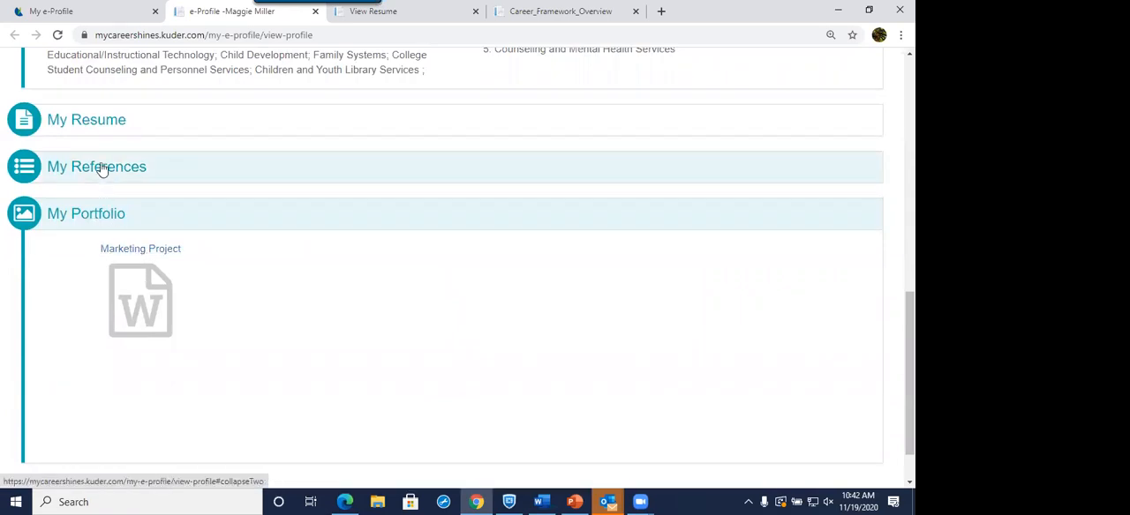
click(96, 167)
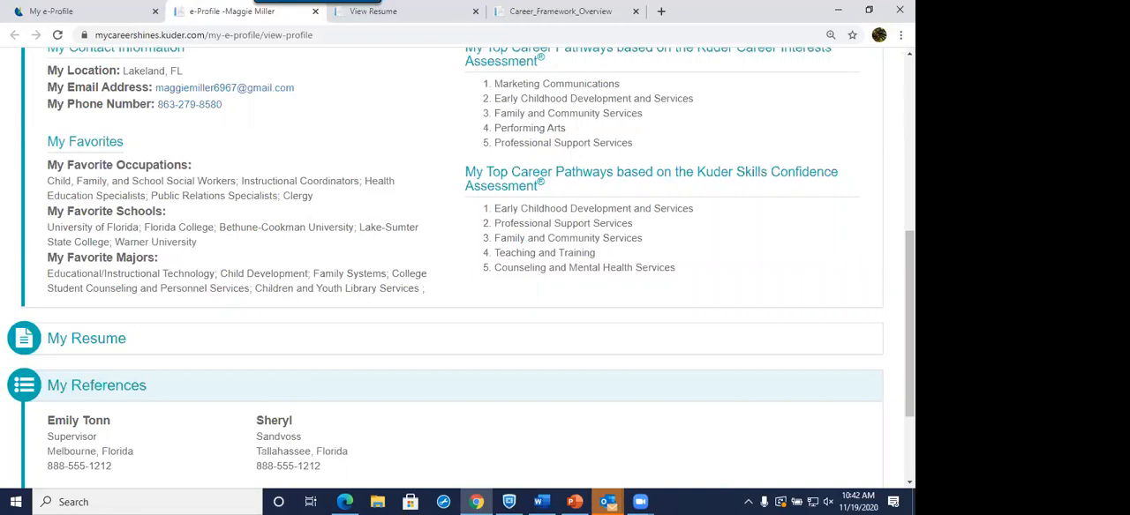
mouse_move(81, 328)
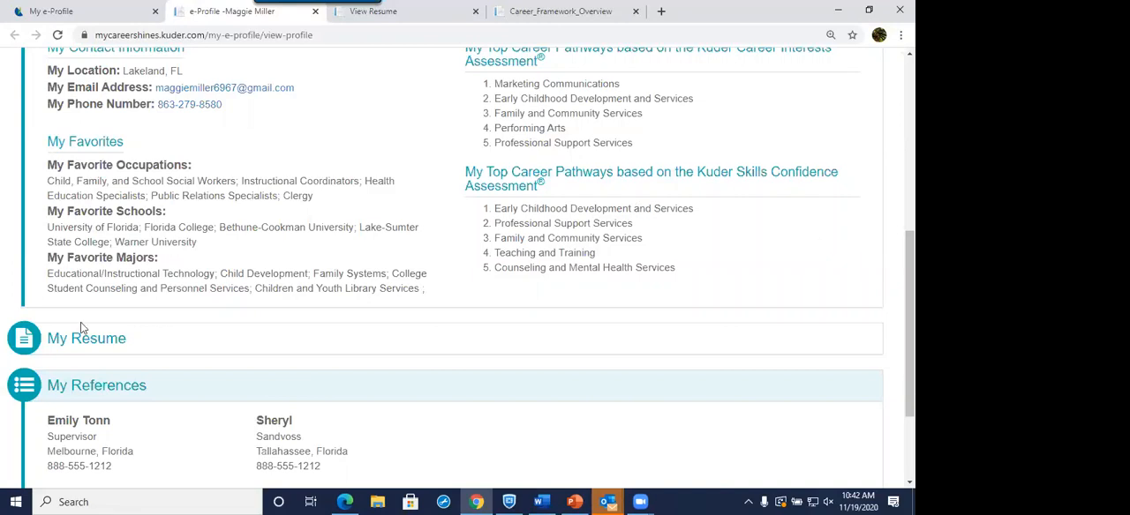
Expand My Resume and scroll through summary, experience, skills, certifications and organizations
click(87, 338)
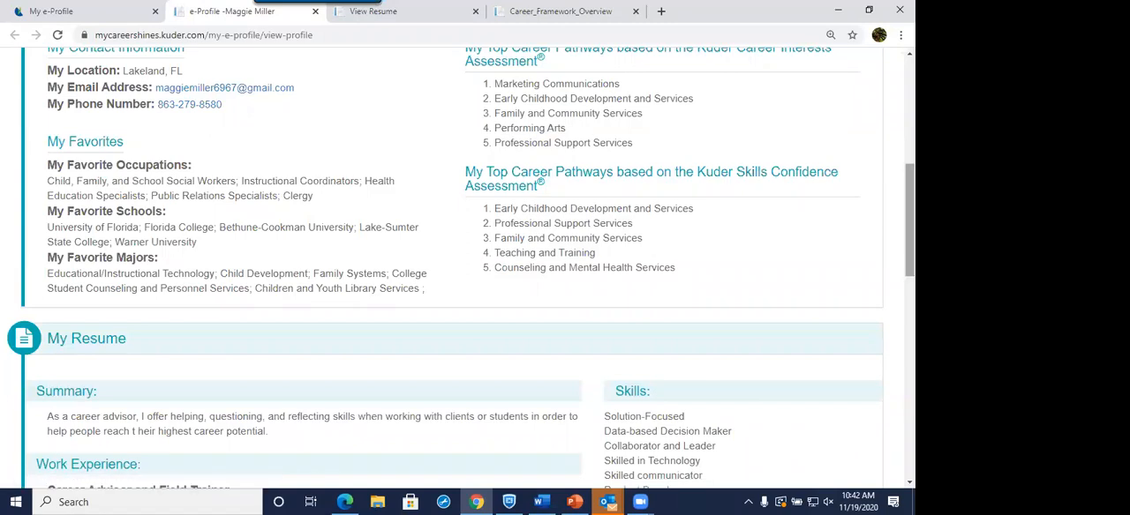
scroll(down, 3)
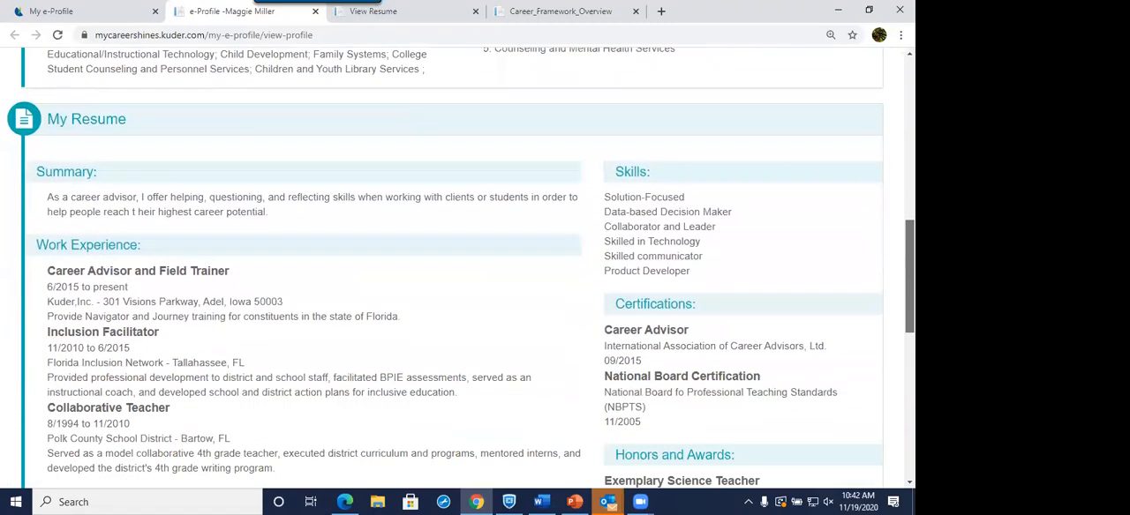
scroll(down, 3)
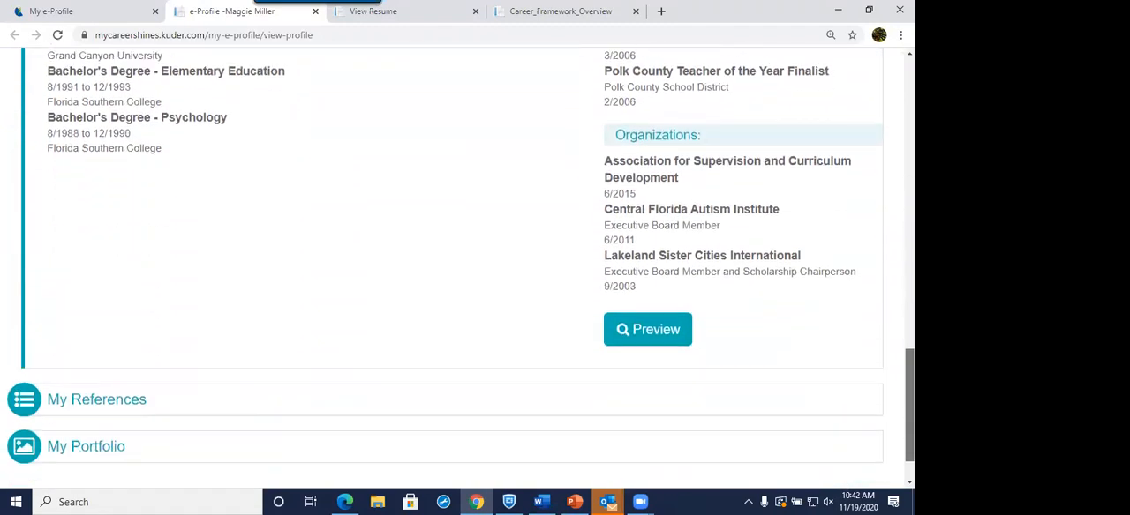
scroll(down, 3)
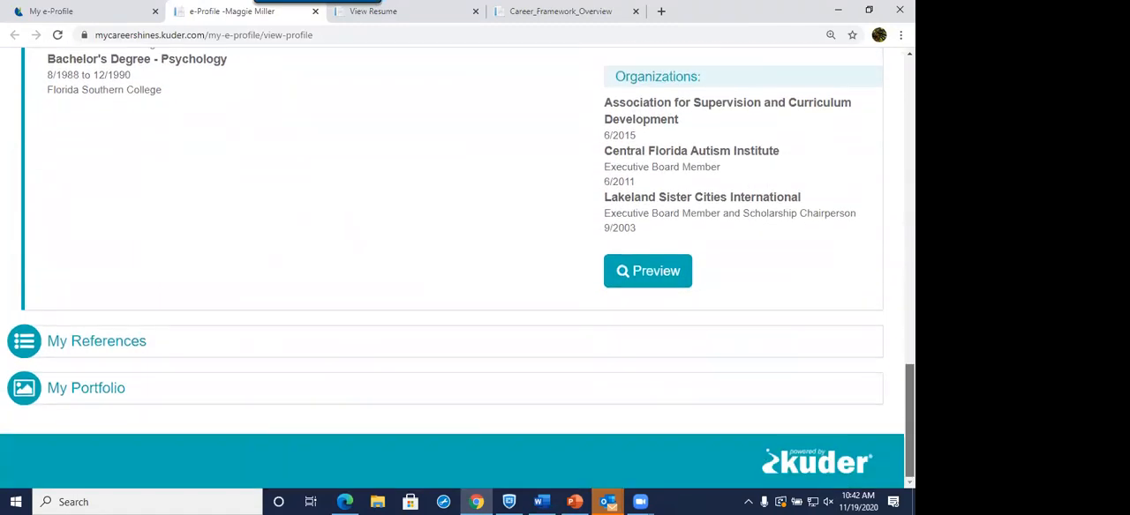
mouse_move(648, 271)
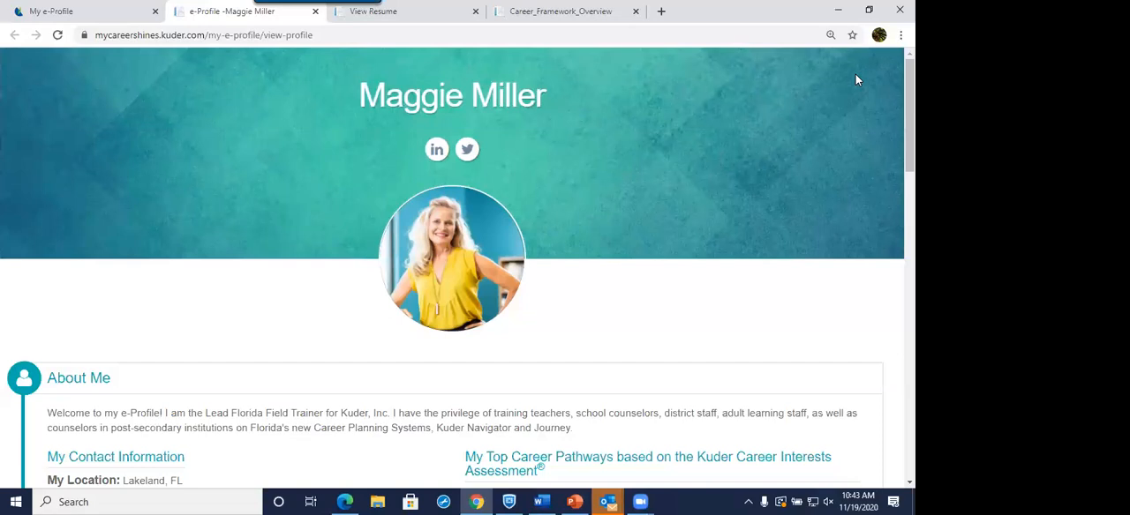
mouse_move(735, 254)
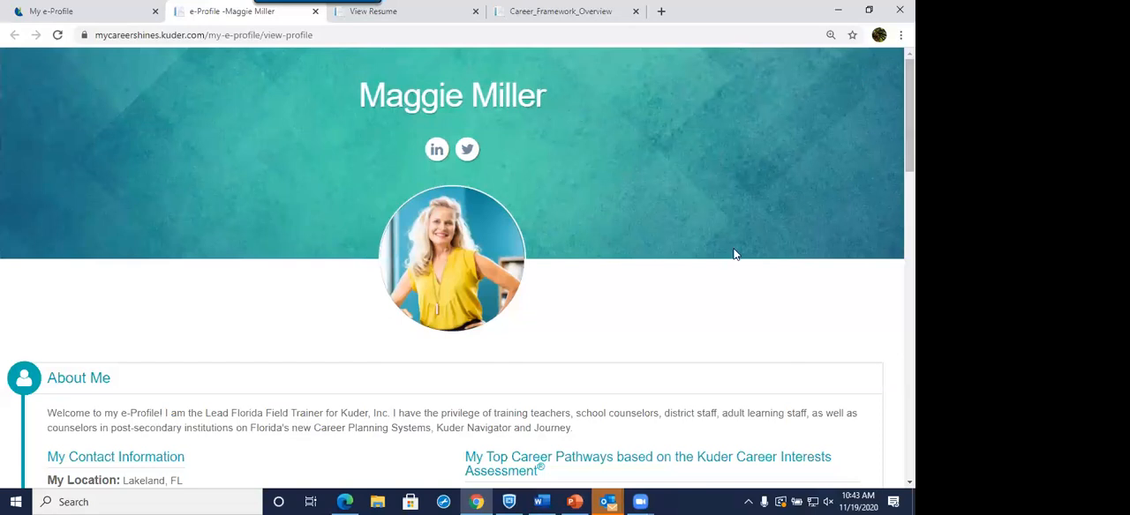
scroll(down, 3)
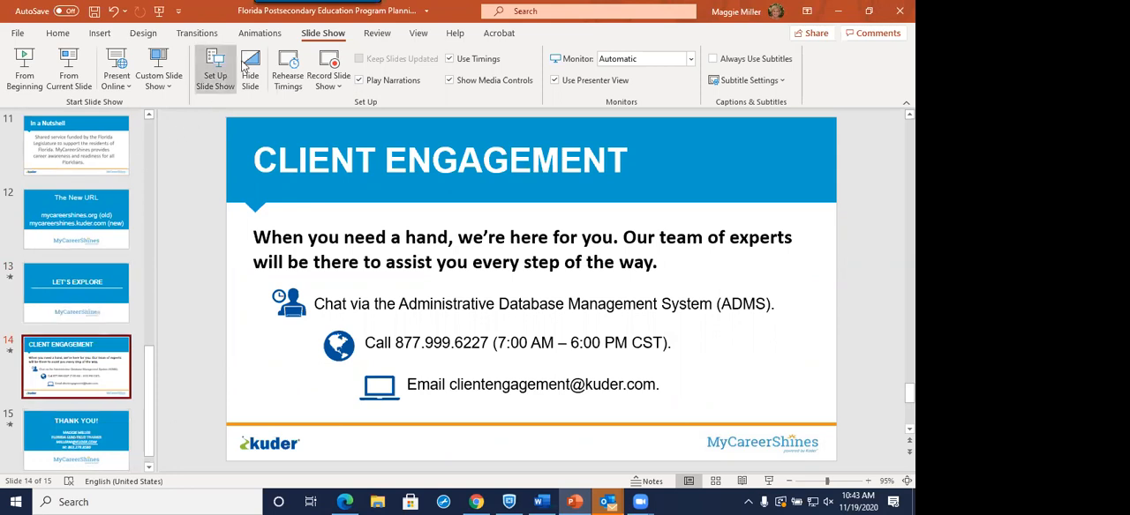
mouse_move(69, 69)
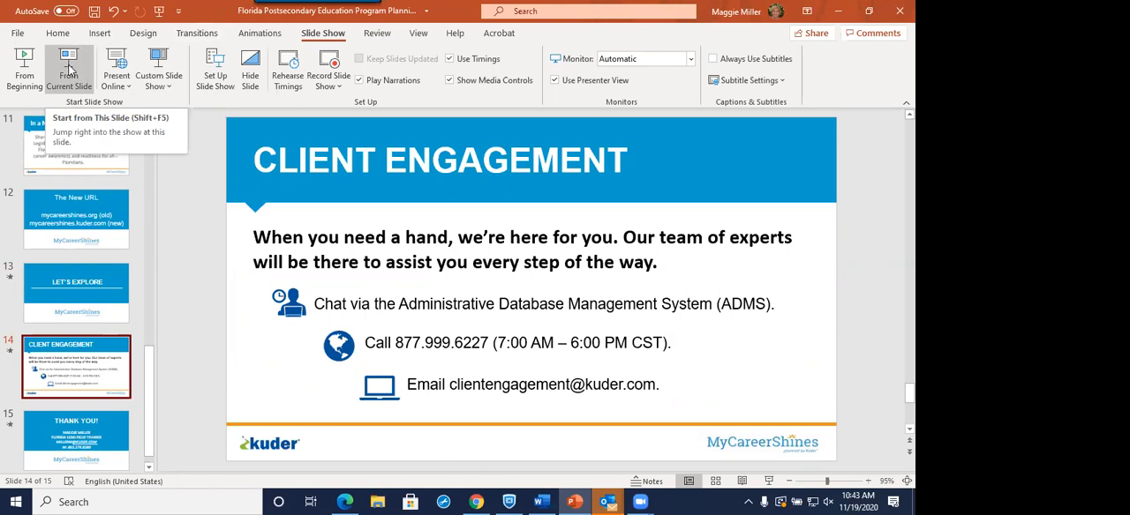
Start the PowerPoint slide show from the current Client Engagement slide
click(69, 69)
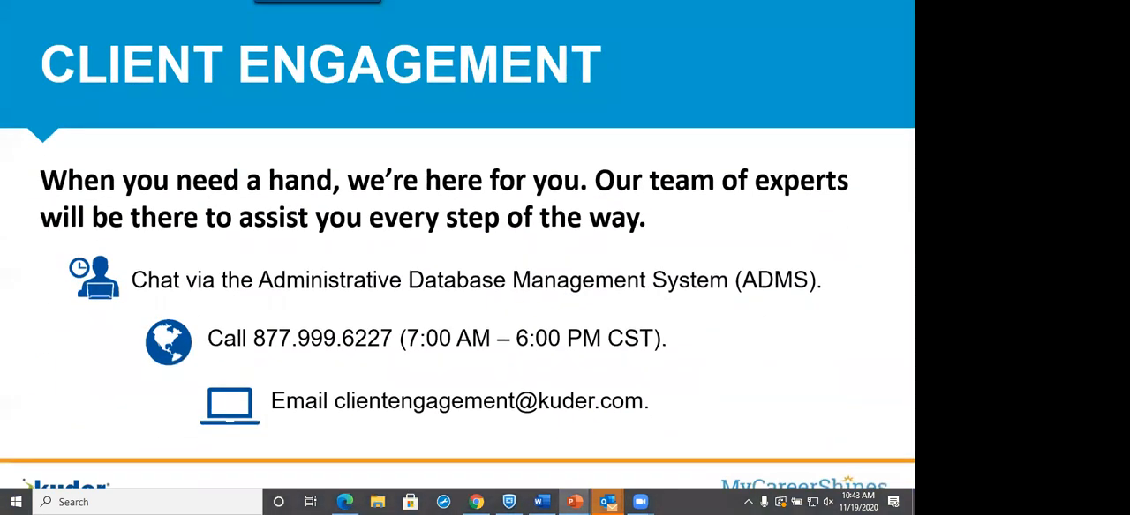
mouse_move(243, 6)
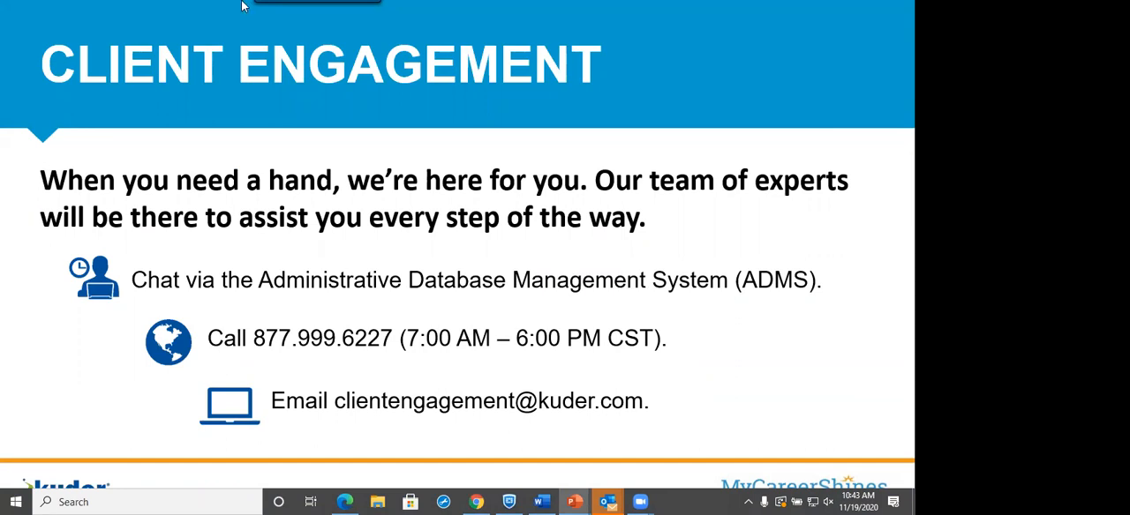
key(right)
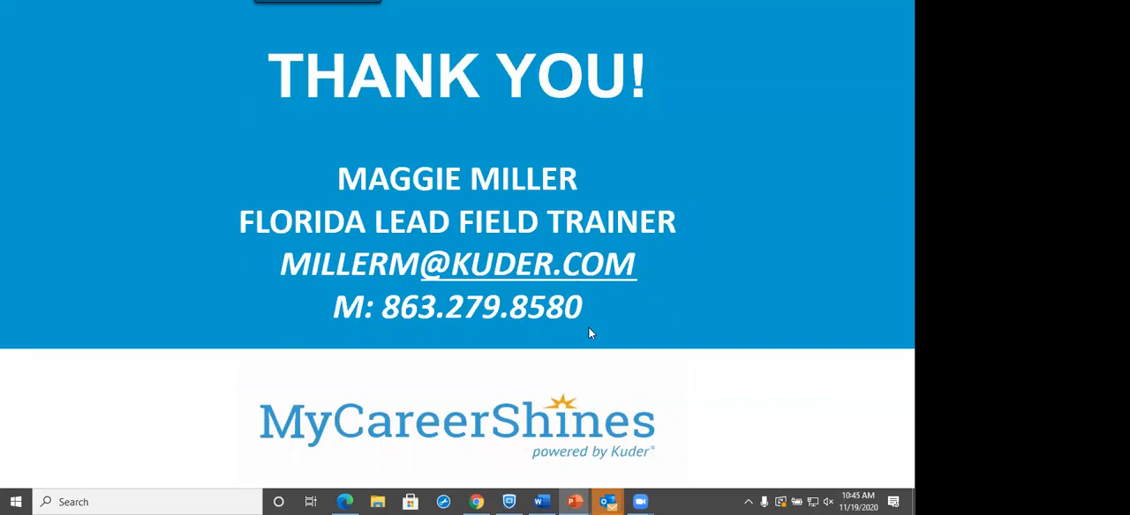
mouse_move(636, 428)
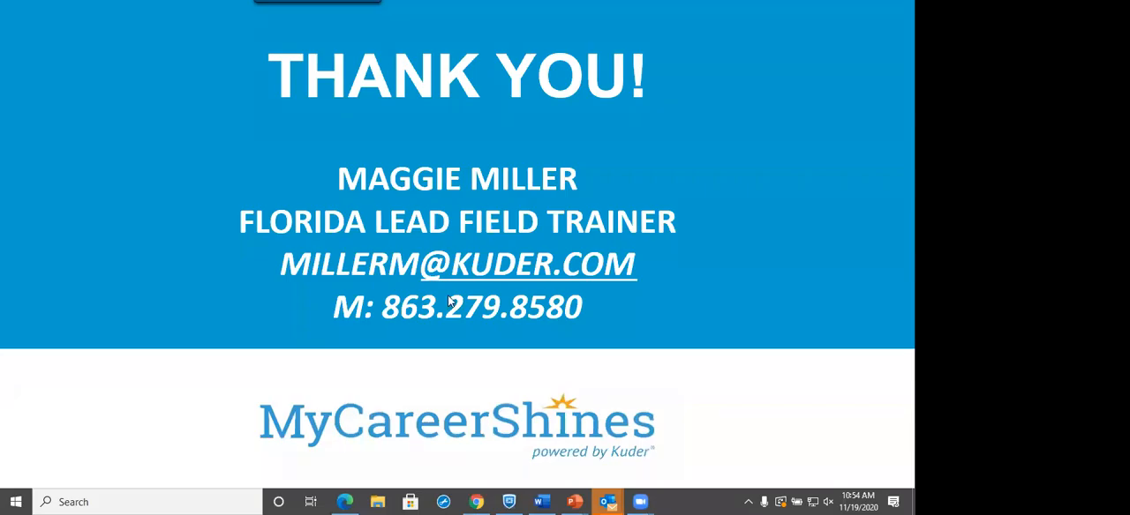
mouse_move(807, 358)
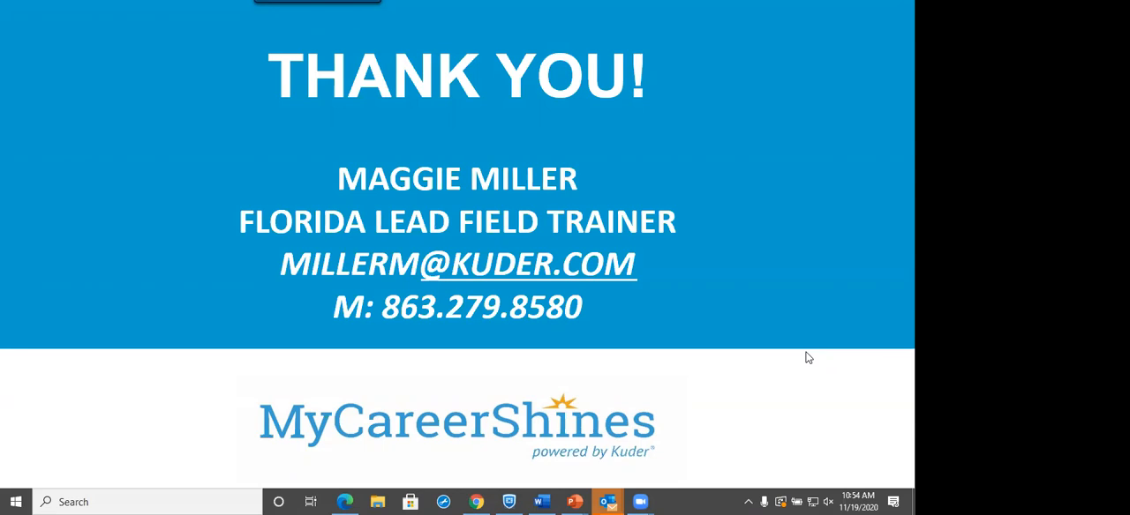
mouse_move(515, 375)
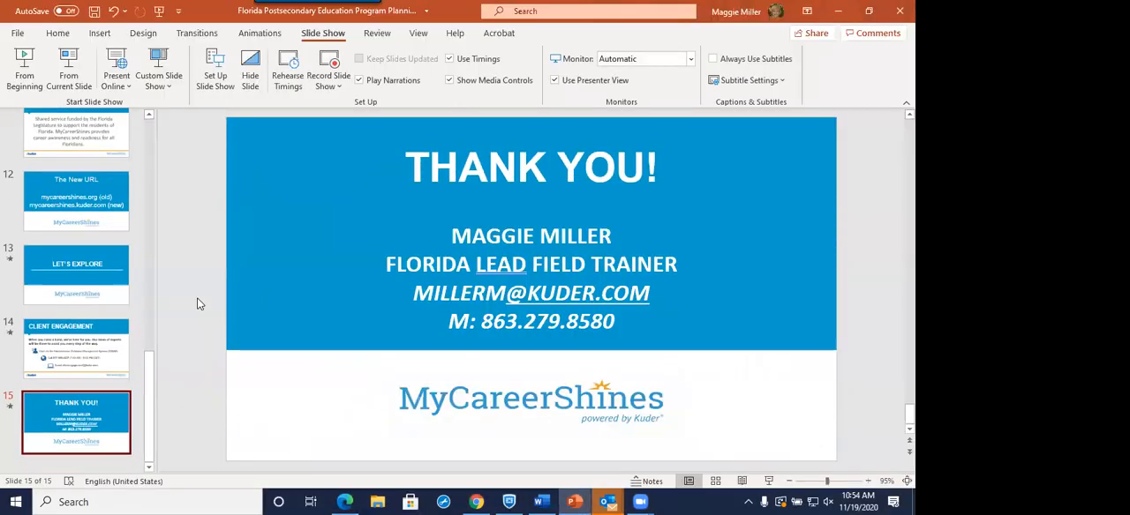
mouse_move(232, 421)
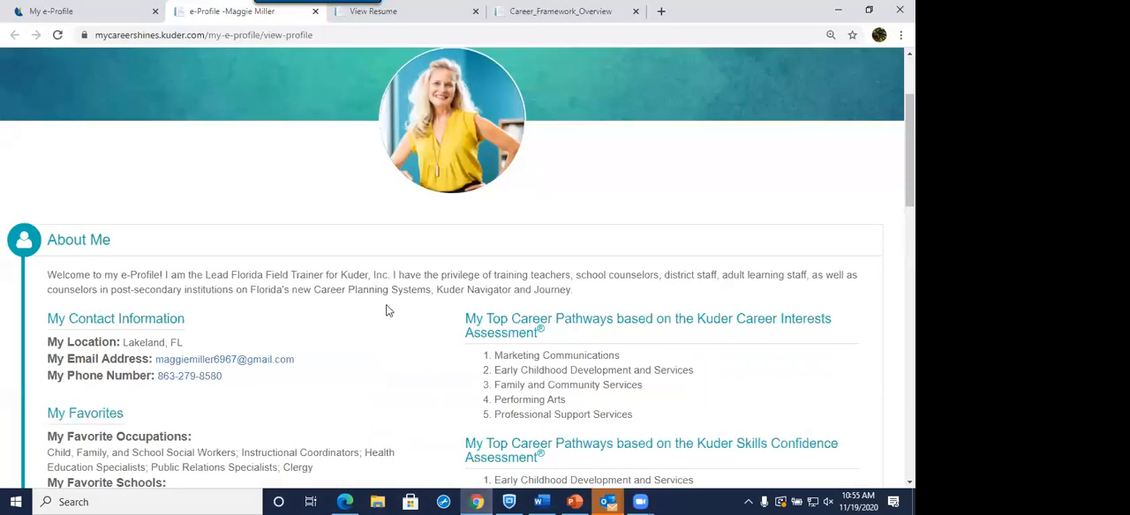
Open a new Chrome tab from the tab strip's + button
click(661, 11)
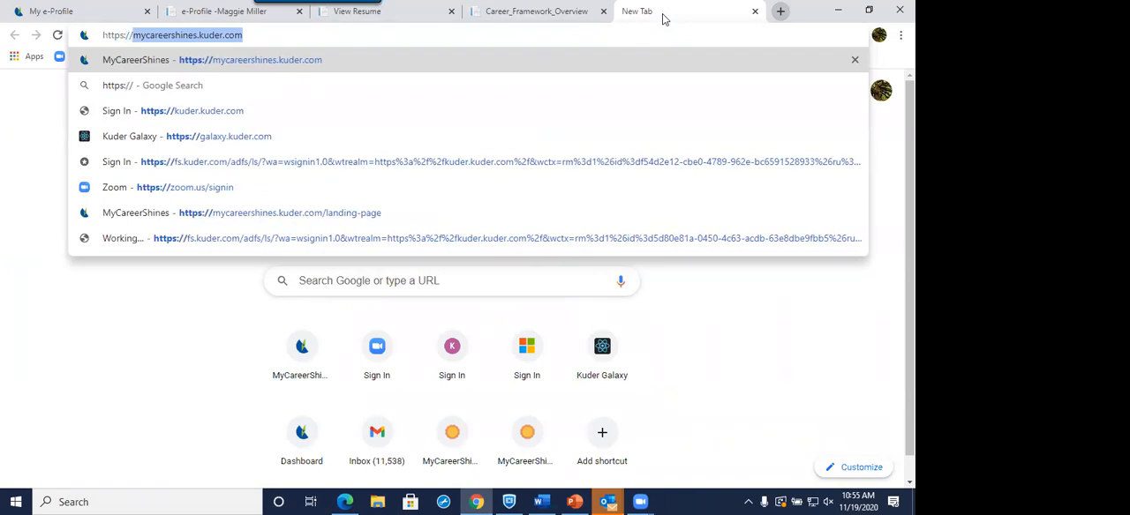
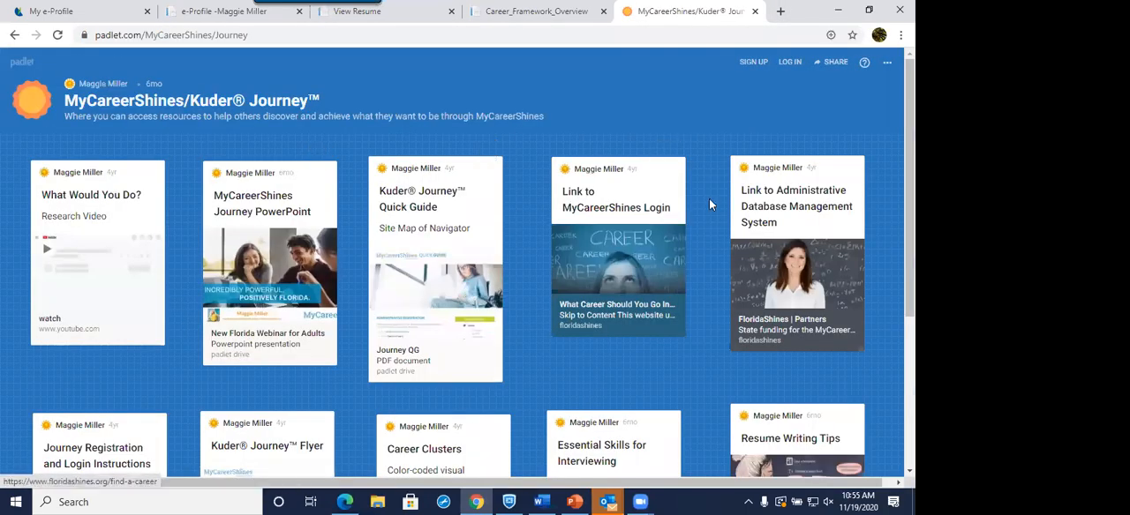
mouse_move(710, 271)
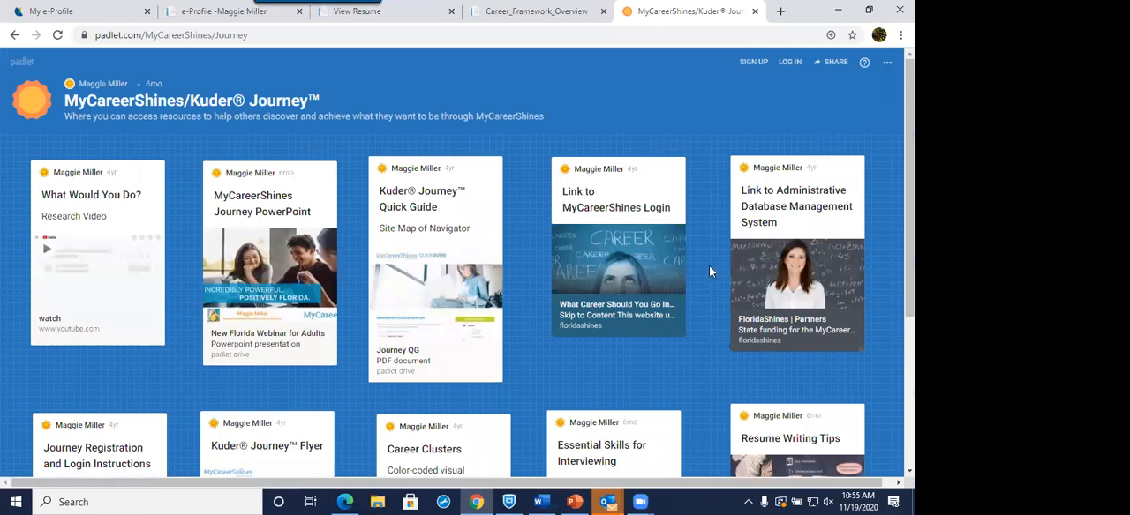
scroll(down, 3)
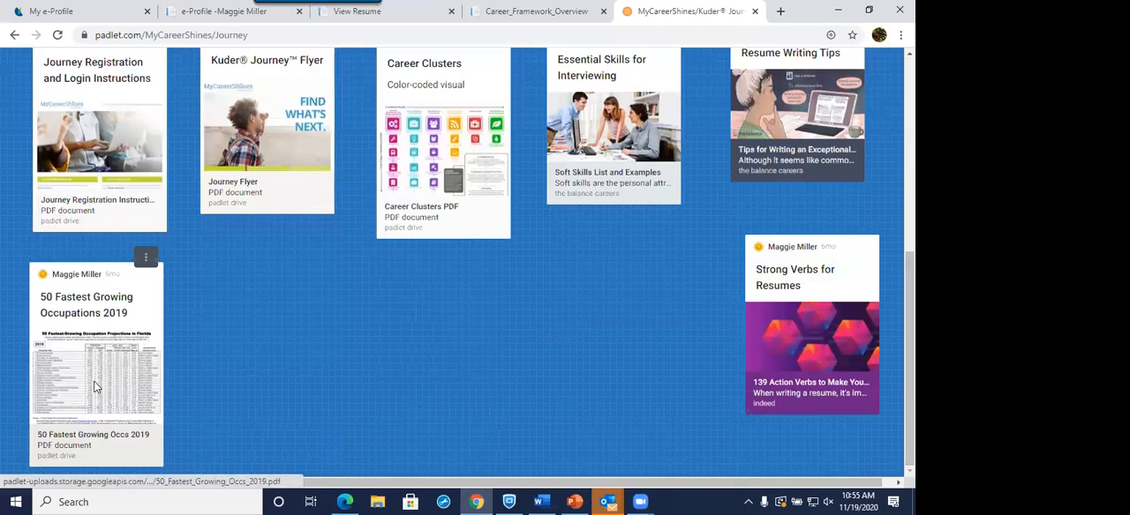
click(97, 375)
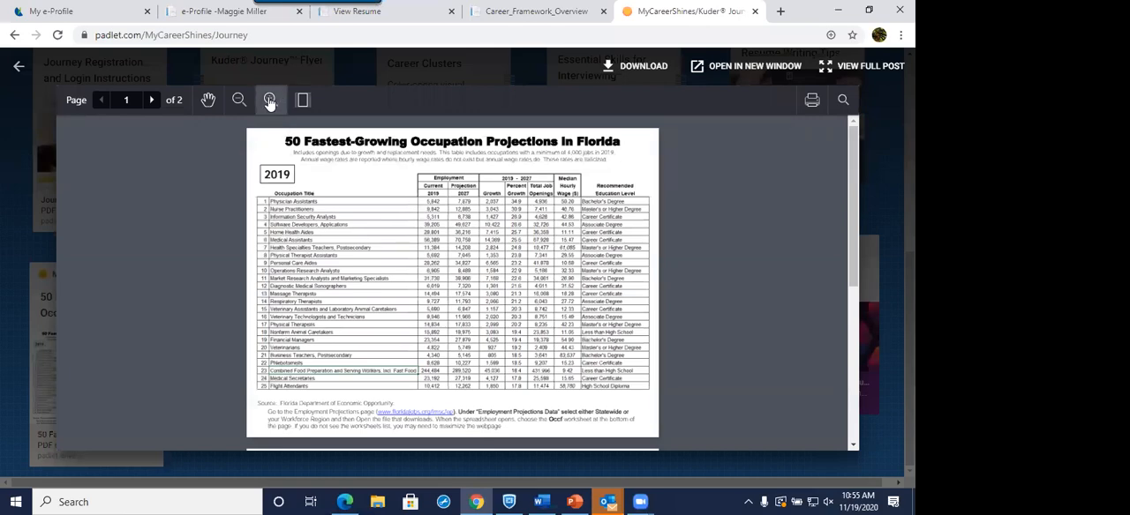
click(270, 100)
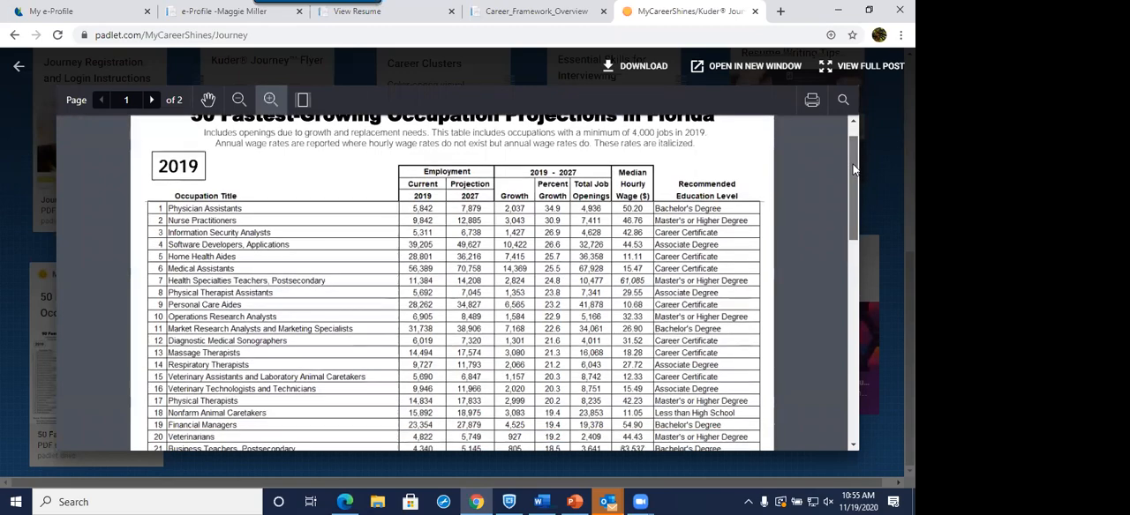
scroll(down, 3)
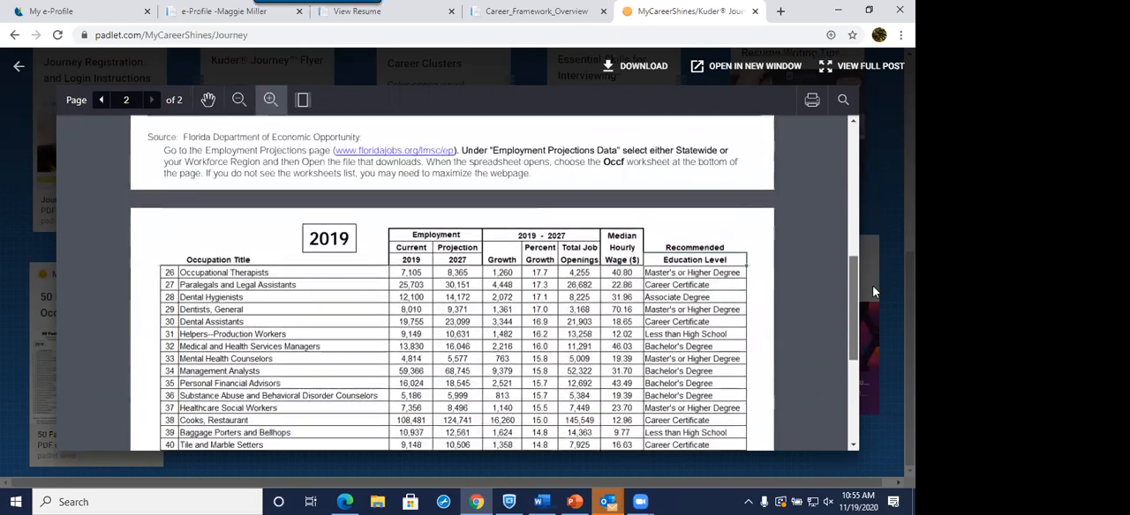
scroll(down, 3)
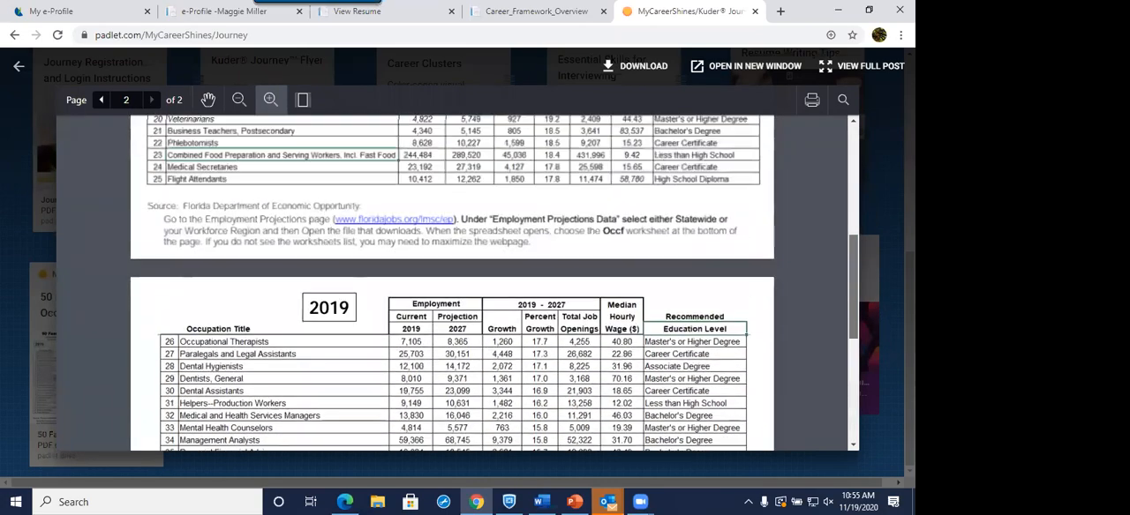
click(101, 98)
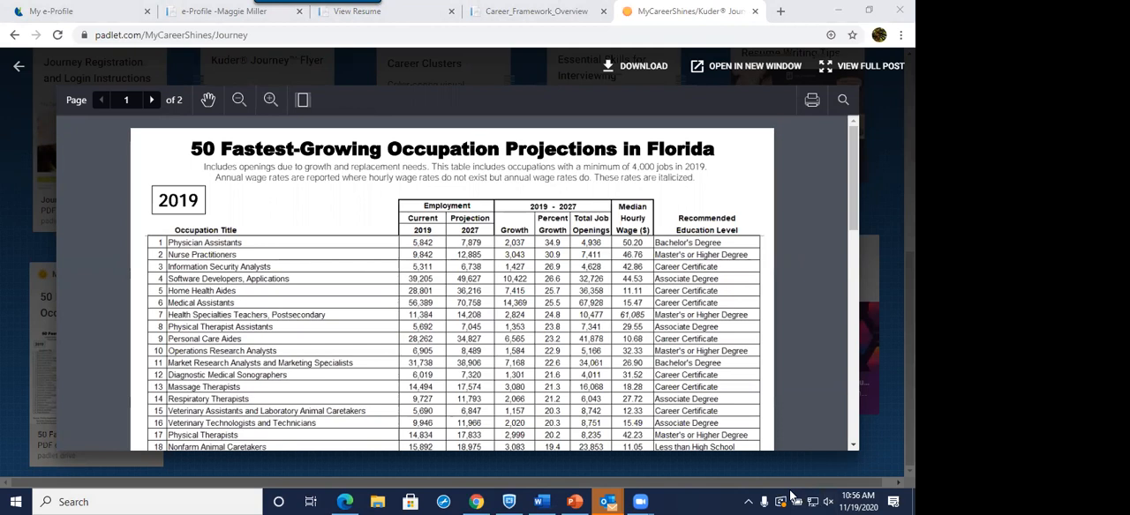
mouse_move(766, 494)
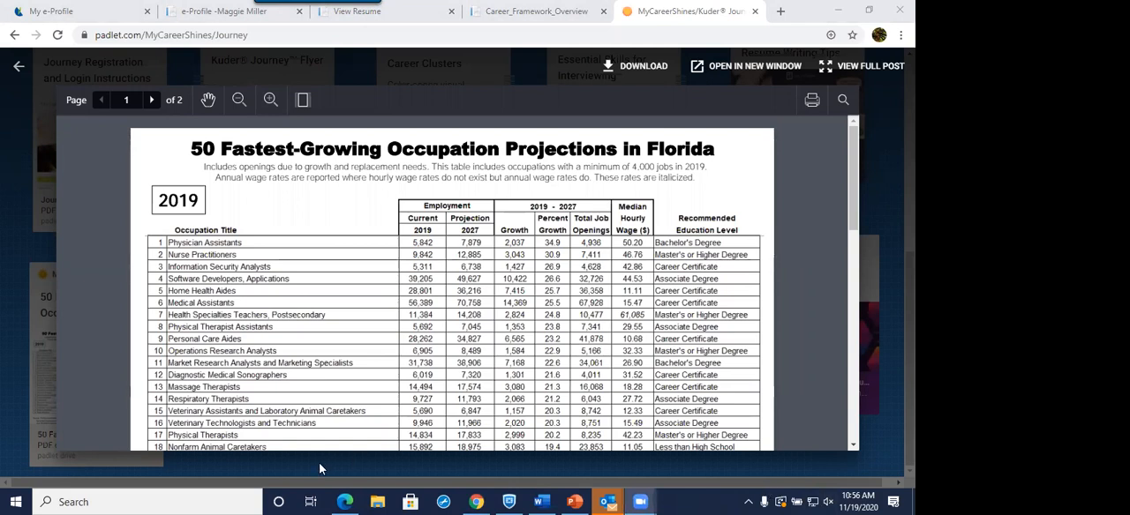
mouse_move(358, 483)
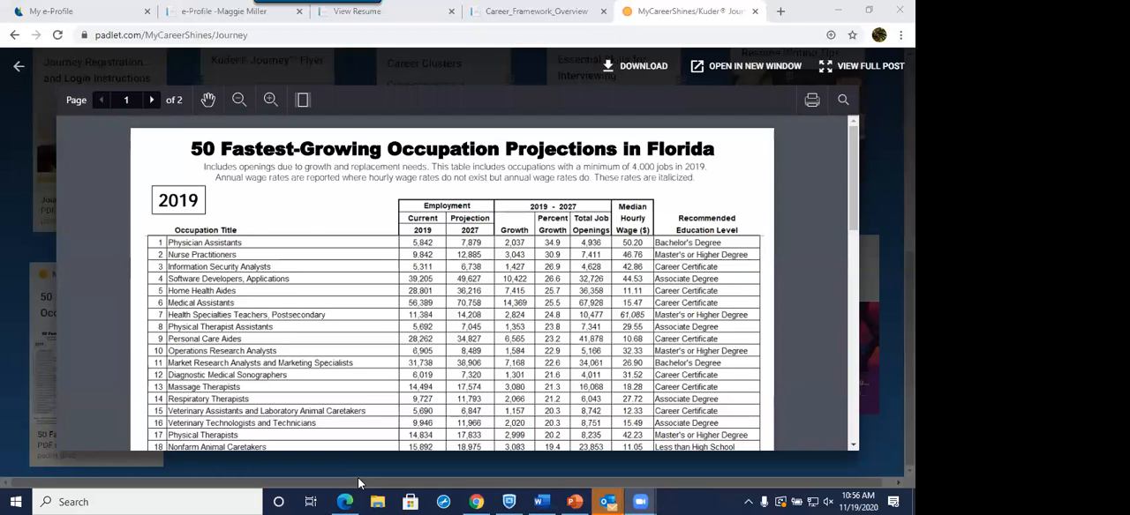
mouse_move(477, 340)
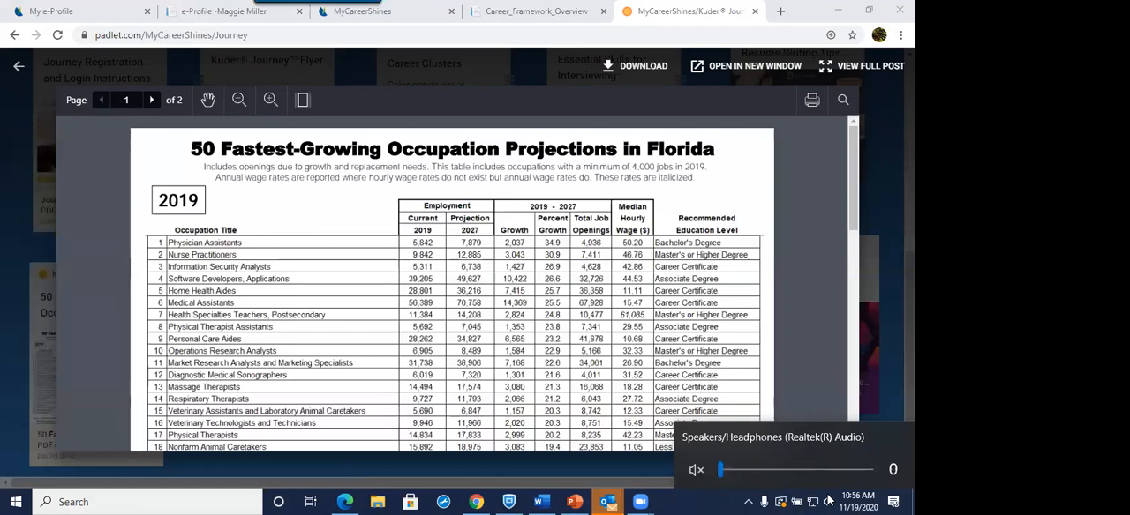
mouse_move(886, 306)
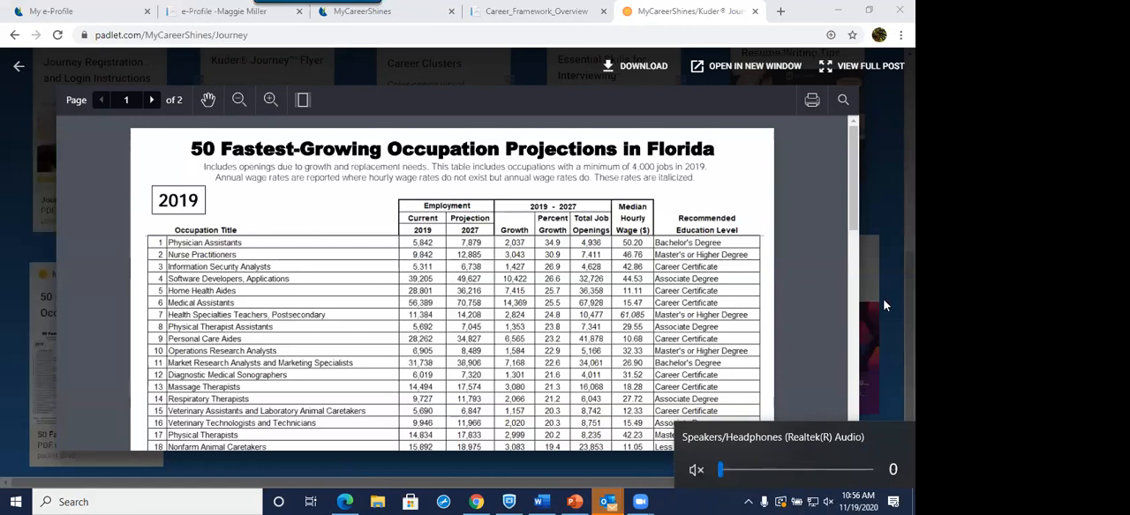
mouse_move(825, 387)
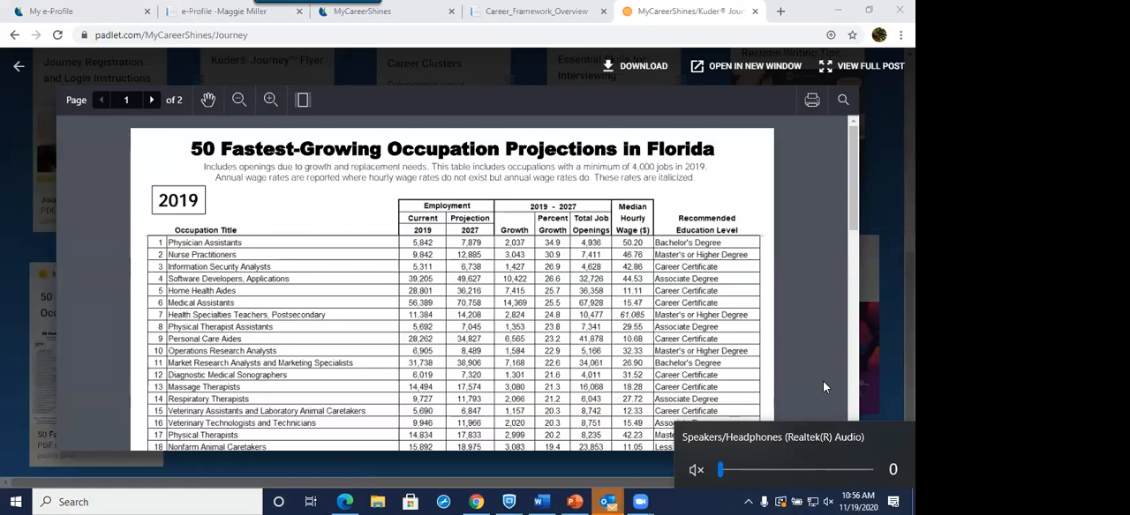
mouse_move(764, 427)
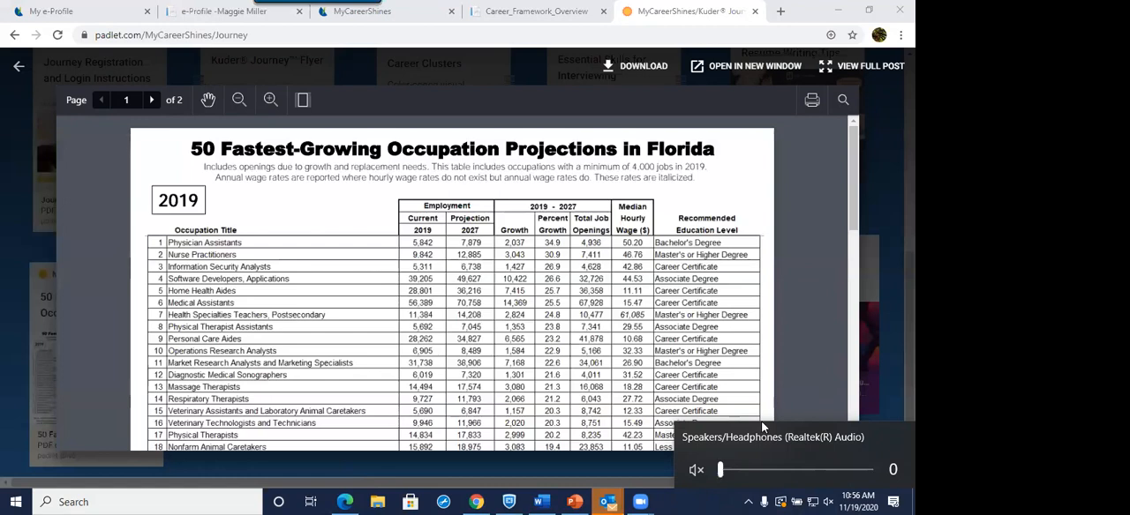
Drag the Windows volume slider from 0 up to 100, unmuting the speakers
drag(720, 470, 808, 470)
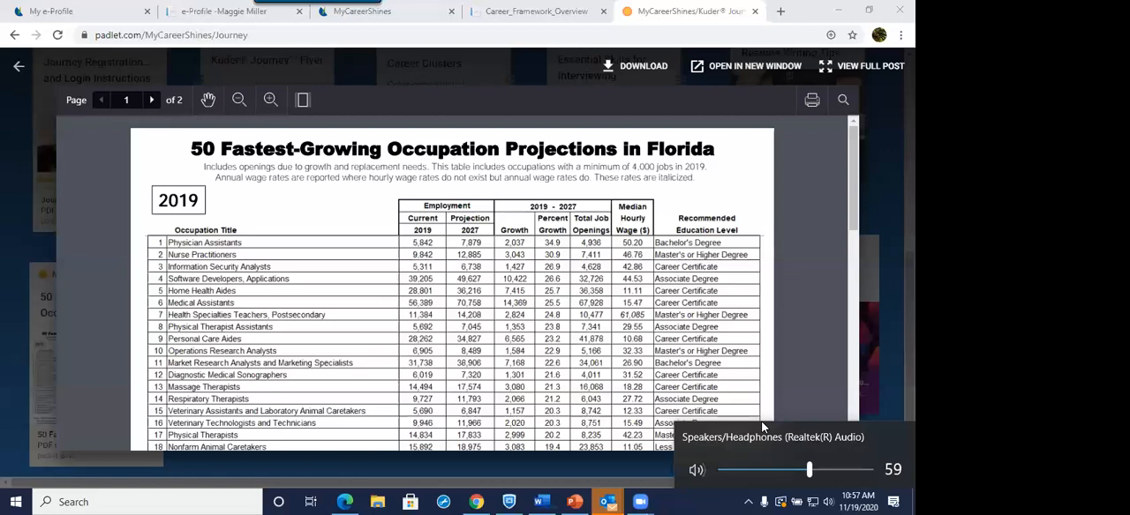
drag(809, 470, 850, 469)
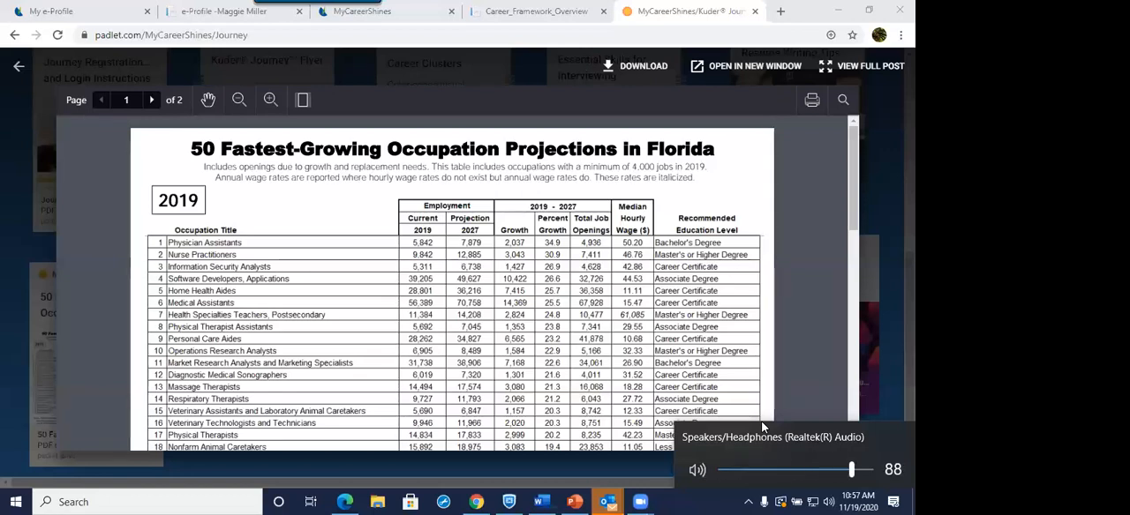
drag(852, 470, 823, 469)
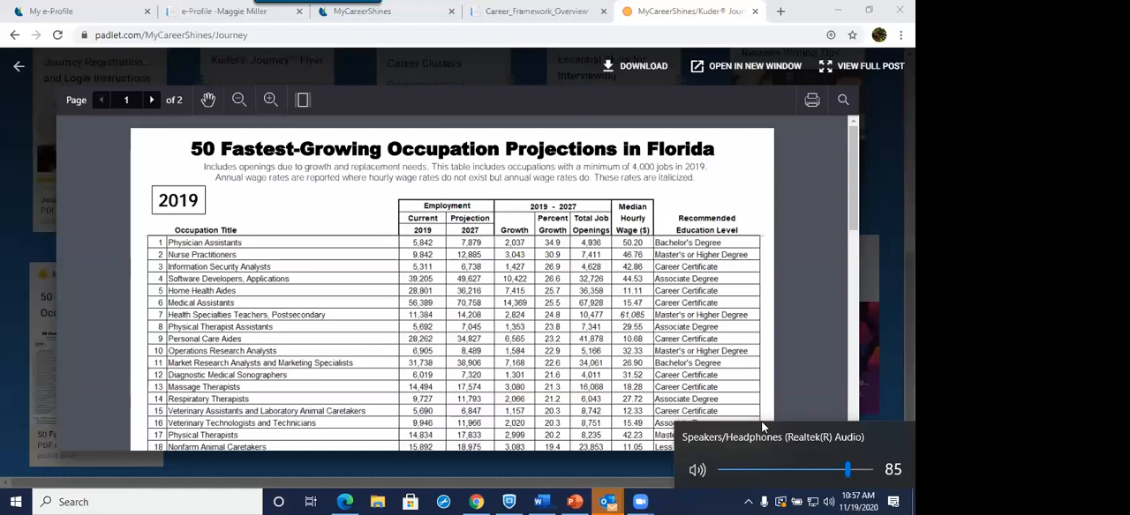
drag(821, 470, 860, 469)
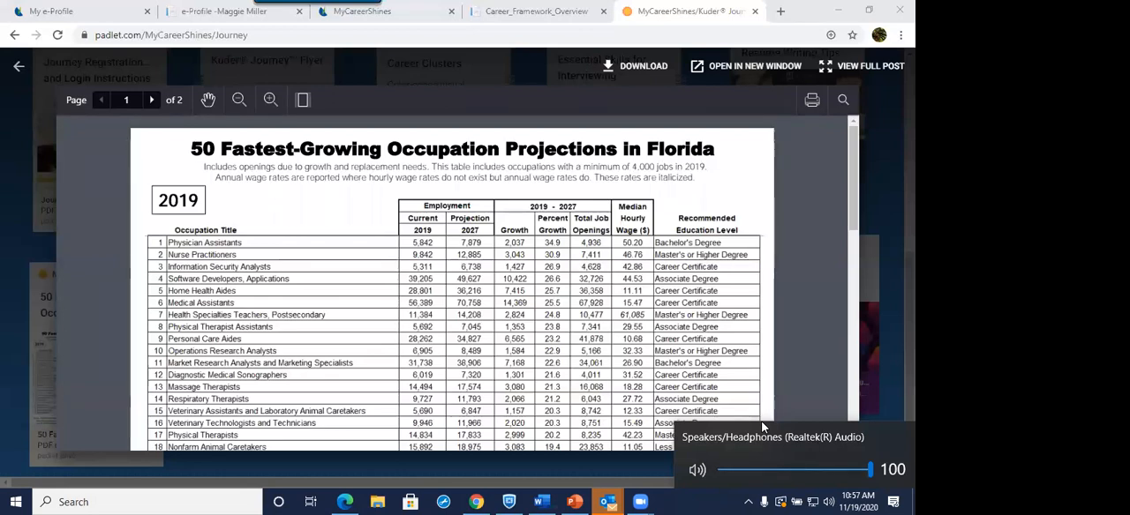
mouse_move(785, 495)
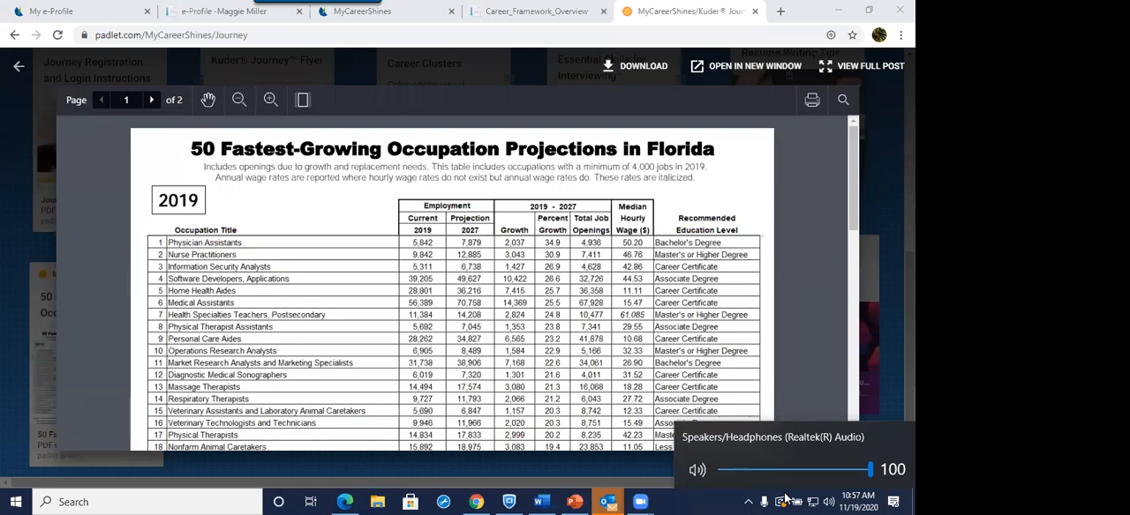
mouse_move(548, 326)
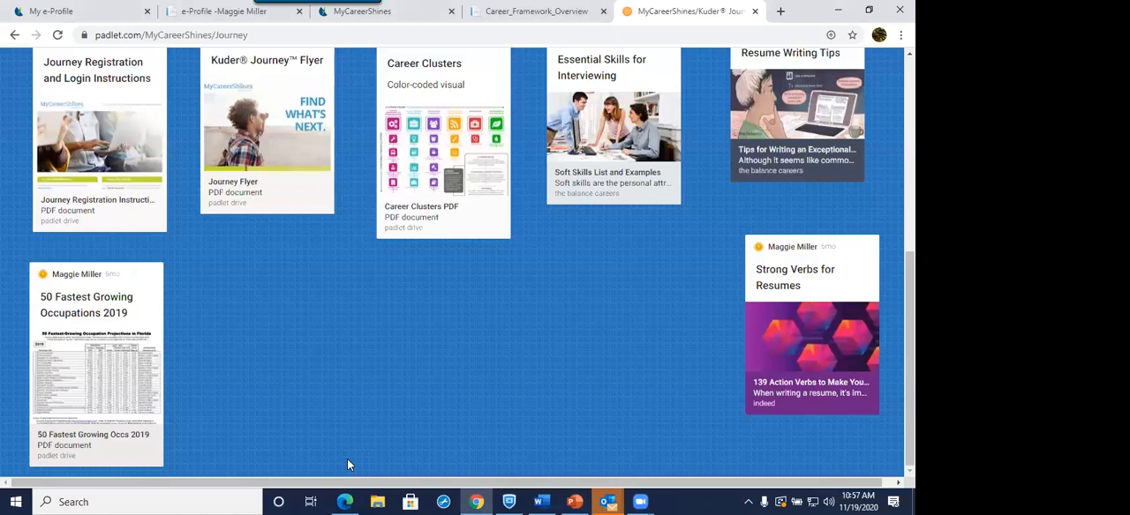
mouse_move(658, 424)
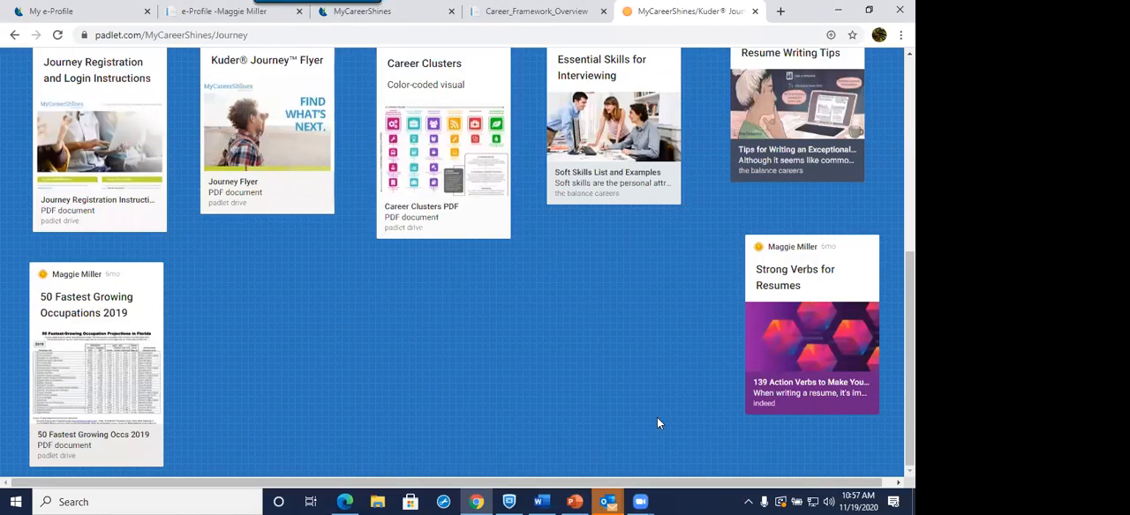